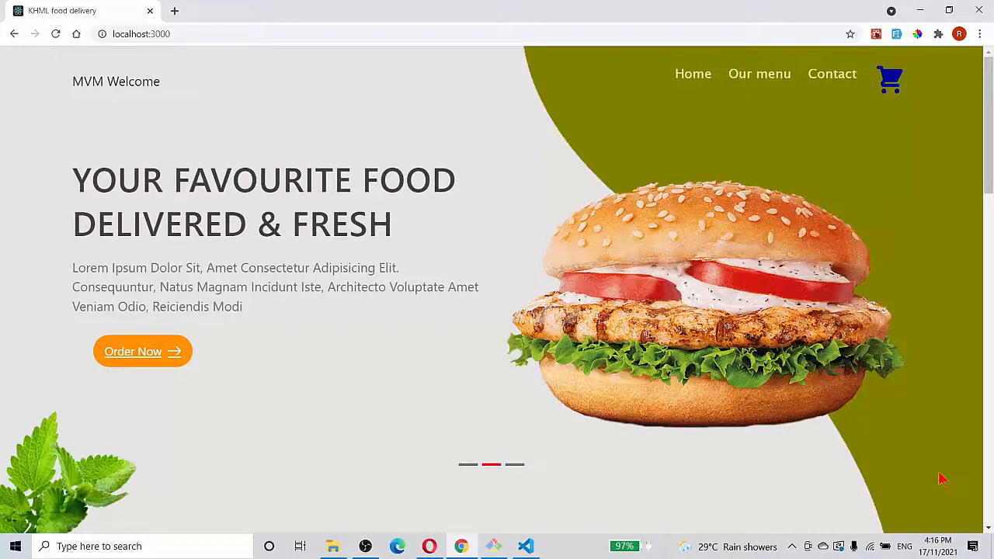
pyautogui.moveTo(908, 478)
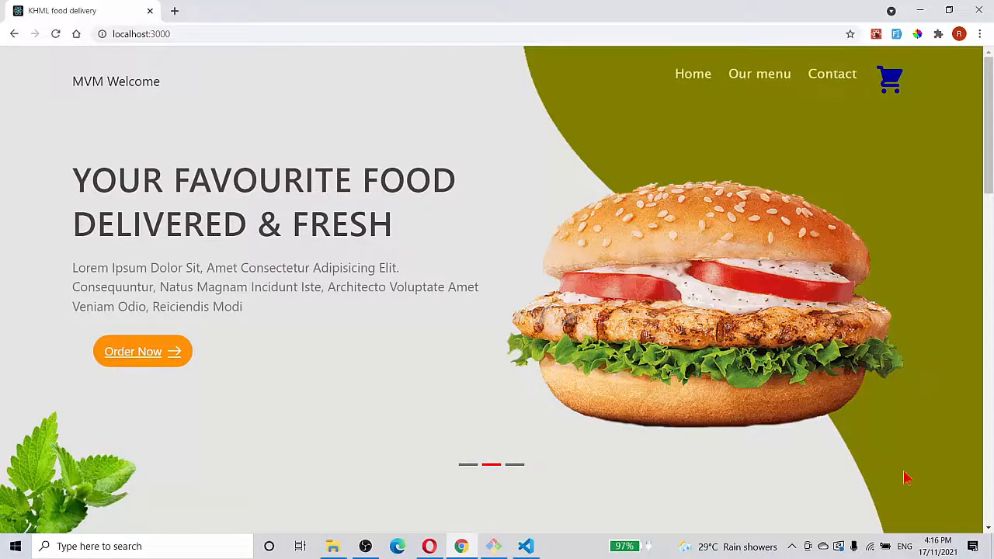
pyautogui.moveTo(388, 399)
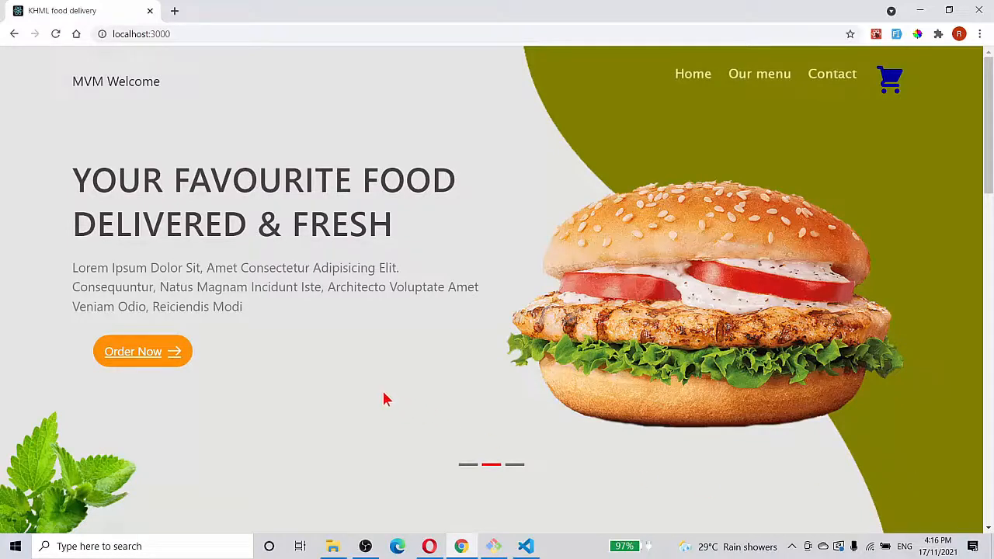
pyautogui.moveTo(334, 389)
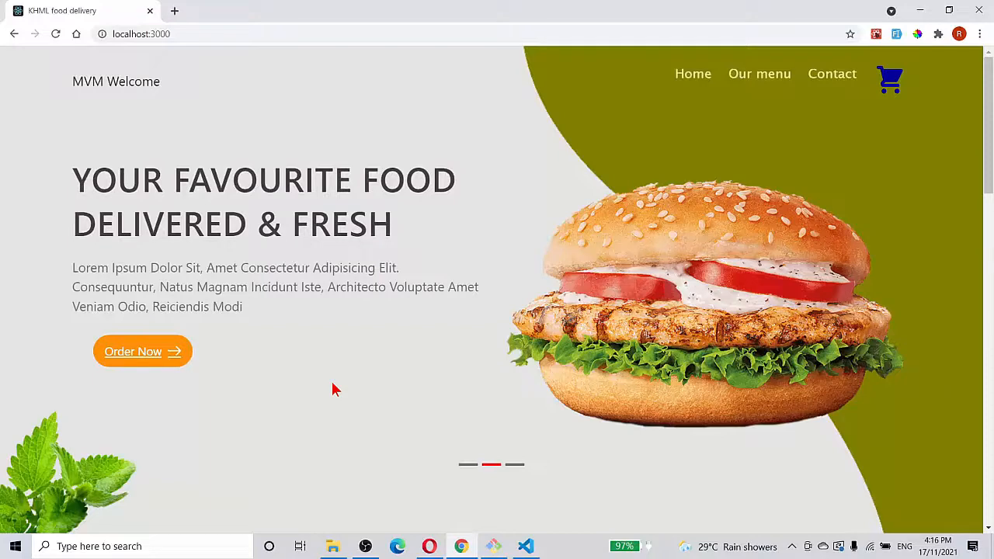
# Browse the homepage briefly and return to the home section via the Home link
pyautogui.scroll(-3)
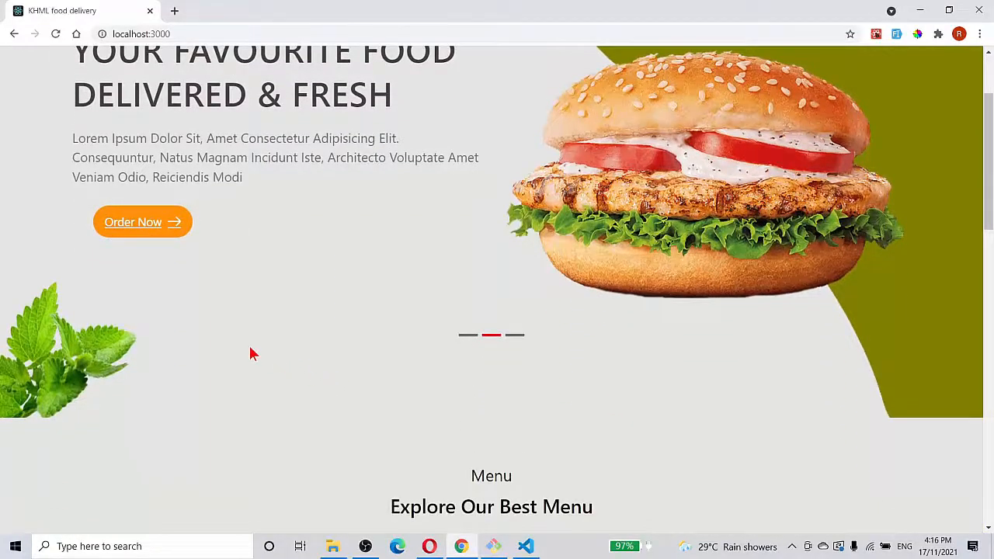
pyautogui.scroll(-3)
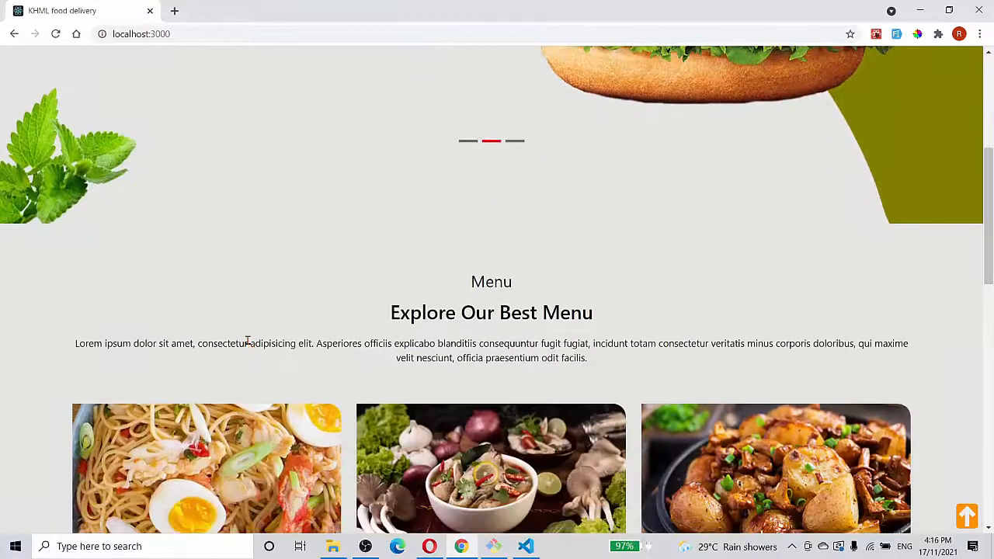
pyautogui.scroll(3)
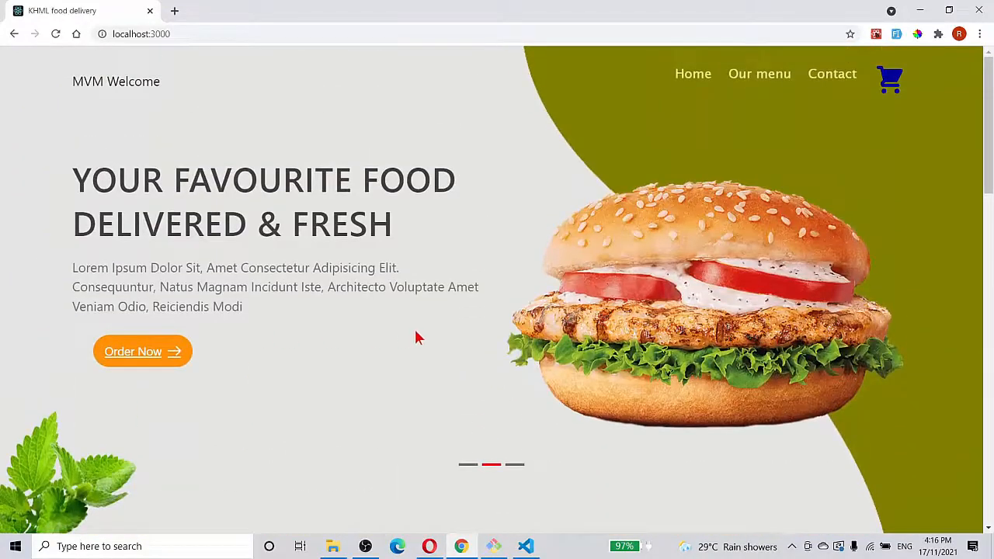
pyautogui.moveTo(112, 101)
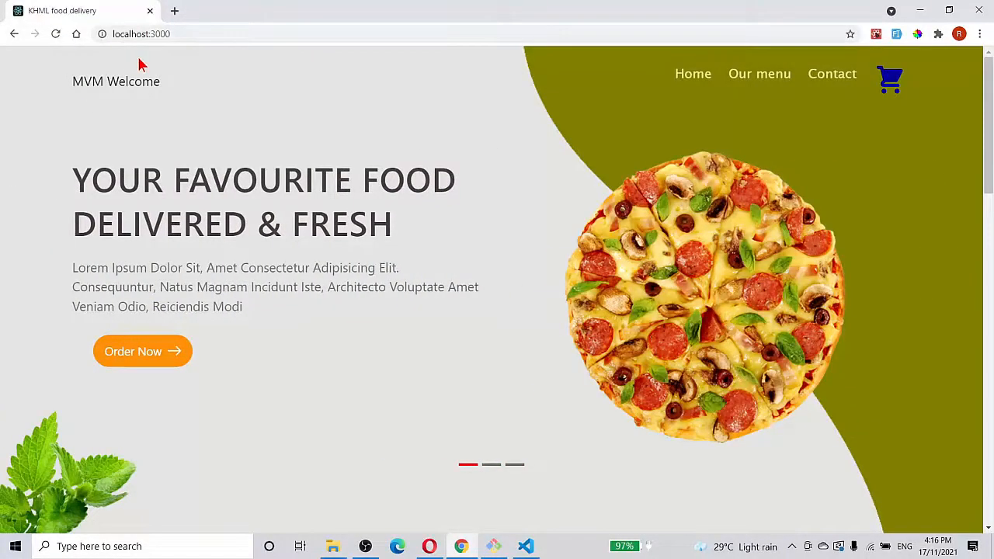
pyautogui.moveTo(258, 109)
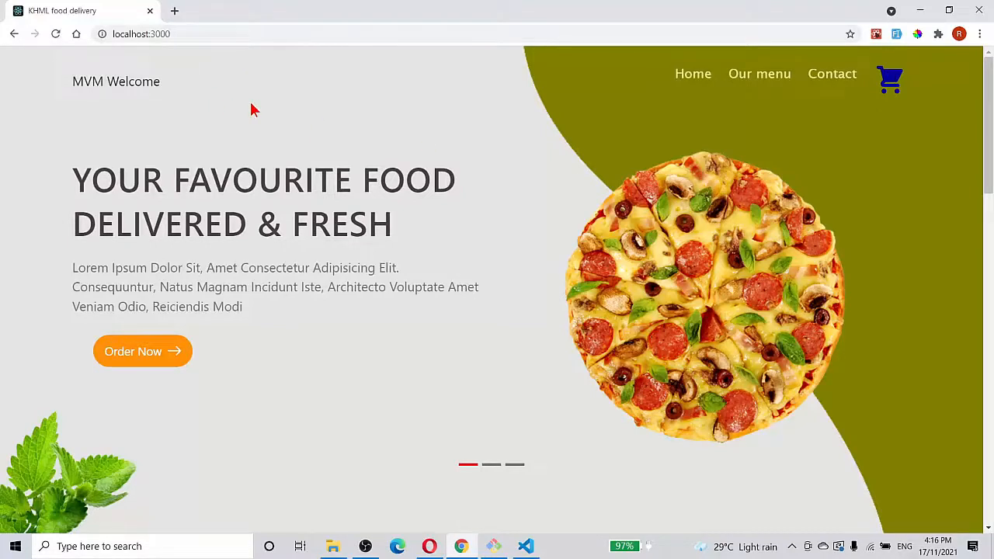
pyautogui.click(491, 465)
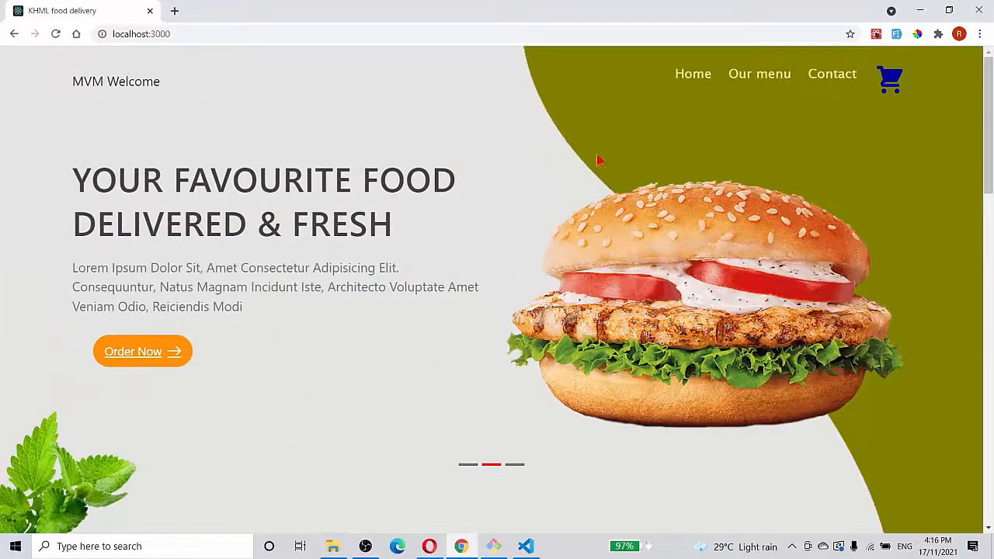
pyautogui.moveTo(691, 74)
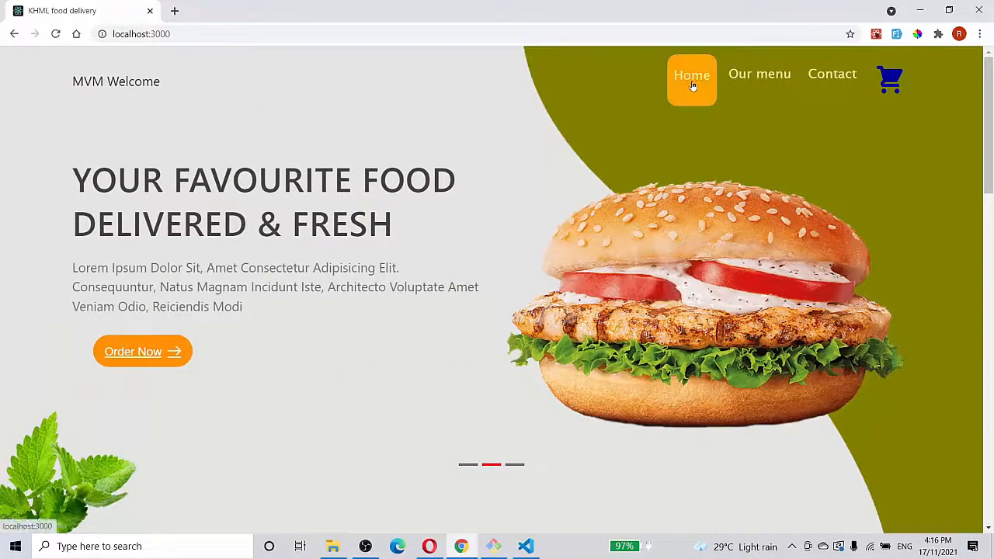
pyautogui.click(468, 465)
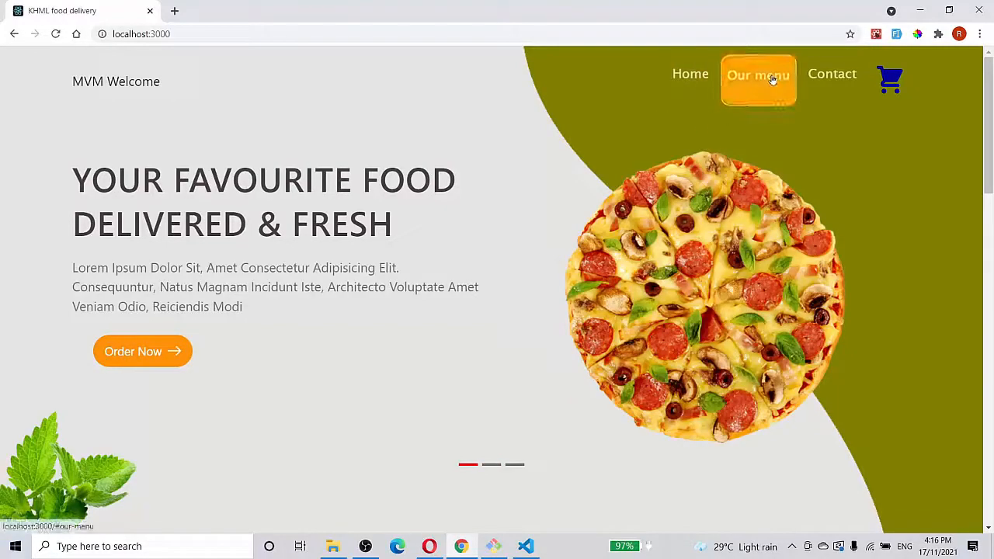
# Jump to the Our menu section and scroll through the six dish cards to the footer
pyautogui.click(757, 73)
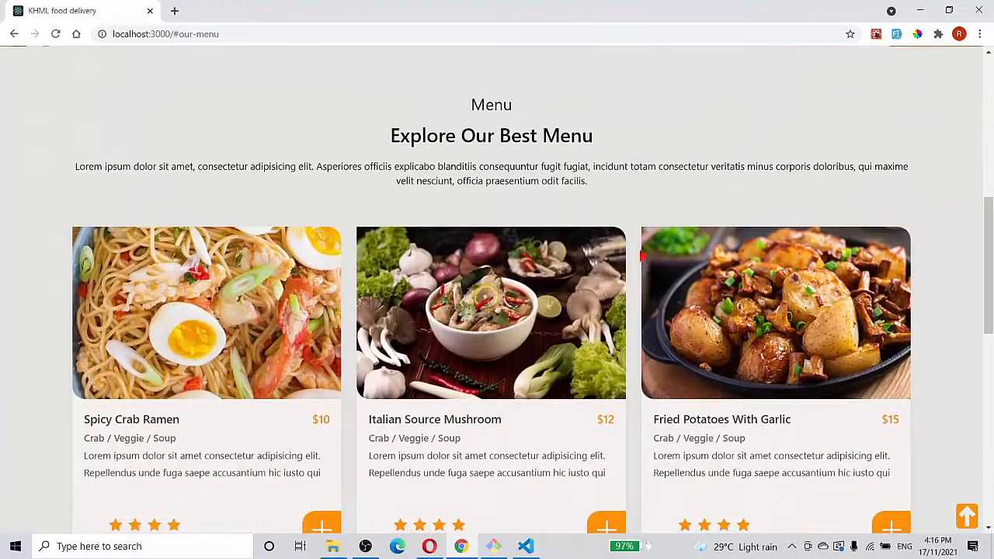
pyautogui.scroll(-3)
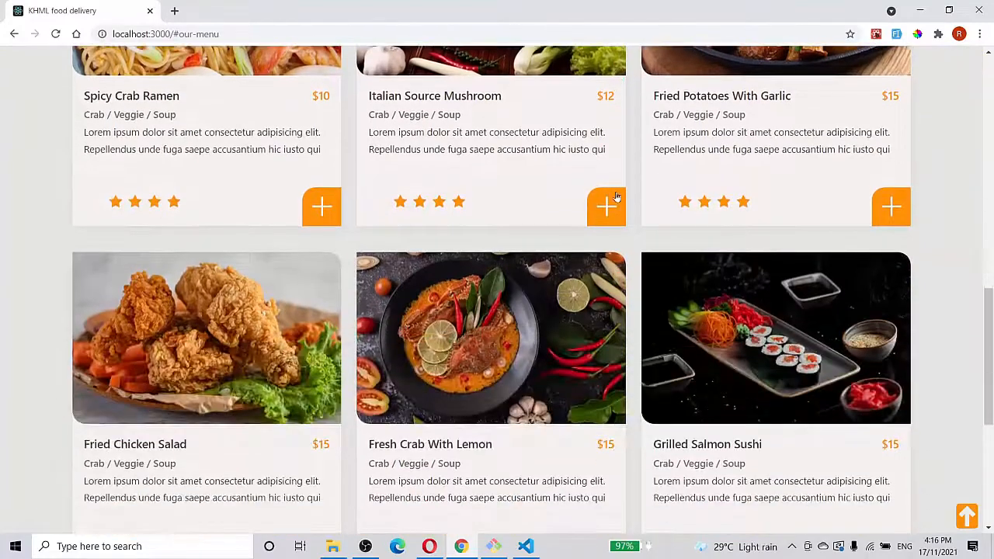
pyautogui.moveTo(666, 237)
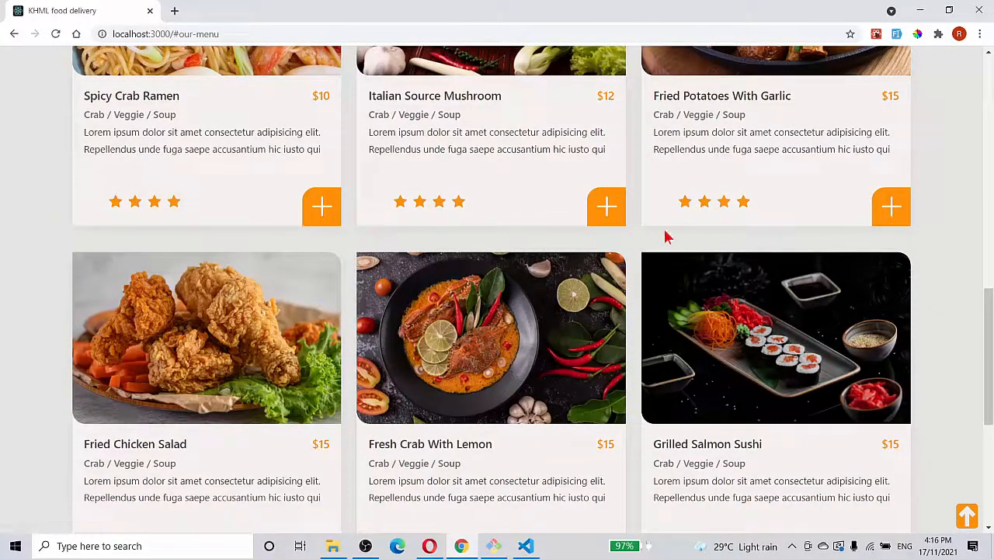
pyautogui.scroll(-3)
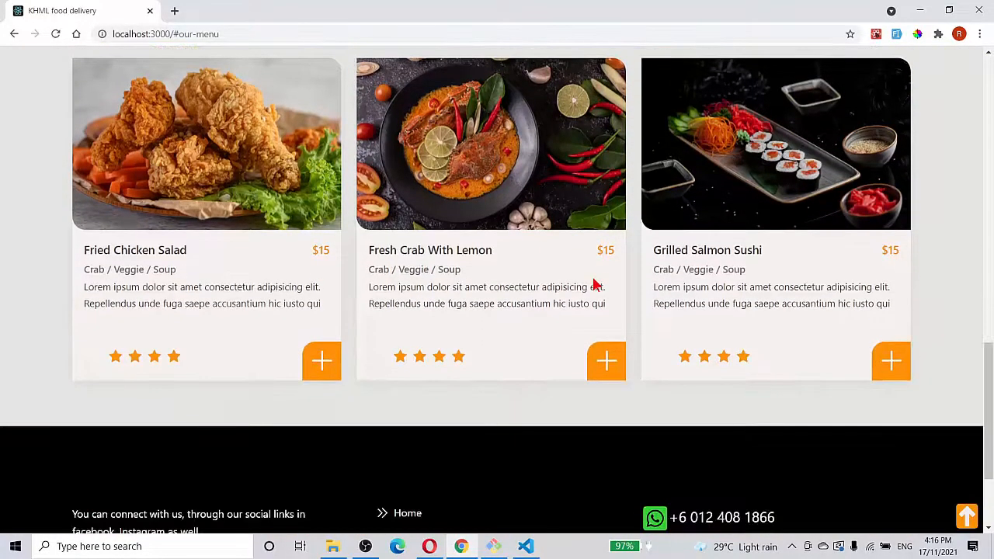
pyautogui.scroll(-3)
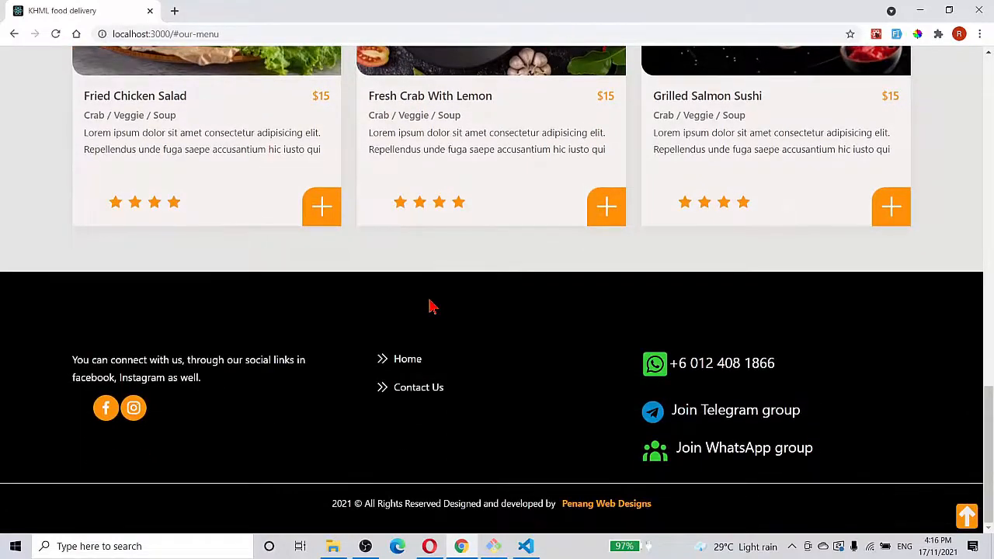
pyautogui.moveTo(835, 352)
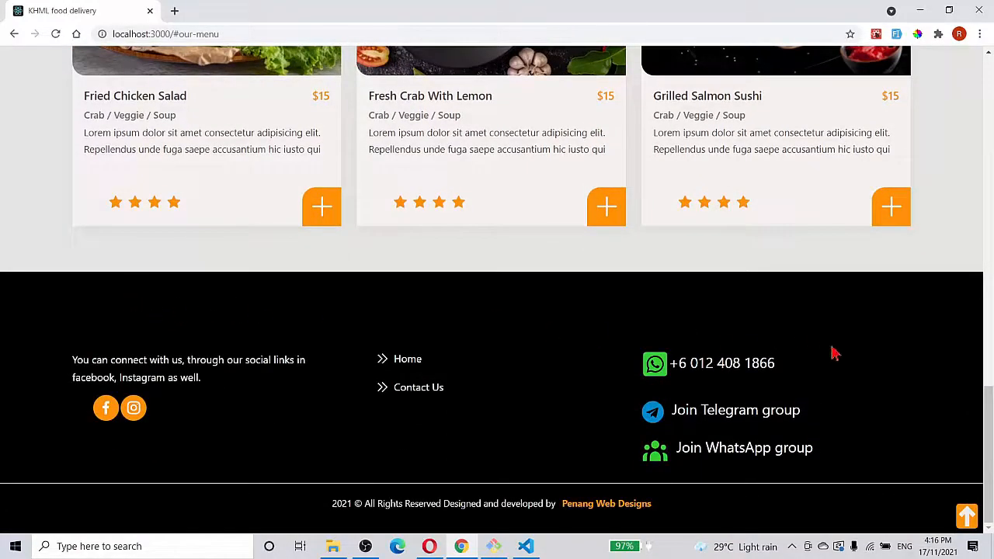
pyautogui.moveTo(829, 342)
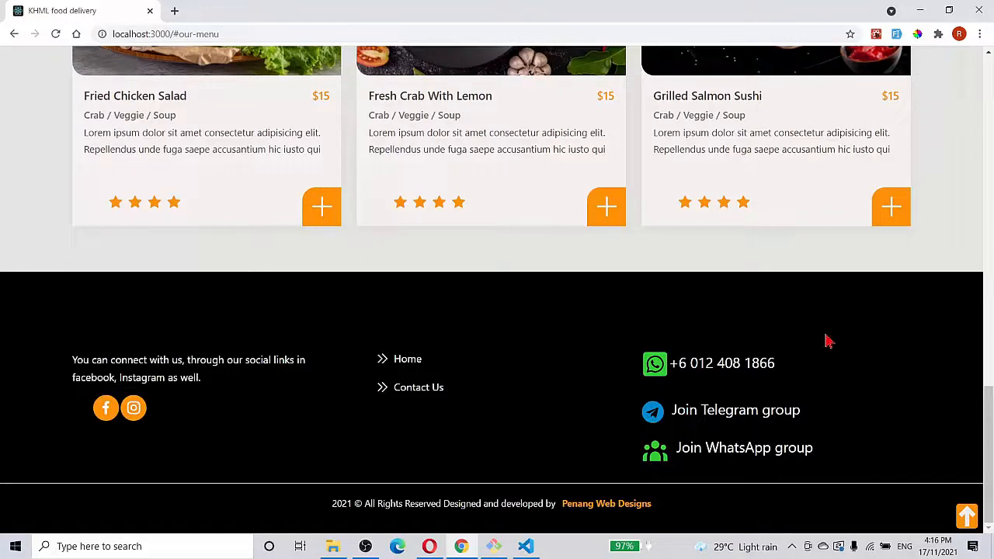
pyautogui.moveTo(186, 404)
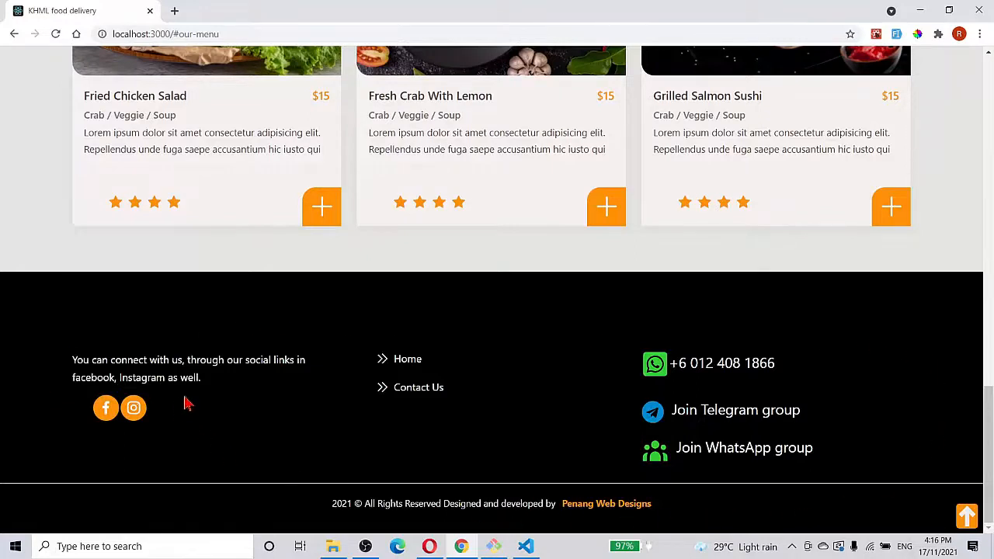
pyautogui.moveTo(200, 403)
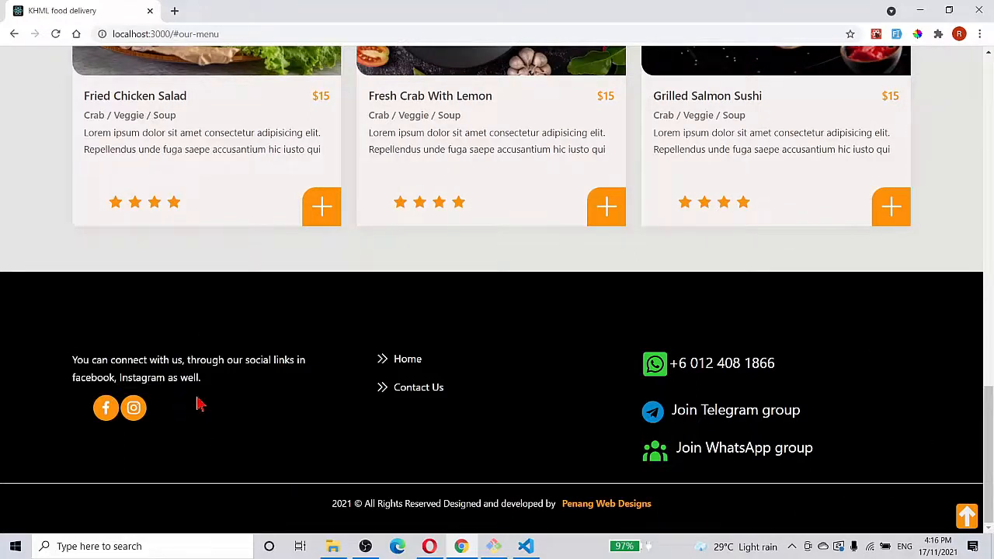
pyautogui.moveTo(212, 442)
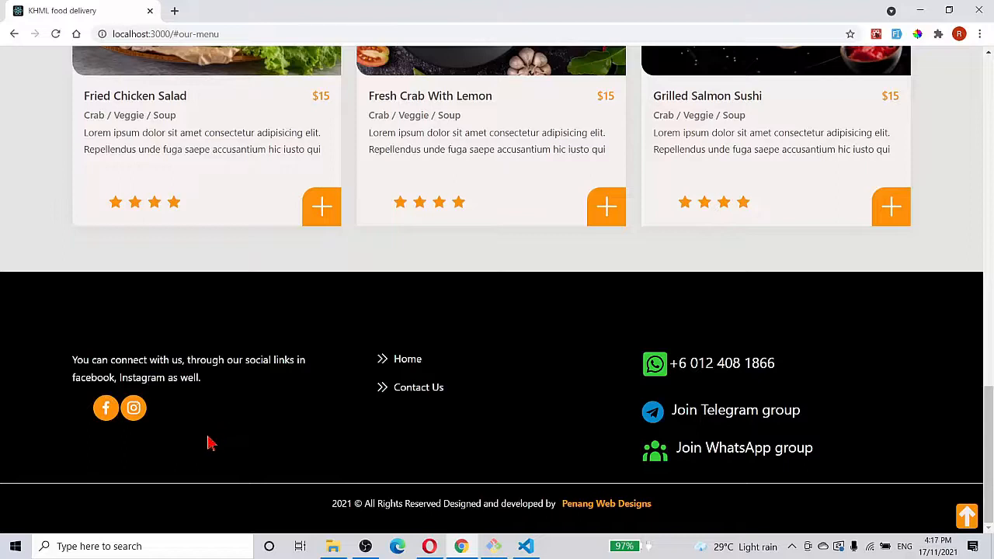
pyautogui.moveTo(208, 443)
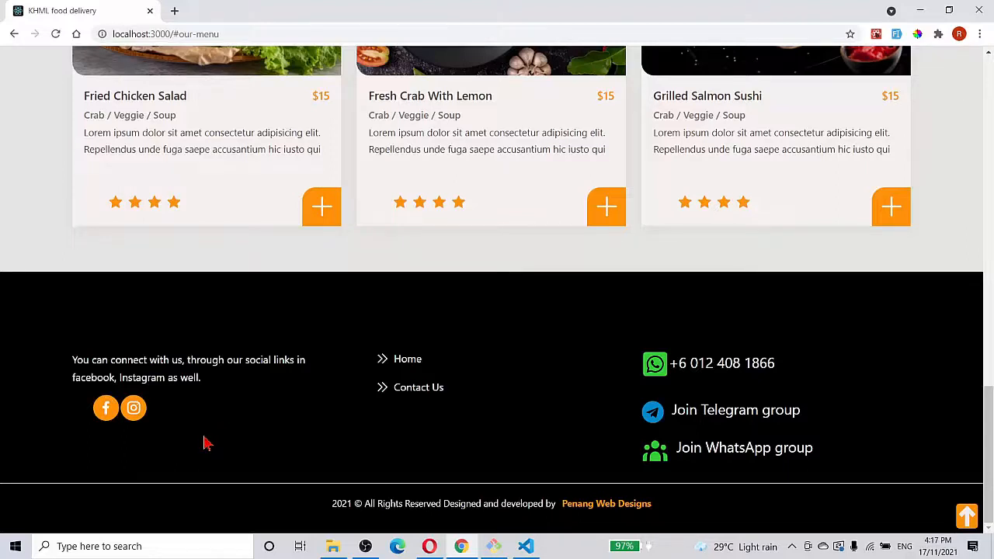
pyautogui.moveTo(200, 445)
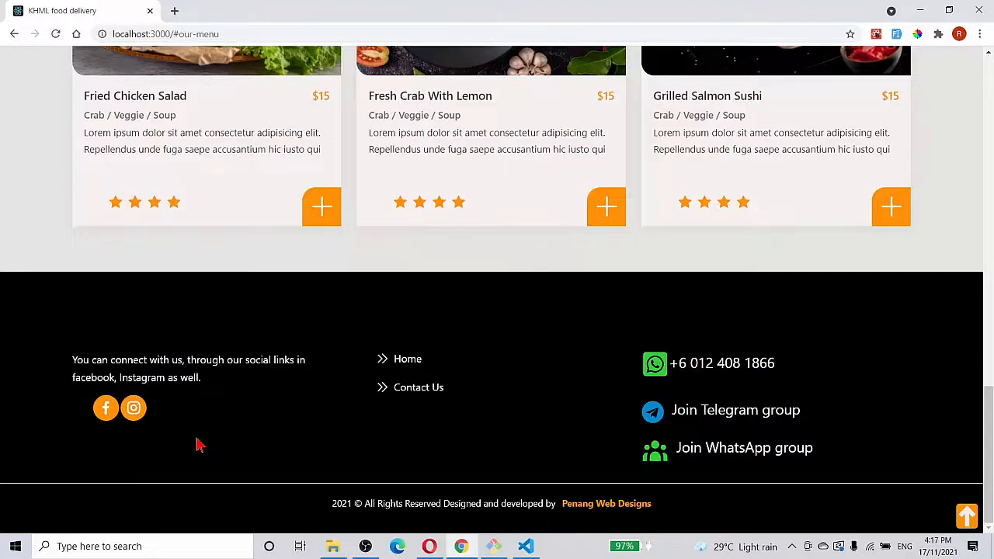
pyautogui.moveTo(194, 443)
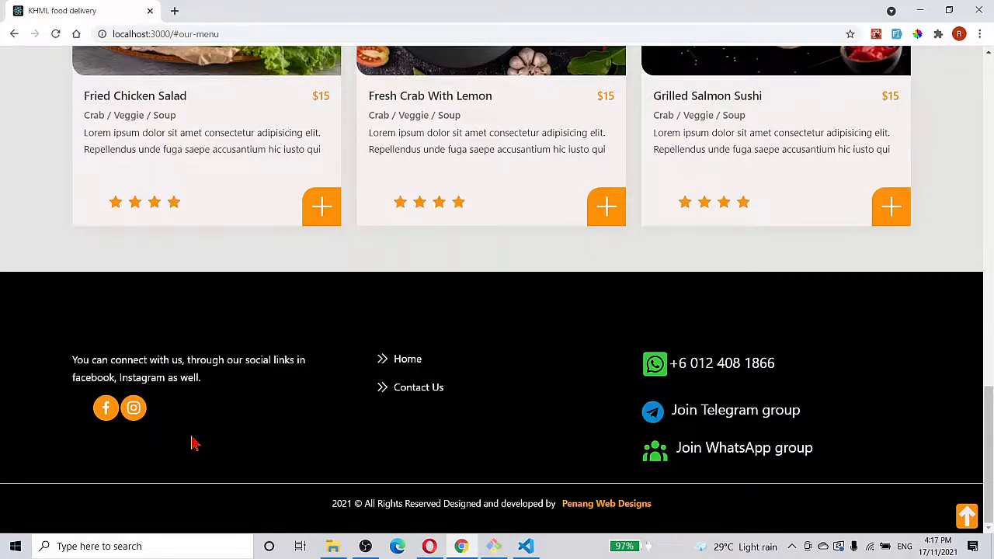
pyautogui.moveTo(222, 441)
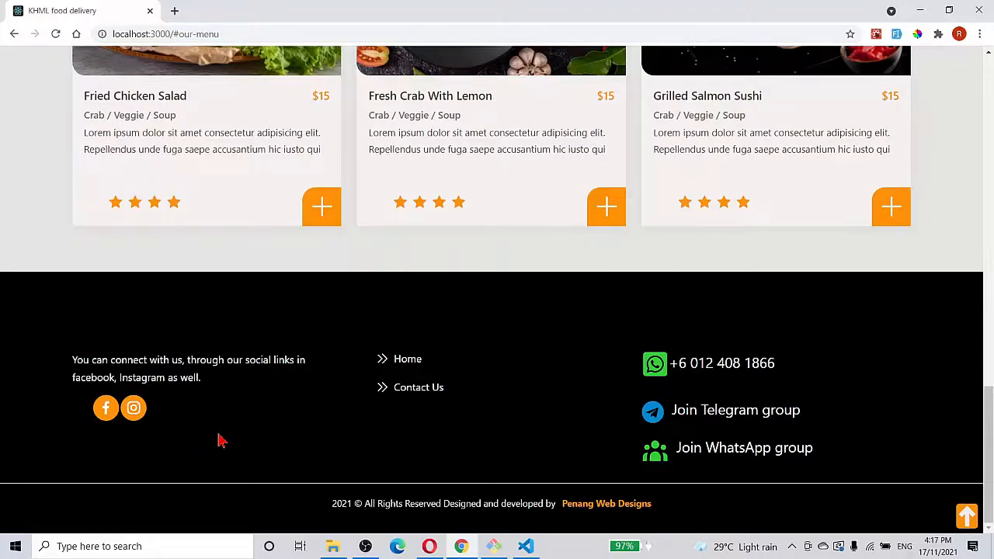
pyautogui.moveTo(225, 438)
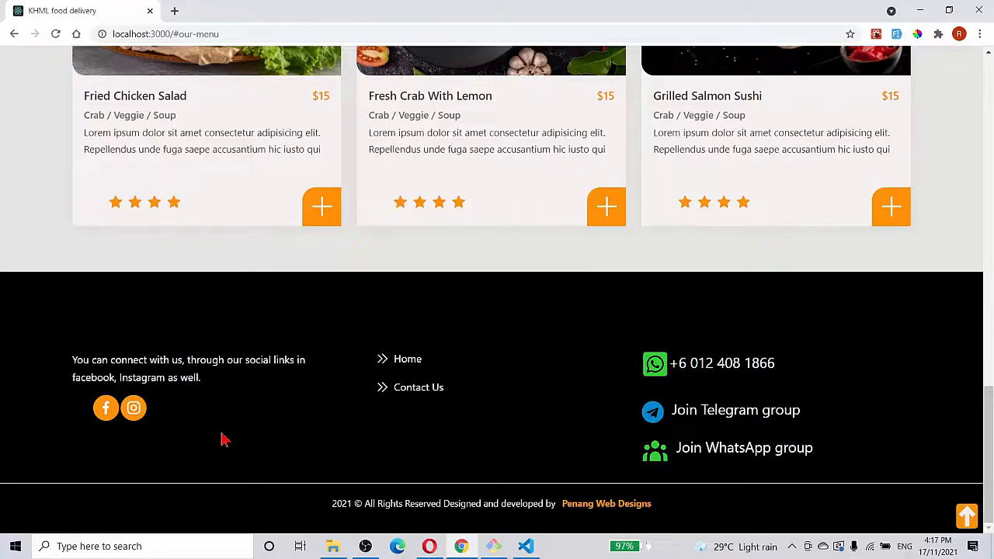
# Jump to the contact section and look around it
pyautogui.click(417, 387)
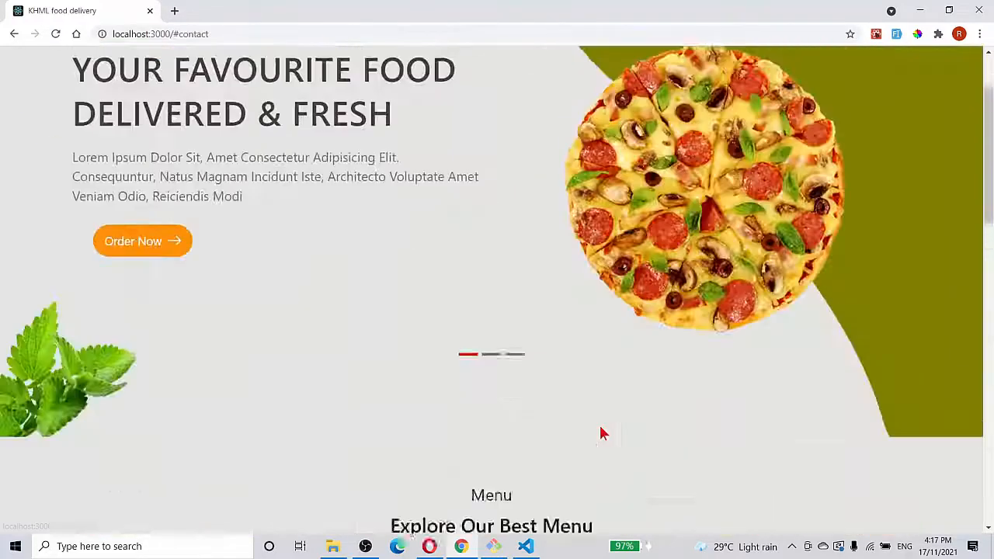
pyautogui.scroll(3)
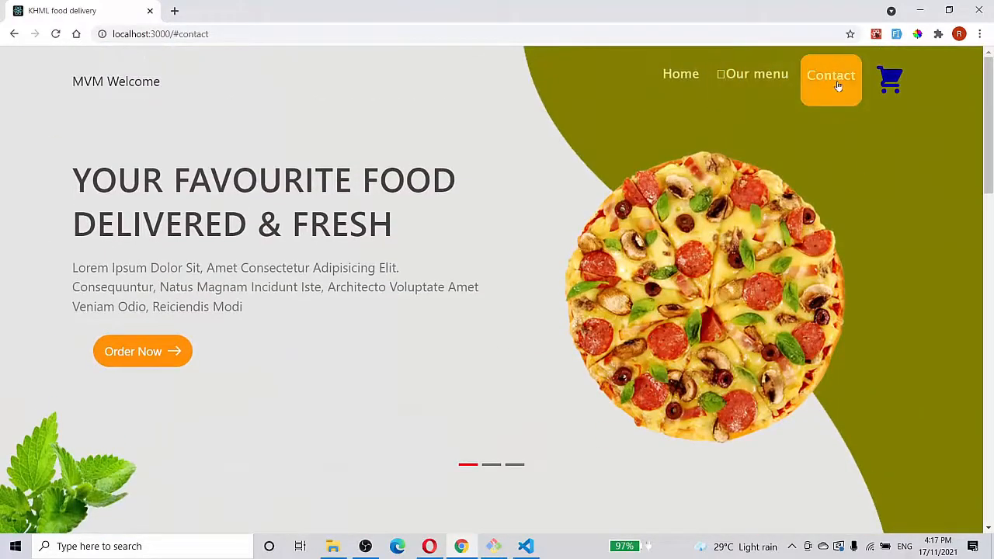
pyautogui.scroll(-3)
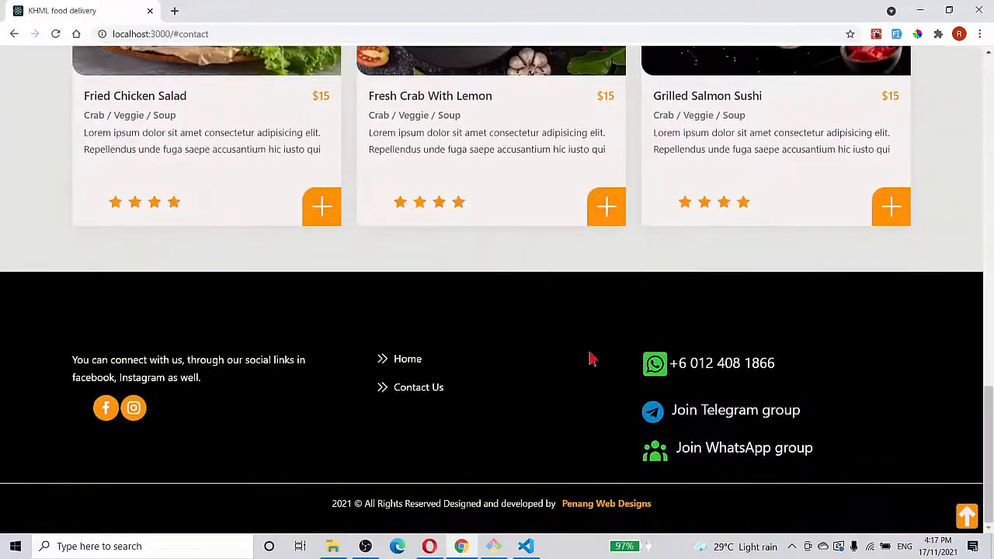
pyautogui.moveTo(418, 387)
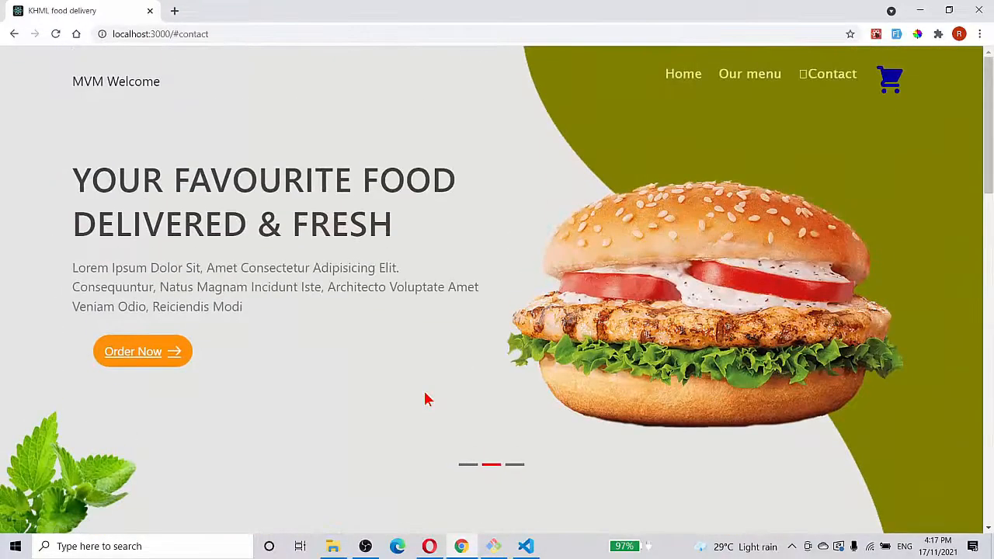
pyautogui.moveTo(749, 73)
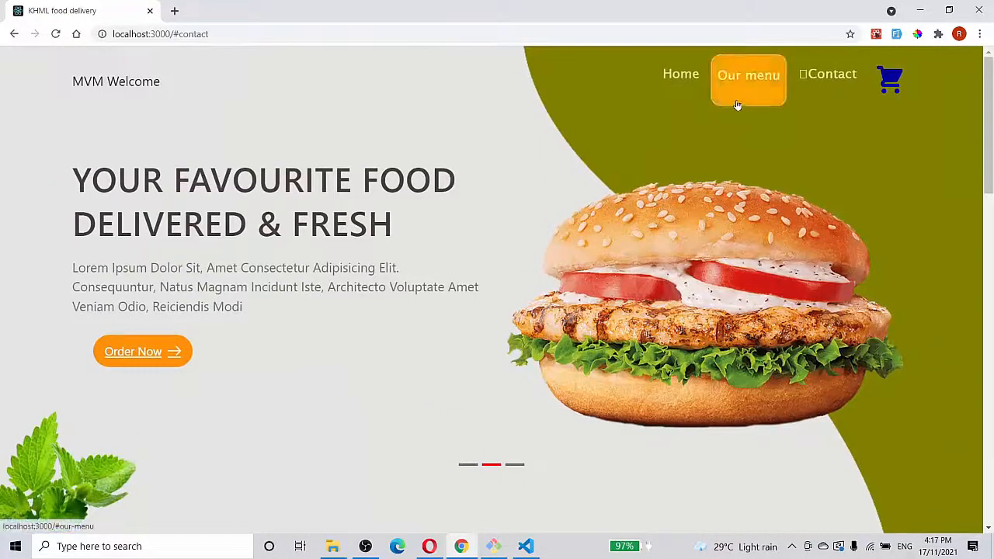
# Jump to the Explore Our Best Menu section from the header nav
pyautogui.click(748, 74)
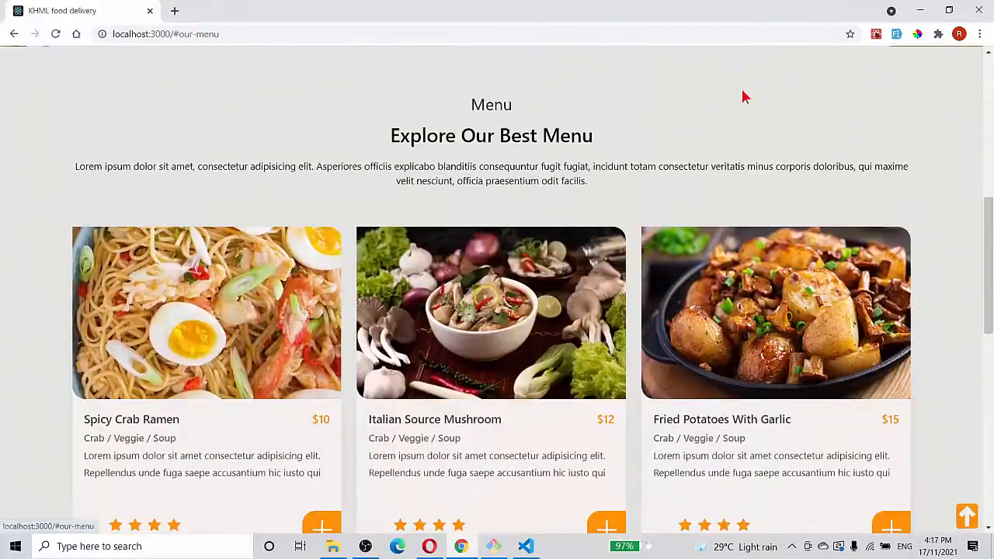
pyautogui.scroll(-3)
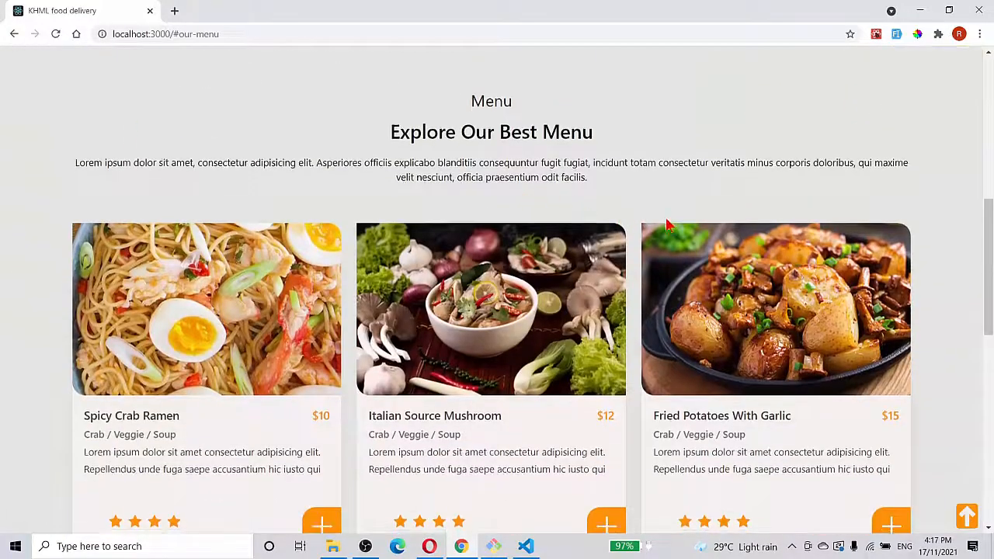
pyautogui.scroll(-3)
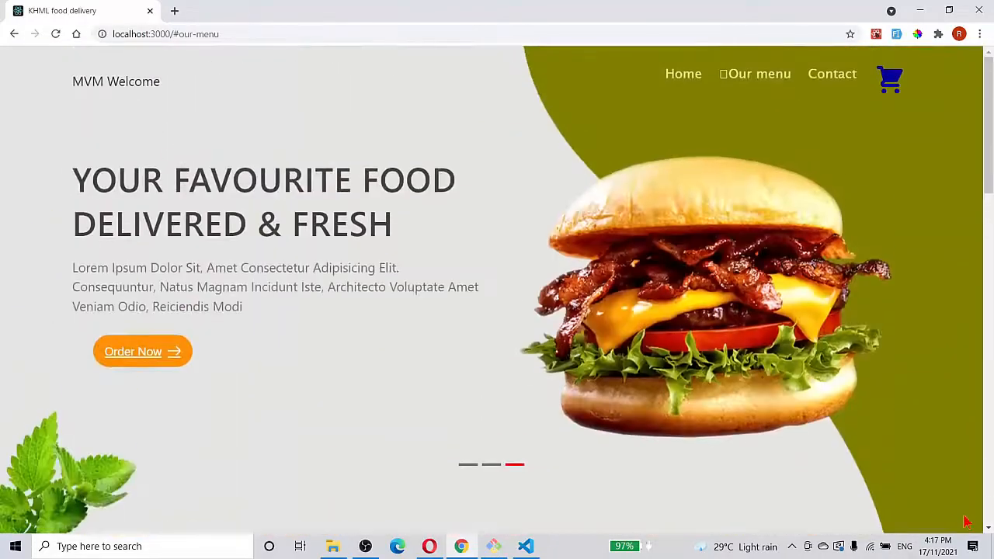
pyautogui.moveTo(251, 132)
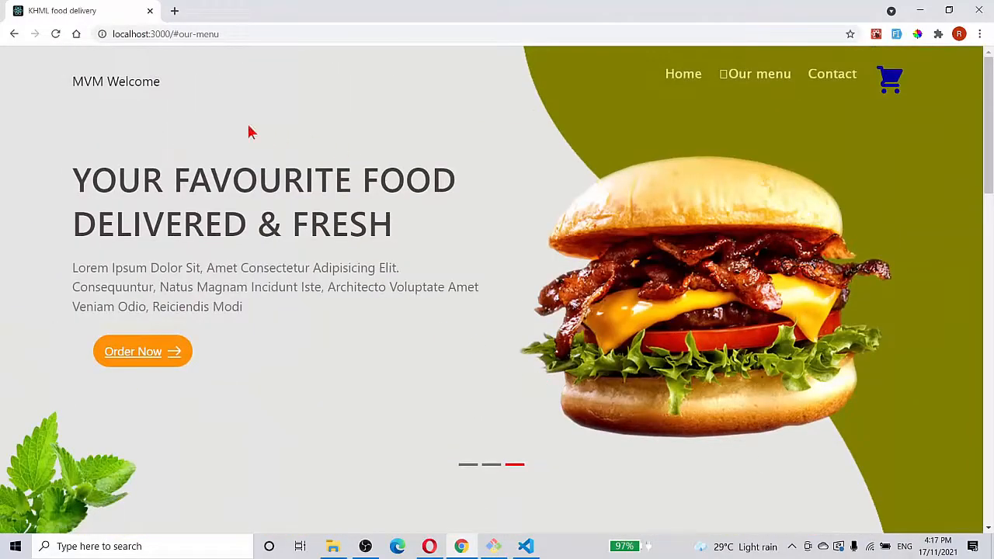
# Scroll past the rotating slider and all six menu cards down to the footer
pyautogui.scroll(-3)
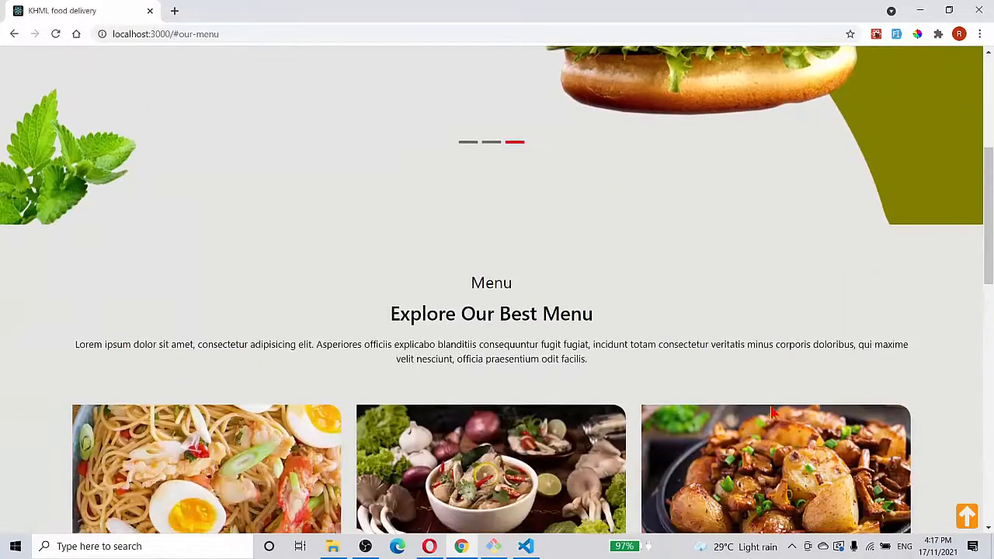
pyautogui.scroll(3)
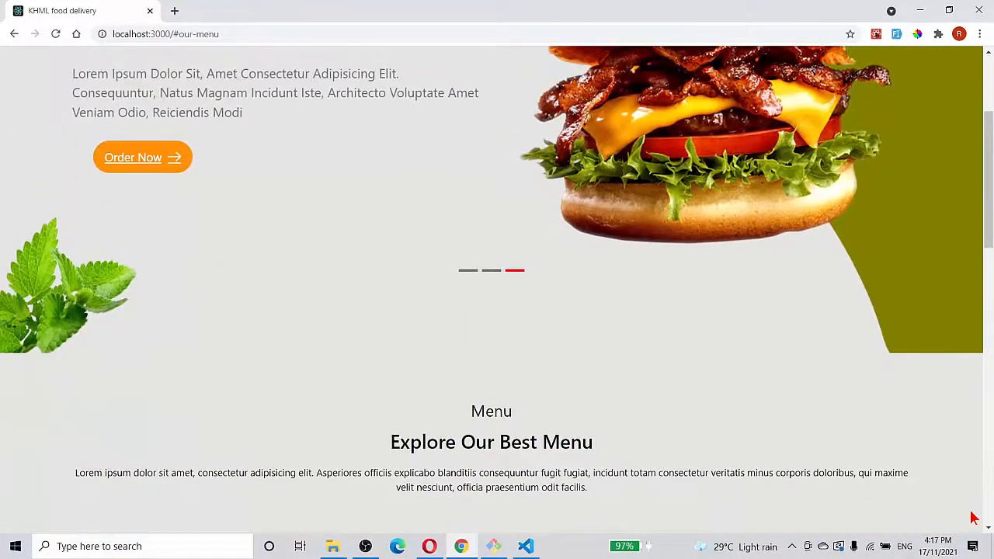
pyautogui.scroll(-3)
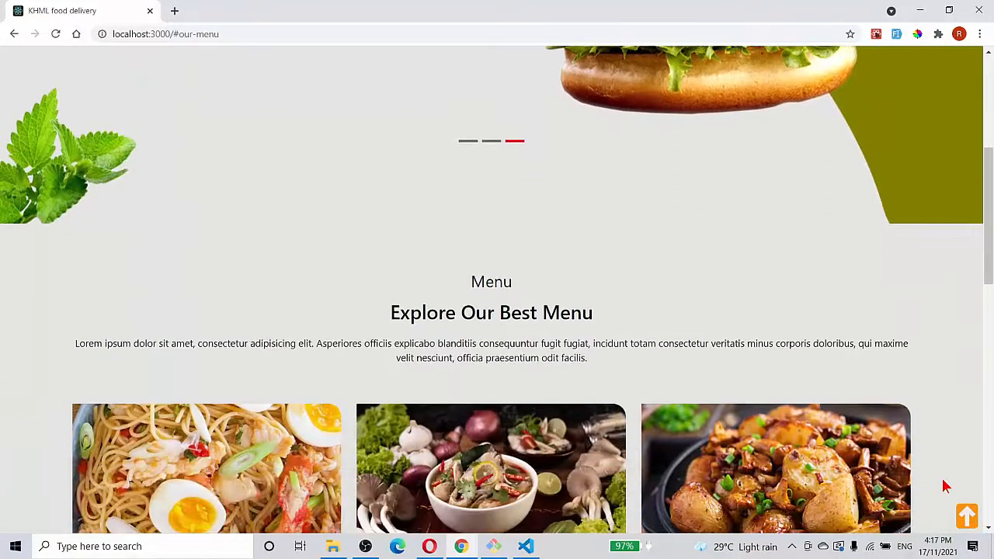
pyautogui.scroll(3)
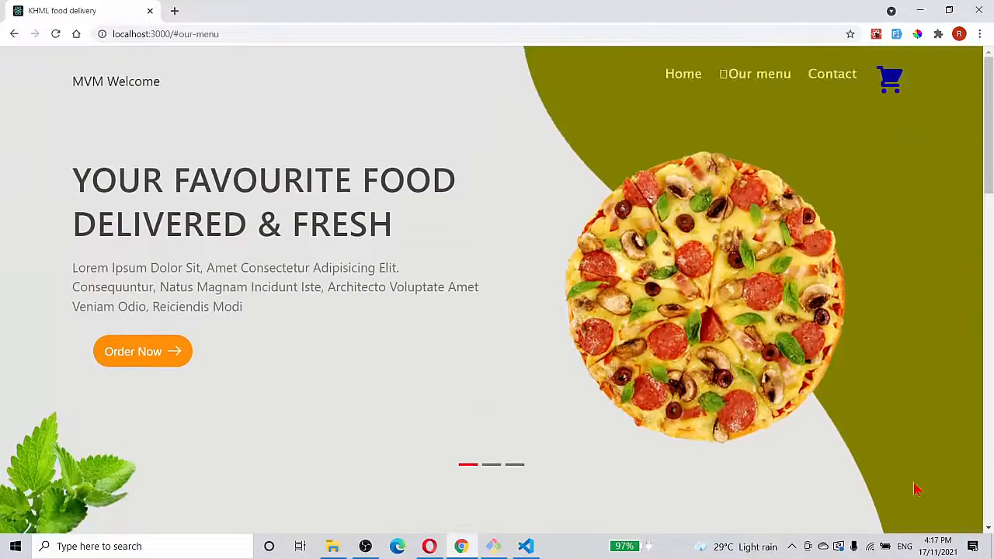
pyautogui.scroll(-3)
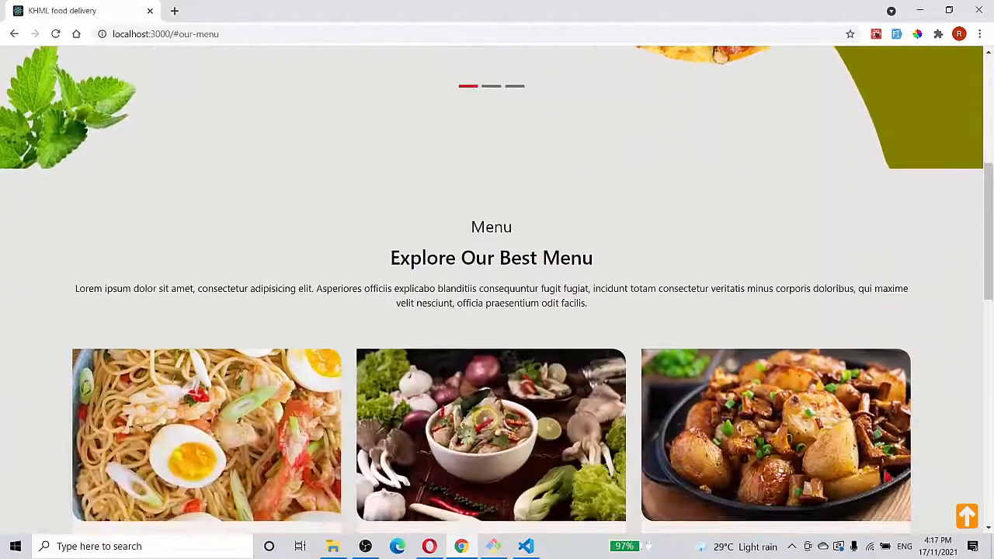
pyautogui.scroll(3)
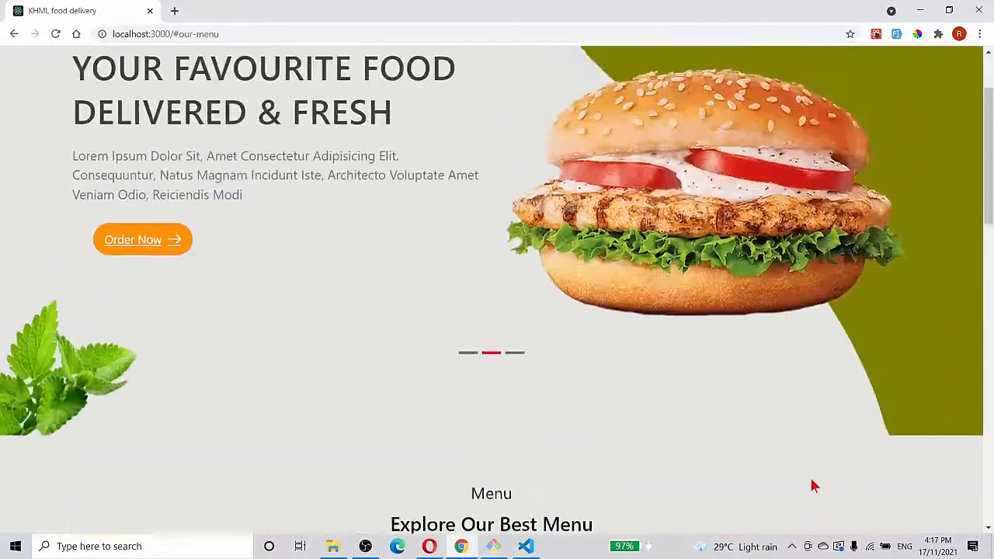
pyautogui.scroll(3)
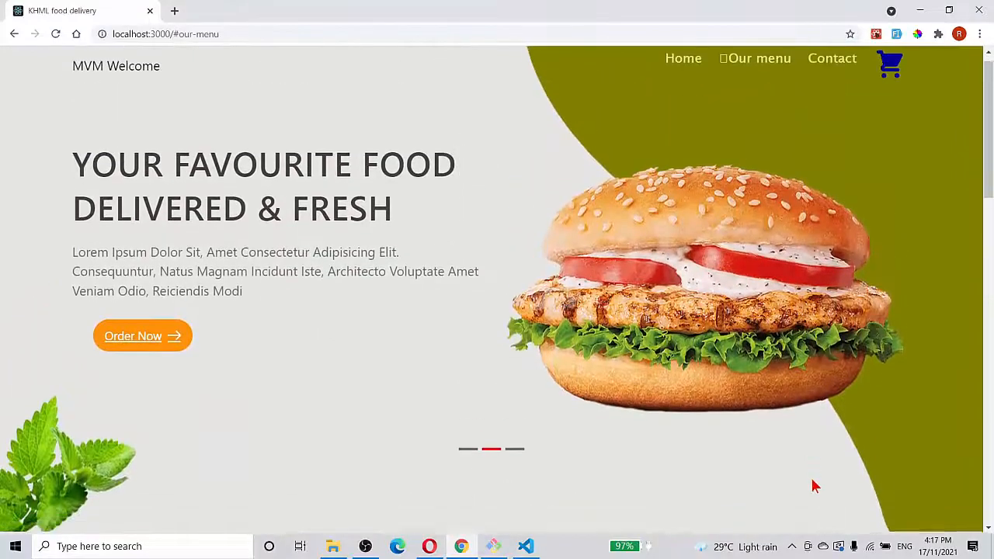
pyautogui.scroll(-3)
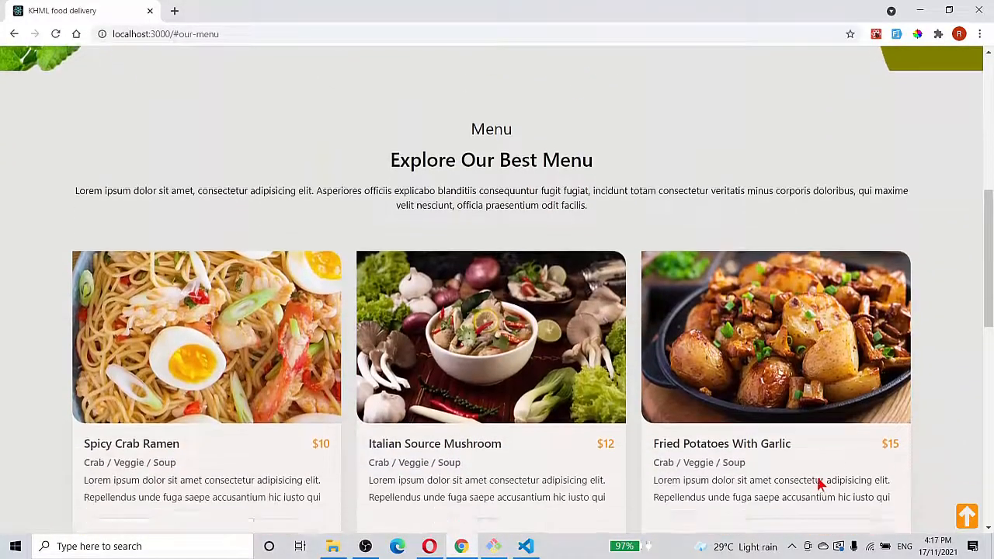
pyautogui.scroll(-3)
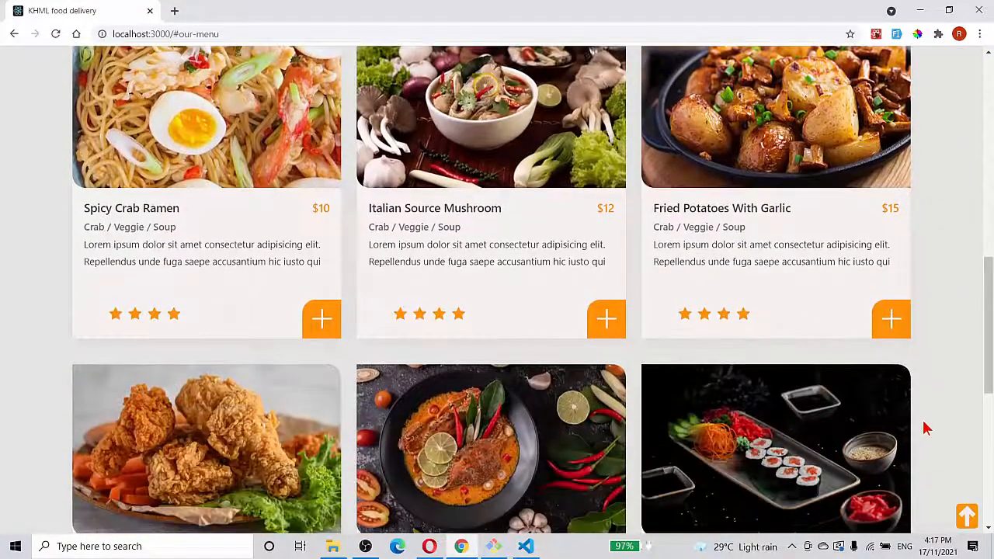
pyautogui.scroll(-3)
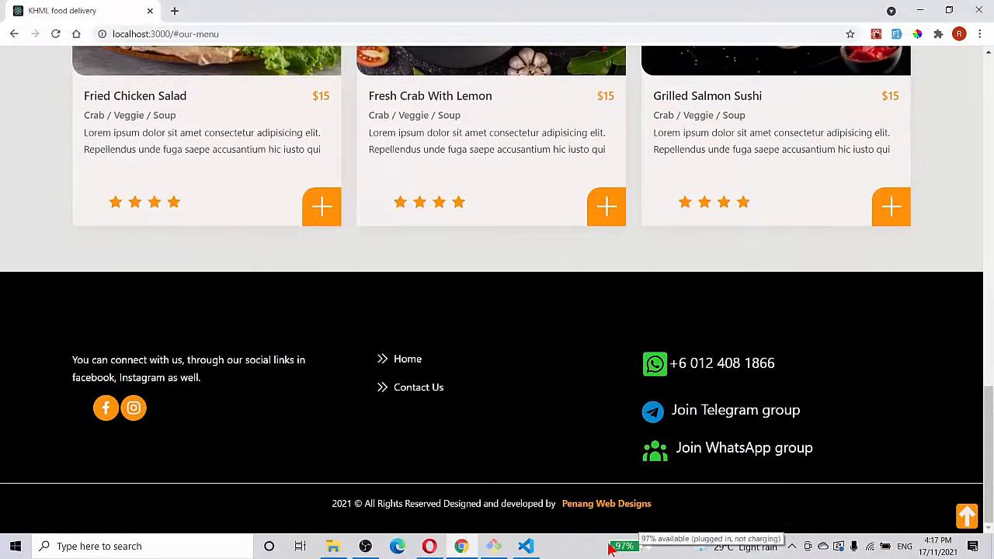
# Open the Penang Web Designs developer site from the footer credit link in a new tab
pyautogui.click(606, 503)
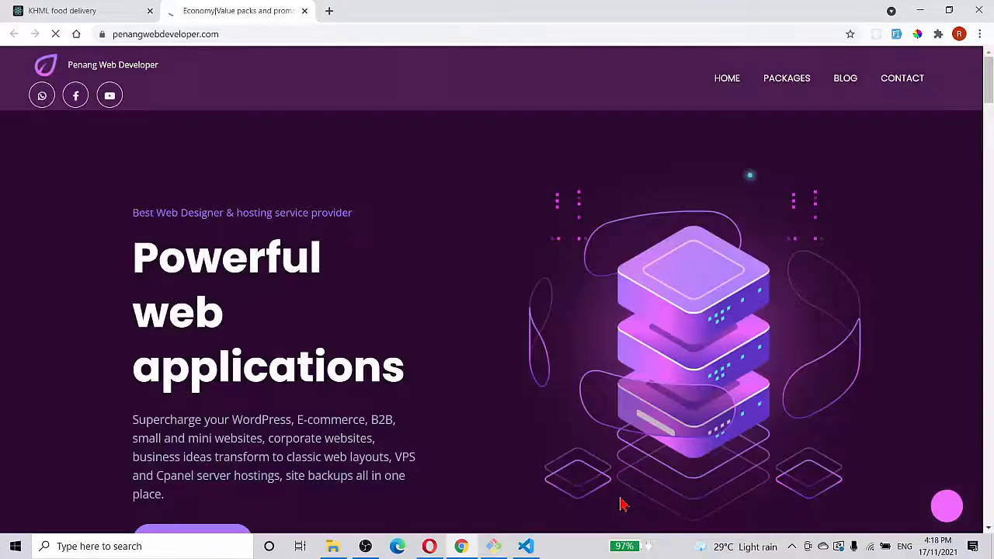
pyautogui.scroll(-3)
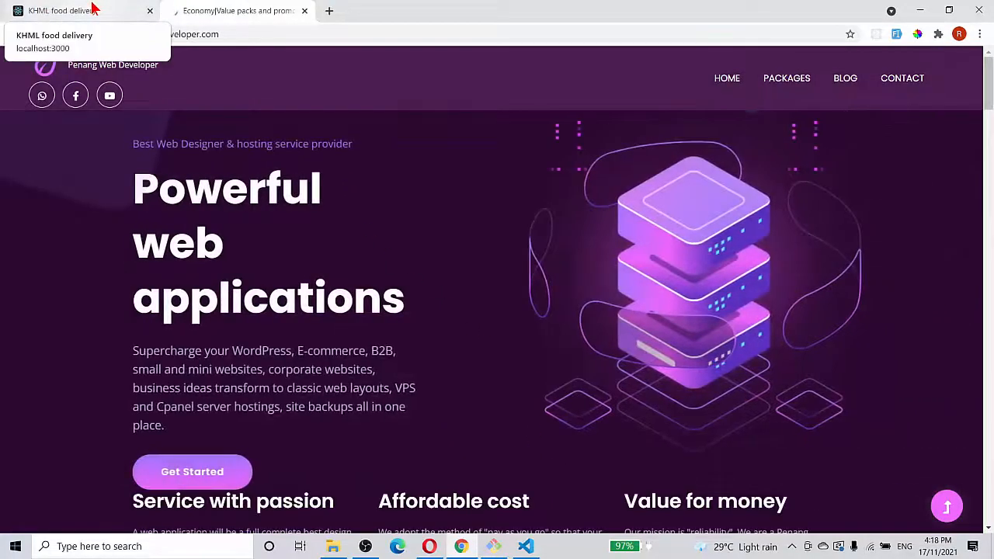
# Return to the KHML food delivery tab and scroll back up to the burger hero slide
pyautogui.click(77, 10)
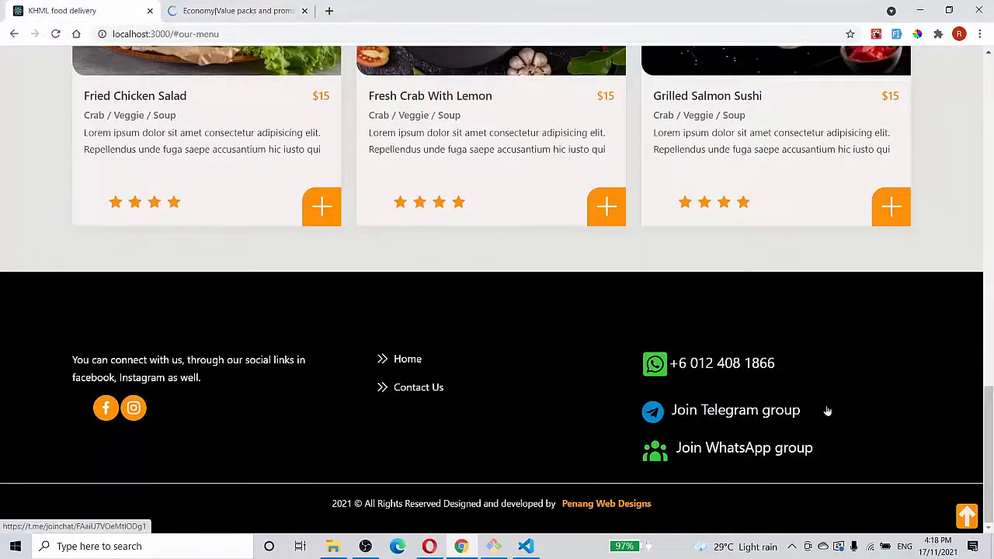
pyautogui.scroll(3)
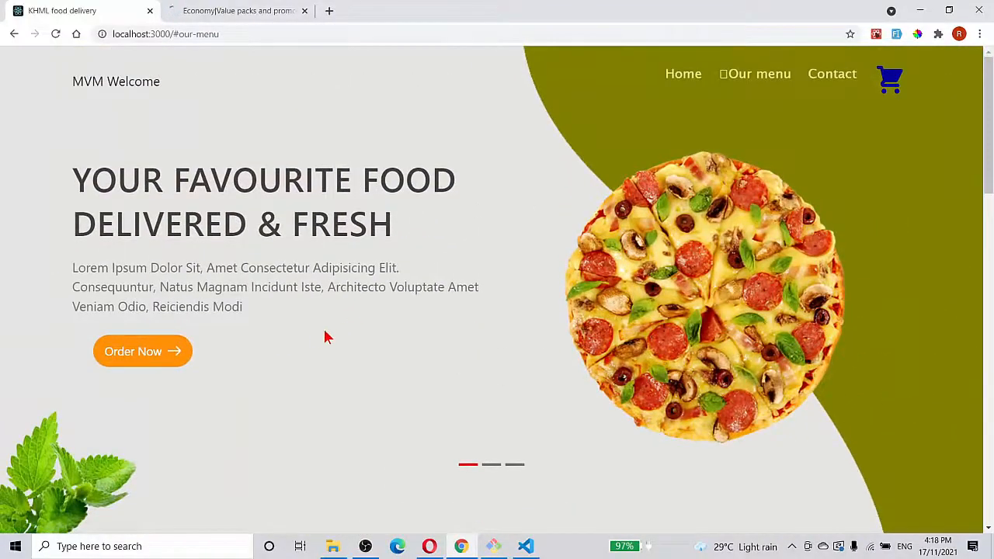
pyautogui.moveTo(294, 342)
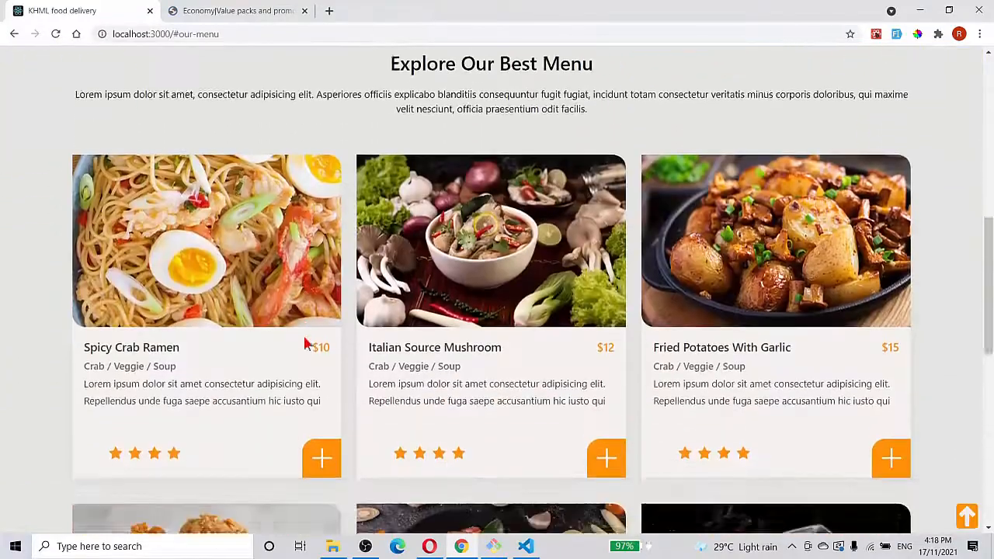
pyautogui.scroll(-3)
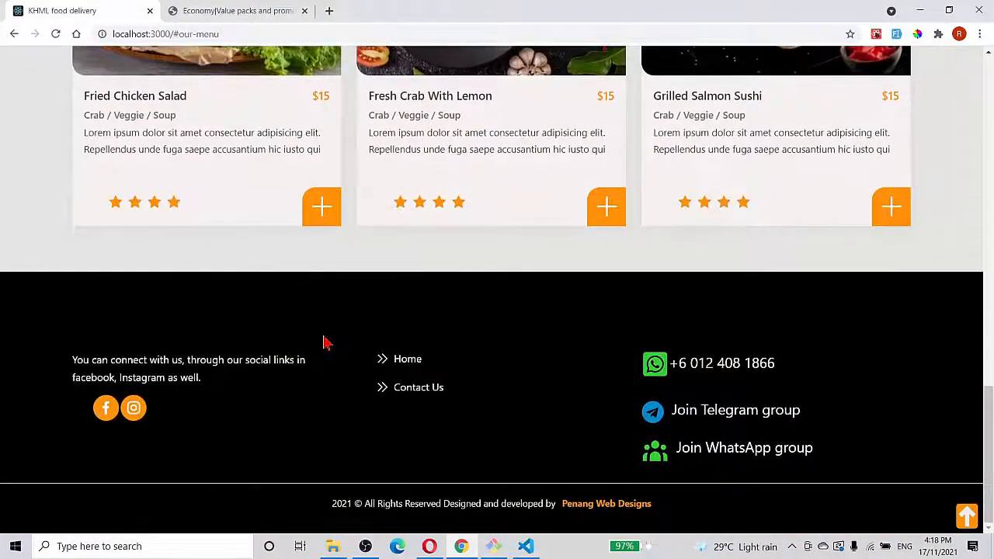
pyautogui.scroll(3)
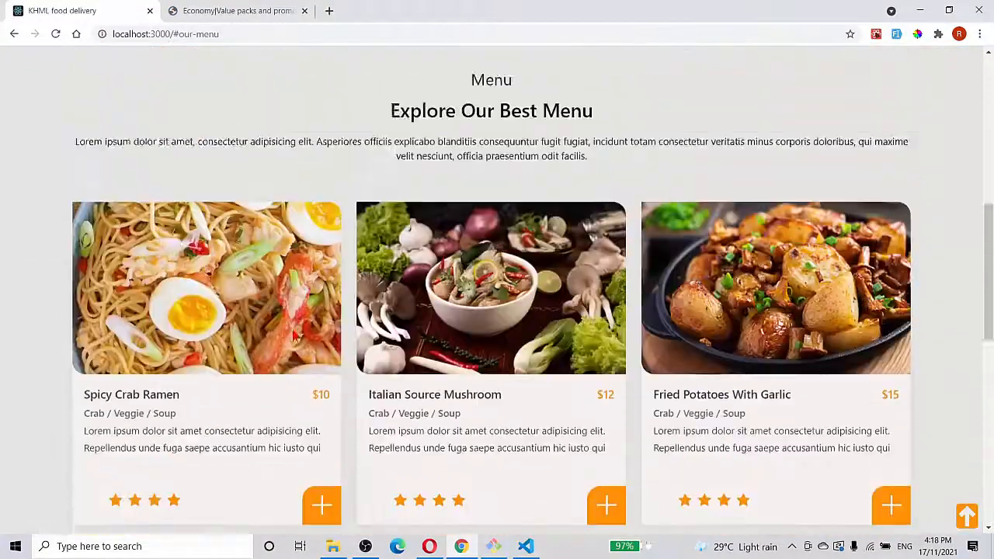
pyautogui.scroll(3)
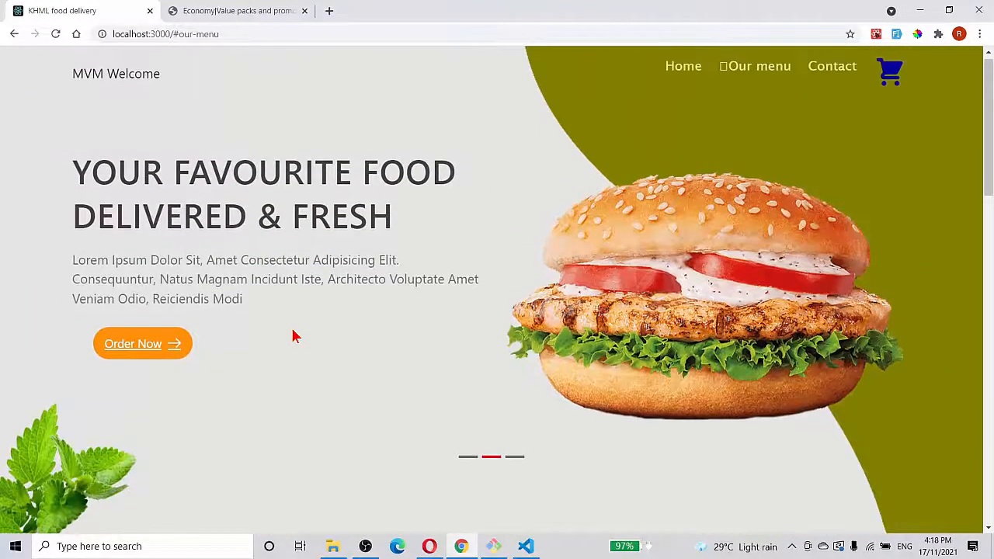
pyautogui.moveTo(365, 360)
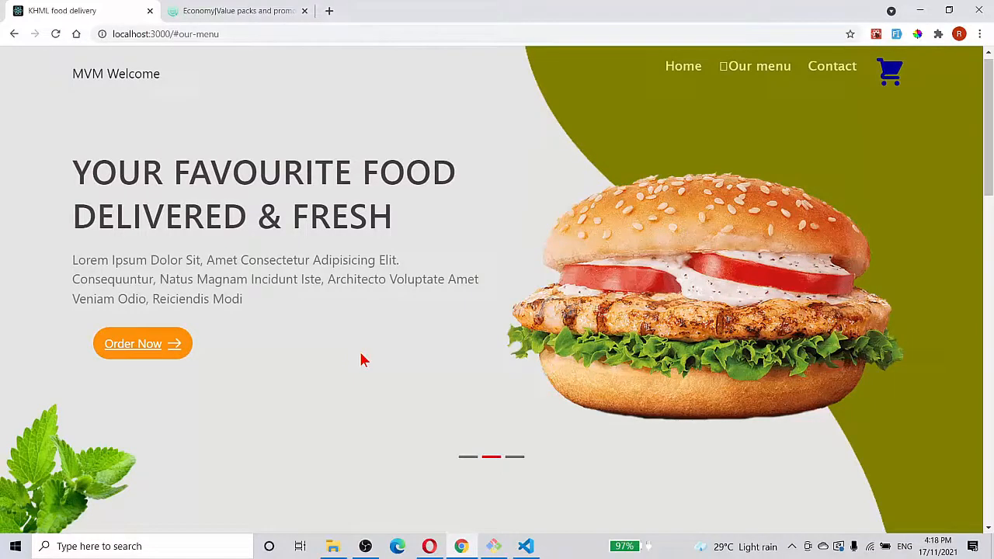
pyautogui.moveTo(334, 351)
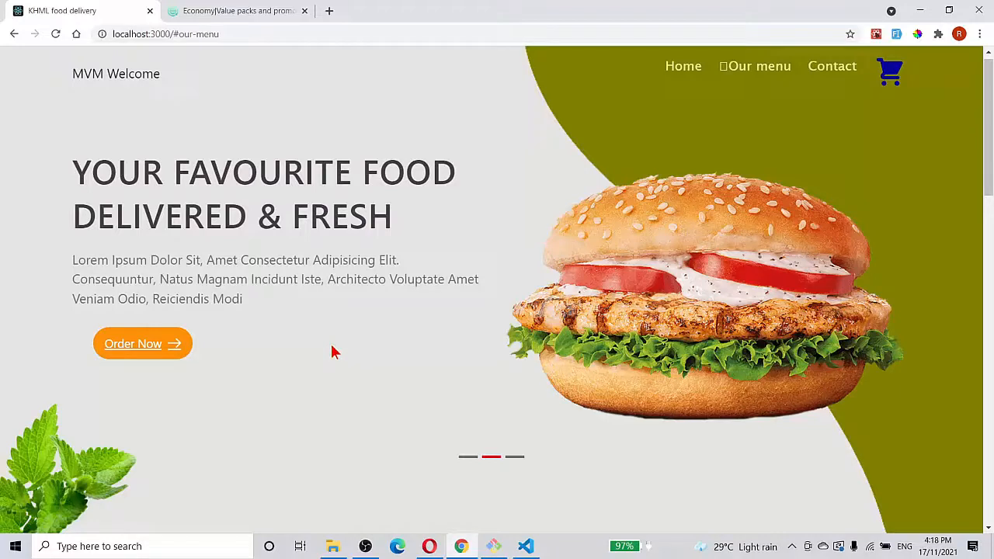
pyautogui.moveTo(338, 356)
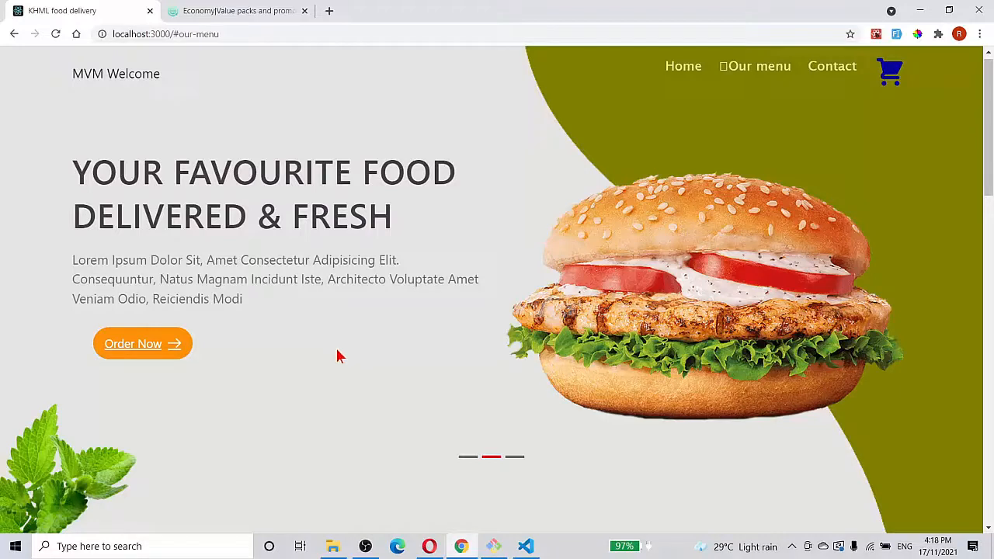
# Scroll down past the slider and six menu cards to the black footer and copyright
pyautogui.scroll(-3)
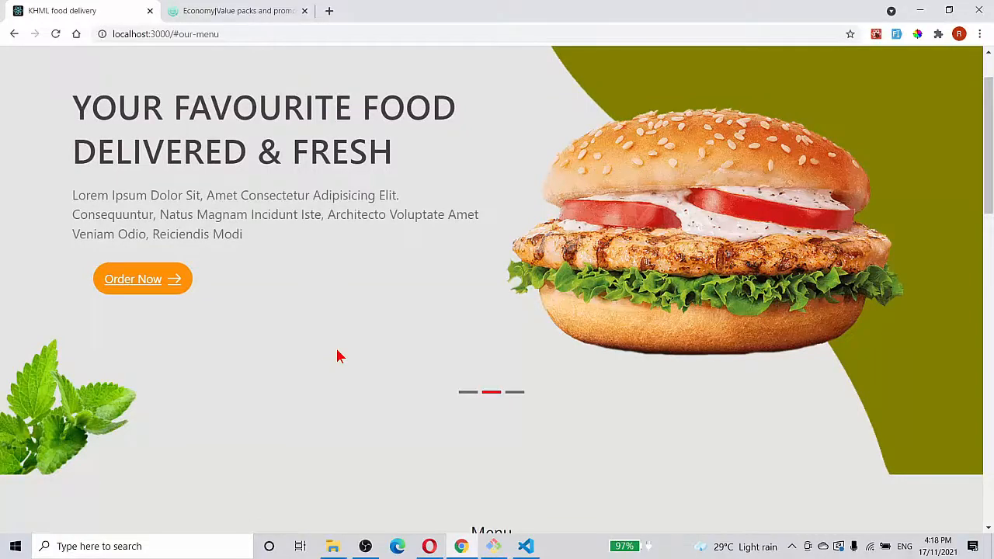
pyautogui.scroll(-3)
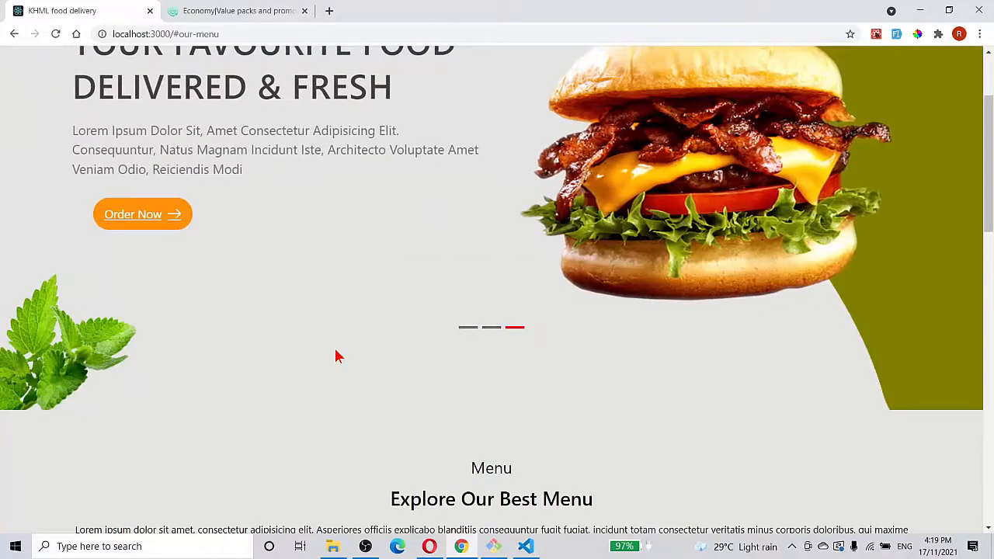
pyautogui.scroll(-3)
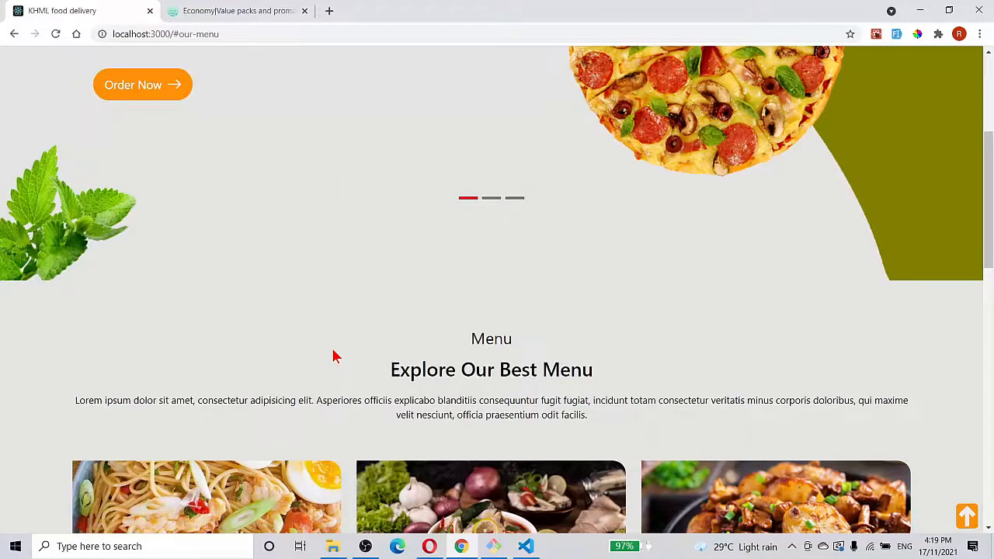
pyautogui.moveTo(357, 317)
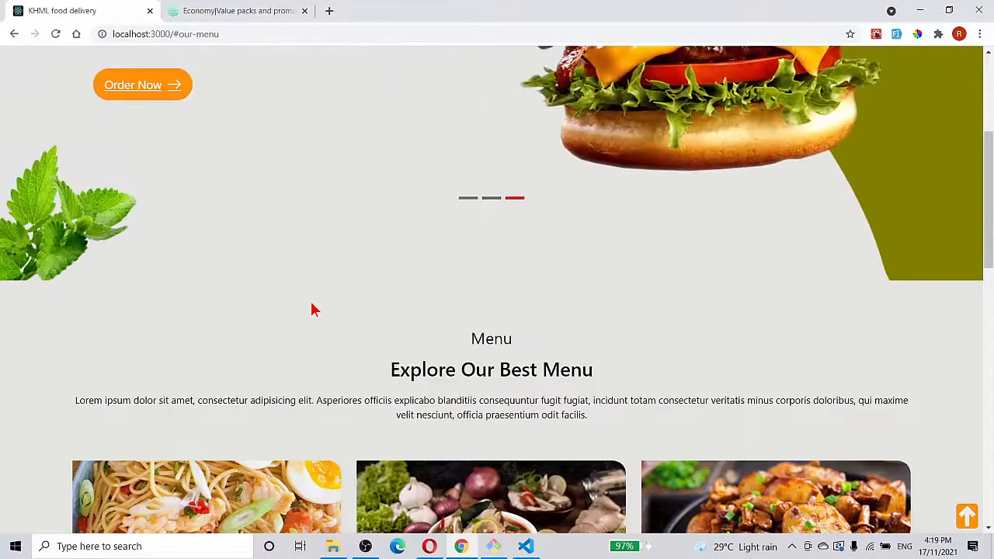
pyautogui.scroll(-3)
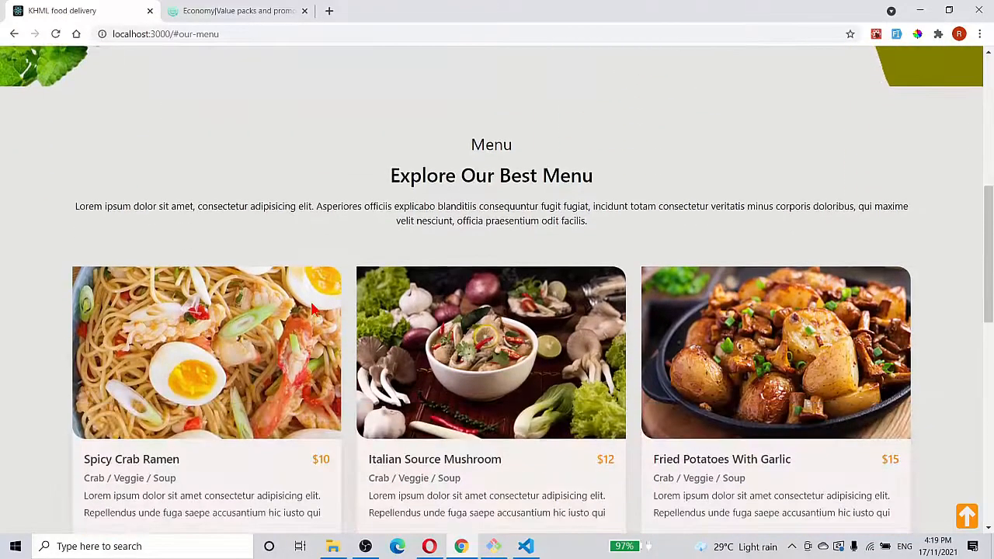
pyautogui.scroll(-3)
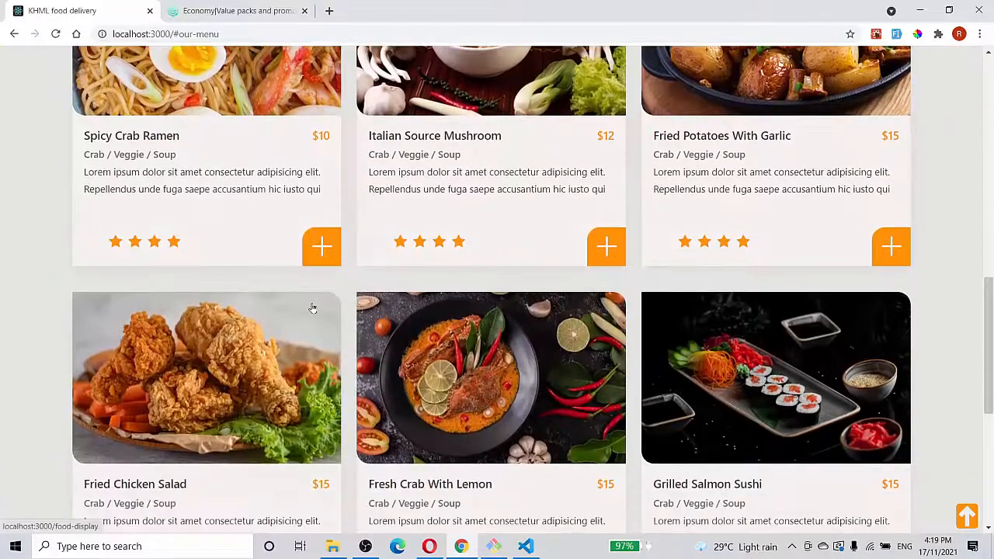
pyautogui.scroll(-3)
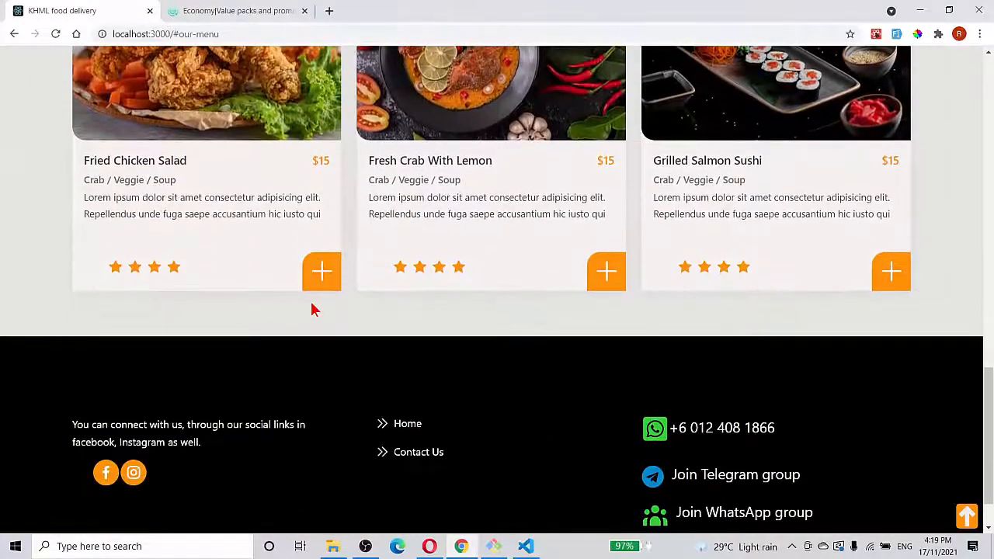
pyautogui.scroll(-3)
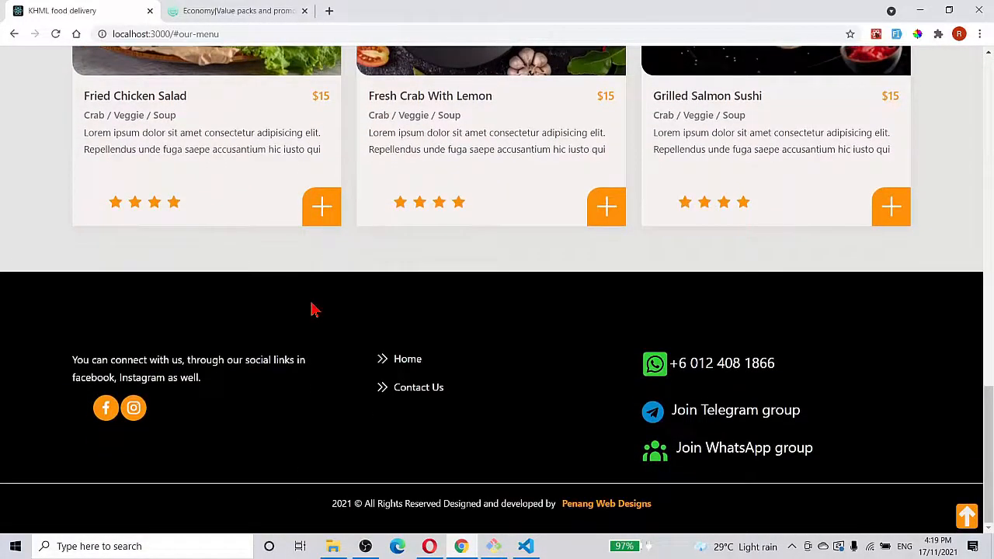
pyautogui.moveTo(523, 346)
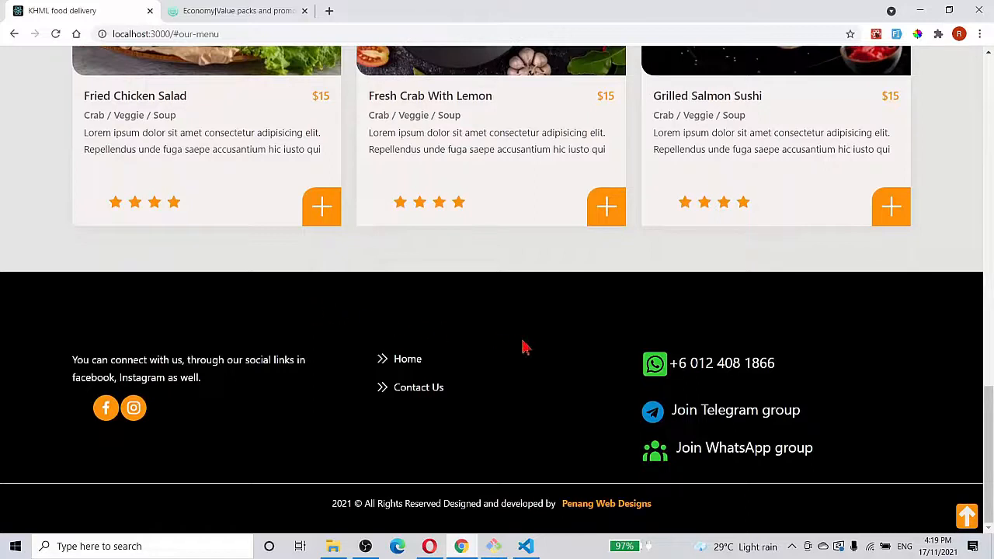
pyautogui.moveTo(505, 351)
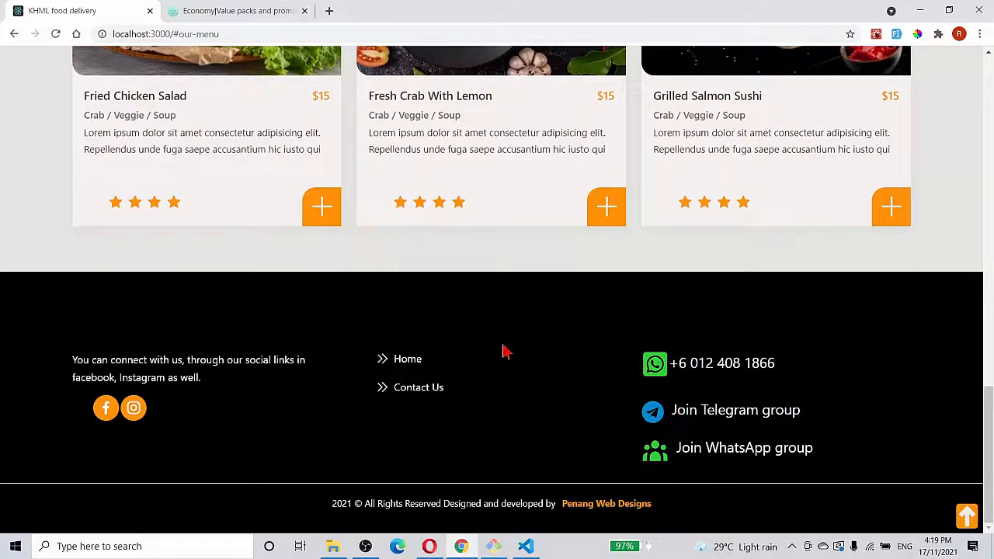
pyautogui.moveTo(497, 349)
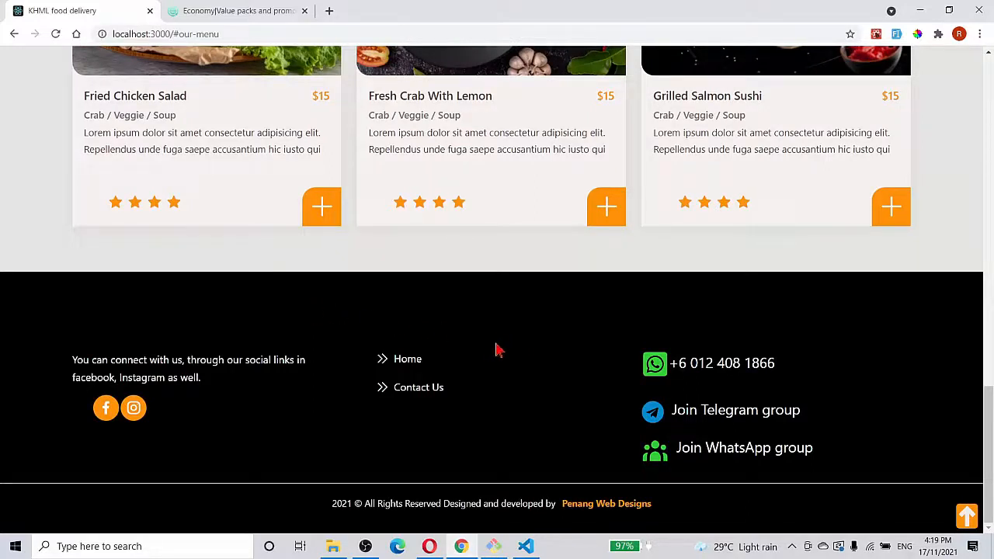
pyautogui.moveTo(494, 350)
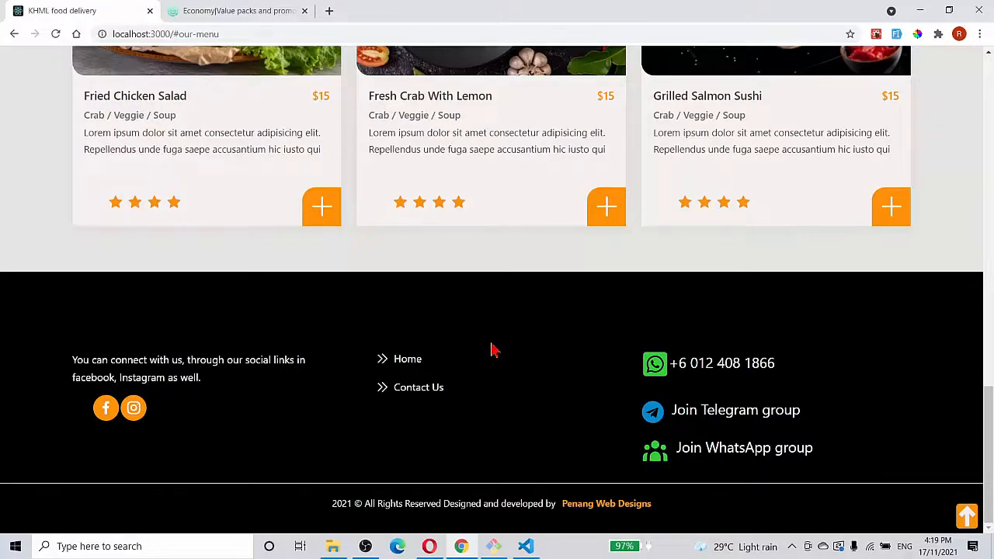
pyautogui.moveTo(481, 345)
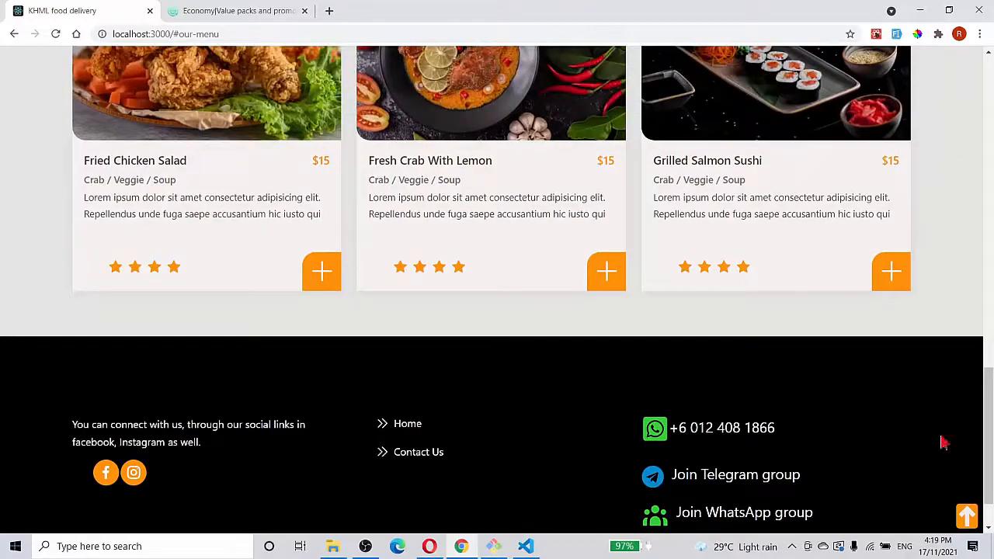
# Scroll back up through the menu cards to the pizza hero slide and navigation
pyautogui.scroll(3)
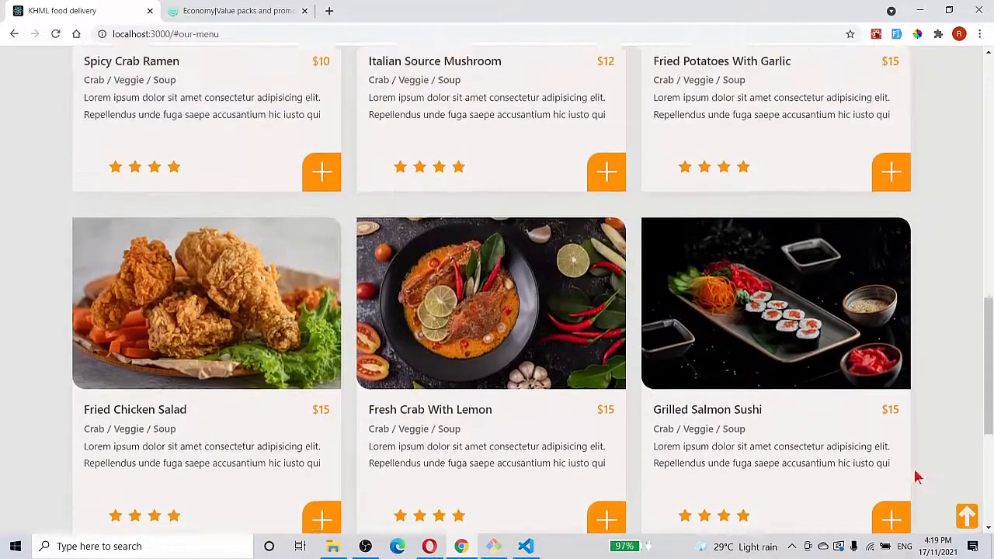
pyautogui.scroll(3)
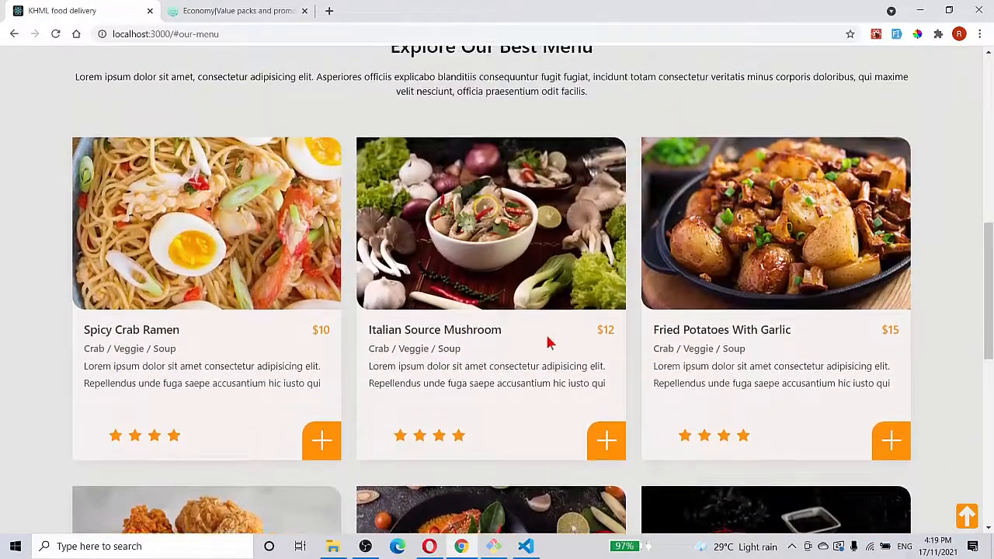
pyautogui.scroll(3)
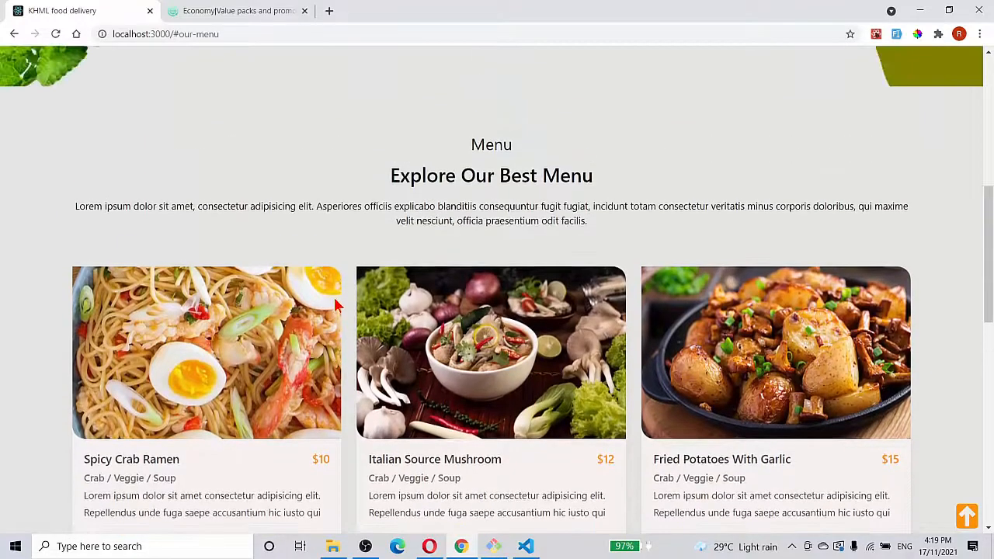
pyautogui.moveTo(660, 356)
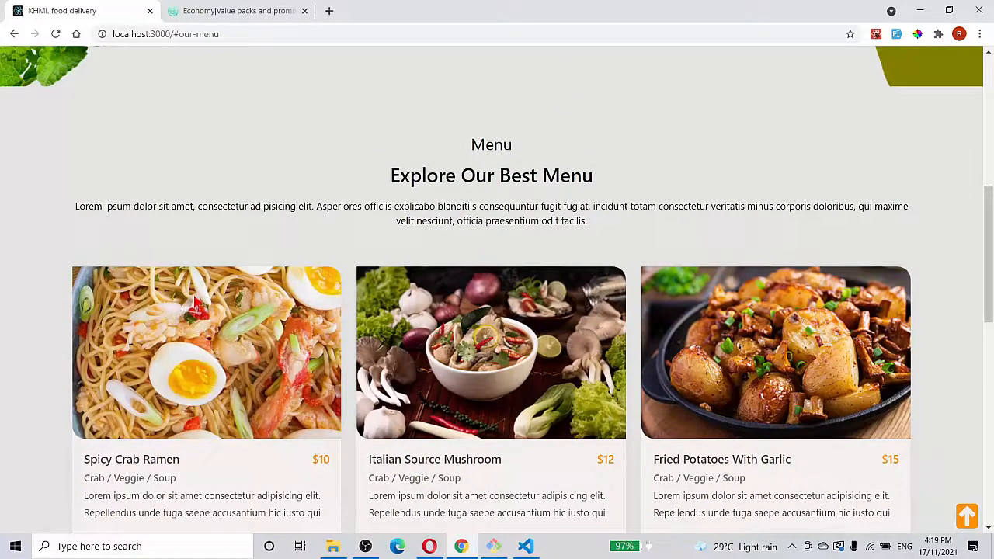
pyautogui.moveTo(602, 369)
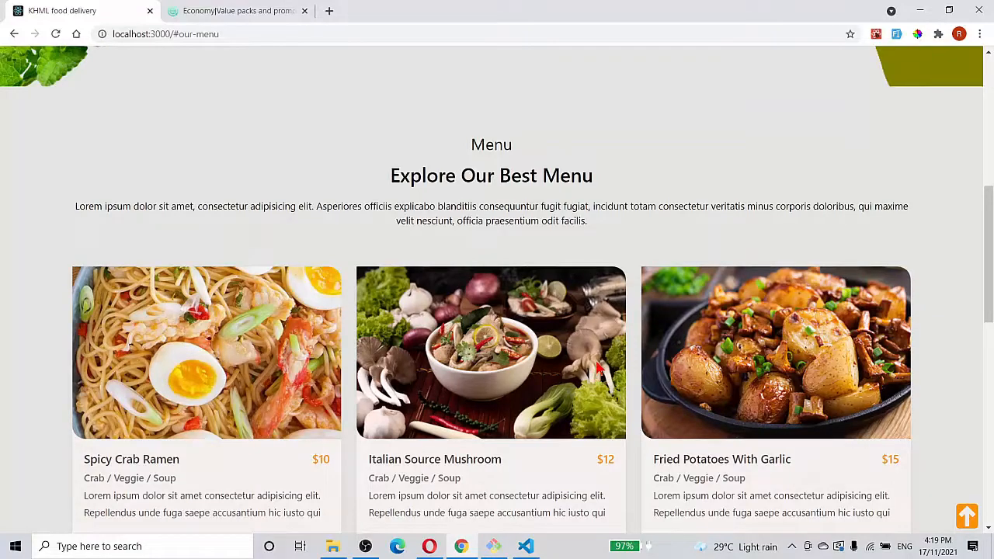
pyautogui.scroll(-3)
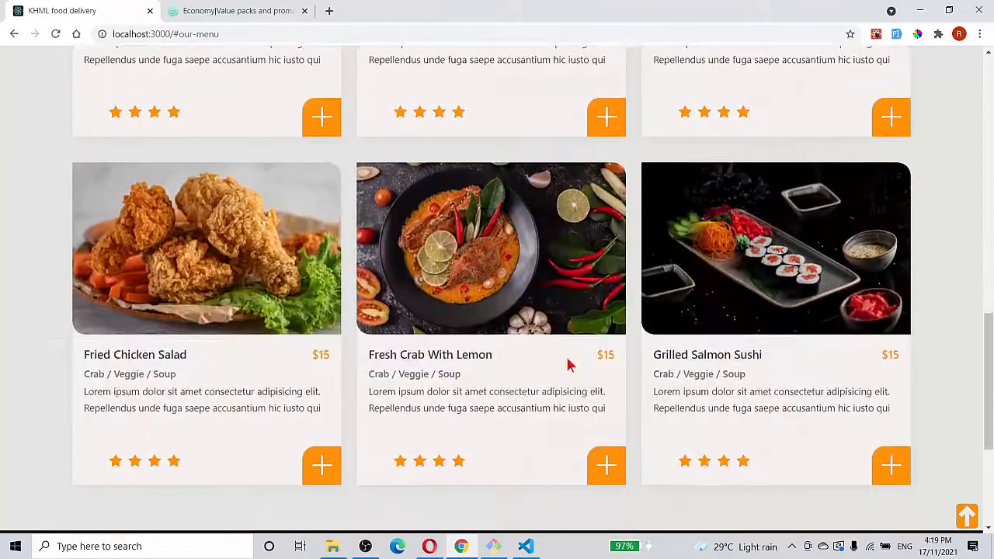
pyautogui.scroll(3)
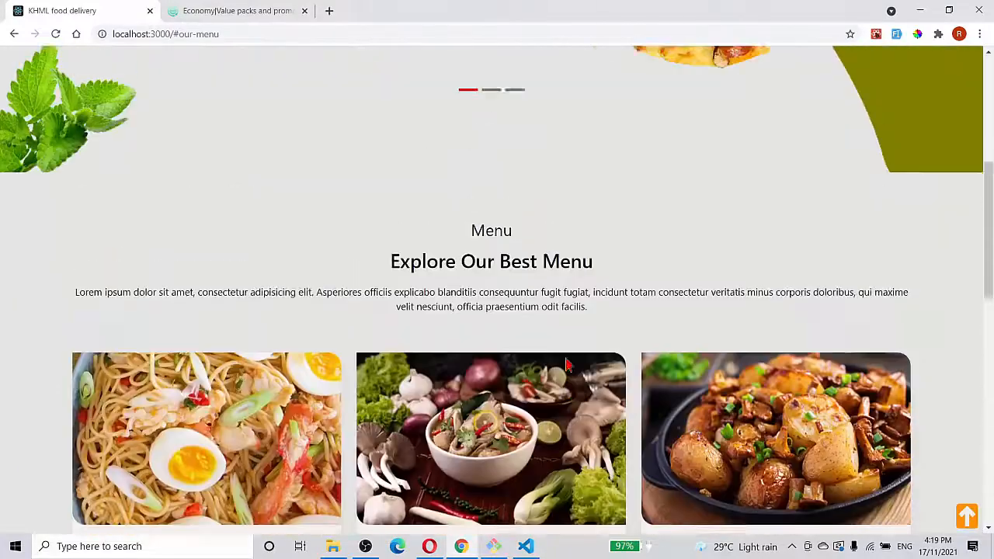
pyautogui.scroll(3)
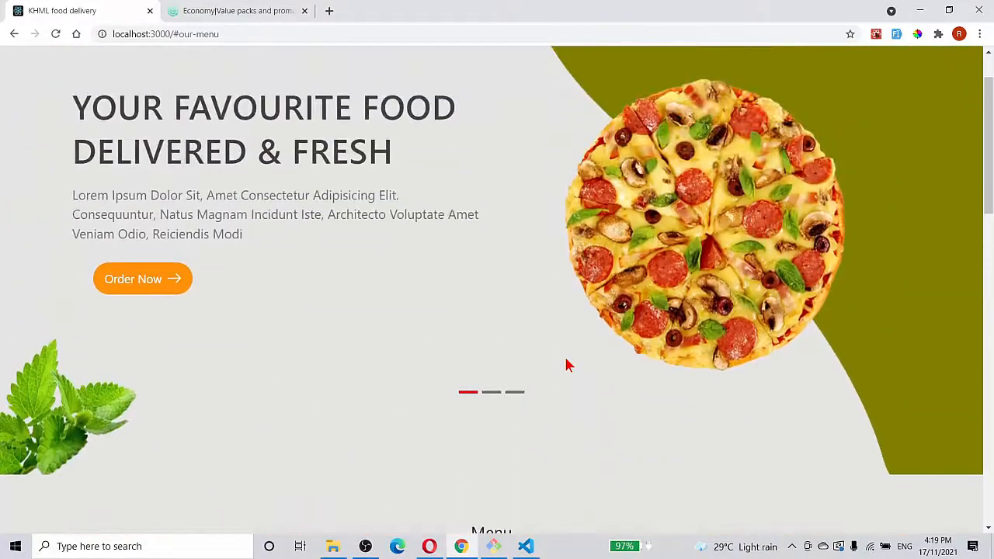
pyautogui.scroll(3)
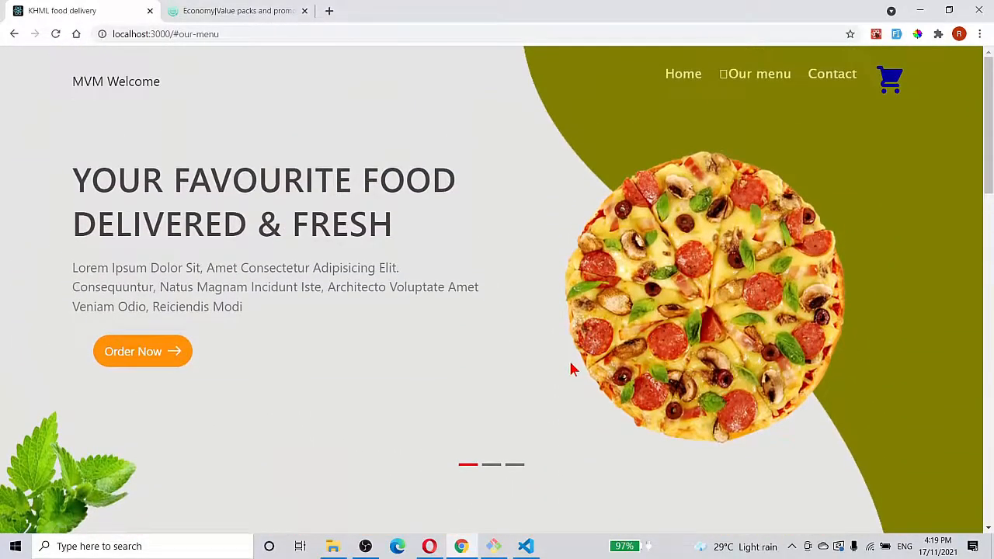
pyautogui.moveTo(990, 447)
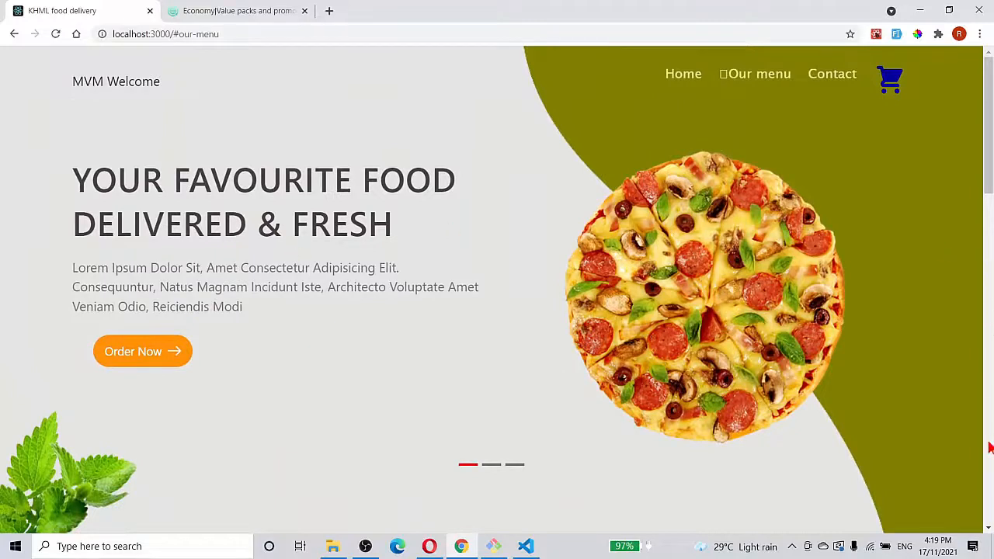
pyautogui.moveTo(410, 335)
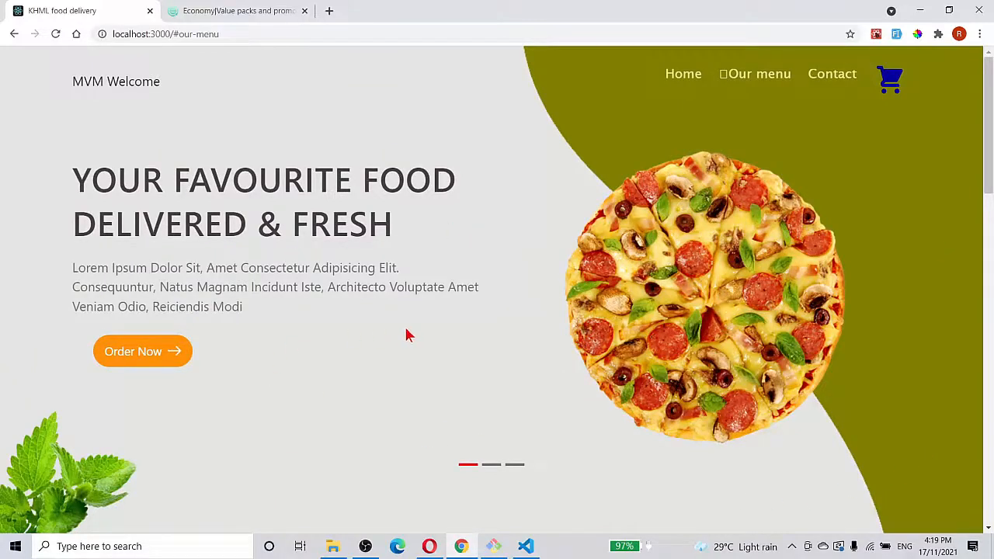
pyautogui.moveTo(373, 379)
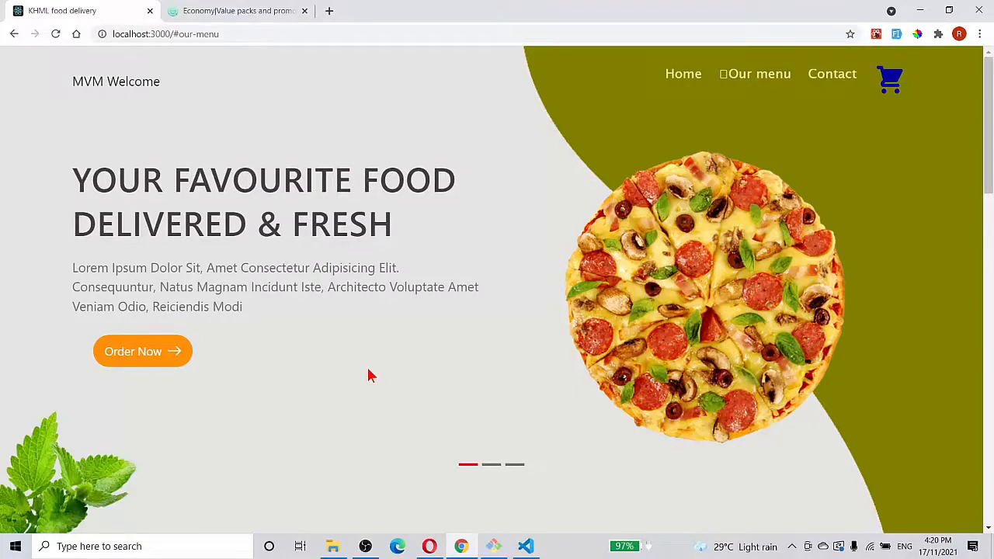
pyautogui.moveTo(379, 375)
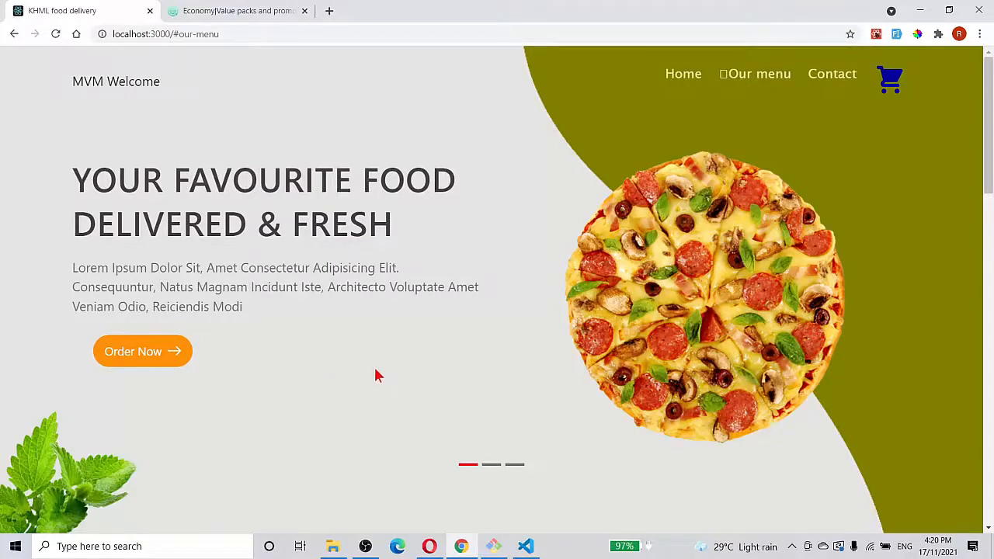
pyautogui.moveTo(366, 380)
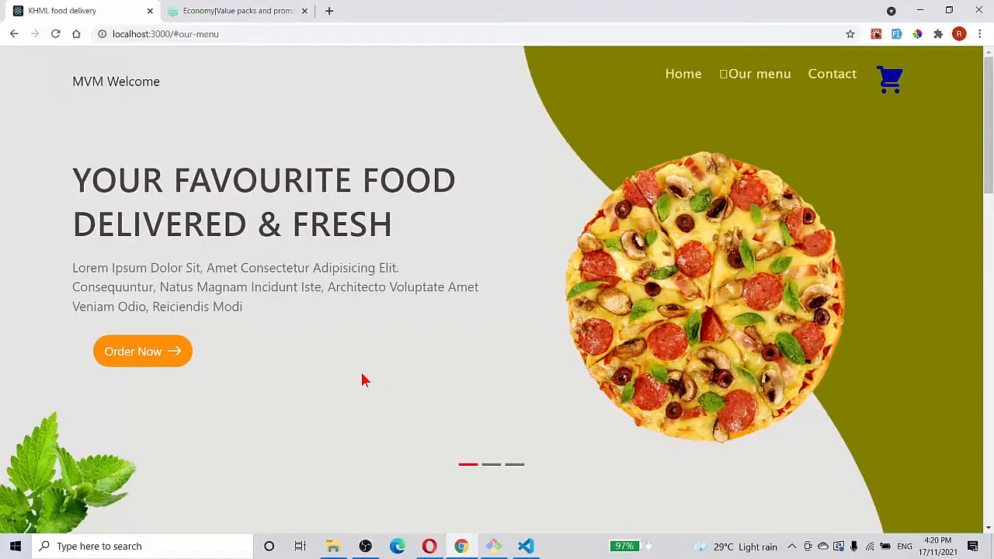
pyautogui.moveTo(359, 402)
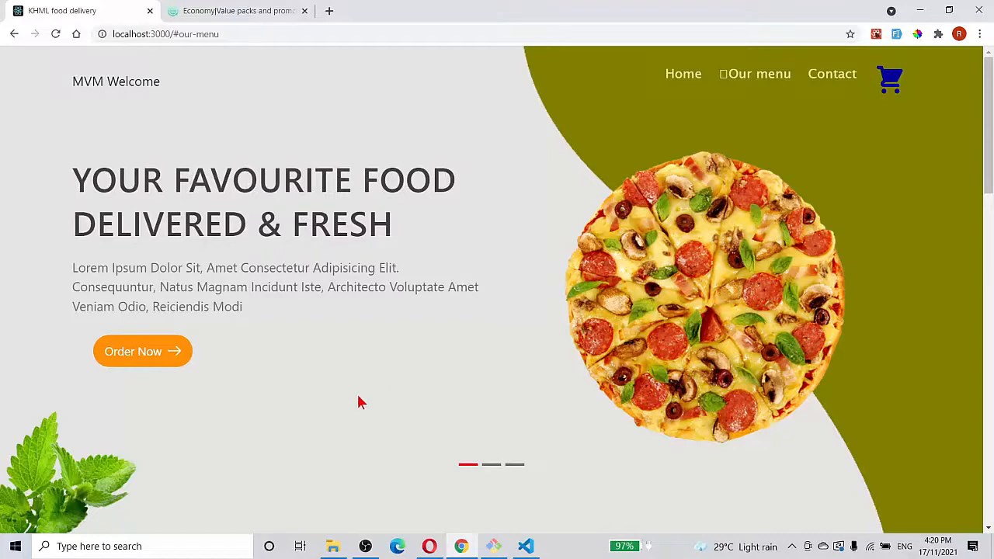
pyautogui.moveTo(403, 409)
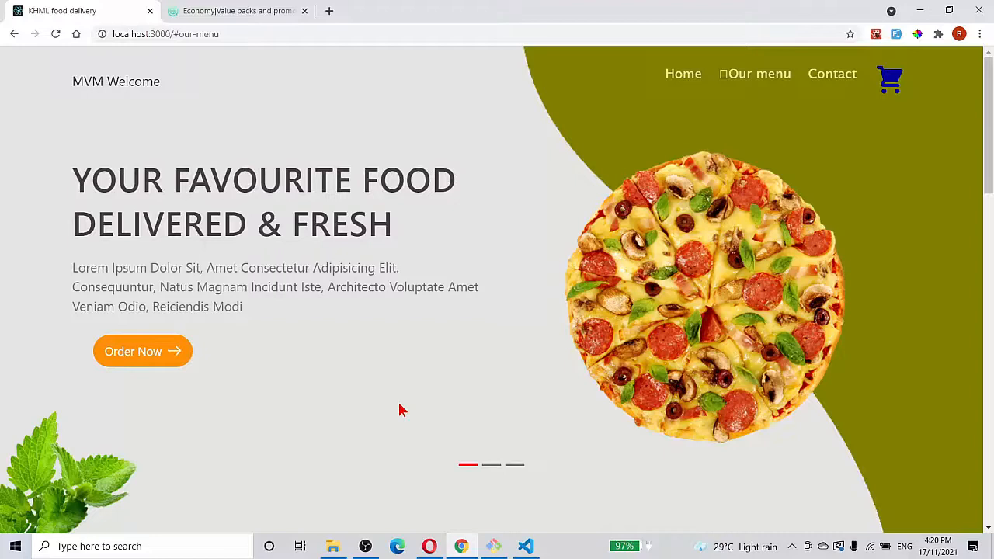
pyautogui.moveTo(409, 398)
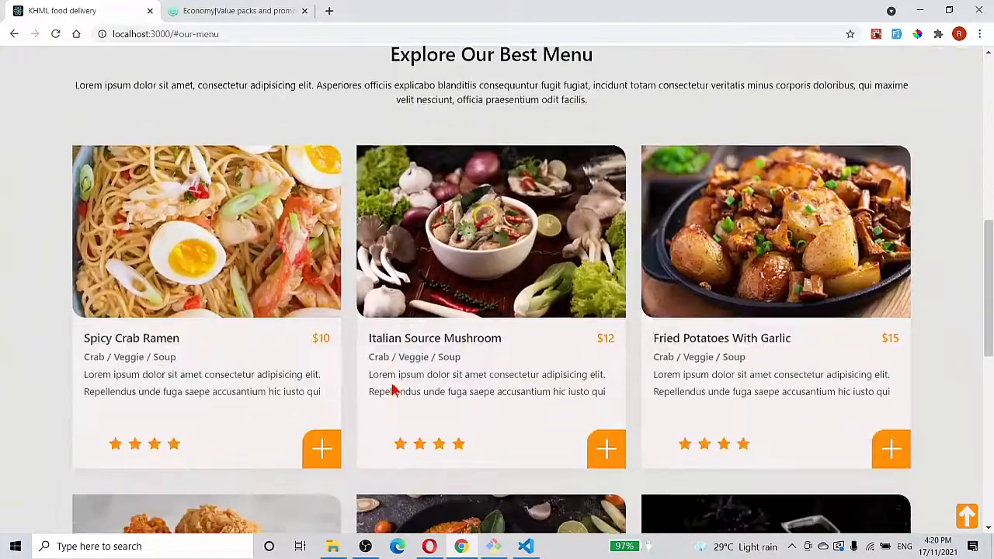
# Scroll up to the burger hero slide at the top of the homepage
pyautogui.scroll(-3)
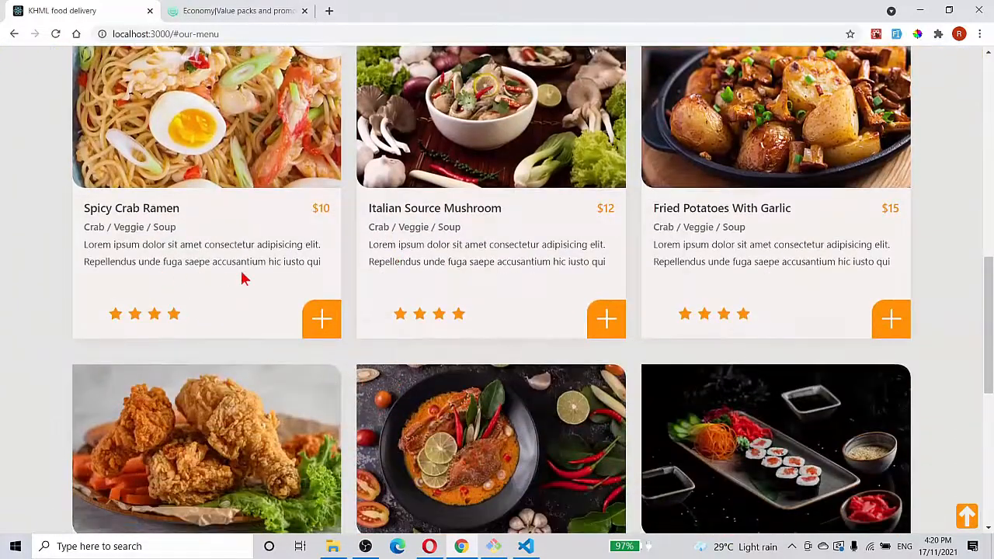
pyautogui.moveTo(780, 359)
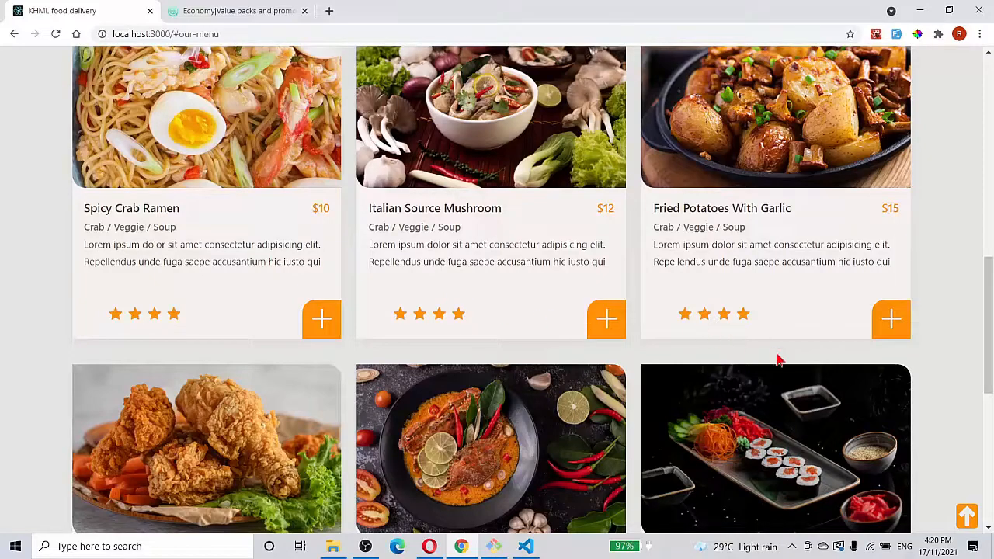
pyautogui.scroll(3)
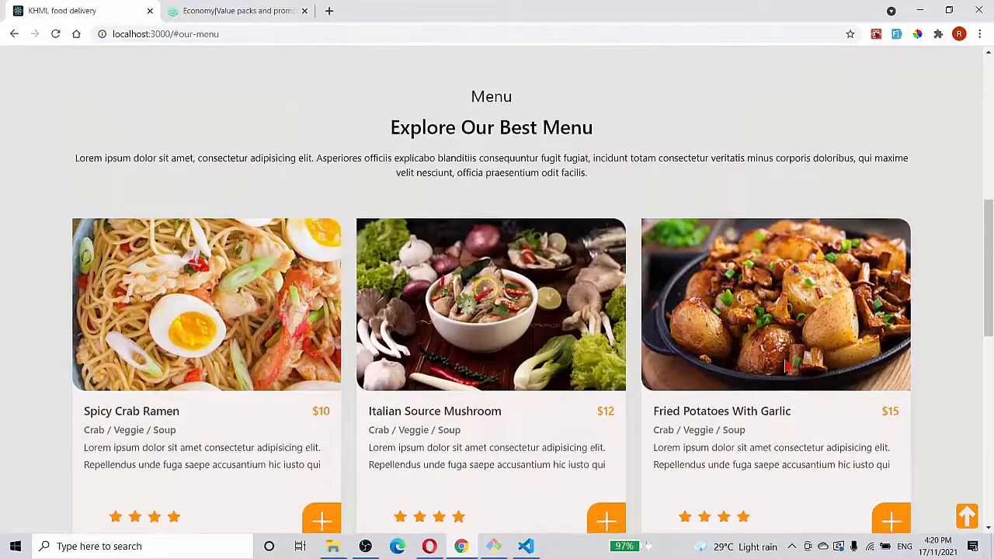
pyautogui.scroll(3)
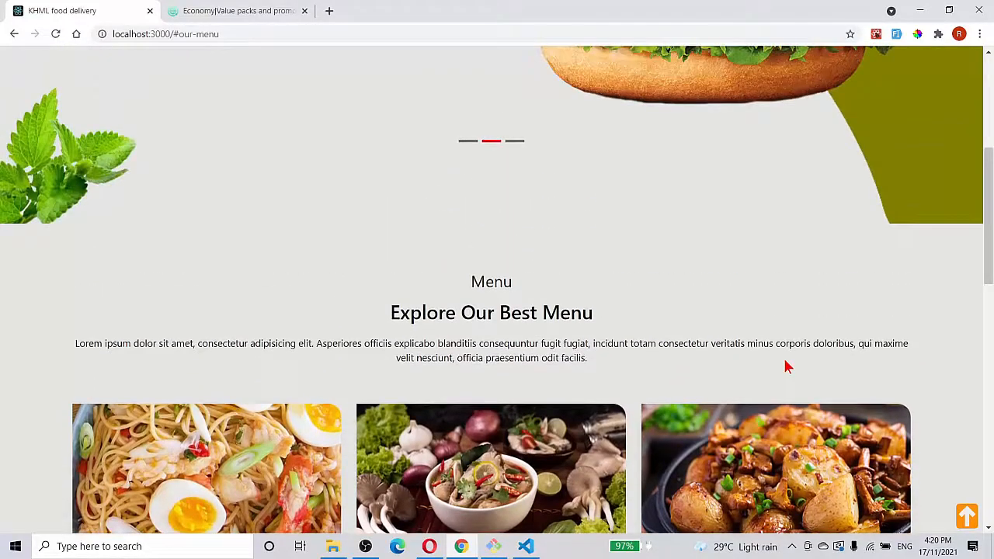
pyautogui.scroll(3)
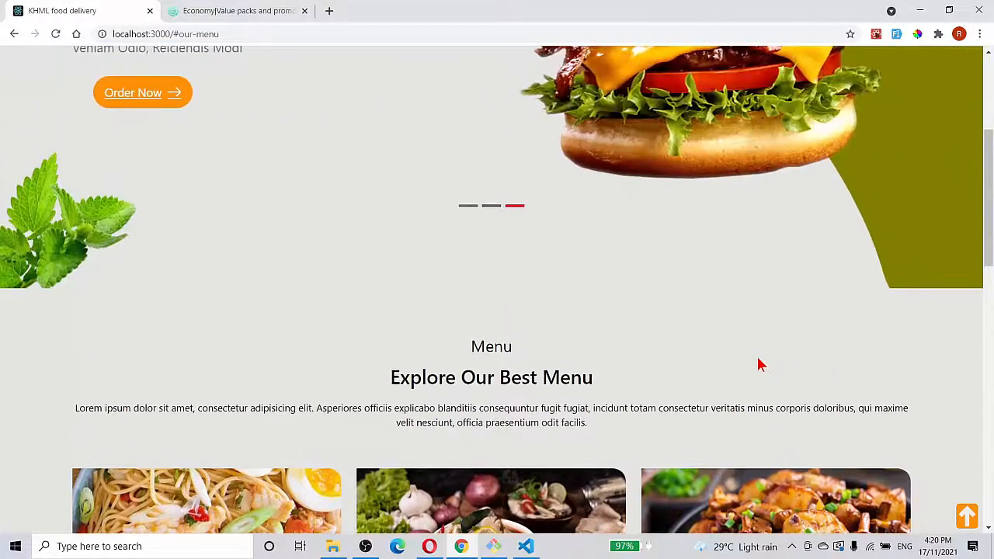
pyautogui.scroll(3)
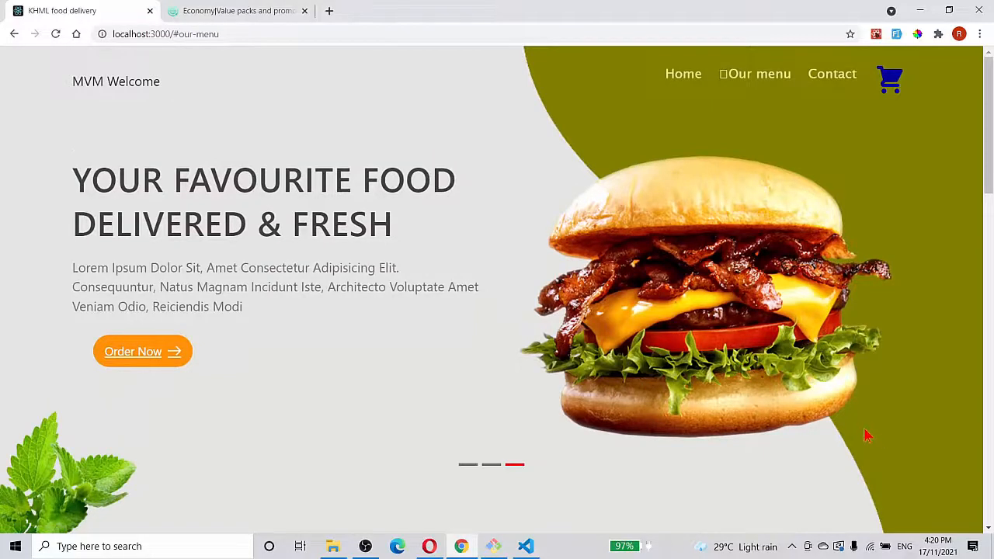
pyautogui.moveTo(840, 443)
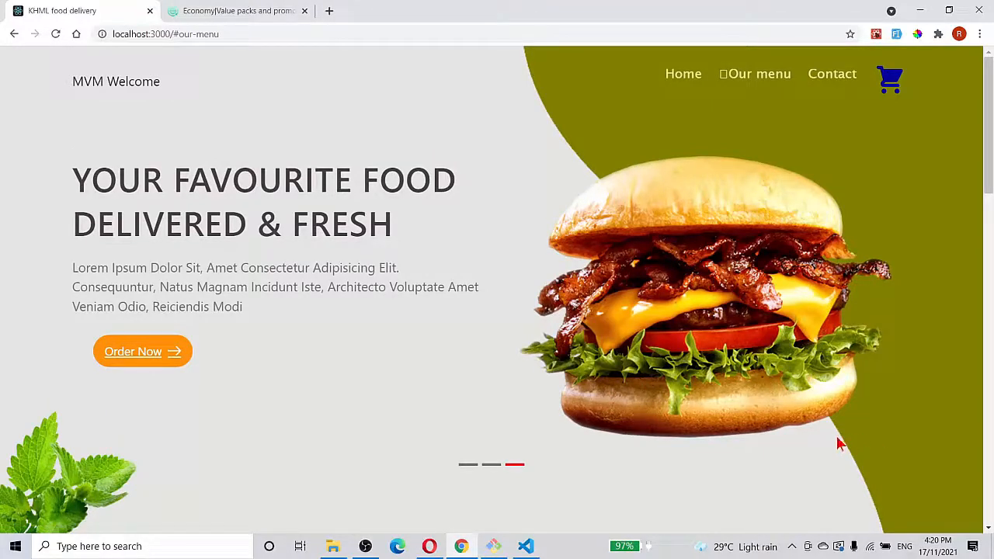
pyautogui.moveTo(833, 434)
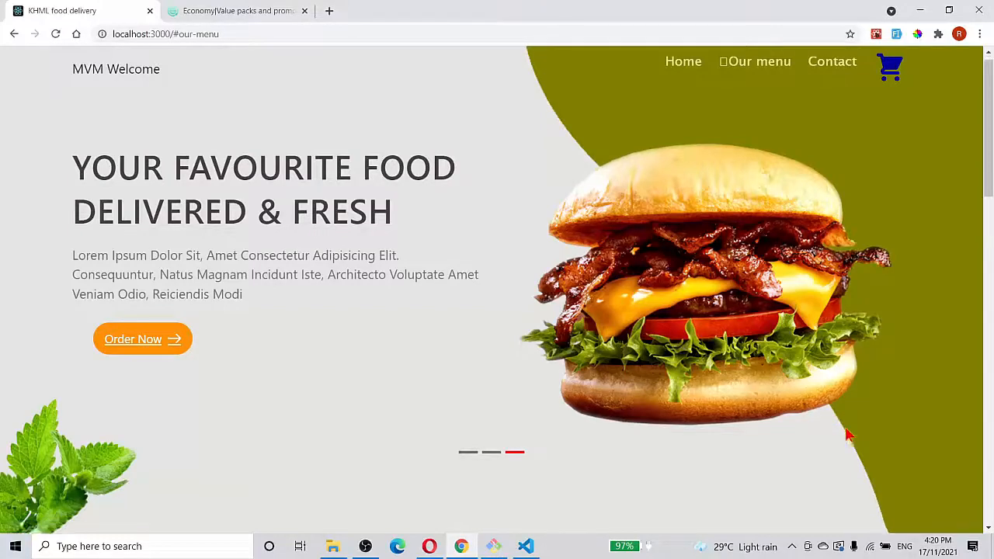
# Scroll down to the first row of Explore Our Best Menu cards with Spicy Crab Ramen
pyautogui.scroll(-3)
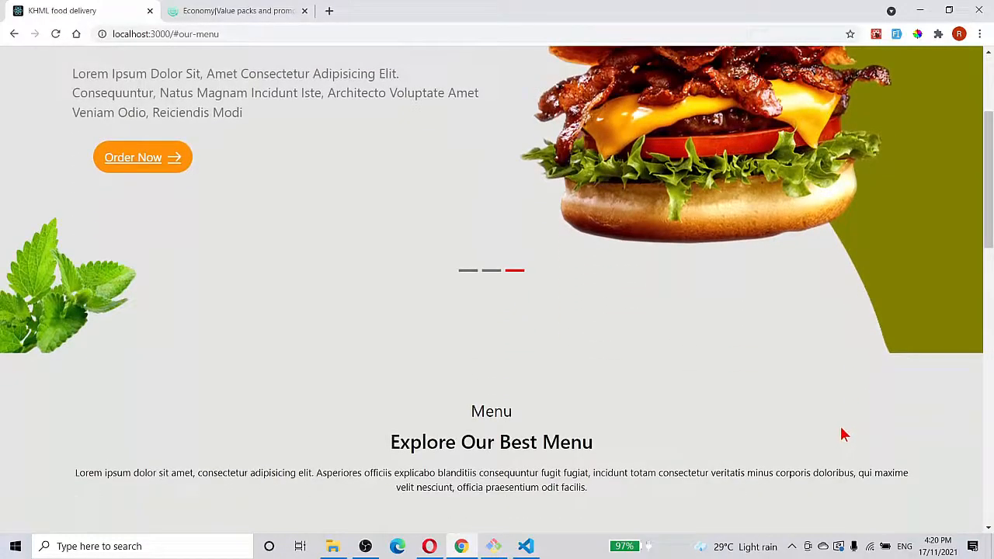
pyautogui.scroll(-3)
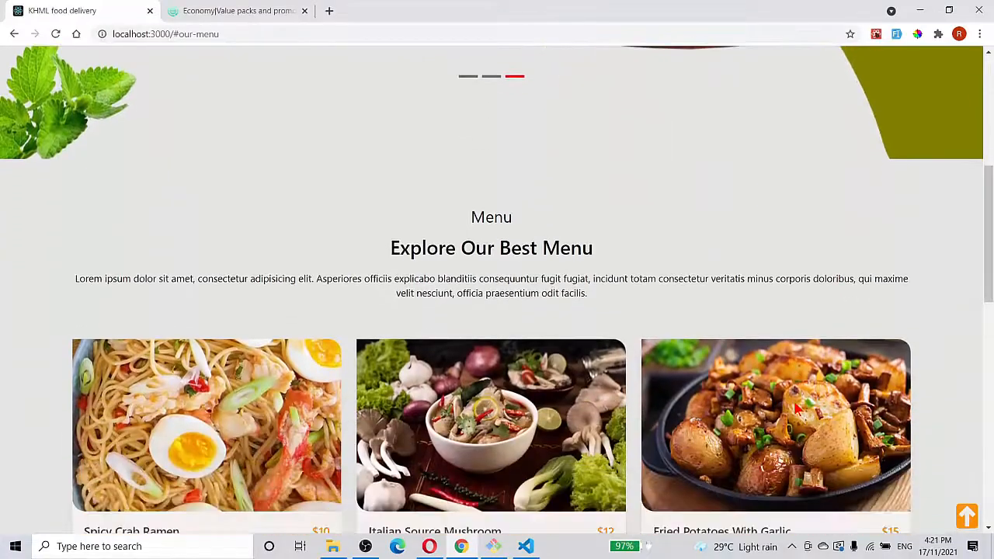
pyautogui.scroll(-3)
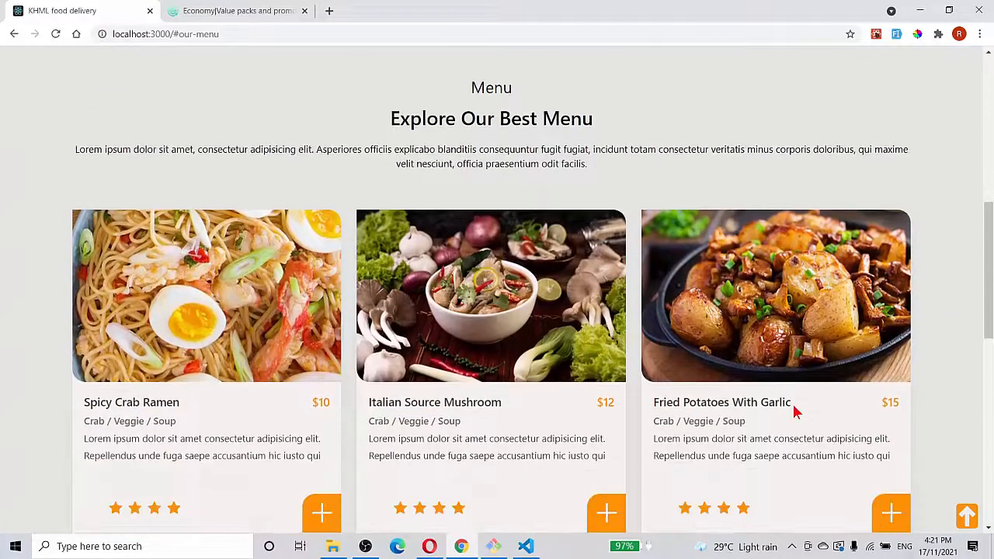
pyautogui.scroll(-3)
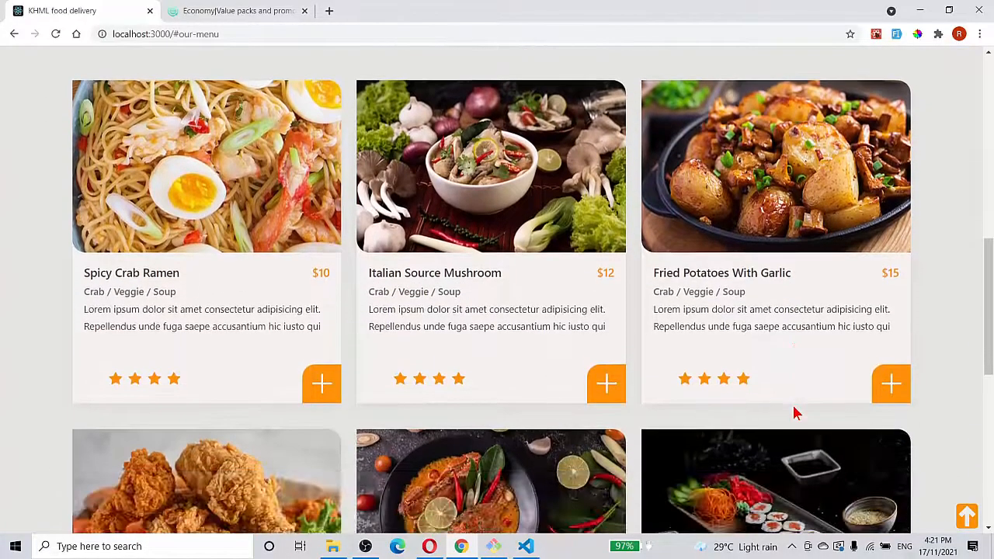
pyautogui.scroll(-3)
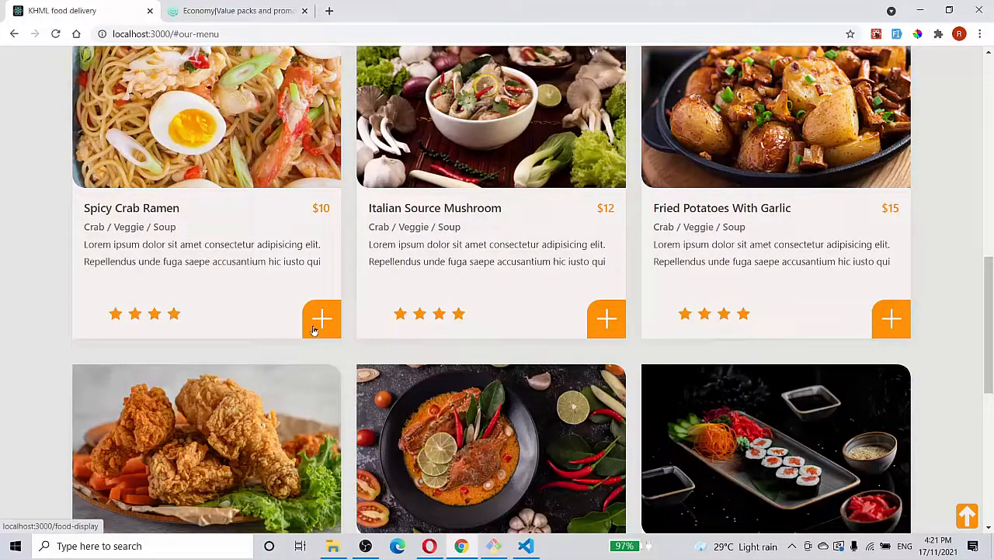
# Open the food-display page from the Spicy Crab Ramen card and expand the category ring
pyautogui.click(321, 319)
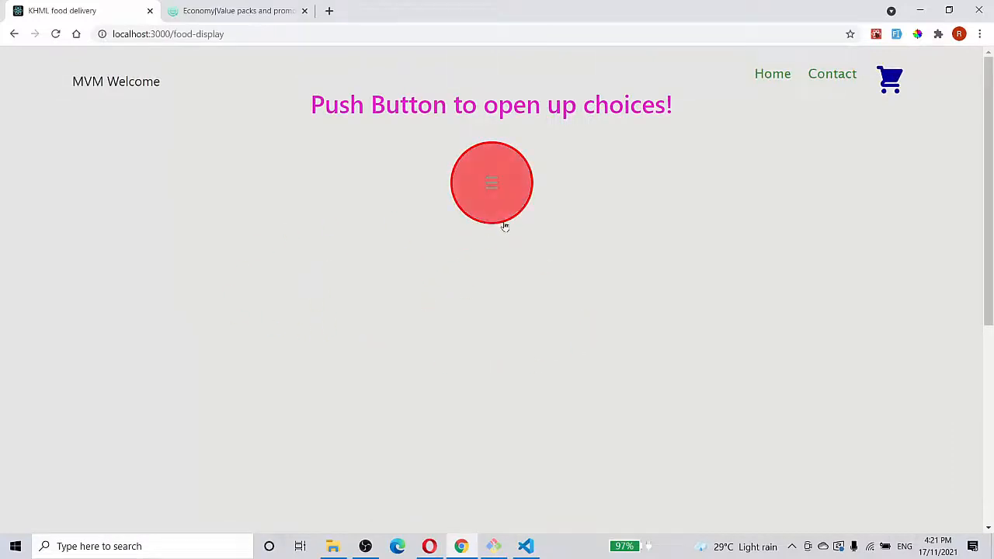
pyautogui.moveTo(491, 195)
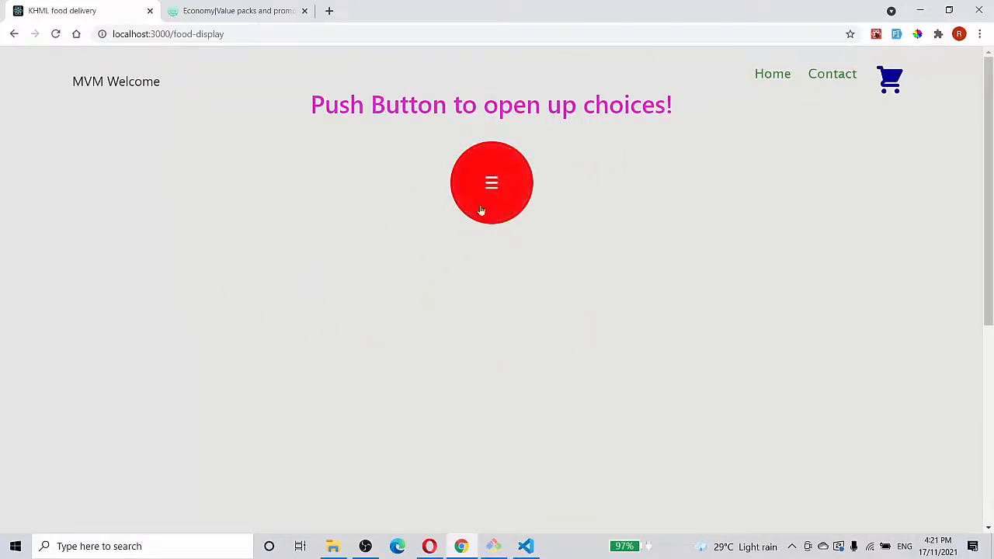
pyautogui.click(491, 183)
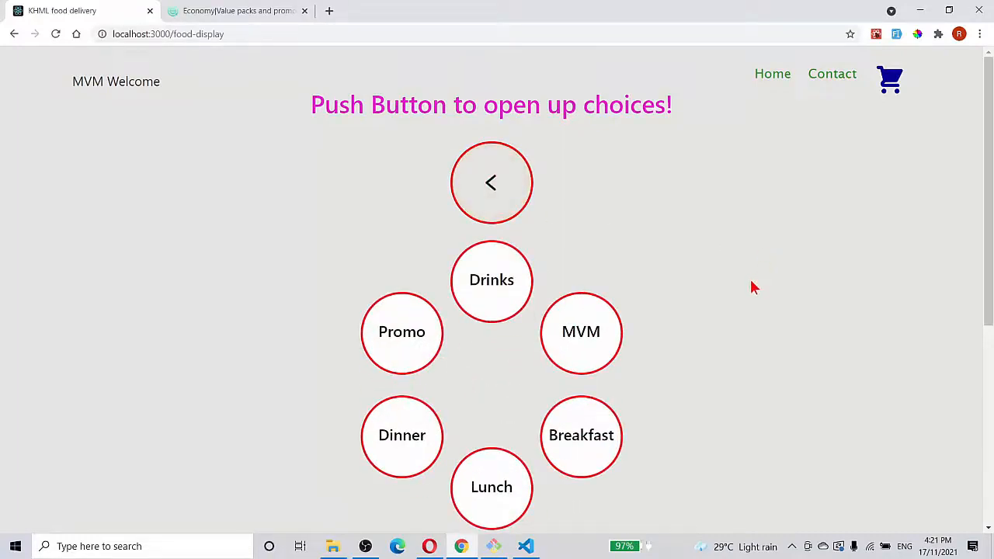
pyautogui.click(491, 183)
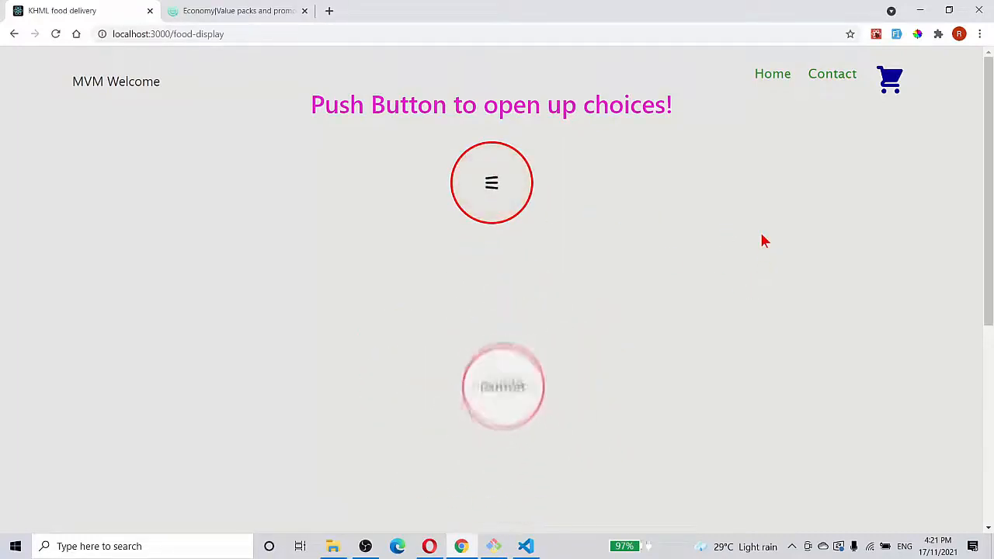
pyautogui.click(491, 183)
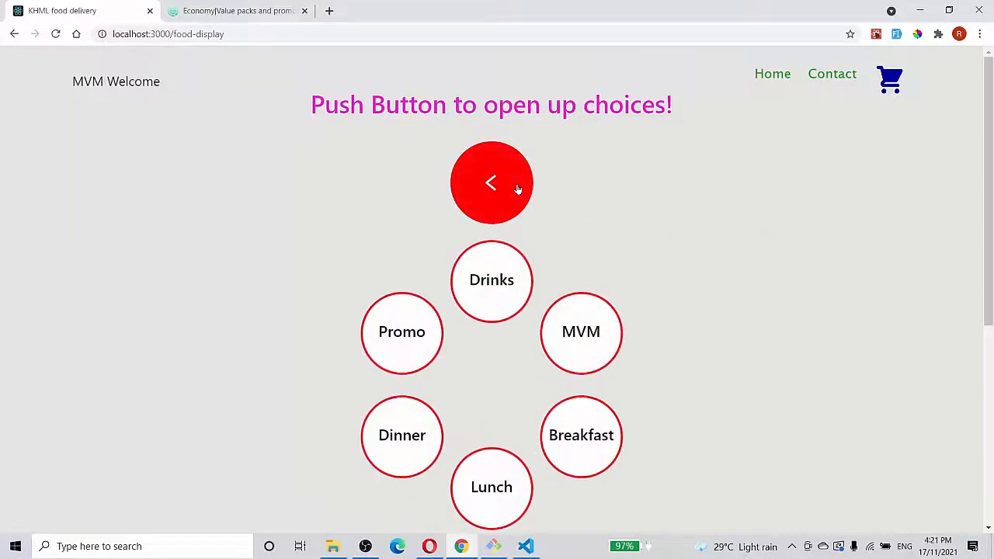
pyautogui.moveTo(581, 435)
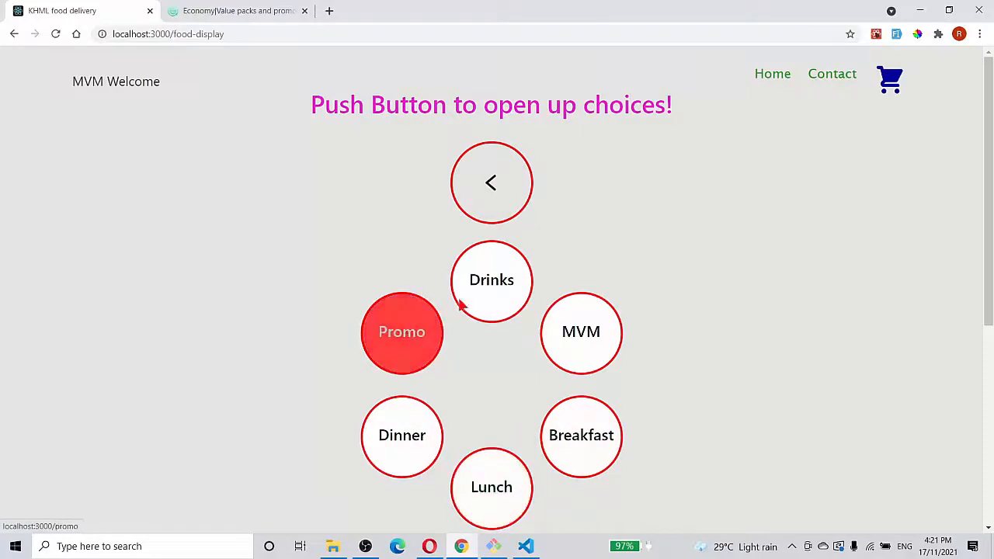
pyautogui.moveTo(707, 360)
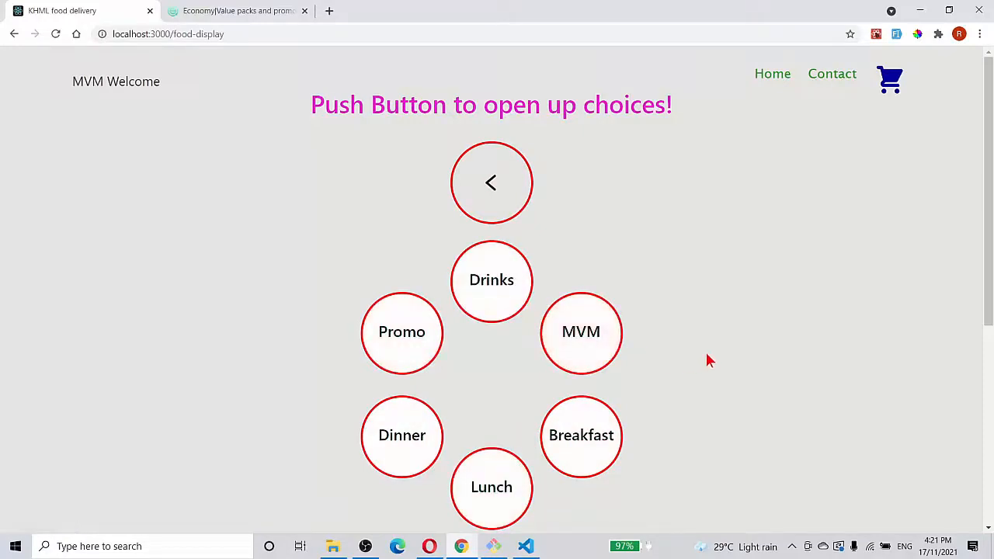
pyautogui.moveTo(804, 375)
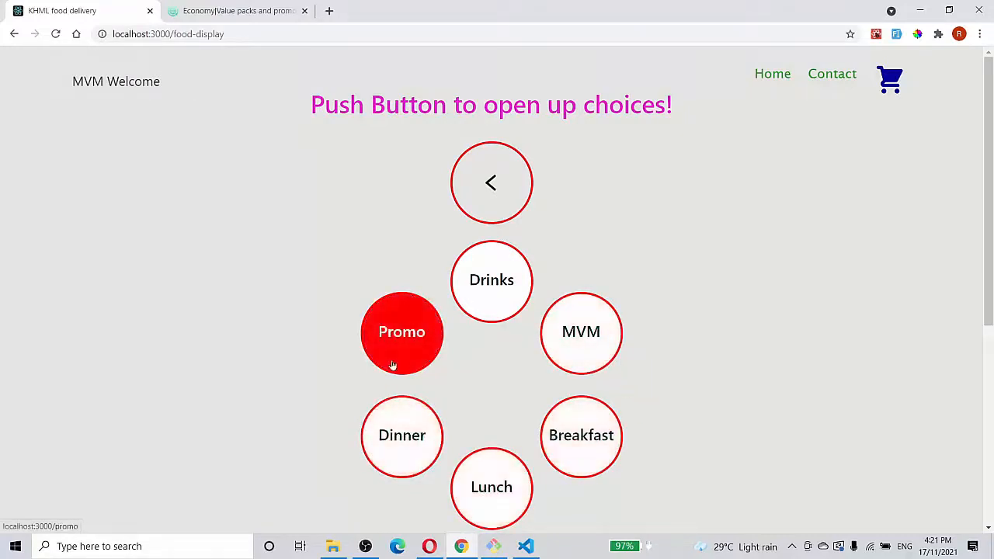
pyautogui.moveTo(710, 327)
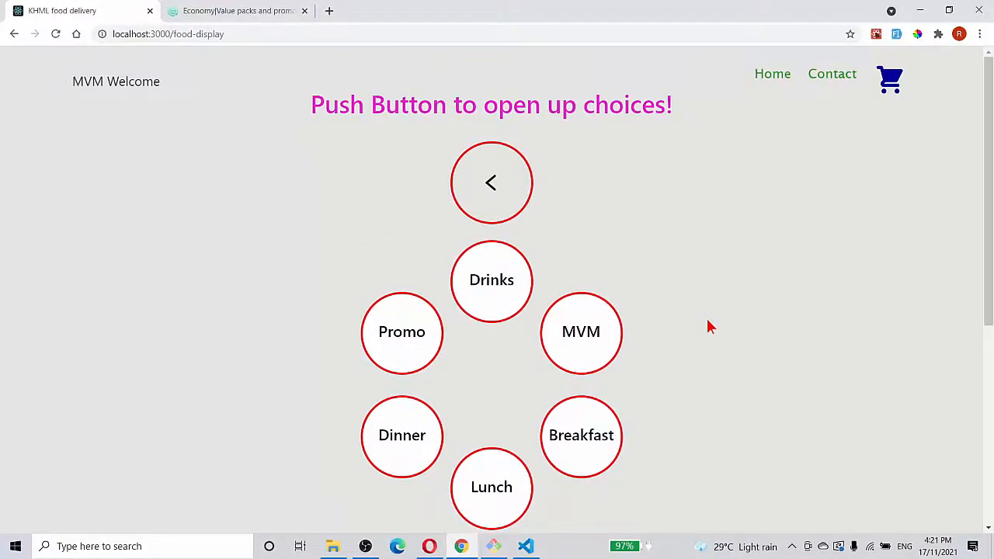
pyautogui.moveTo(741, 330)
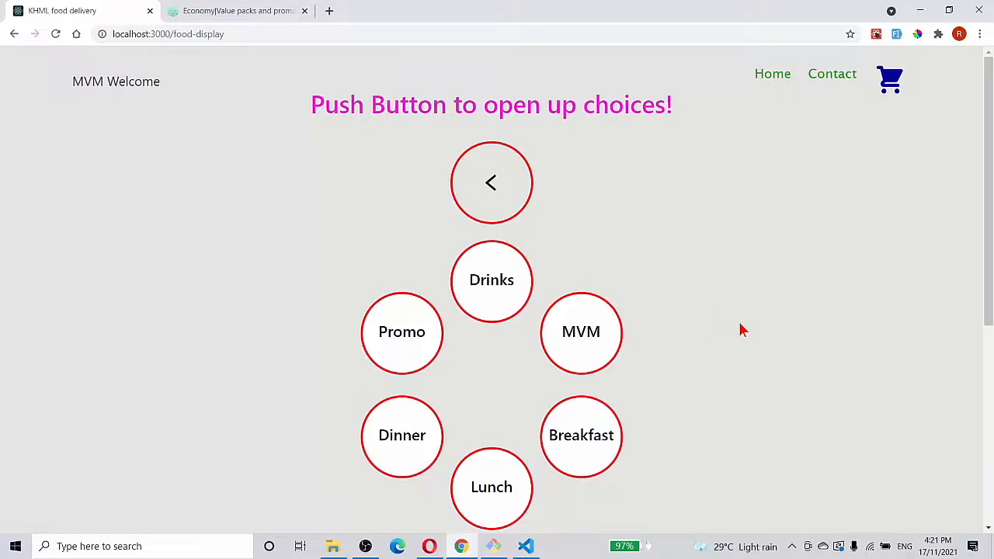
pyautogui.moveTo(737, 320)
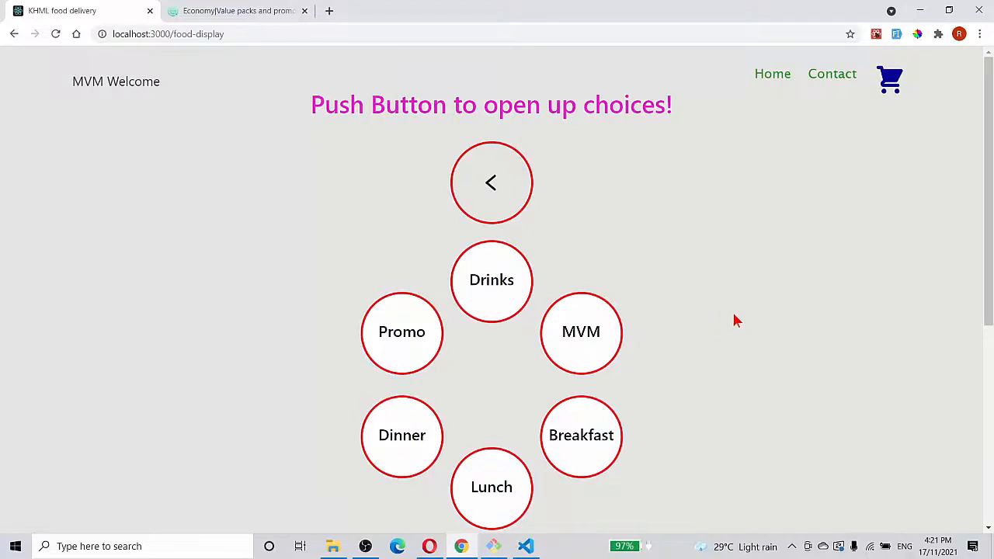
pyautogui.moveTo(726, 317)
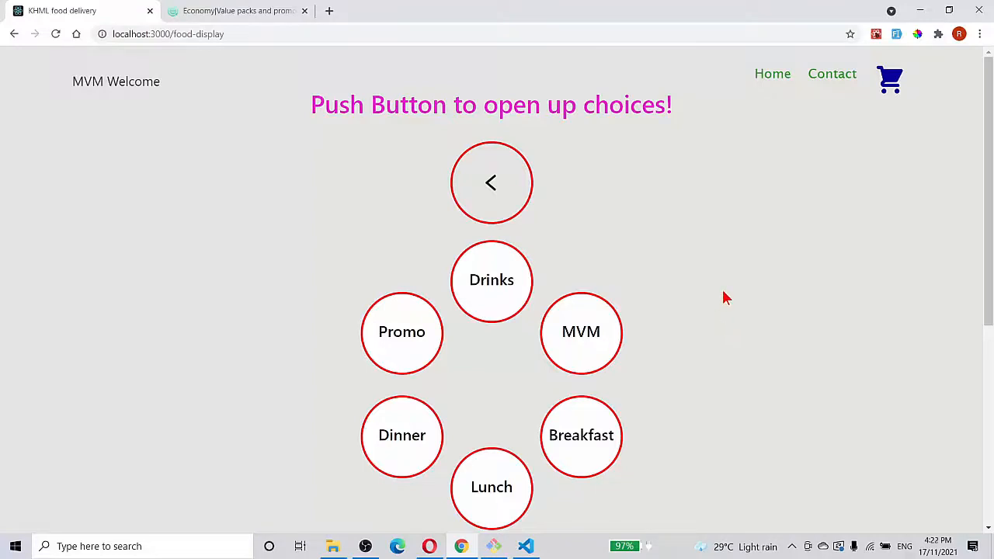
pyautogui.moveTo(716, 312)
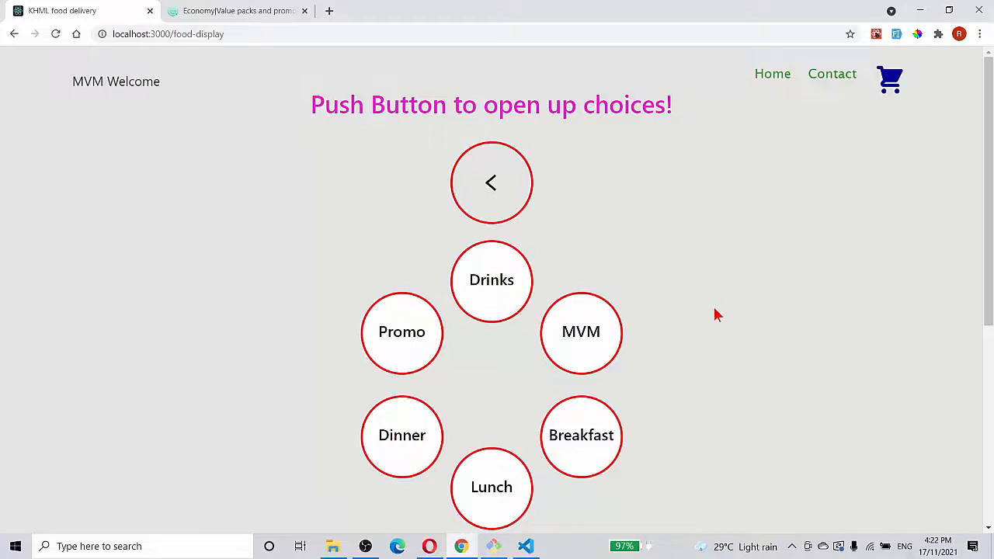
pyautogui.moveTo(711, 309)
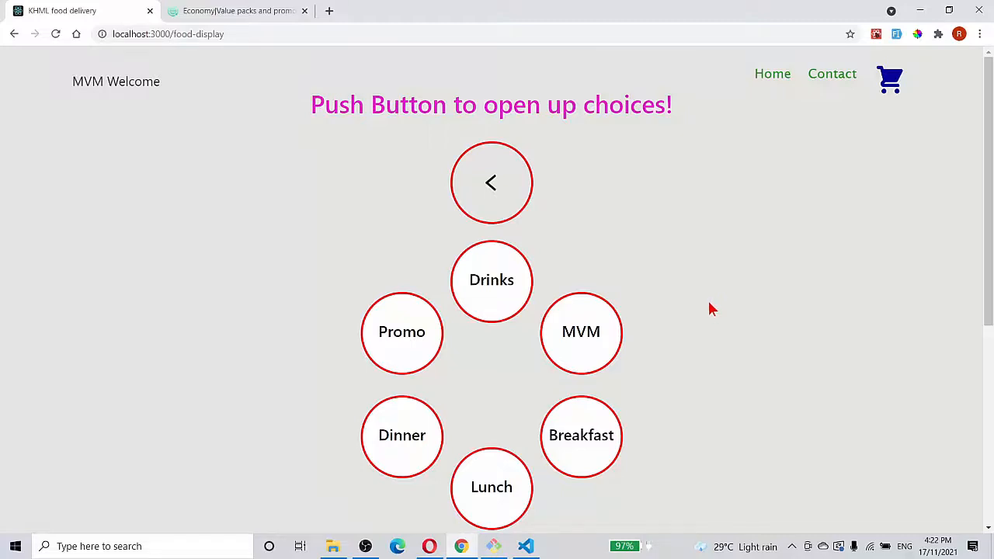
pyautogui.moveTo(777, 302)
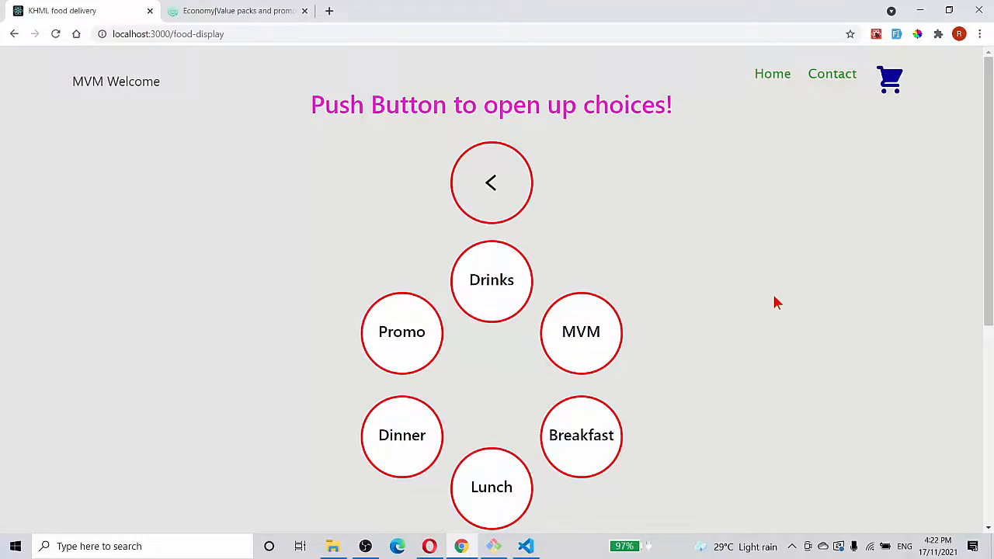
pyautogui.moveTo(767, 302)
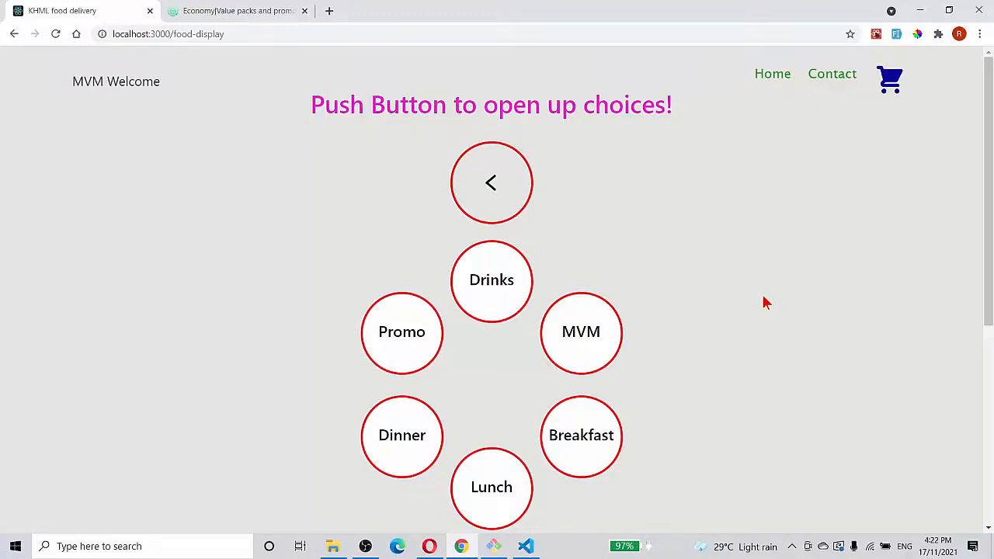
pyautogui.moveTo(730, 290)
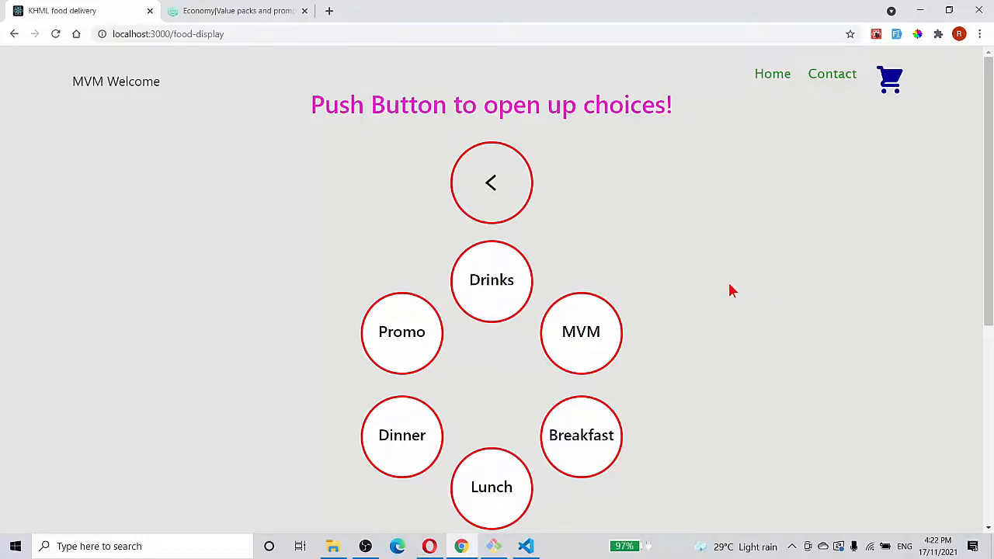
pyautogui.moveTo(858, 288)
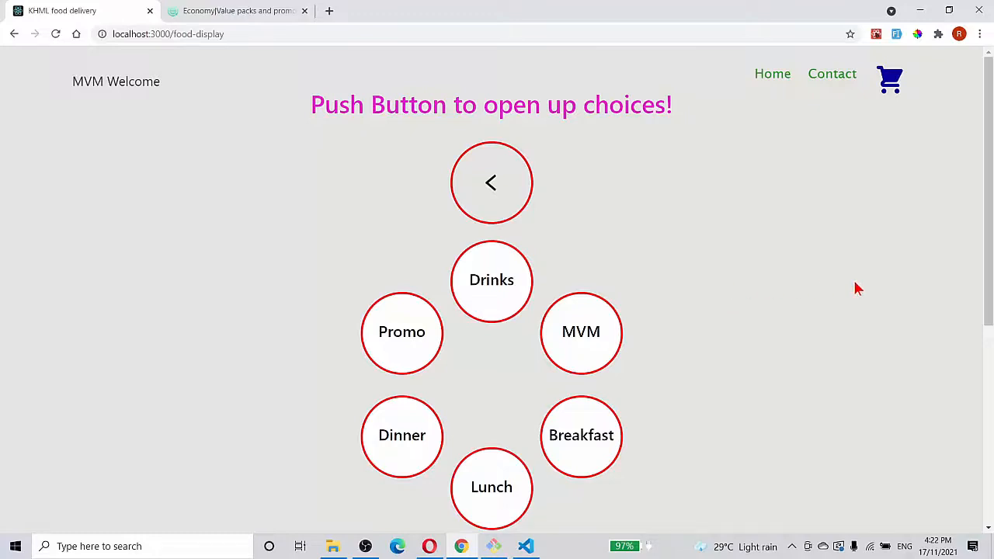
# Toggle the circular menu of Drinks, MVM, Breakfast, Lunch, Dinner and Promo choices
pyautogui.click(491, 182)
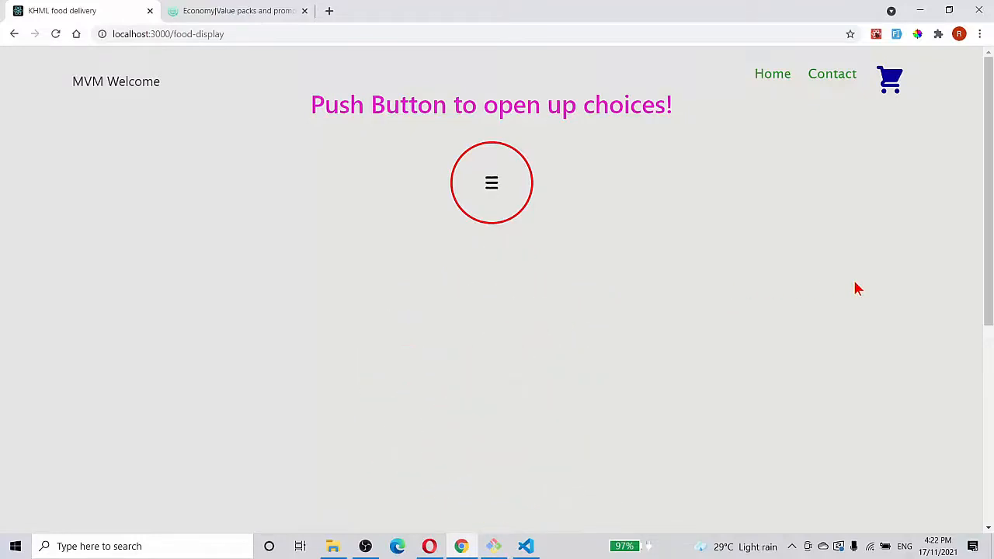
pyautogui.click(490, 182)
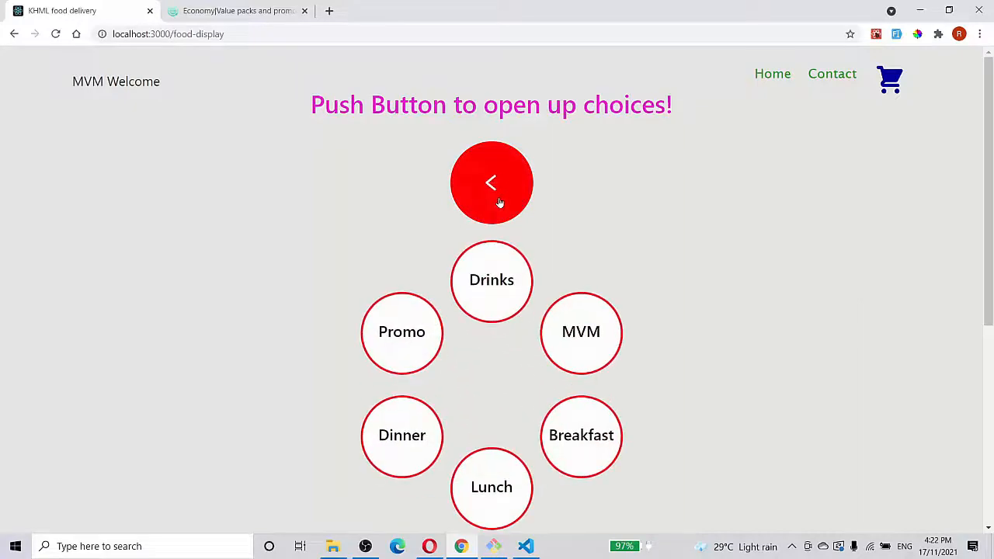
pyautogui.click(491, 183)
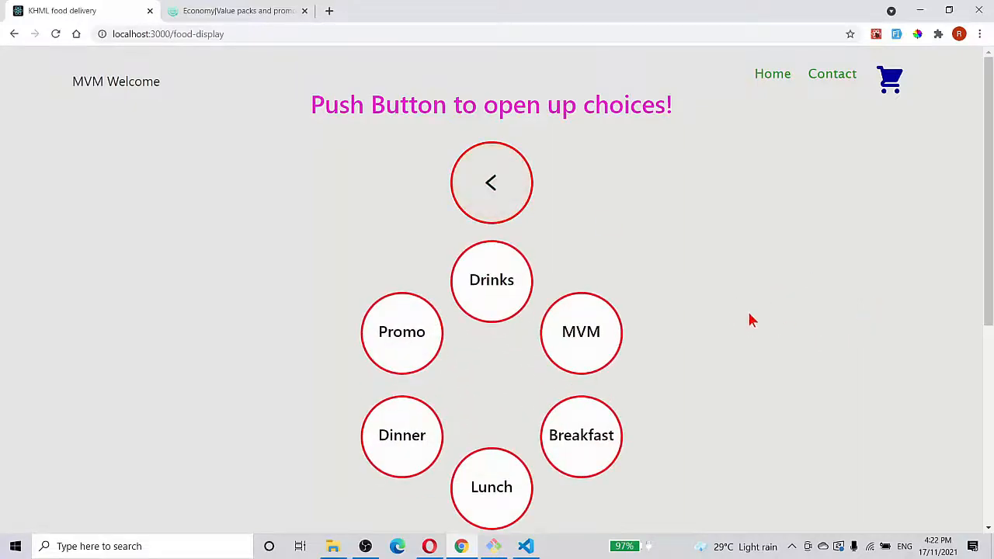
pyautogui.moveTo(821, 402)
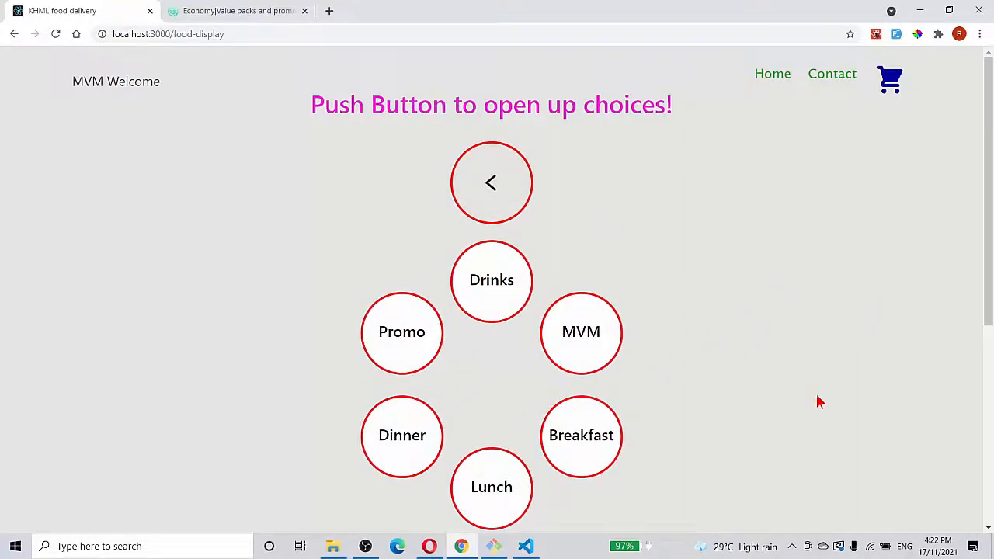
pyautogui.moveTo(728, 381)
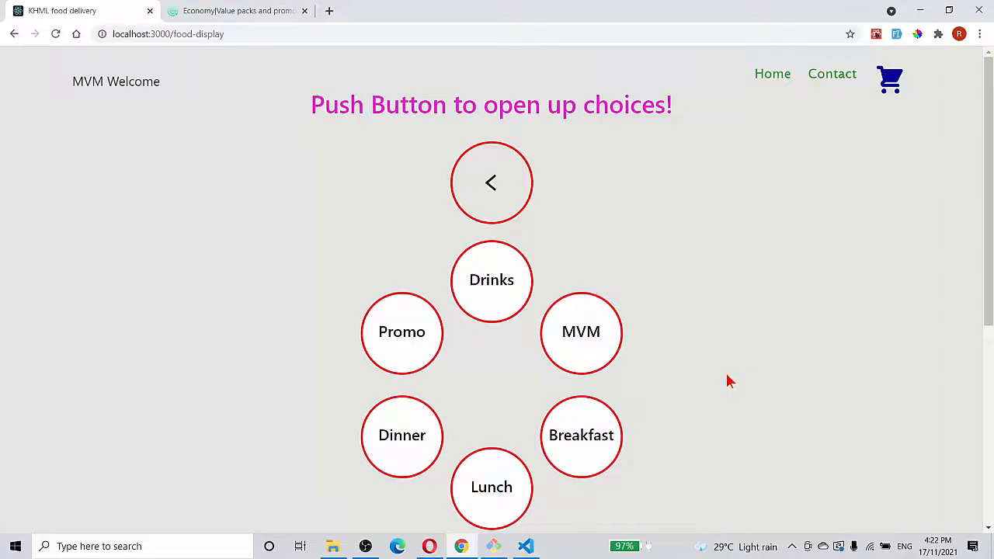
pyautogui.moveTo(699, 472)
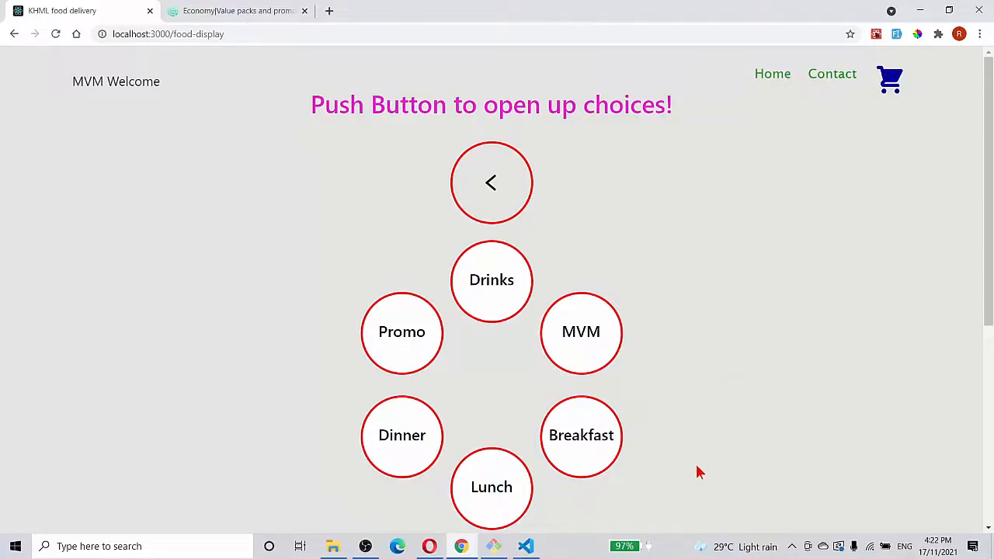
# Visit the Breakfast page and the shopping cart, then return to the food choices page
pyautogui.click(581, 434)
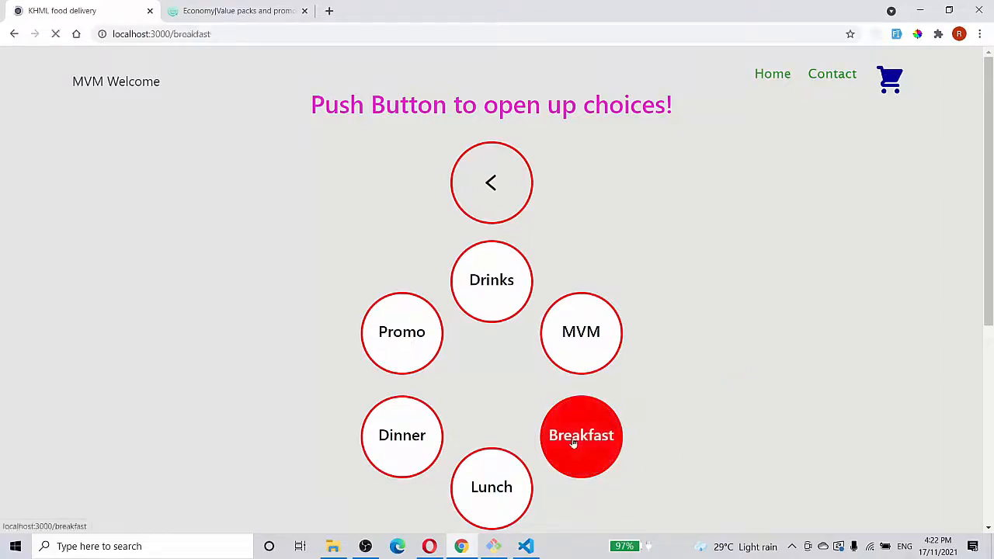
pyautogui.click(581, 435)
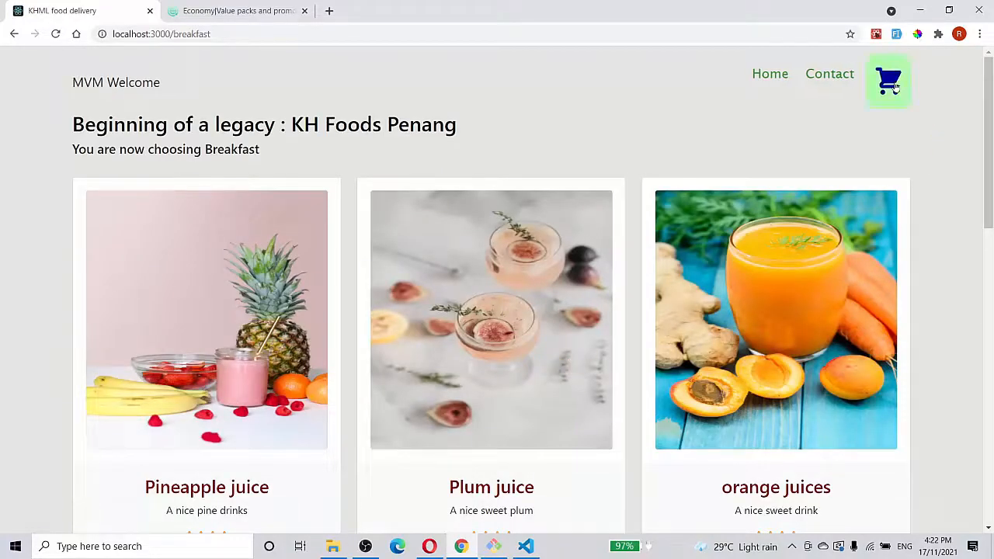
pyautogui.click(890, 80)
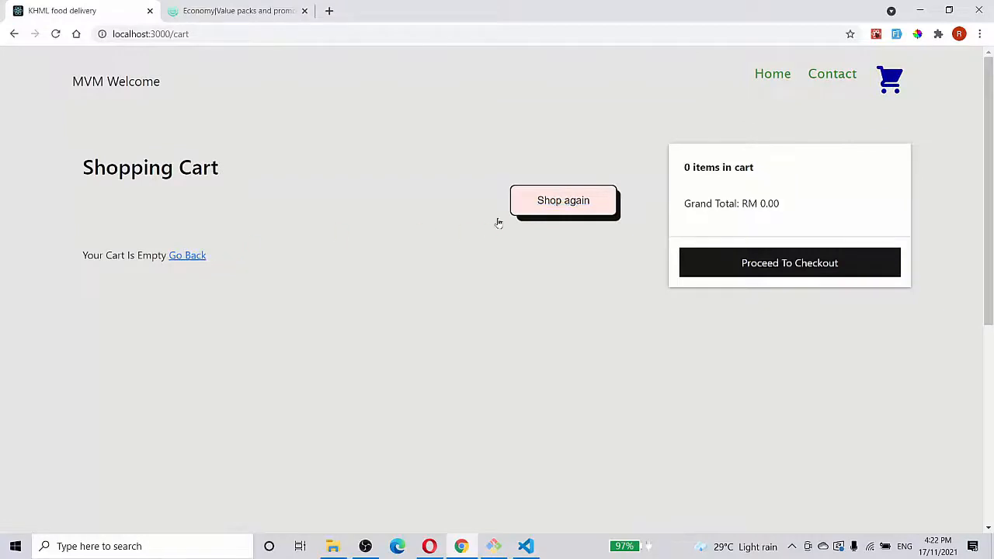
pyautogui.click(563, 200)
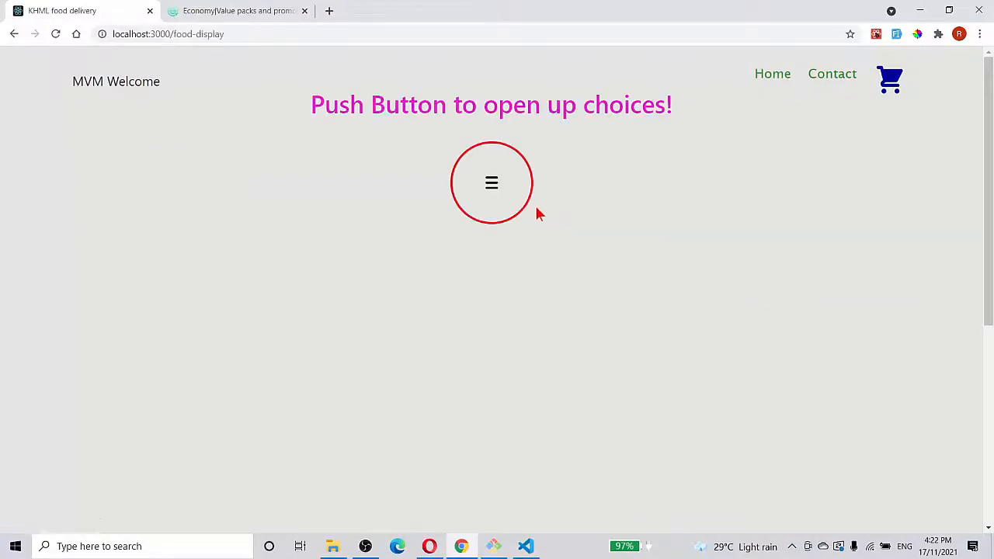
# Open the Breakfast category and scroll through the Pineapple, Plum and orange juice cards
pyautogui.click(491, 182)
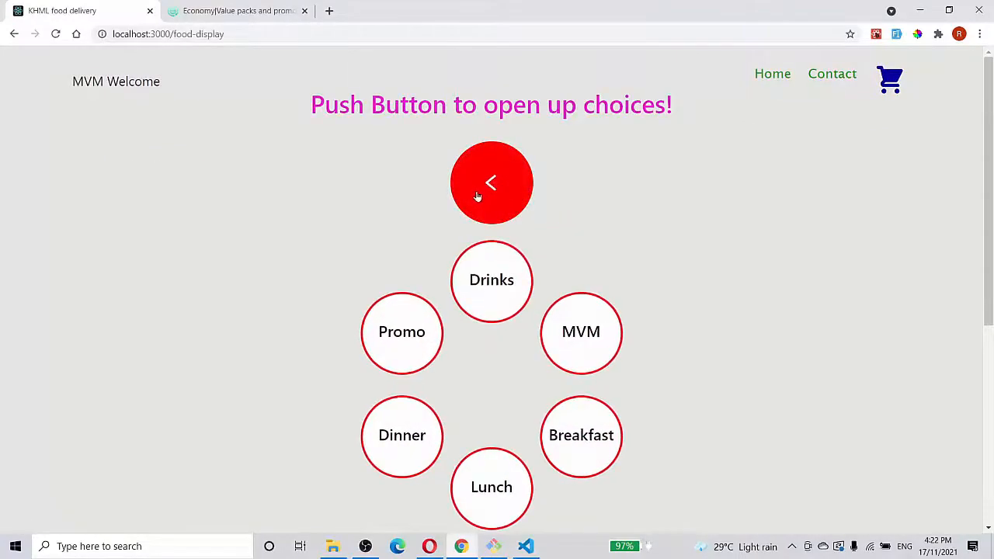
pyautogui.click(581, 435)
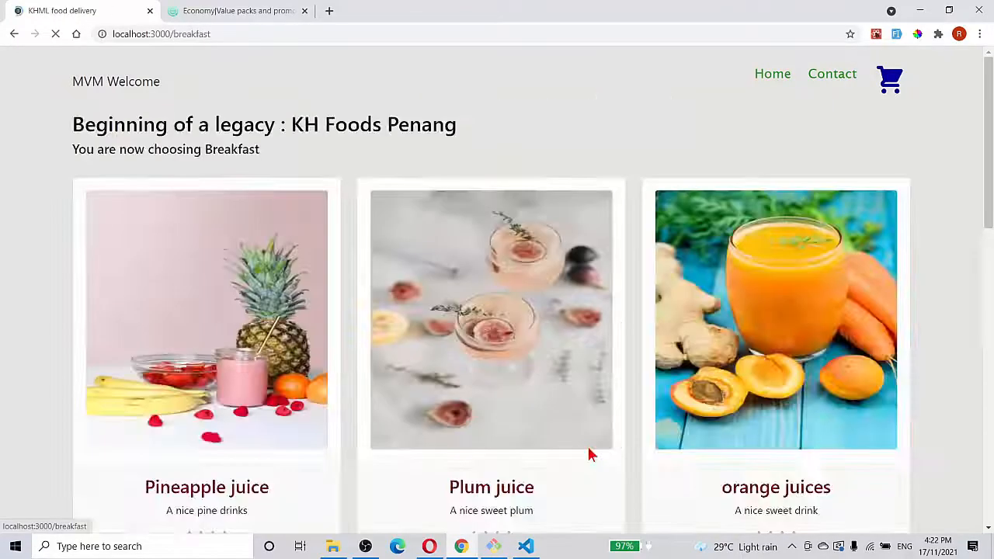
pyautogui.scroll(-3)
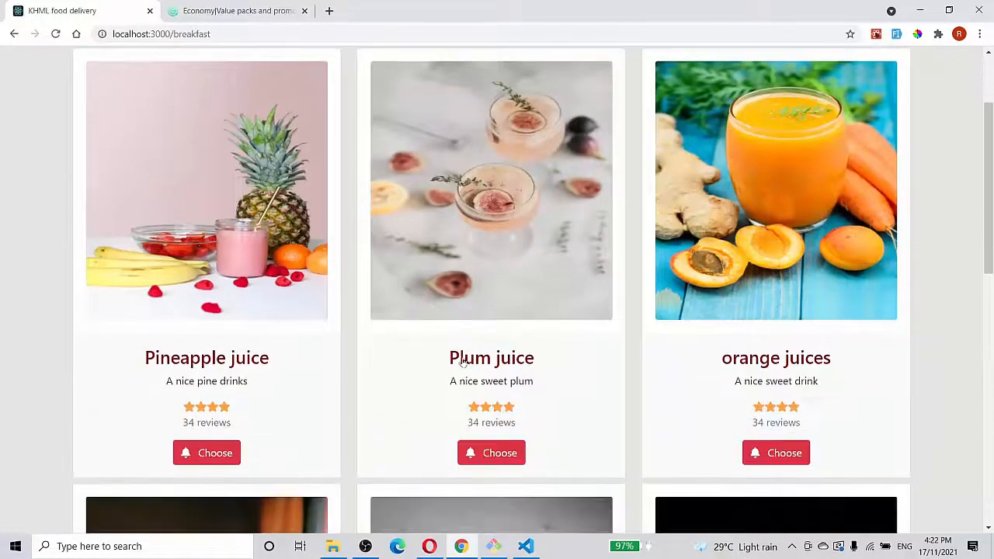
pyautogui.moveTo(746, 372)
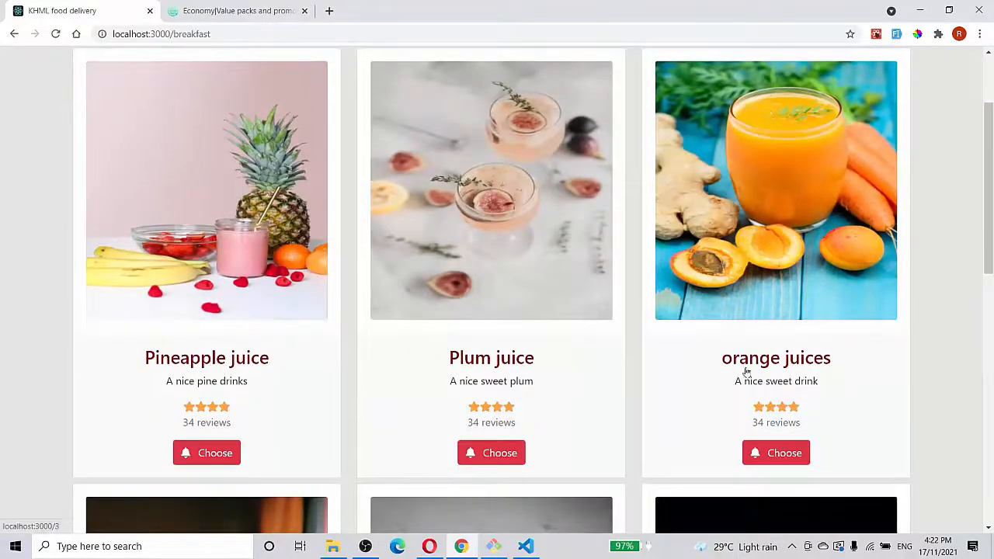
pyautogui.scroll(-3)
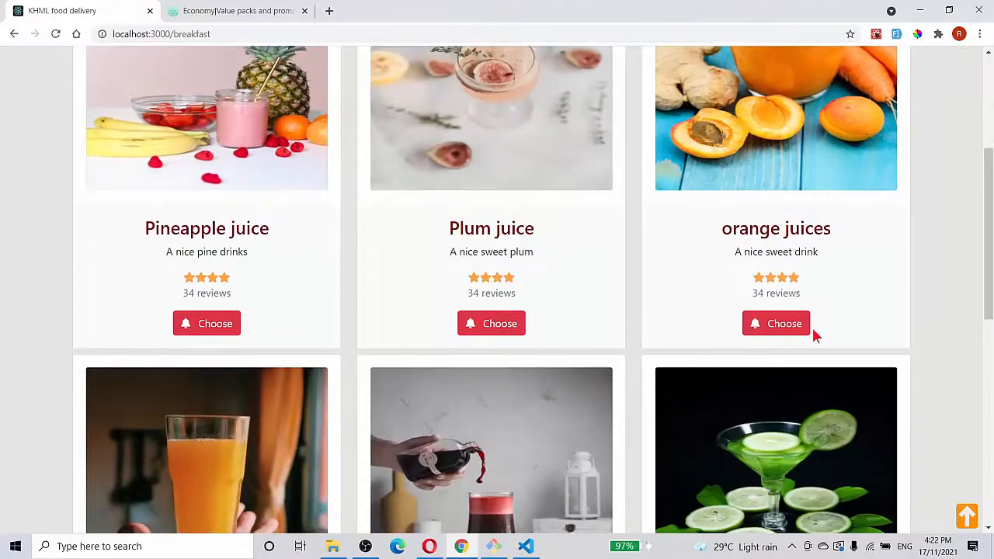
pyautogui.moveTo(490, 315)
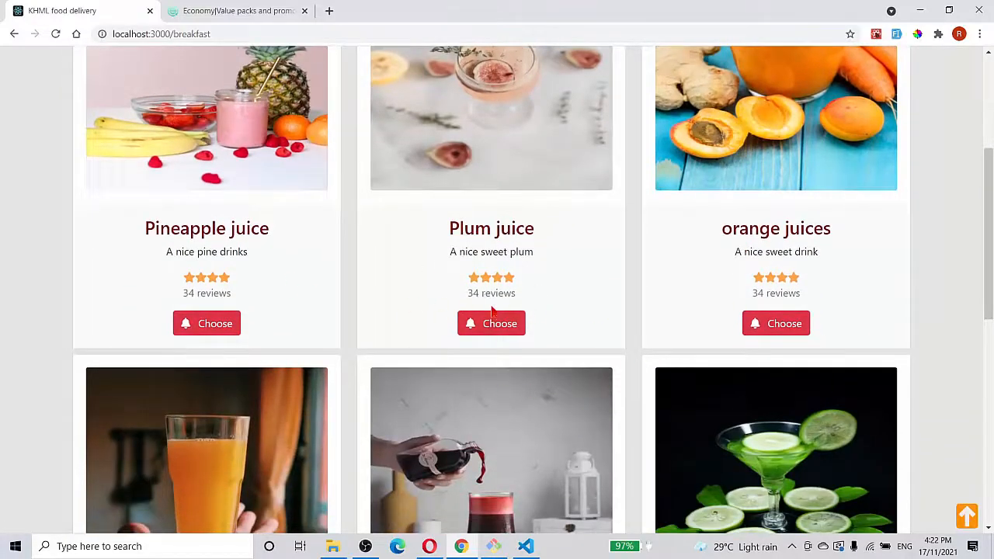
pyautogui.moveTo(159, 239)
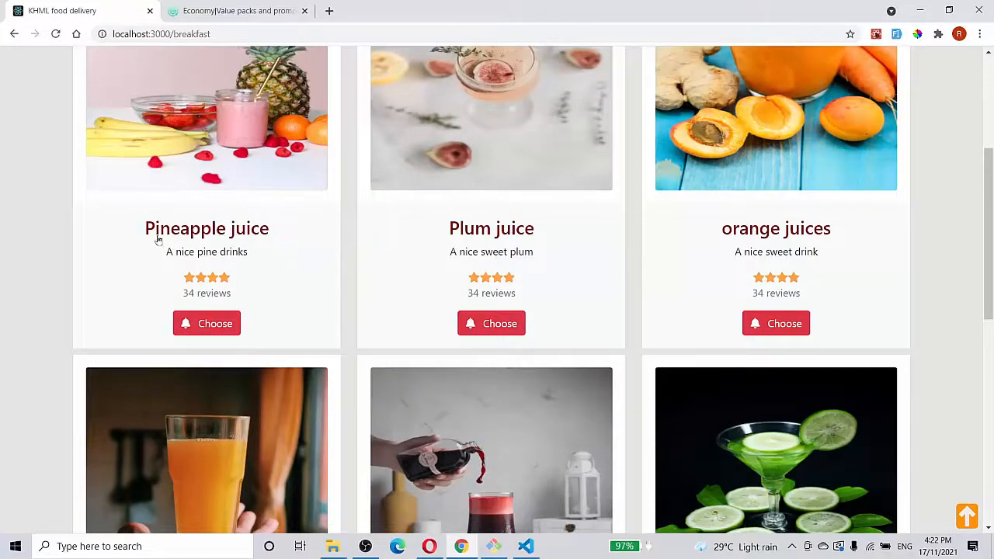
pyautogui.scroll(3)
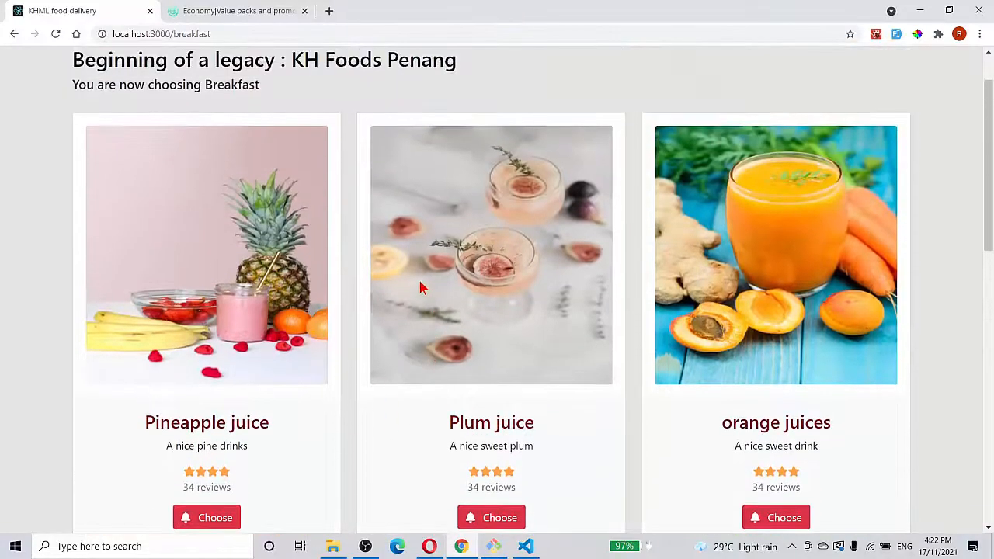
pyautogui.scroll(-3)
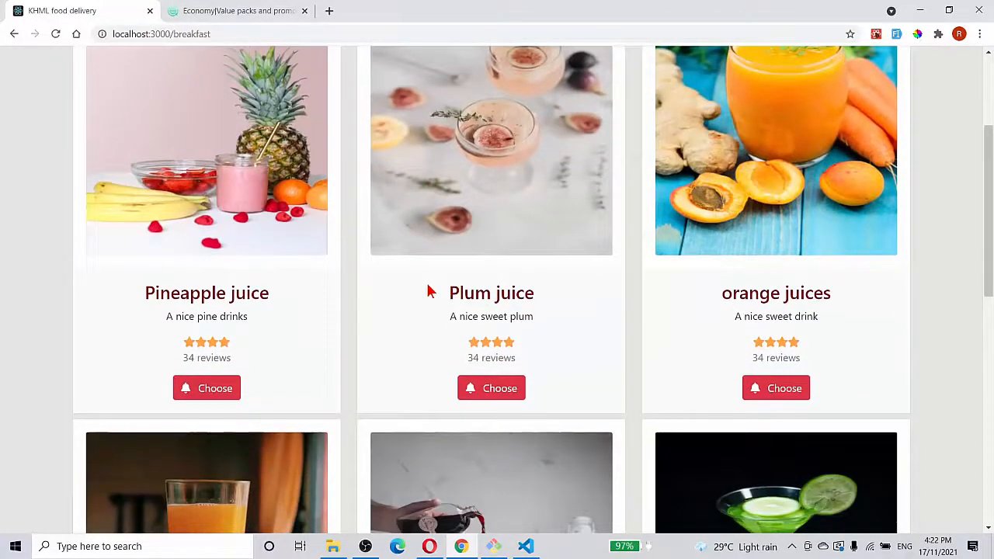
pyautogui.moveTo(491, 387)
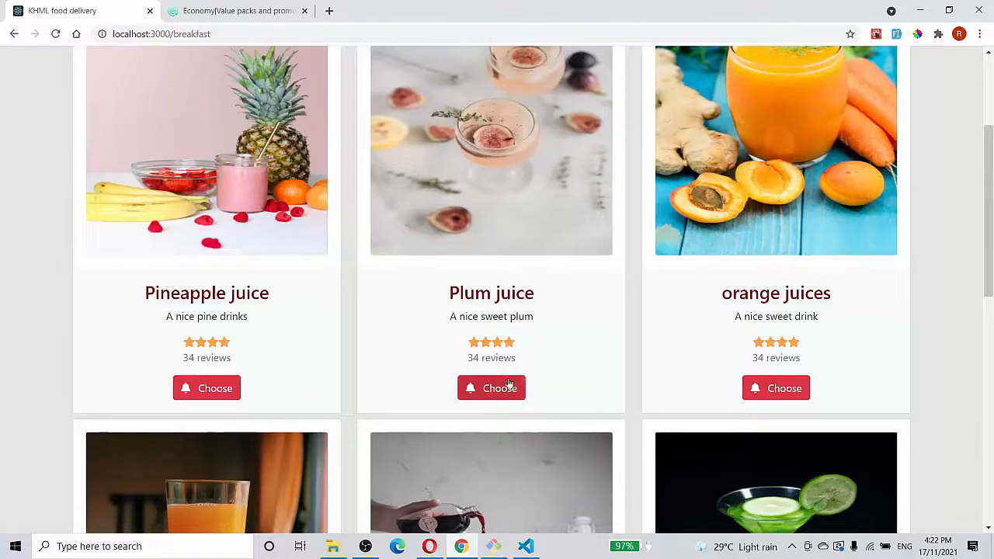
# Choose Plum juice and add it to the cart for one item at RM 6.90
pyautogui.click(491, 388)
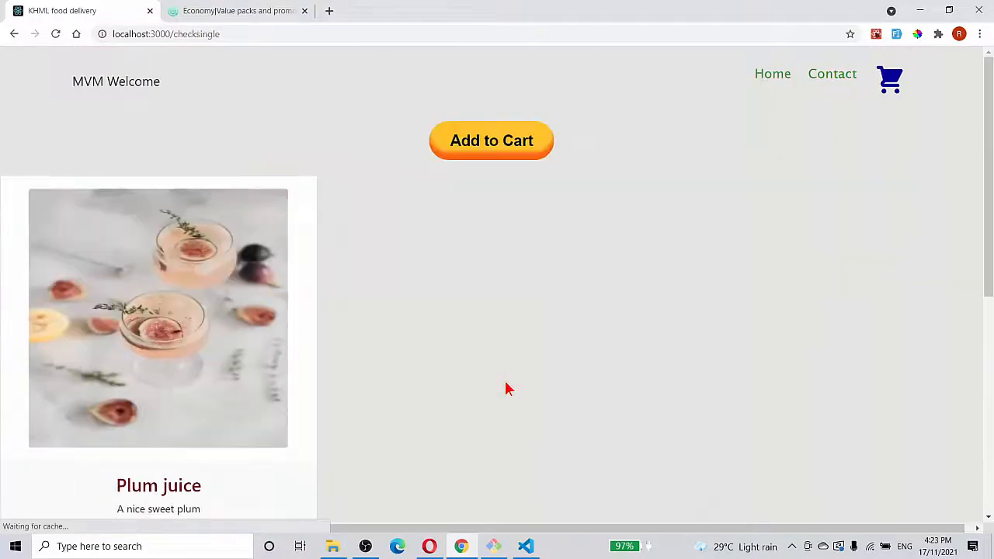
pyautogui.scroll(-3)
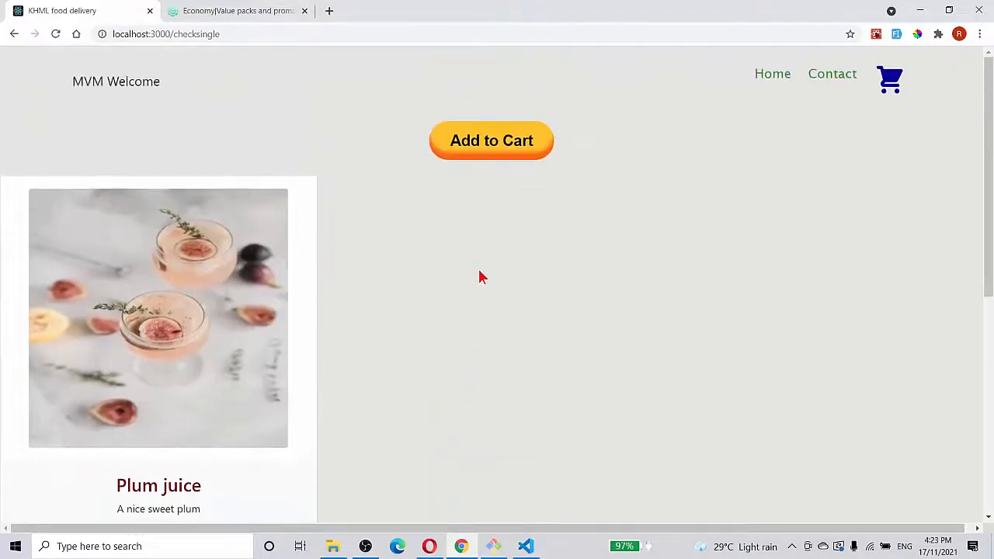
pyautogui.click(491, 141)
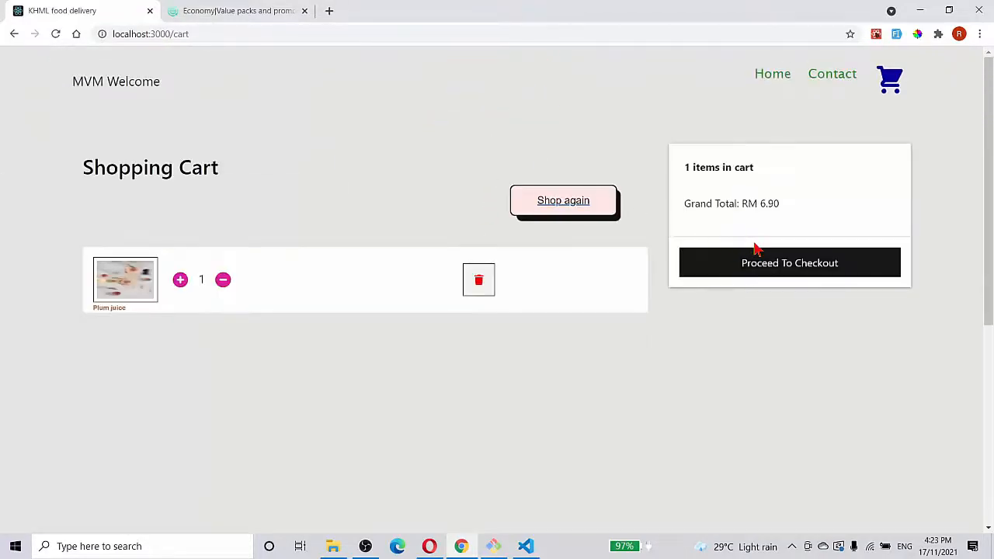
pyautogui.moveTo(439, 321)
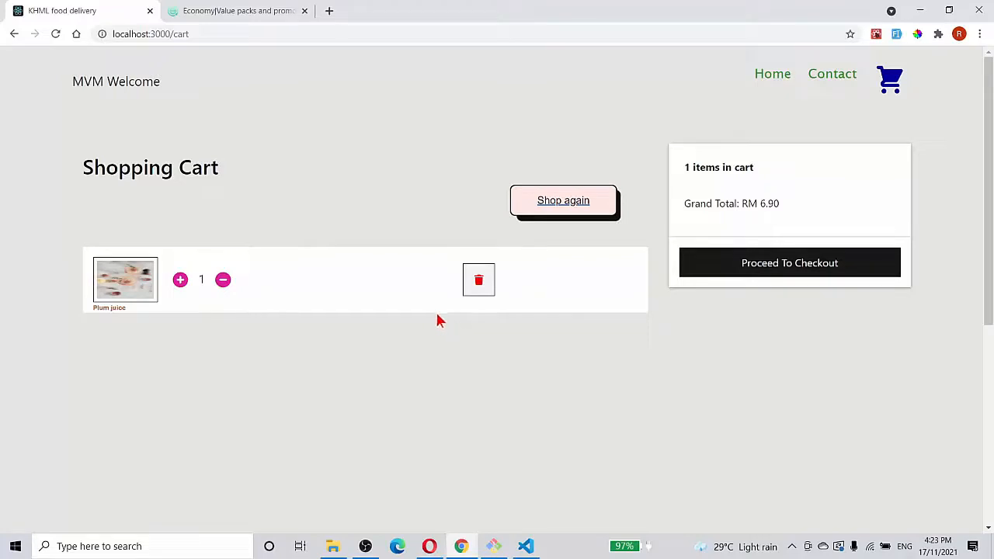
pyautogui.moveTo(469, 222)
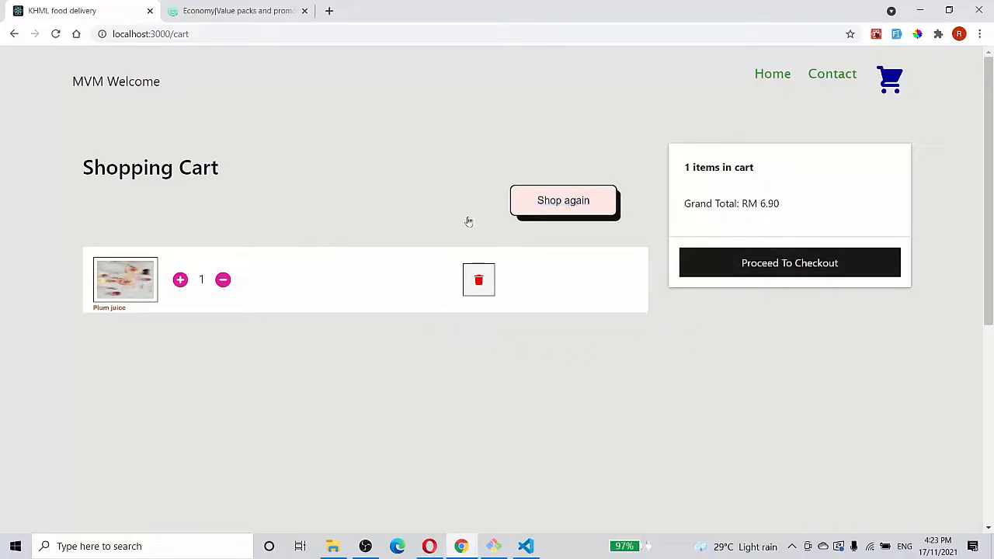
pyautogui.moveTo(185, 346)
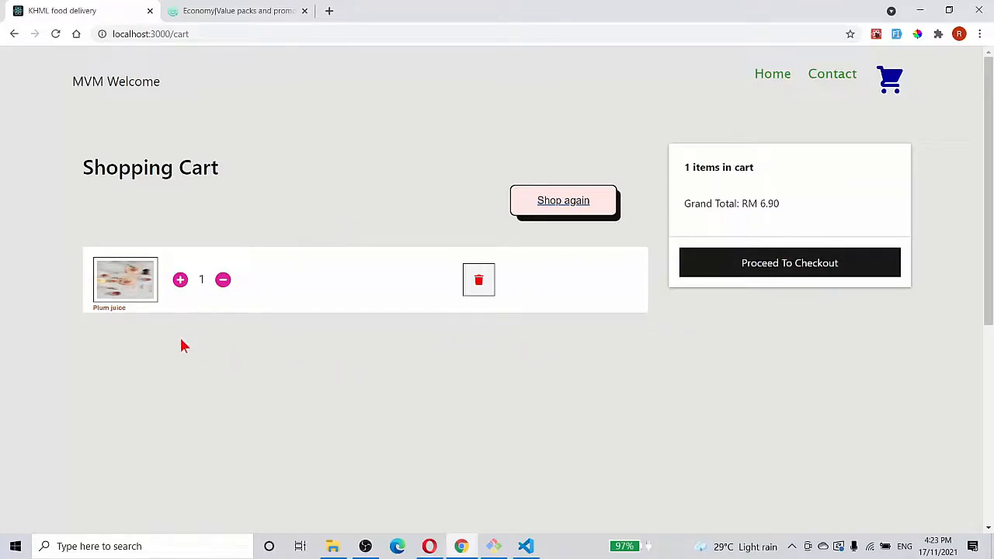
pyautogui.moveTo(213, 369)
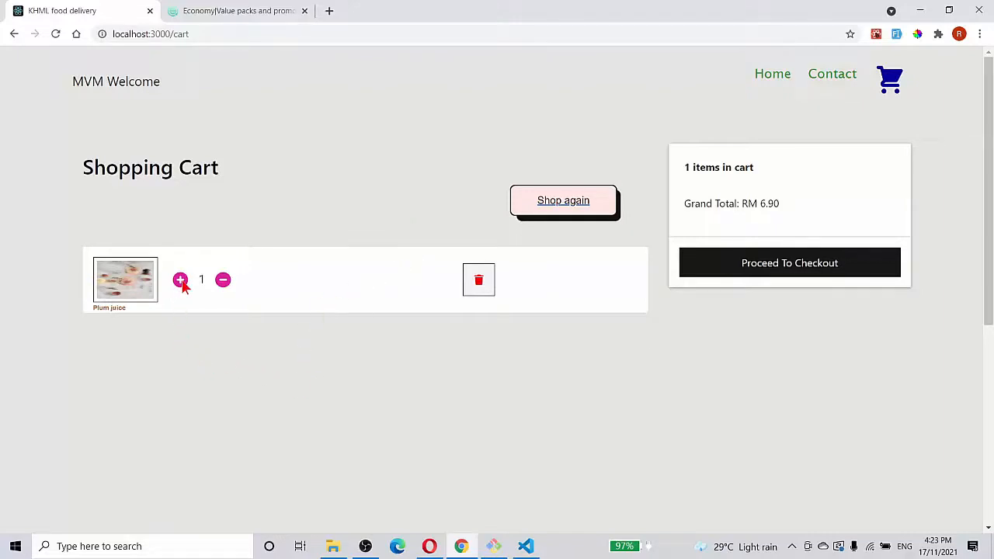
# Adjust the Plum juice quantity up and down, delete it leaving RM 0.00, and return to shopping
pyautogui.click(179, 280)
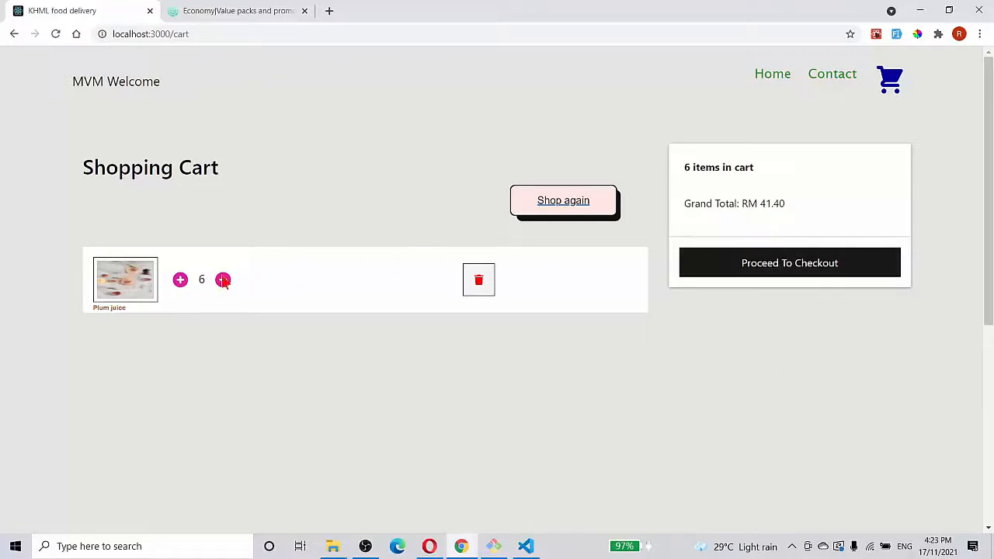
pyautogui.click(223, 279)
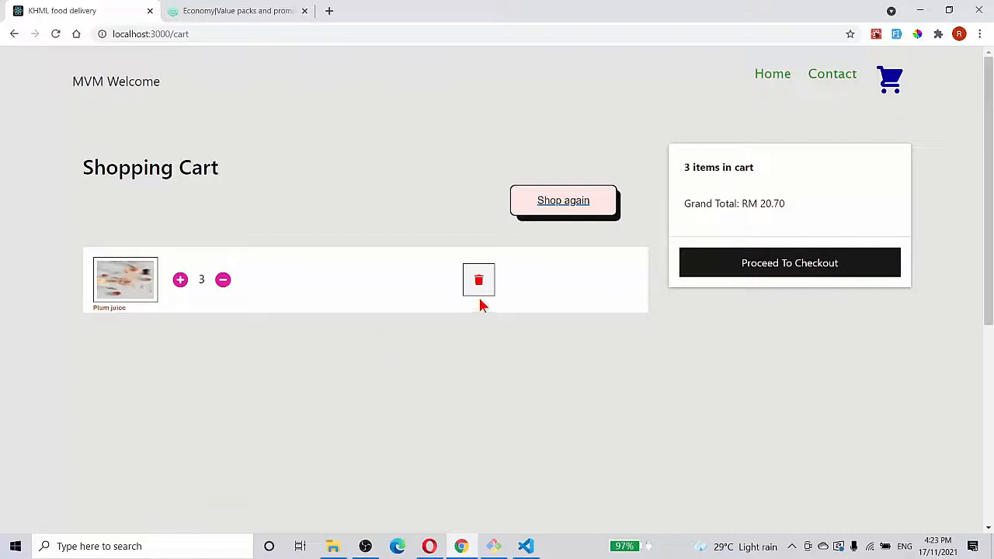
pyautogui.click(479, 279)
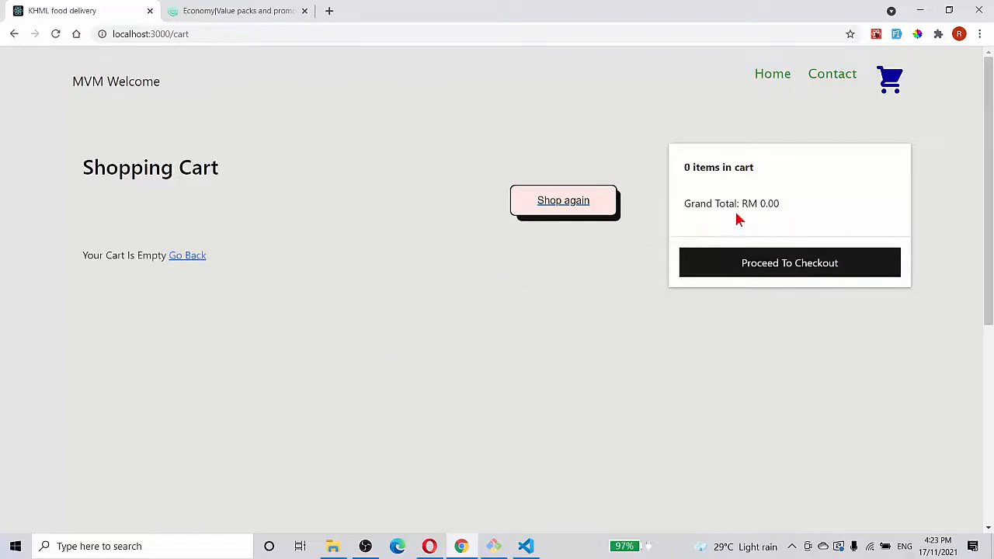
pyautogui.click(563, 200)
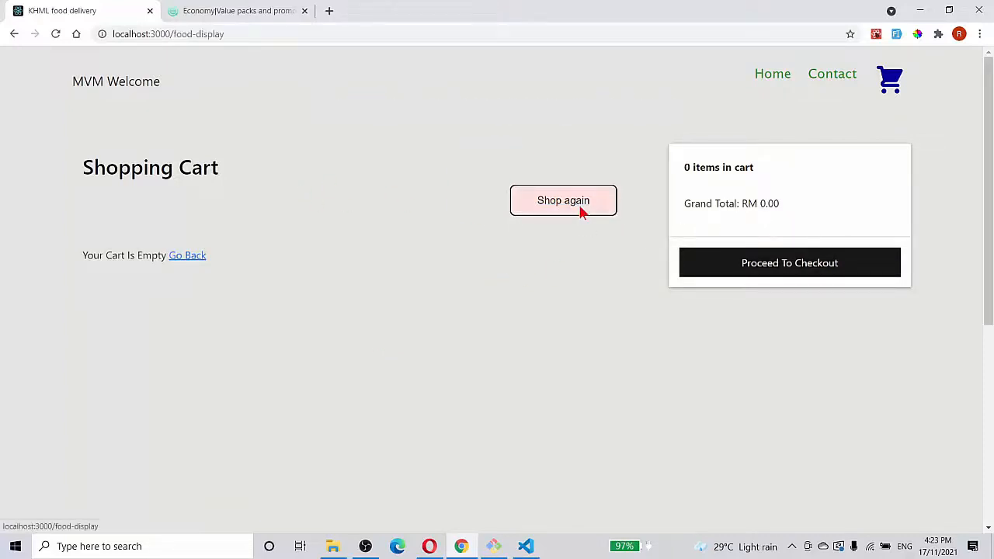
# Add Pineapple juice from the Breakfast category to the cart and return to shopping
pyautogui.click(564, 201)
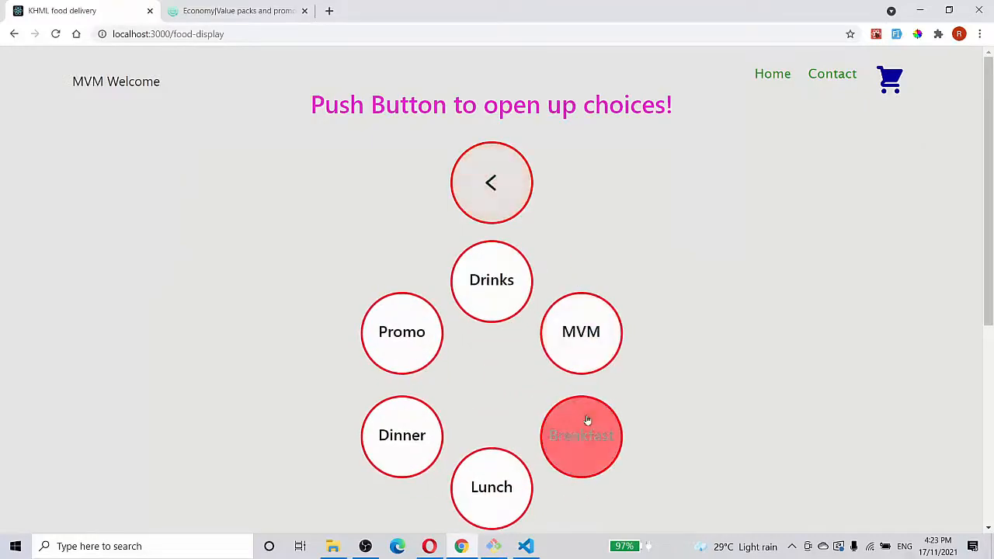
pyautogui.click(580, 436)
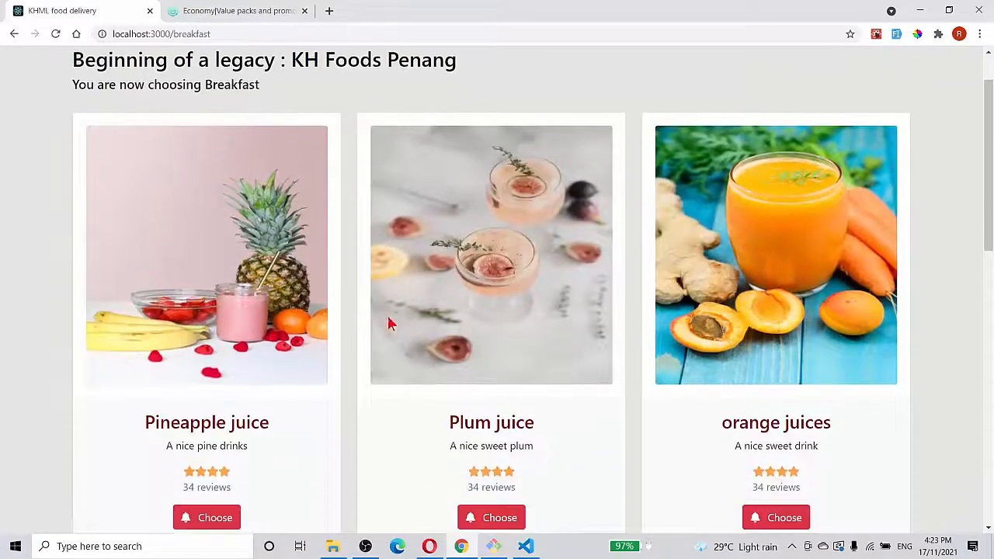
pyautogui.scroll(3)
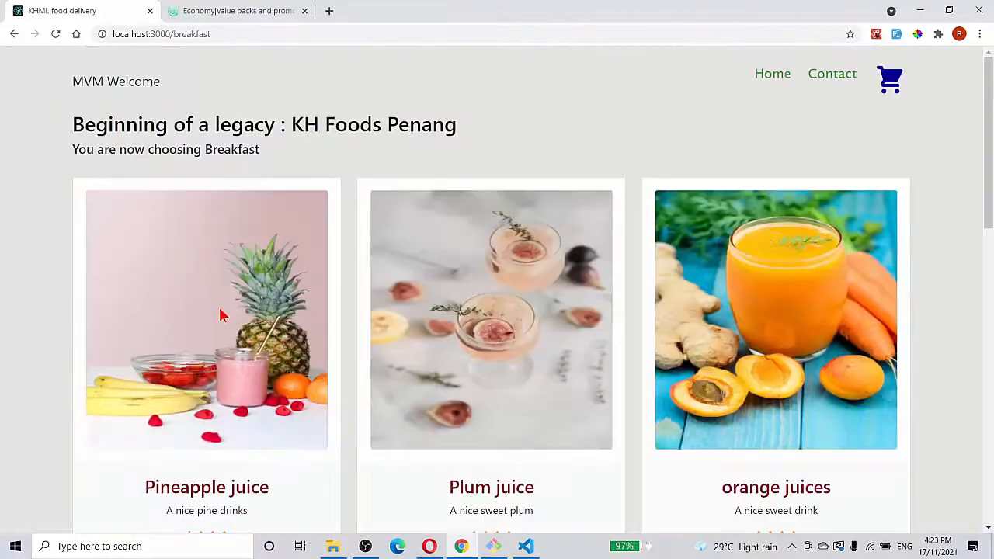
pyautogui.click(889, 80)
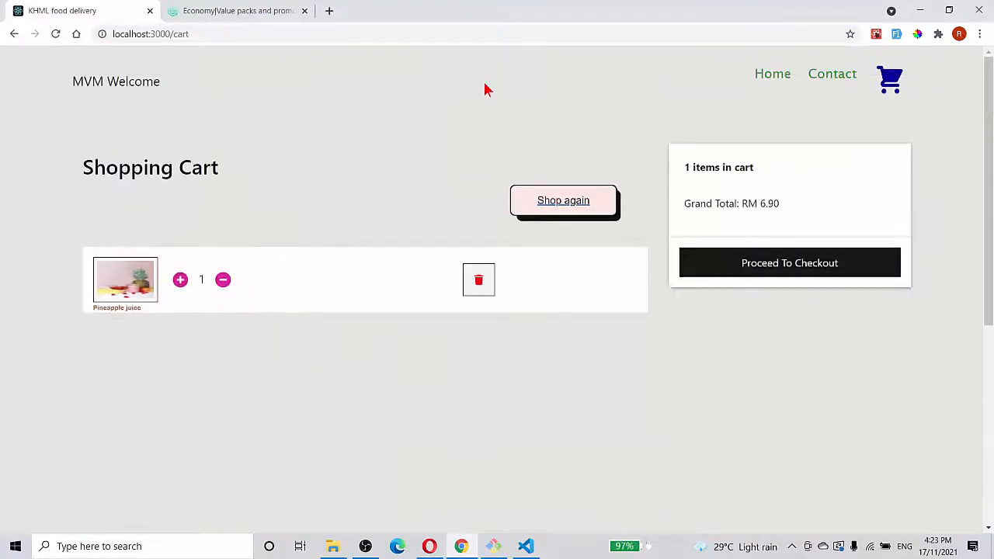
pyautogui.click(563, 200)
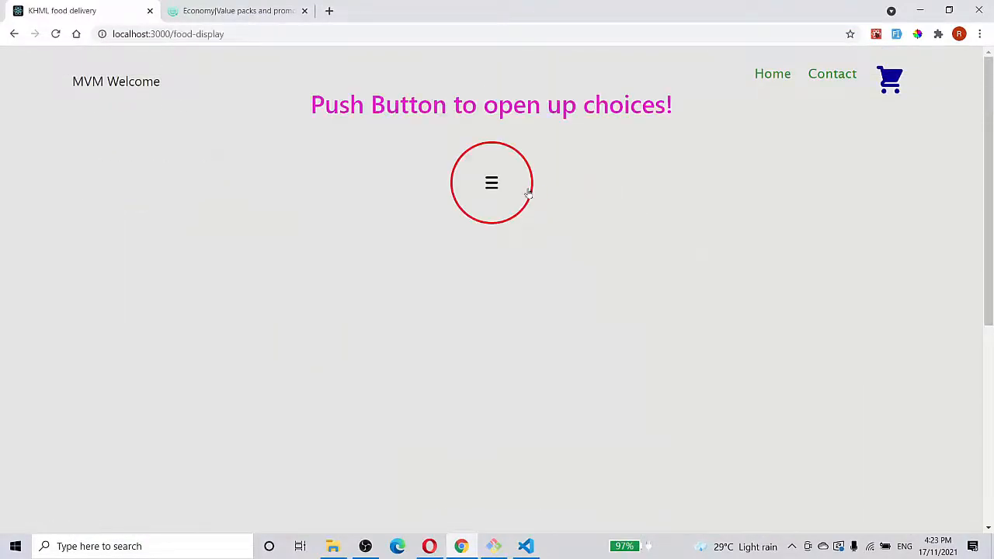
# Add orange juices from the Breakfast category to the cart
pyautogui.click(491, 183)
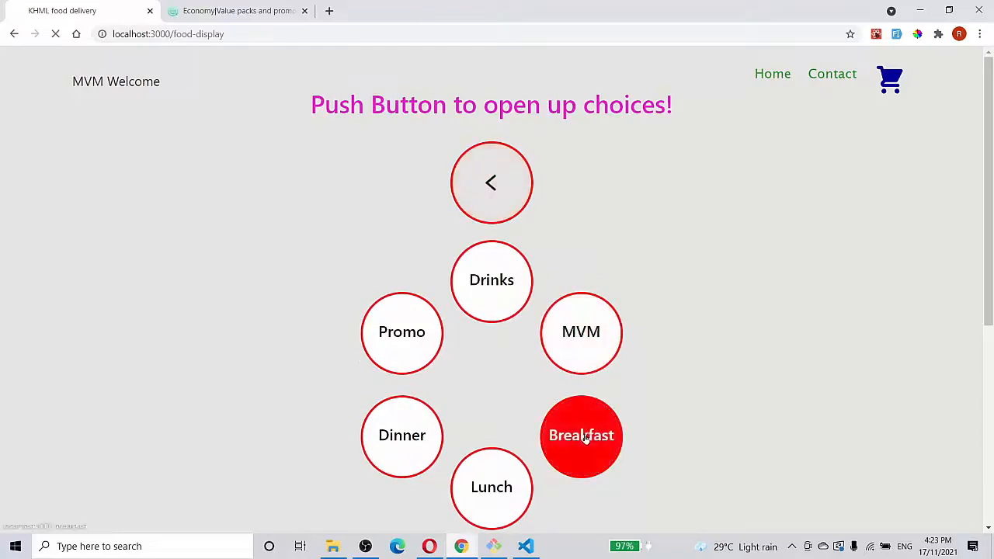
pyautogui.click(581, 435)
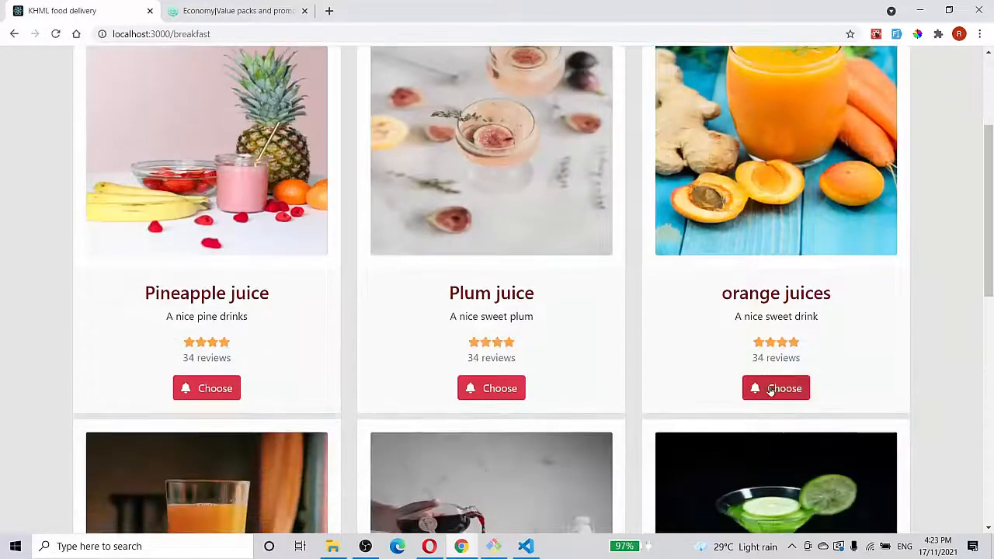
pyautogui.click(776, 388)
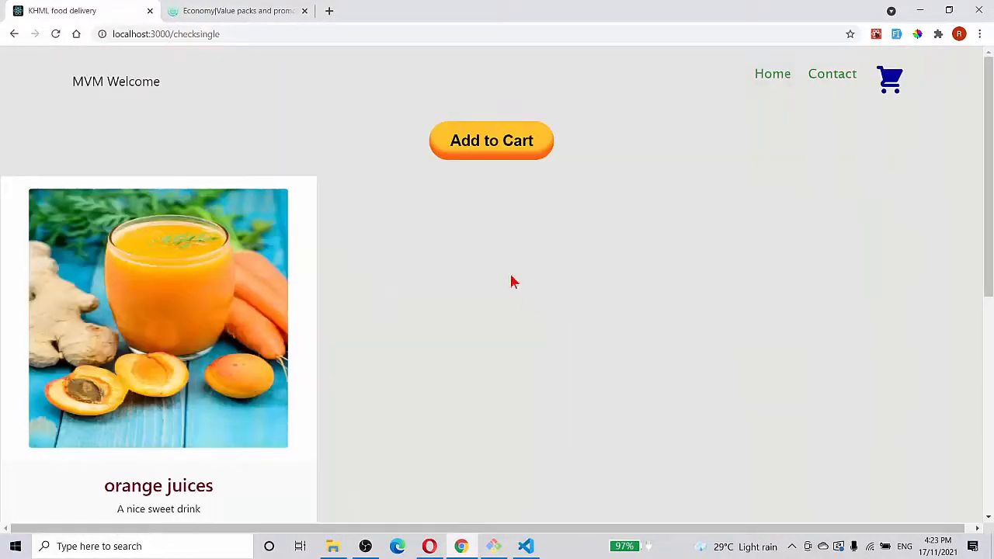
pyautogui.click(491, 141)
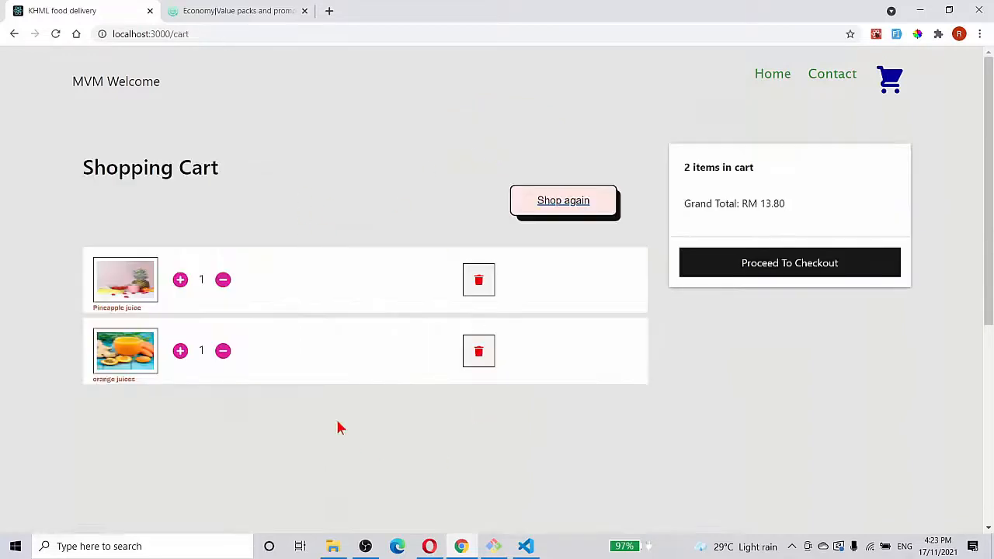
# Set cart quantities to 3 Pineapple juice and 2 orange juices, totalling RM 34.50
pyautogui.click(179, 280)
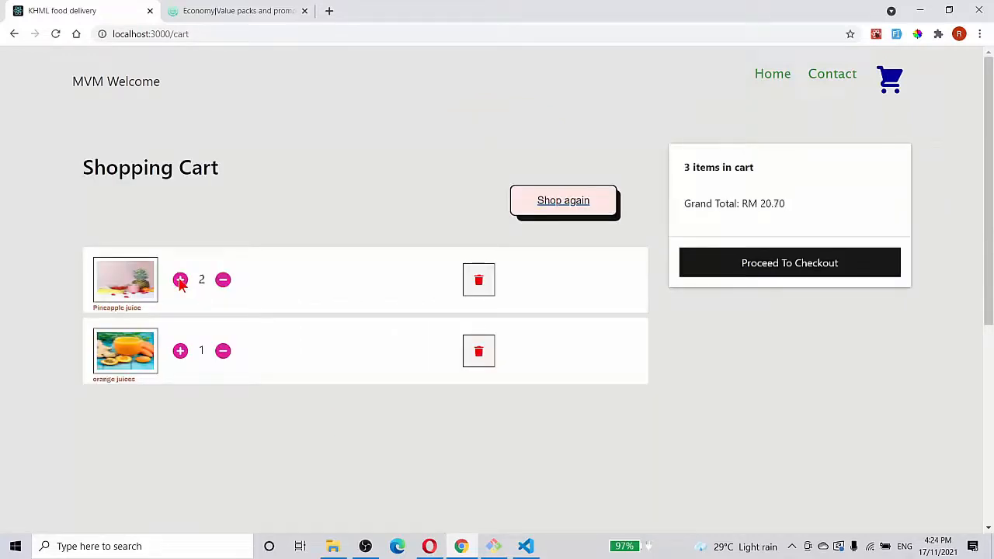
pyautogui.click(181, 351)
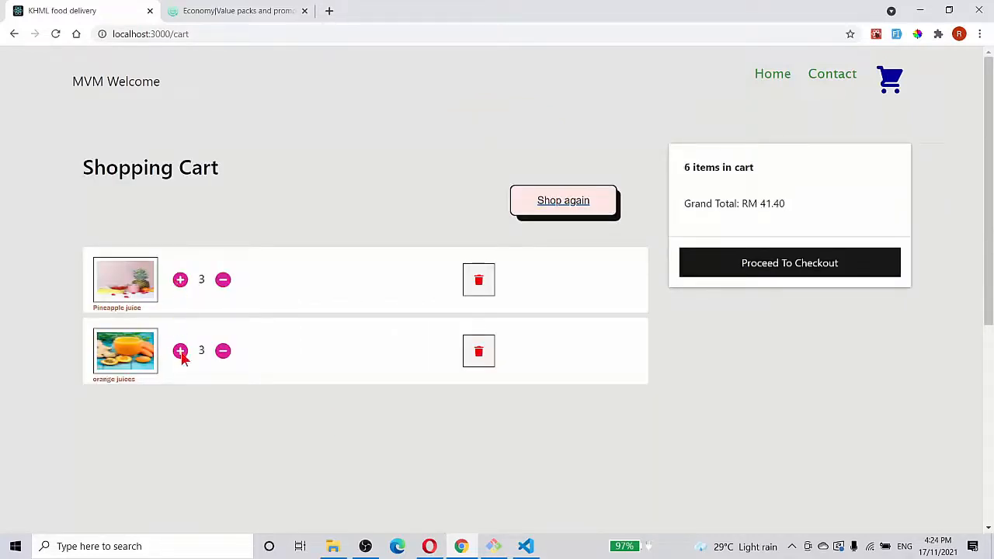
pyautogui.click(223, 351)
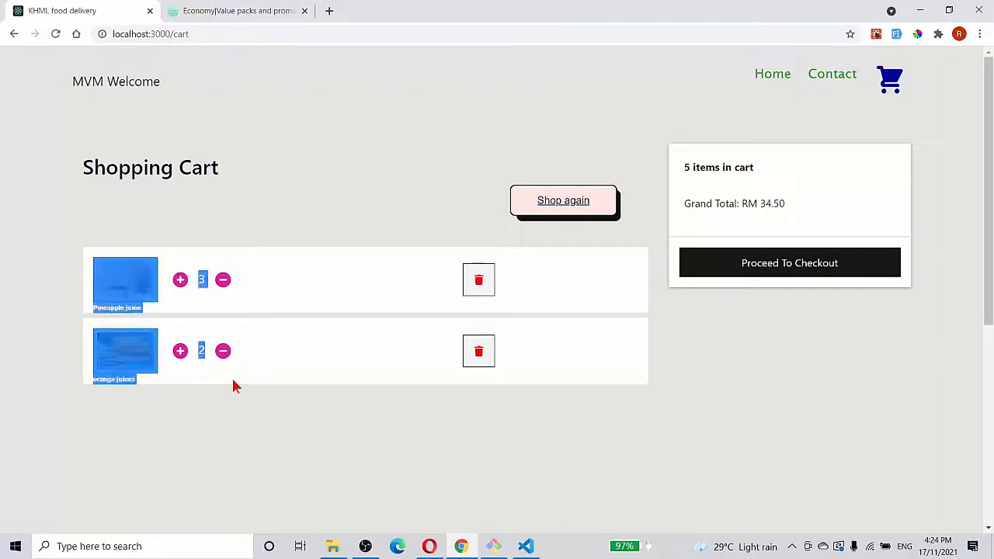
pyautogui.click(223, 351)
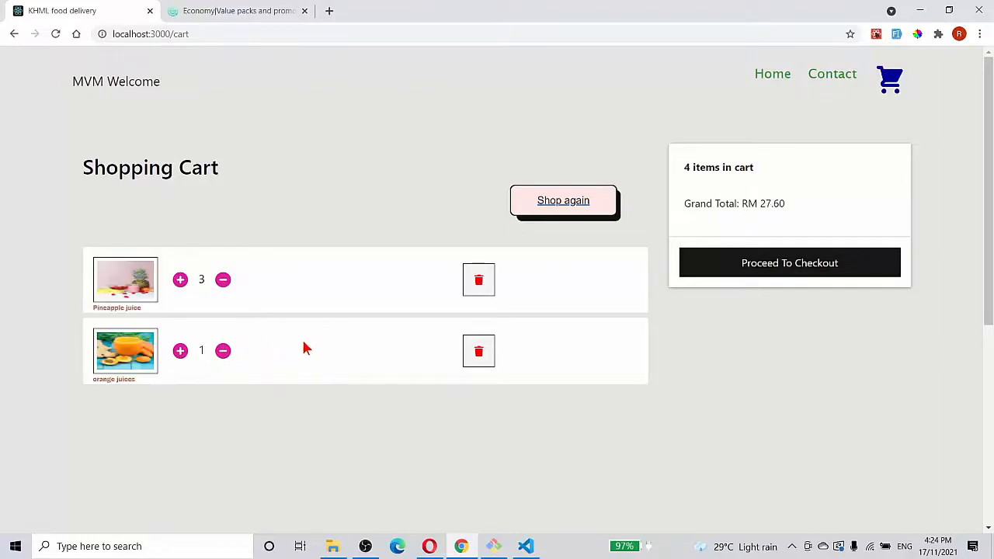
pyautogui.click(180, 351)
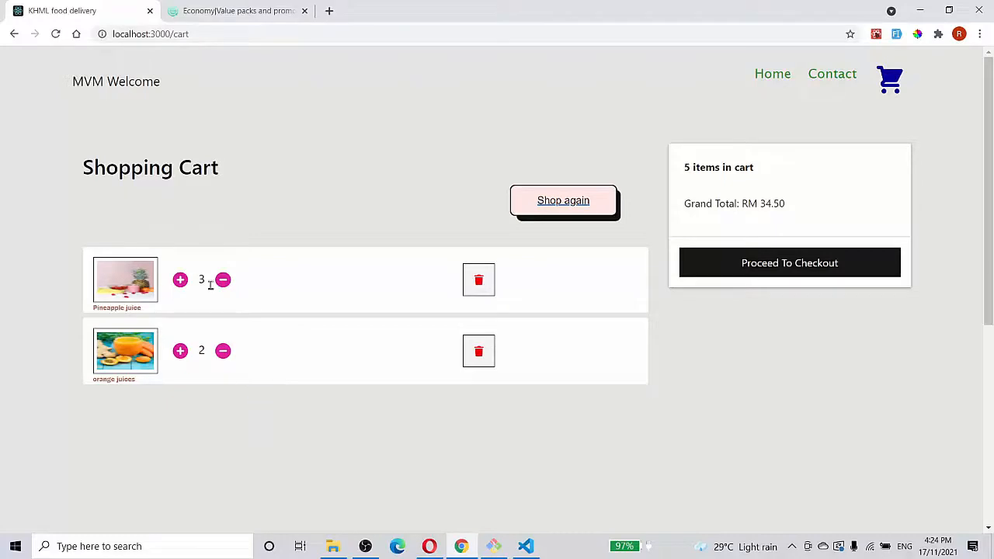
pyautogui.moveTo(207, 354)
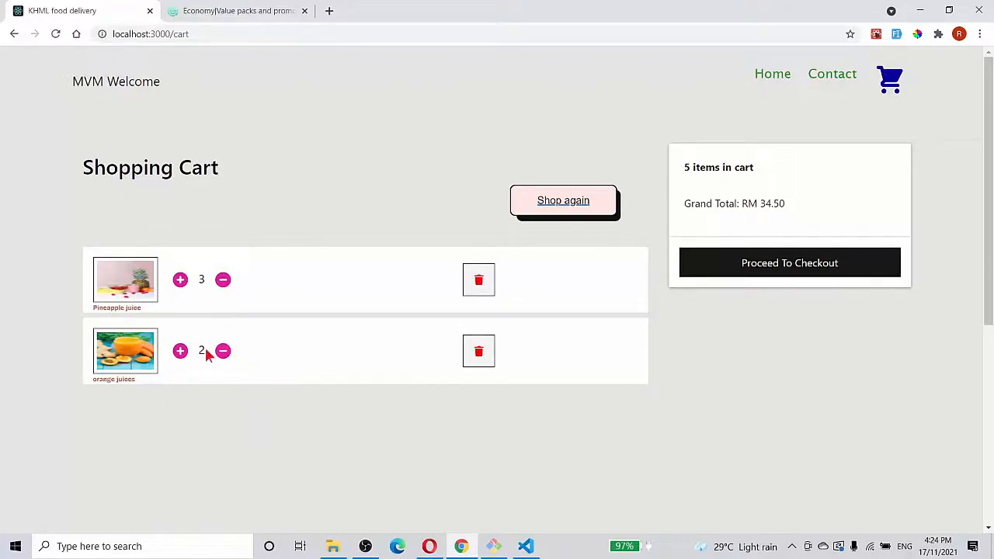
pyautogui.moveTo(715, 432)
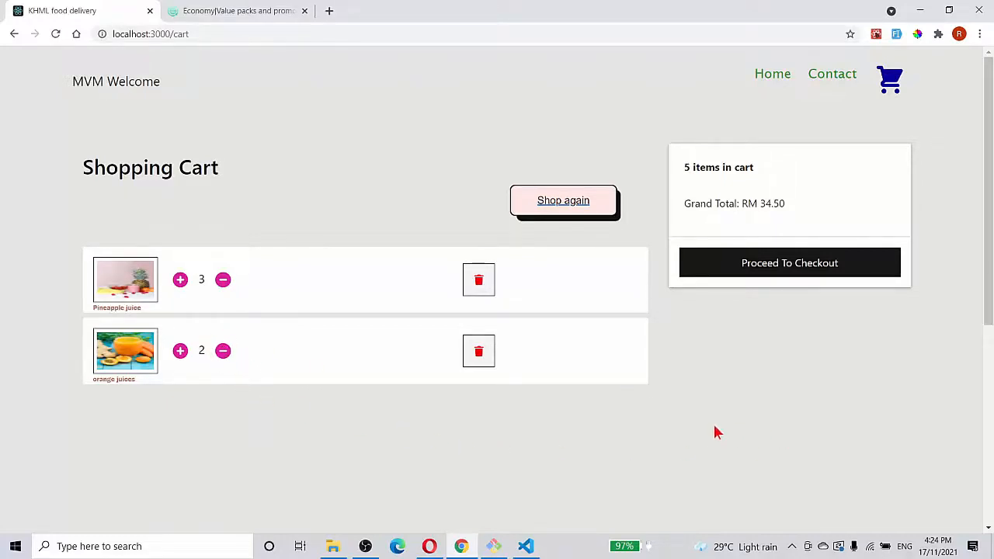
pyautogui.moveTo(563, 200)
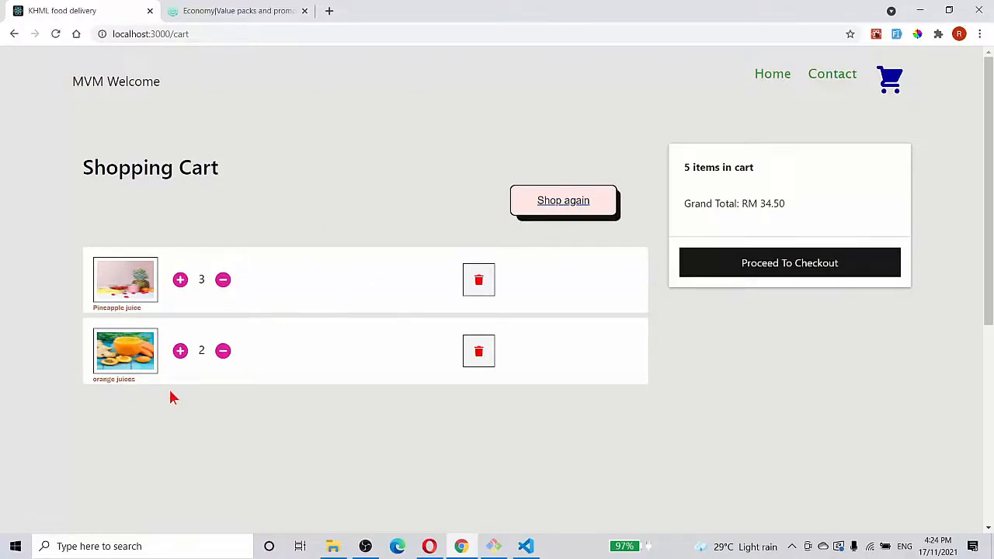
# Browse Breakfast again and add orange juices to the cart
pyautogui.click(563, 201)
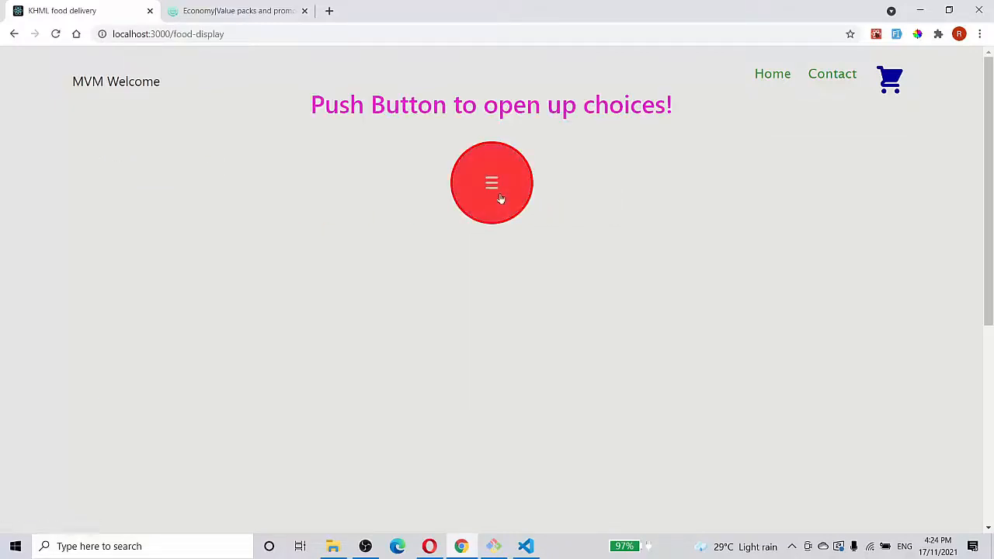
pyautogui.click(491, 183)
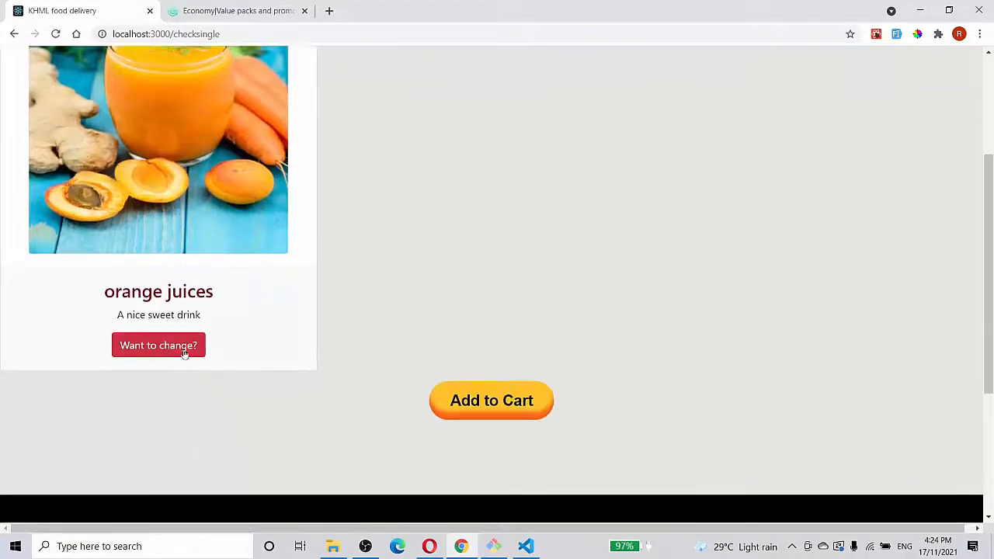
pyautogui.click(158, 345)
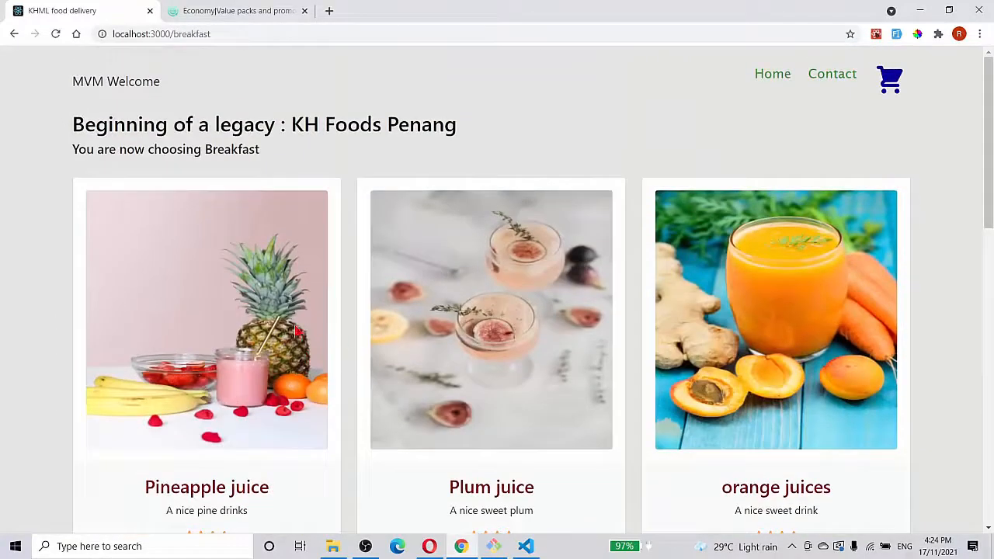
pyautogui.scroll(-3)
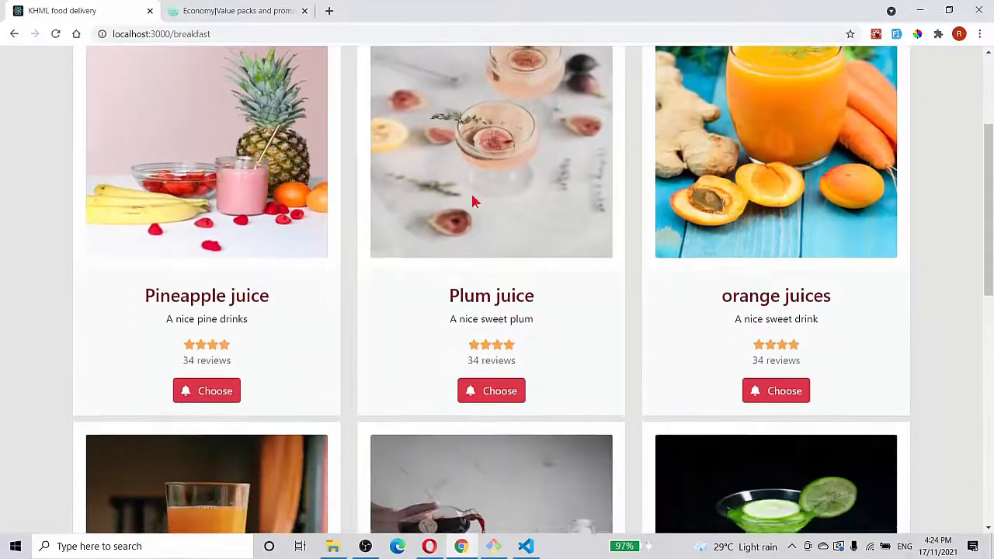
pyautogui.scroll(3)
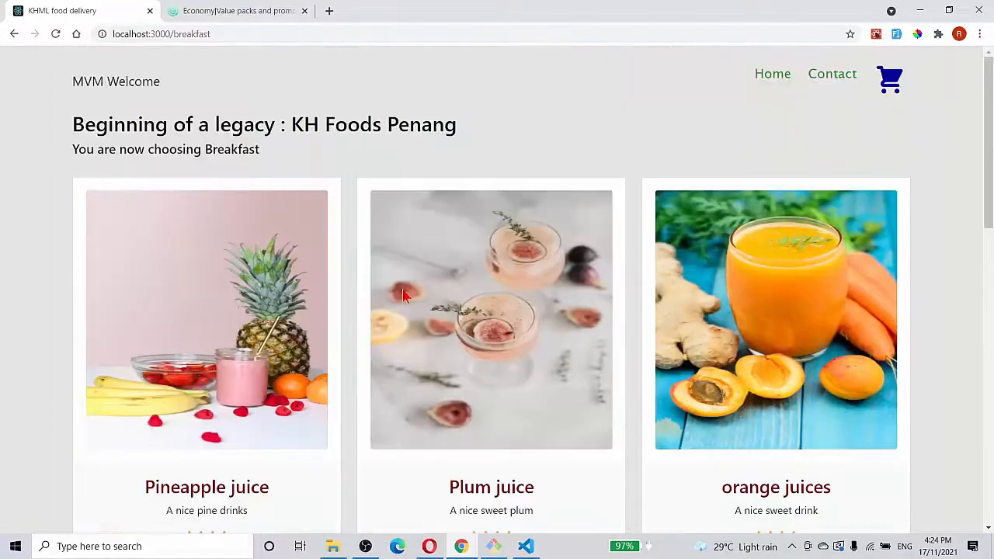
pyautogui.click(776, 319)
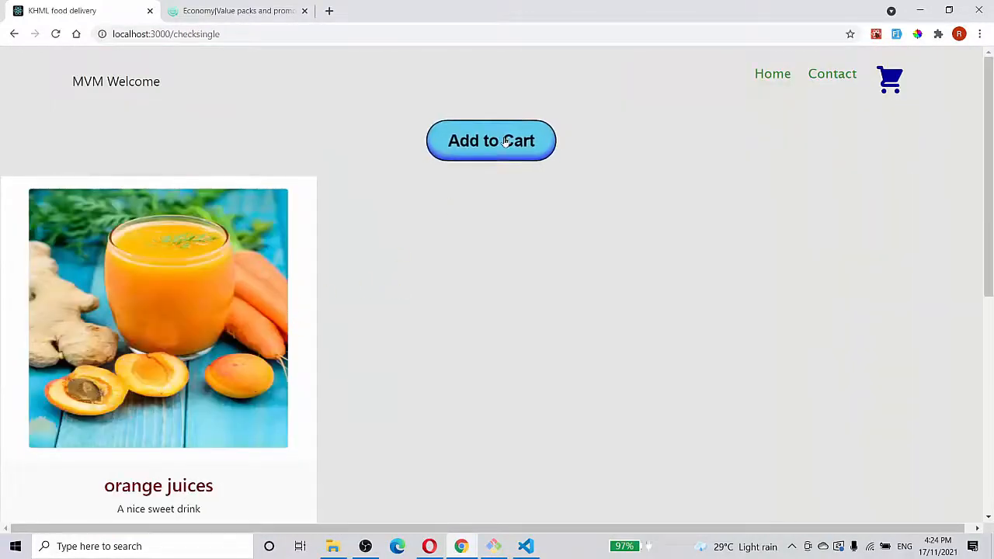
pyautogui.click(491, 140)
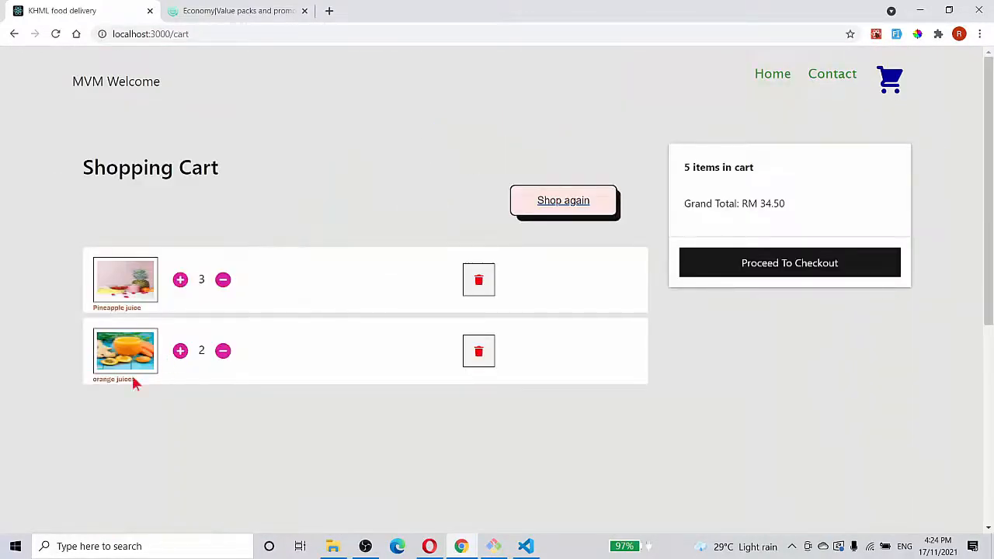
pyautogui.moveTo(153, 392)
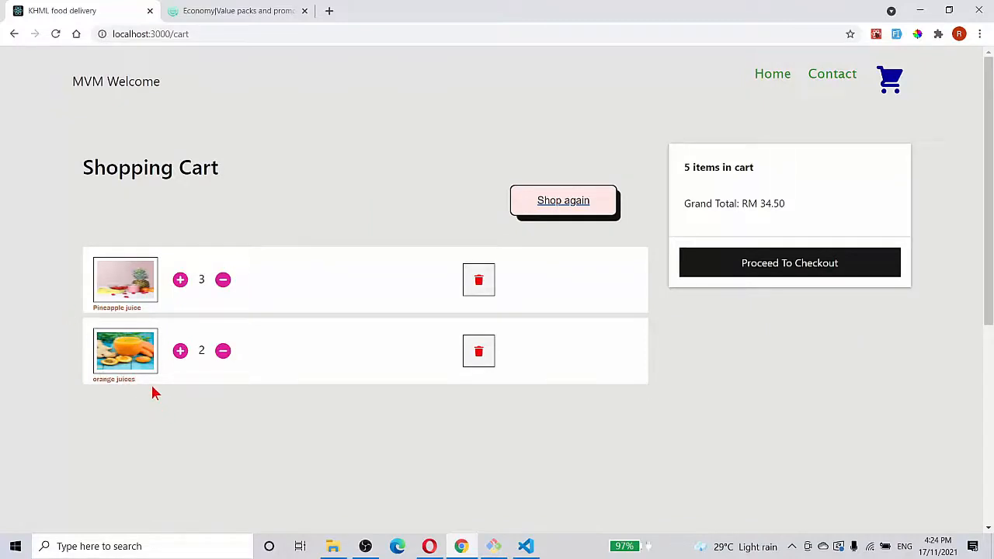
pyautogui.moveTo(309, 421)
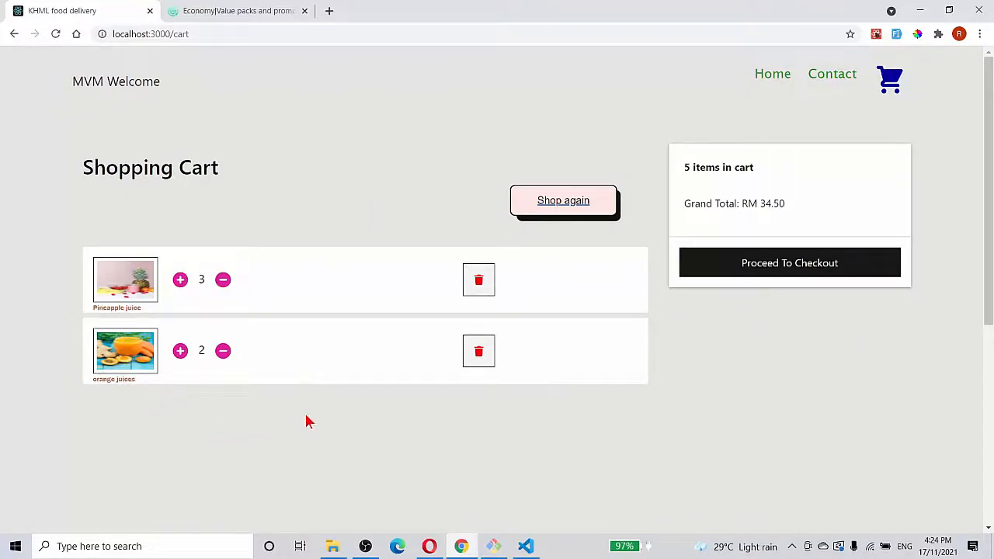
pyautogui.moveTo(248, 421)
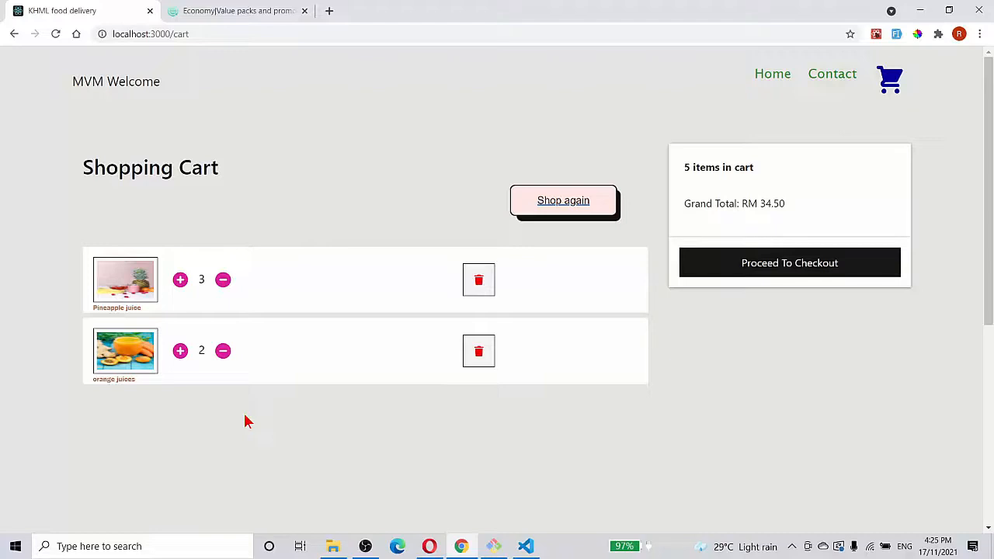
# Lower Pineapple juice quantity to 1, leaving 3 items at RM 20.70
pyautogui.click(223, 280)
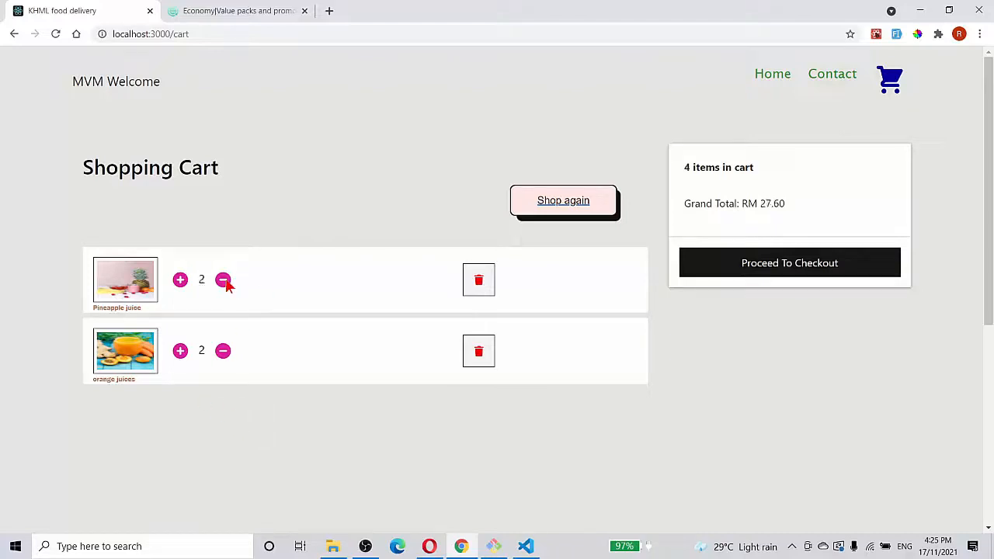
pyautogui.click(223, 280)
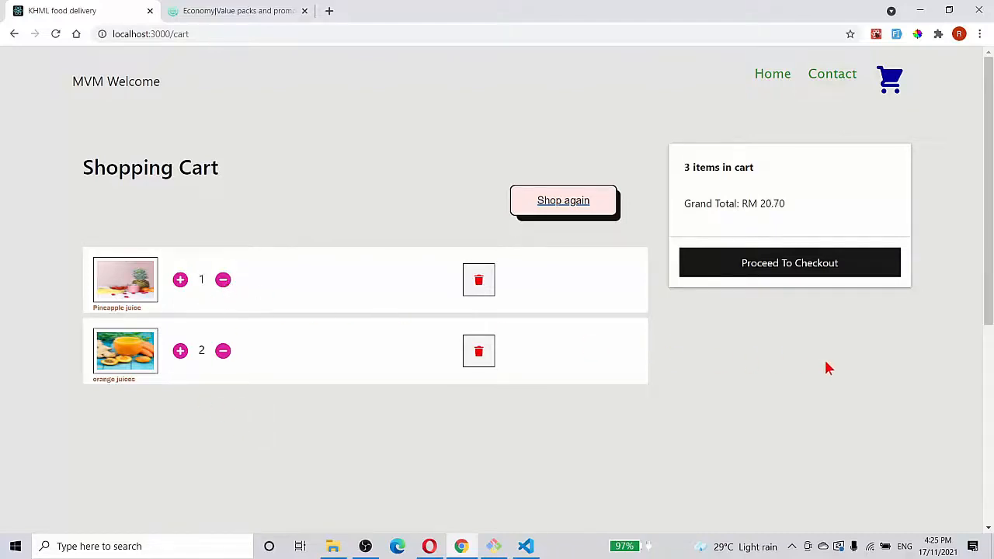
pyautogui.moveTo(831, 377)
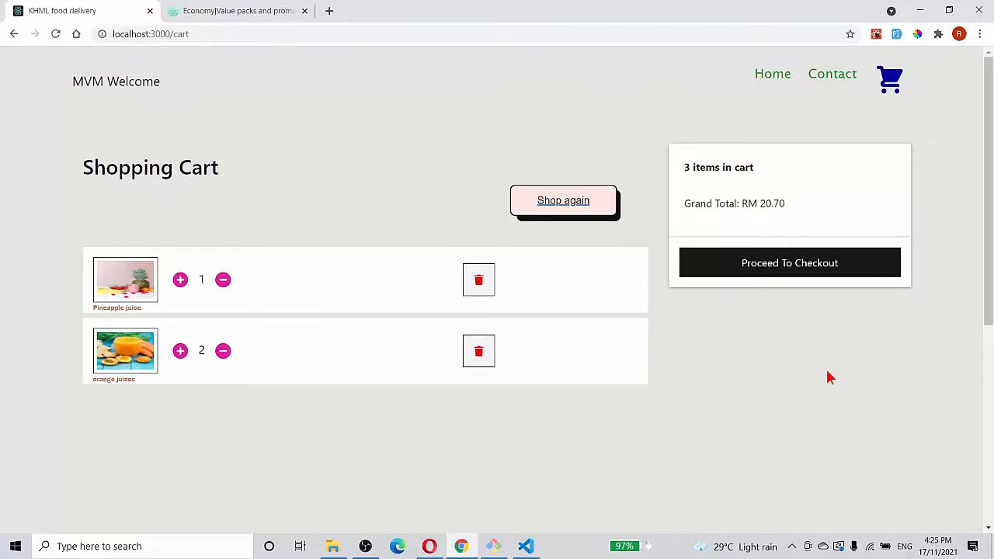
pyautogui.moveTo(821, 381)
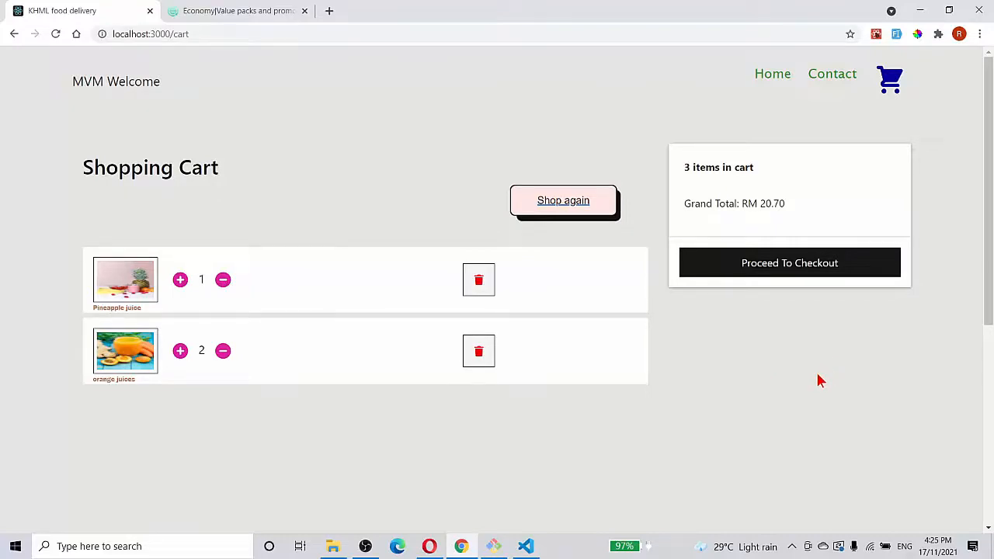
# Show the Redux store state tree in DevTools alongside the cart
pyautogui.press('F12')
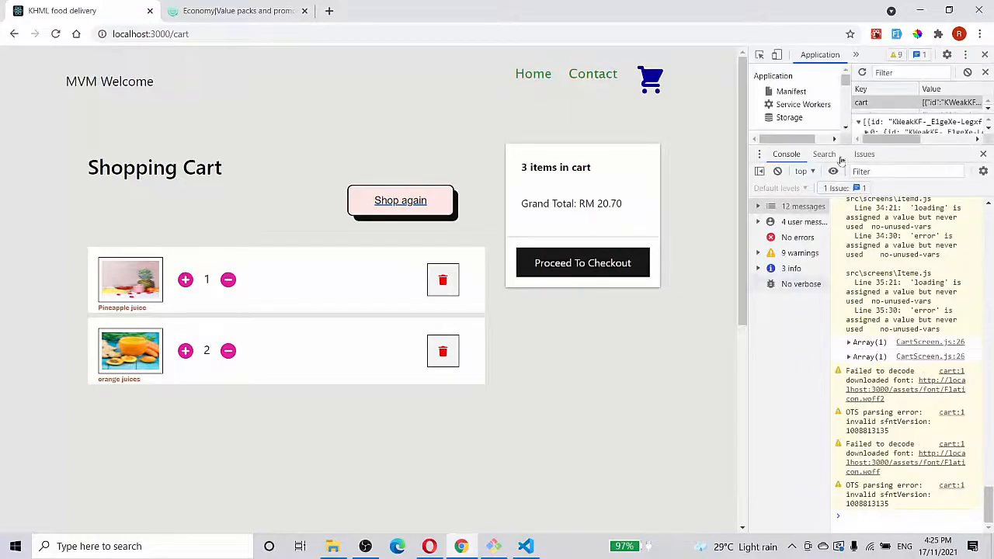
pyautogui.click(855, 55)
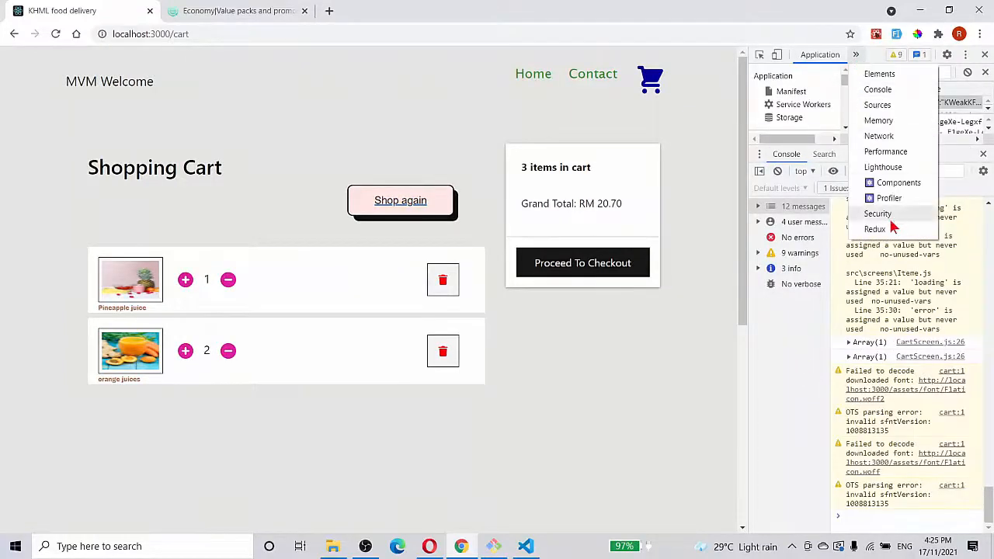
pyautogui.click(875, 229)
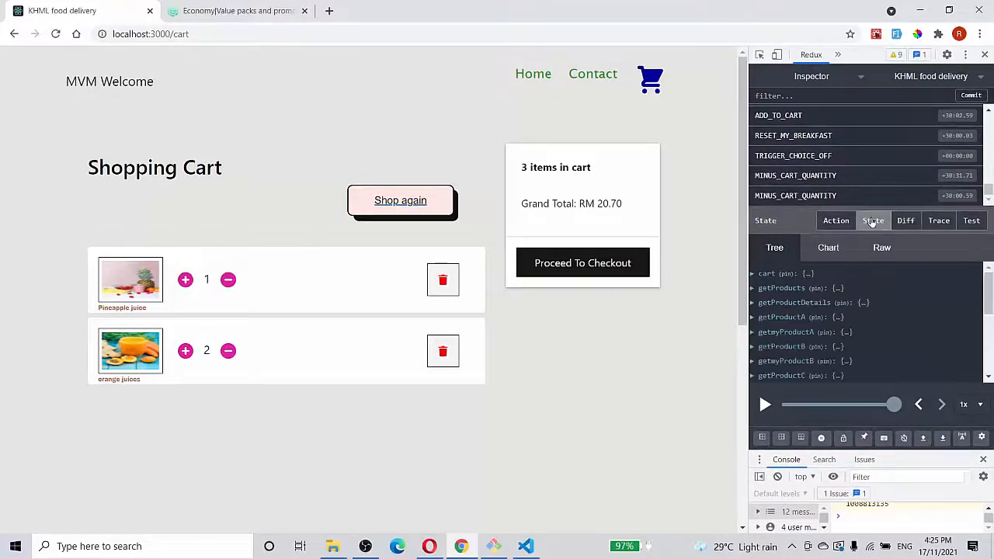
pyautogui.click(873, 221)
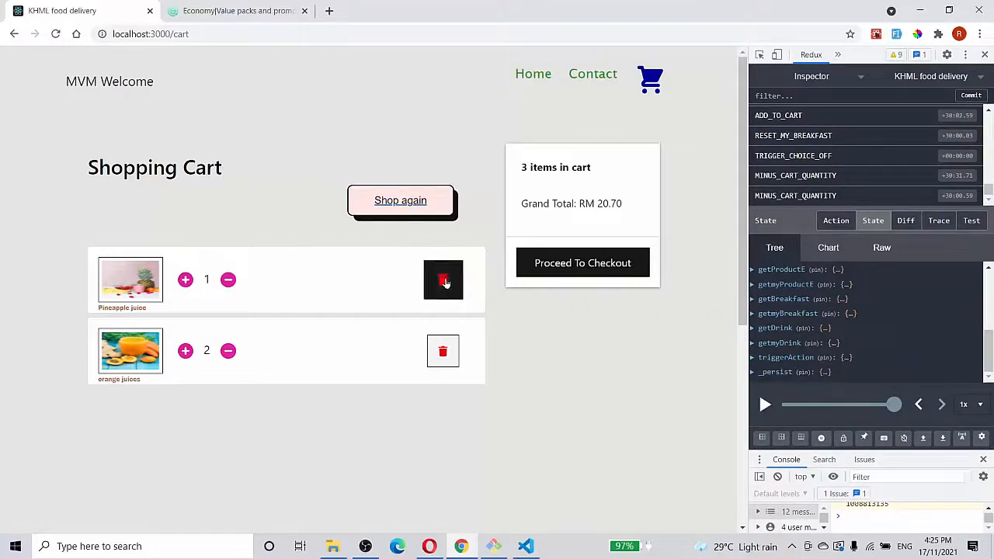
# Delete both juices to empty the cart at RM 0.00 and go to the home page
pyautogui.click(443, 279)
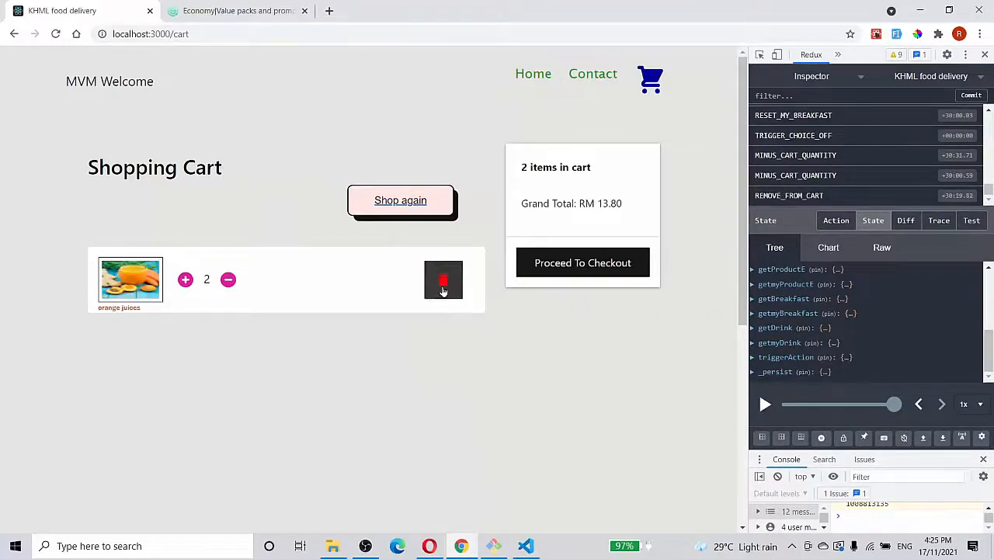
pyautogui.click(443, 280)
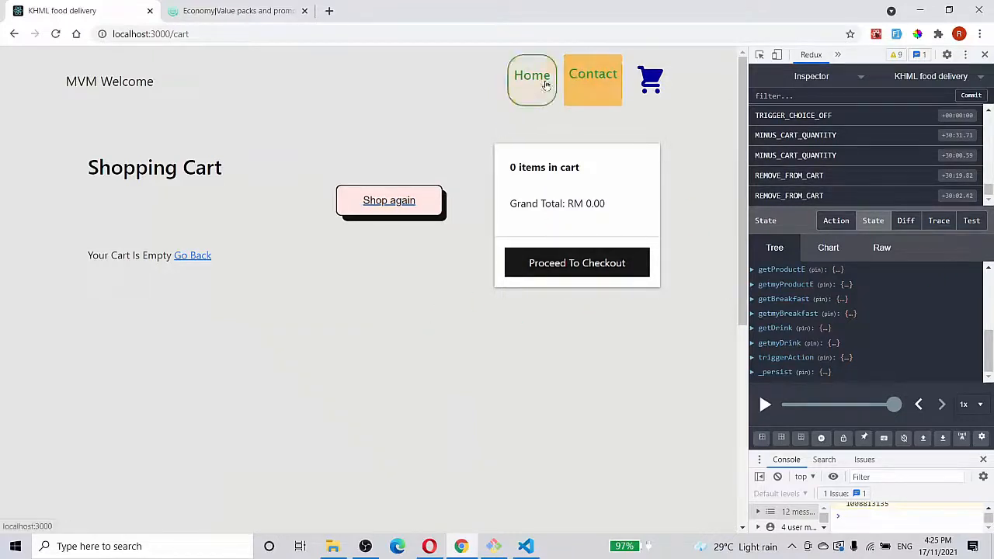
pyautogui.click(532, 75)
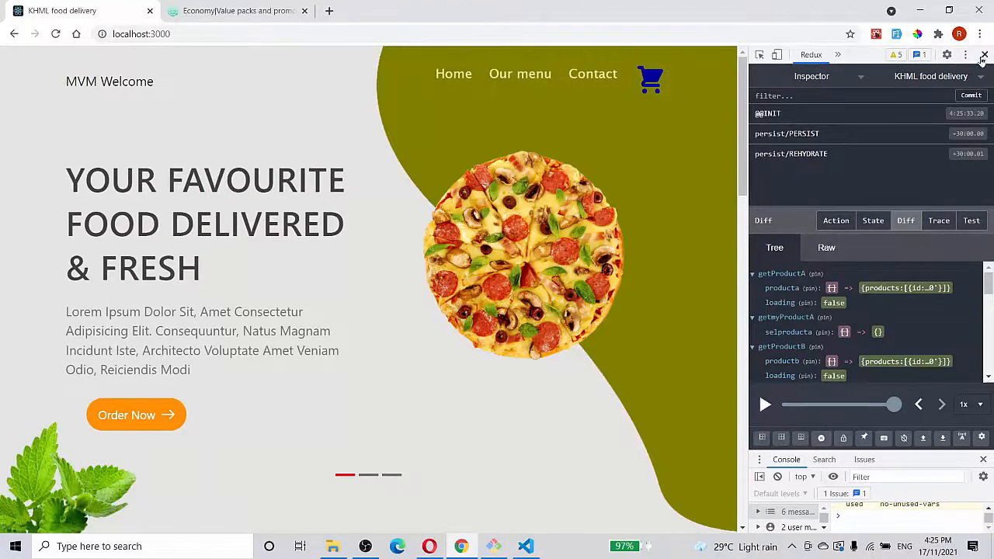
# Close DevTools and navigate through the food choices ring to the MVM value meals page
pyautogui.click(983, 54)
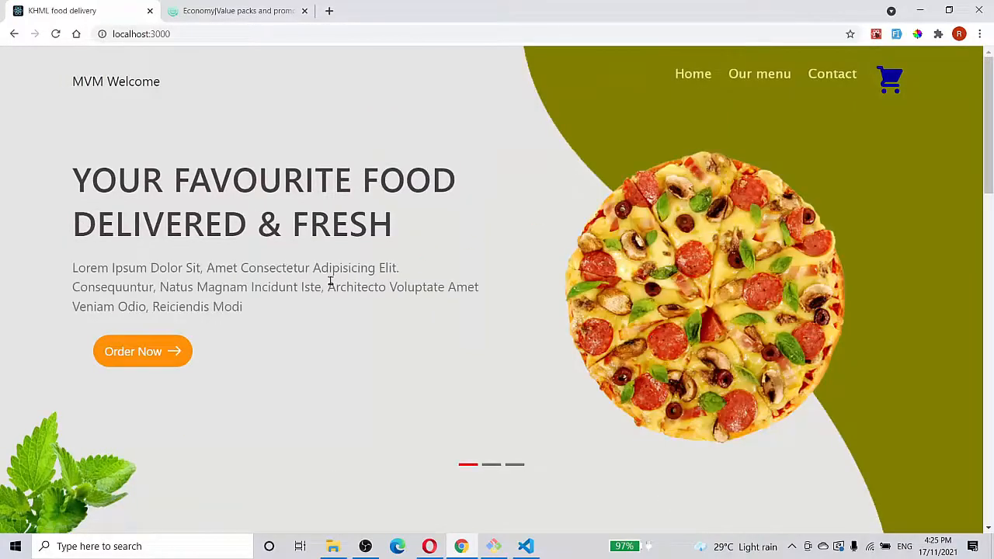
pyautogui.moveTo(888, 81)
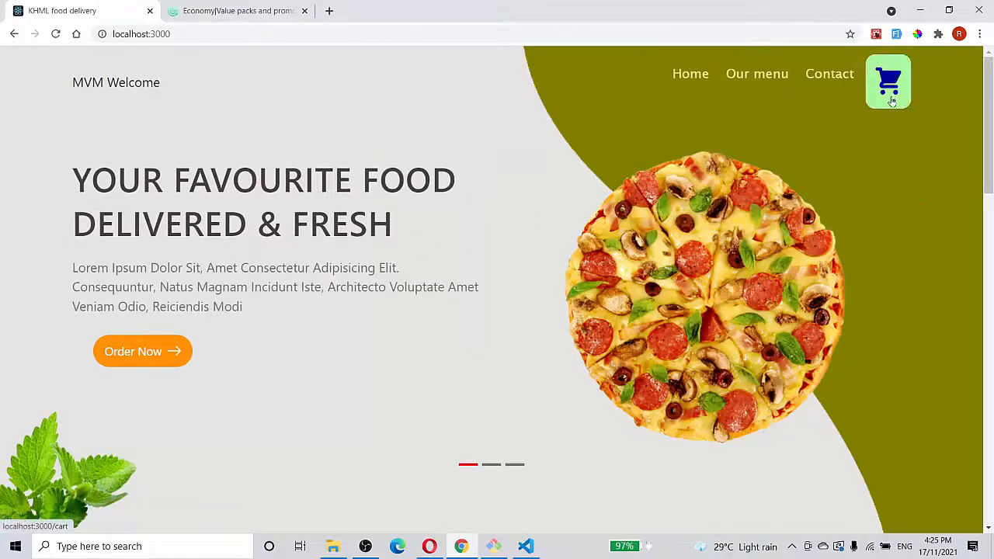
pyautogui.moveTo(807, 117)
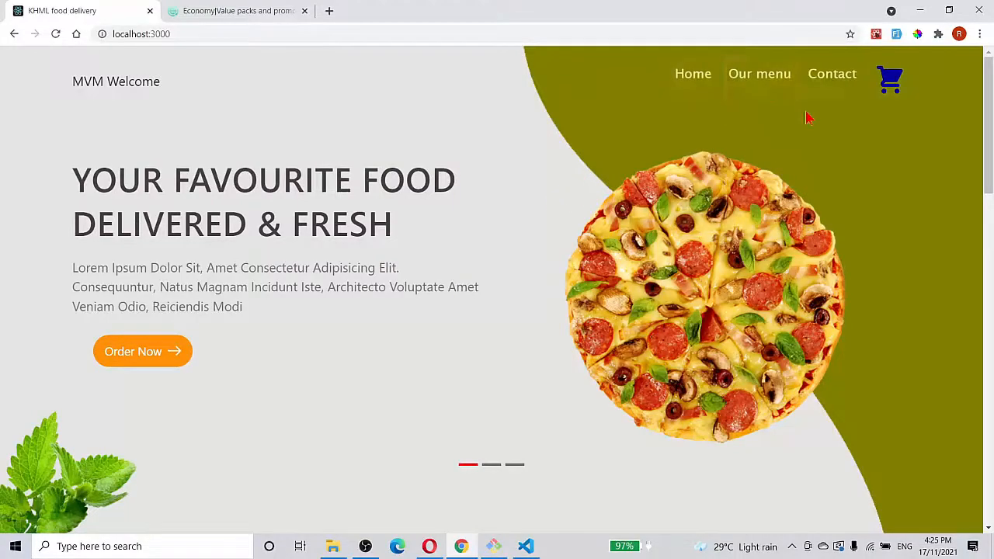
pyautogui.click(758, 73)
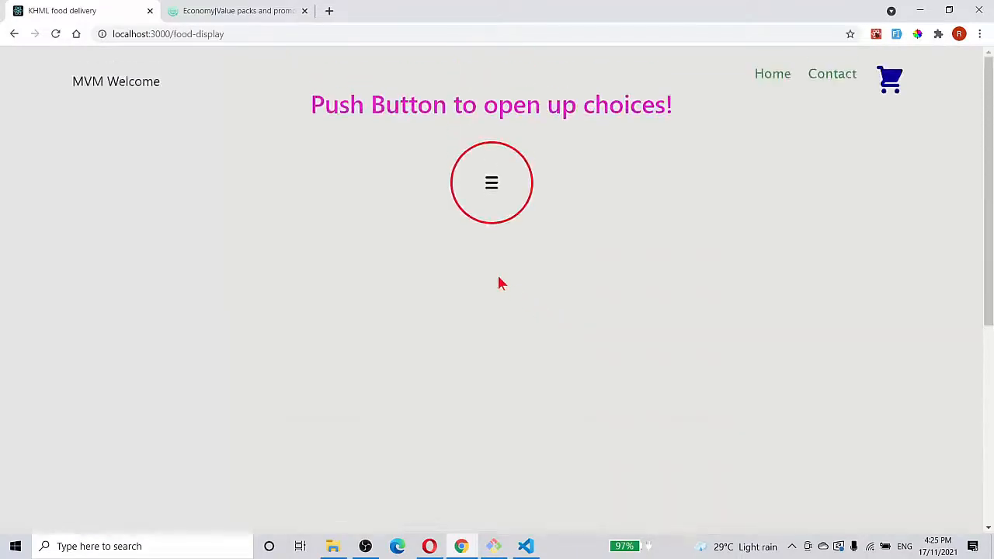
pyautogui.click(490, 182)
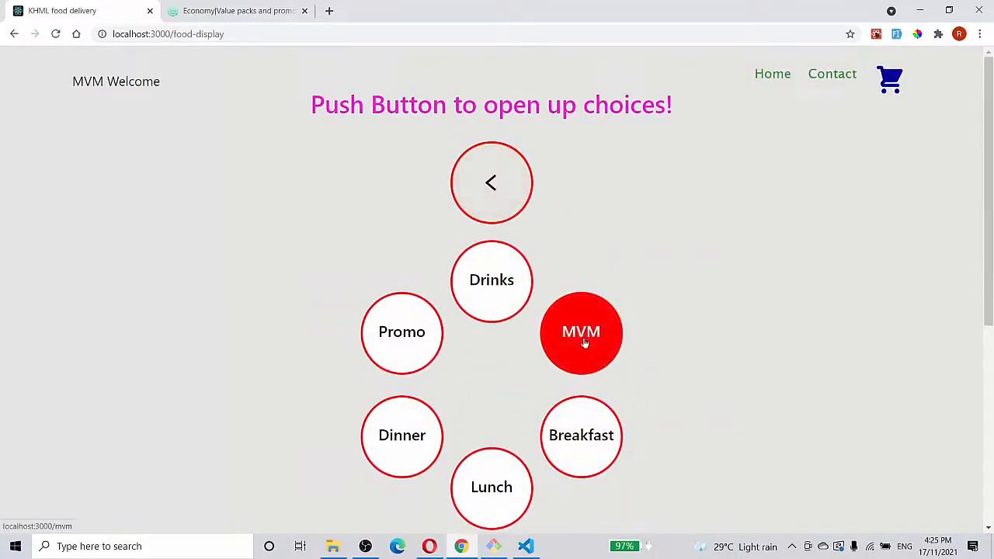
pyautogui.click(581, 332)
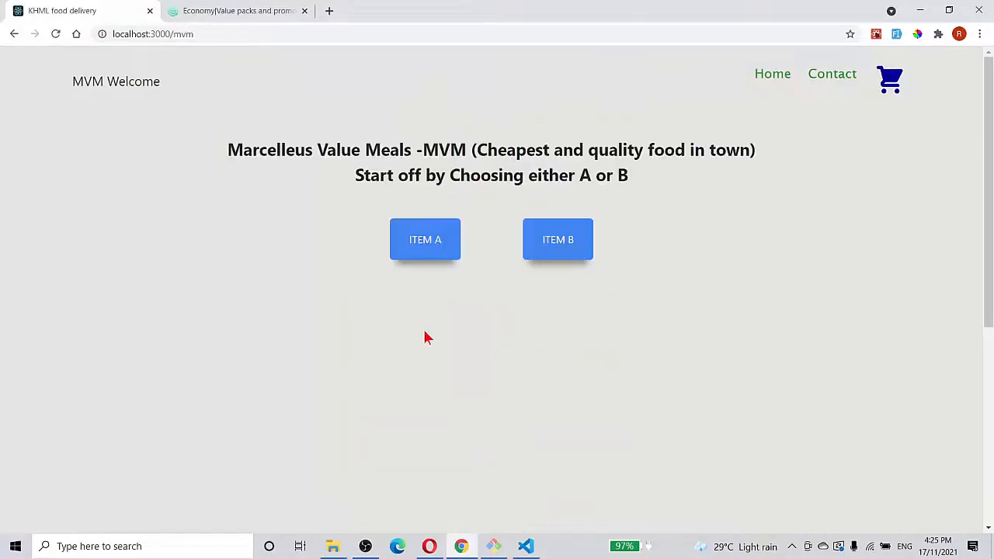
pyautogui.moveTo(558, 239)
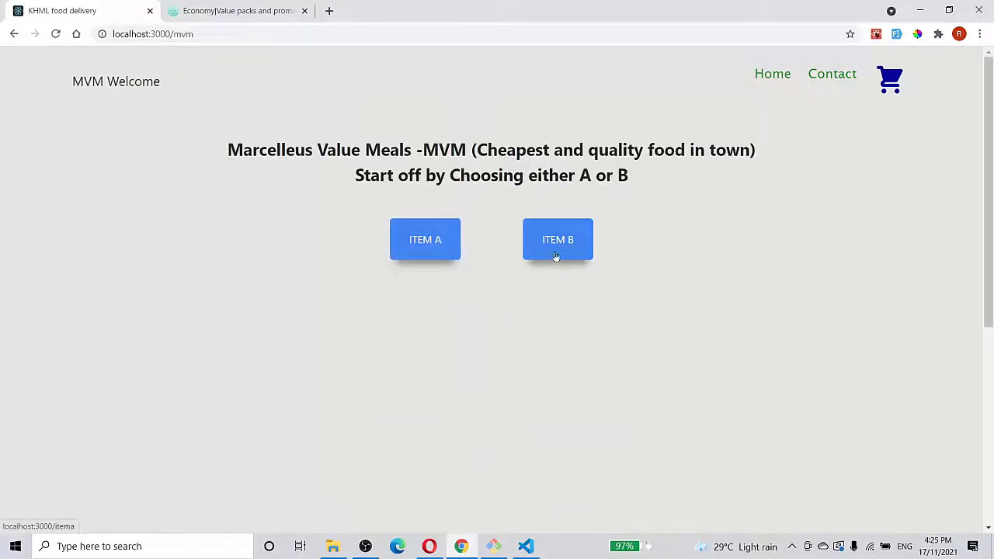
pyautogui.moveTo(558, 240)
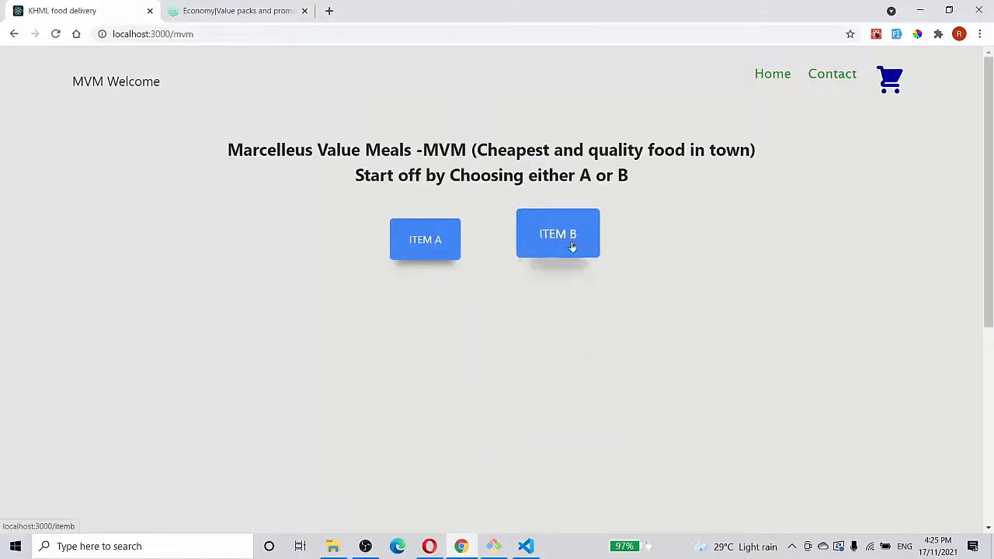
pyautogui.moveTo(425, 239)
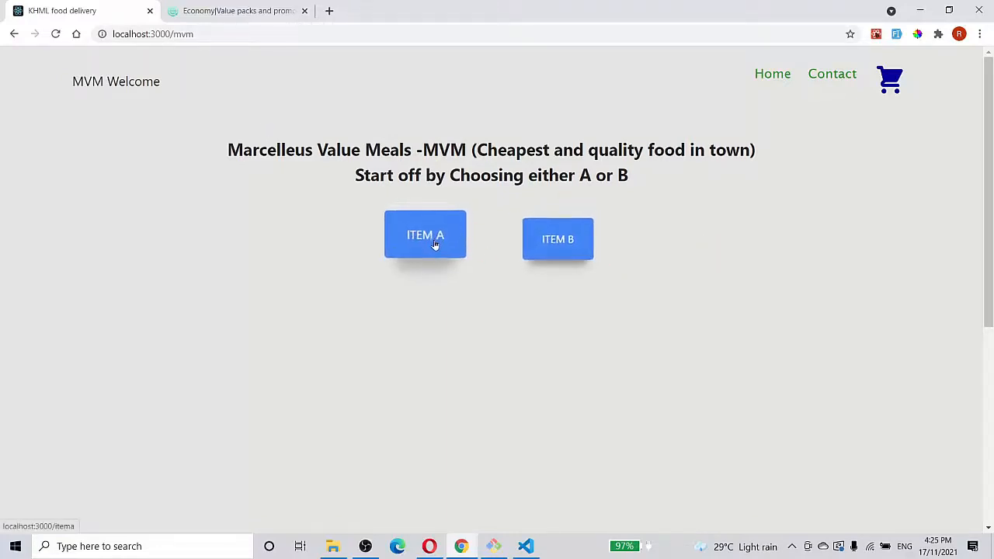
pyautogui.moveTo(558, 233)
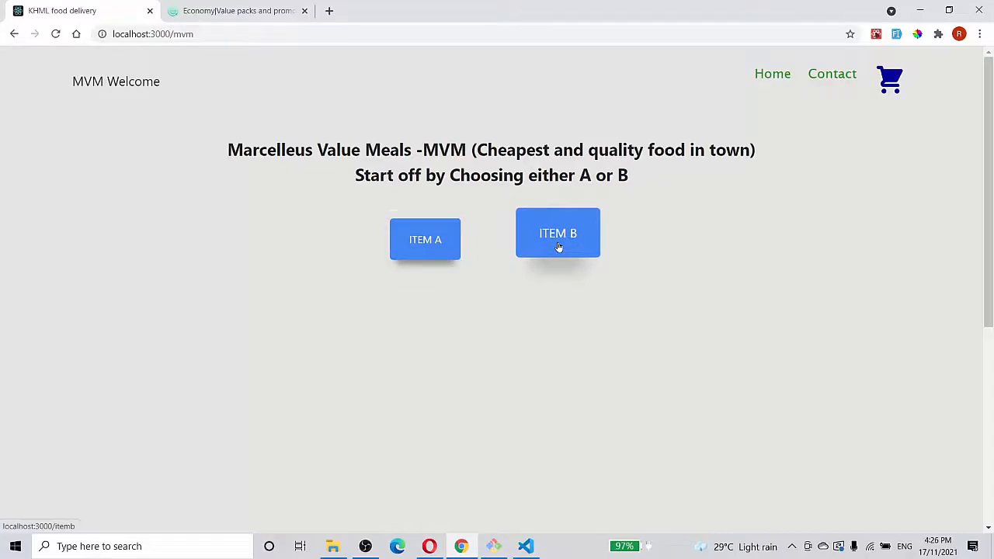
# Pick Item B and choose Strawberry jam, then browse the drink and dessert choices
pyautogui.click(558, 233)
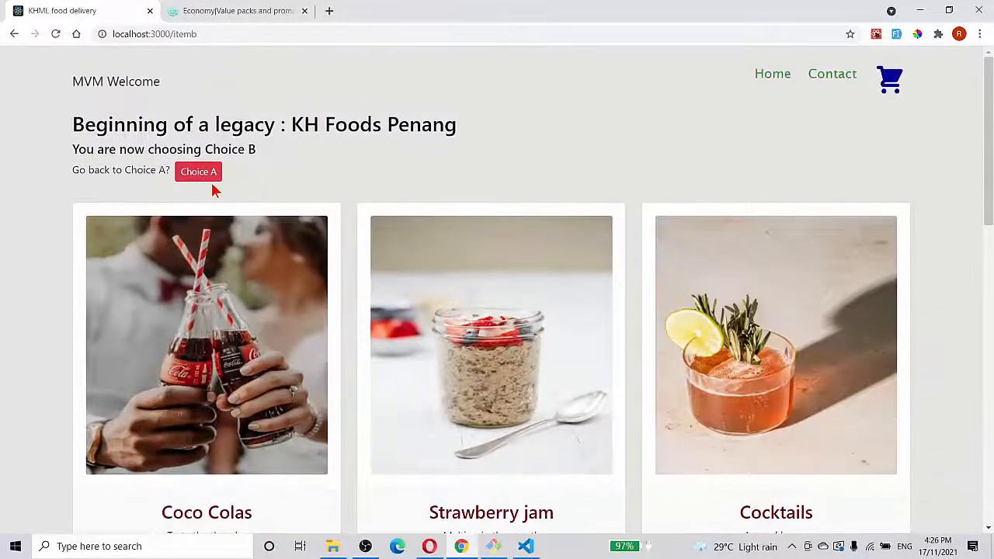
pyautogui.scroll(-3)
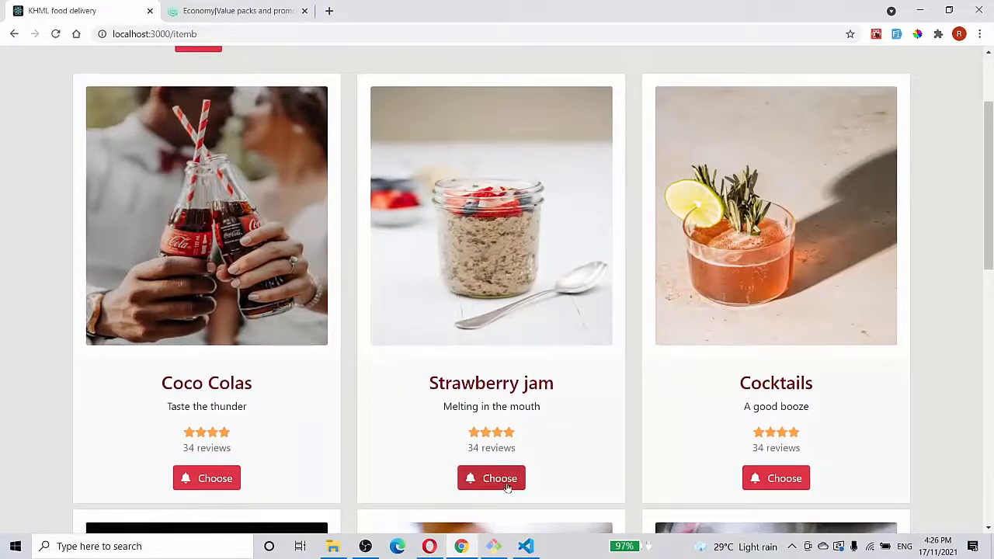
pyautogui.click(491, 478)
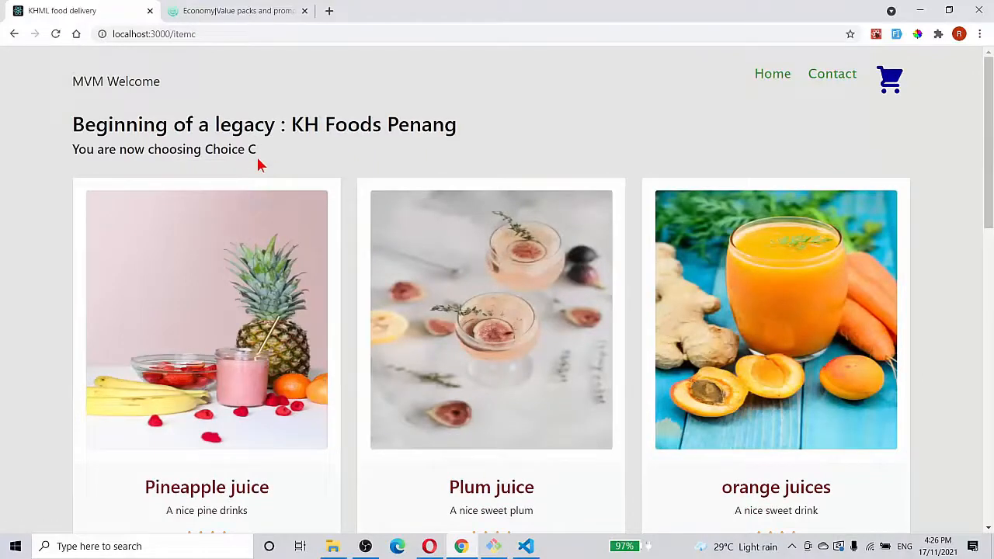
pyautogui.moveTo(260, 167)
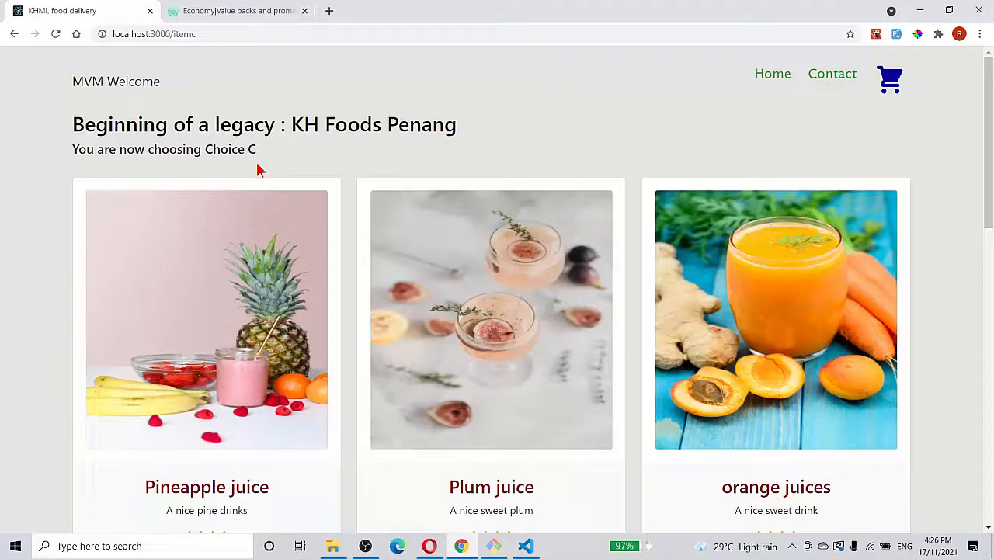
pyautogui.moveTo(466, 228)
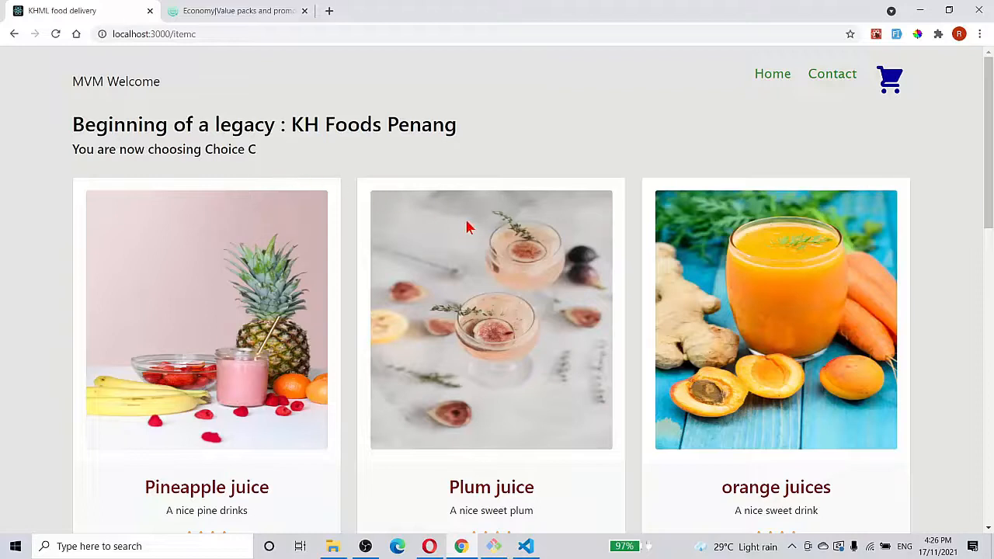
pyautogui.scroll(-3)
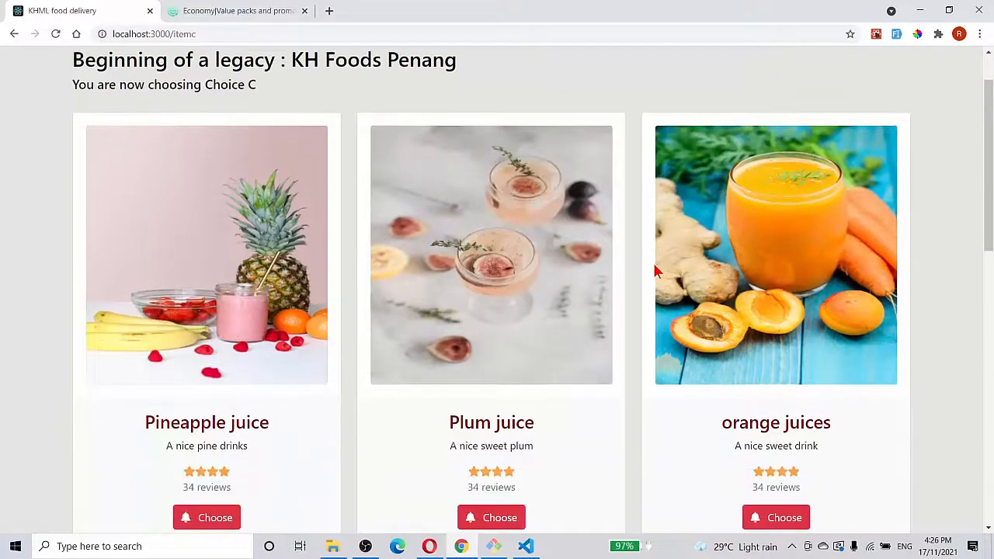
pyautogui.scroll(-3)
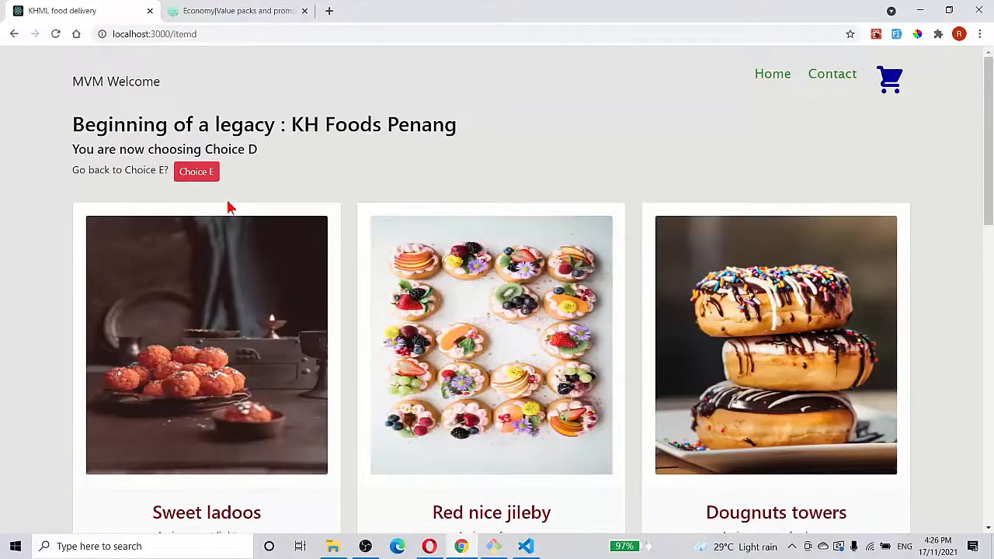
pyautogui.moveTo(262, 174)
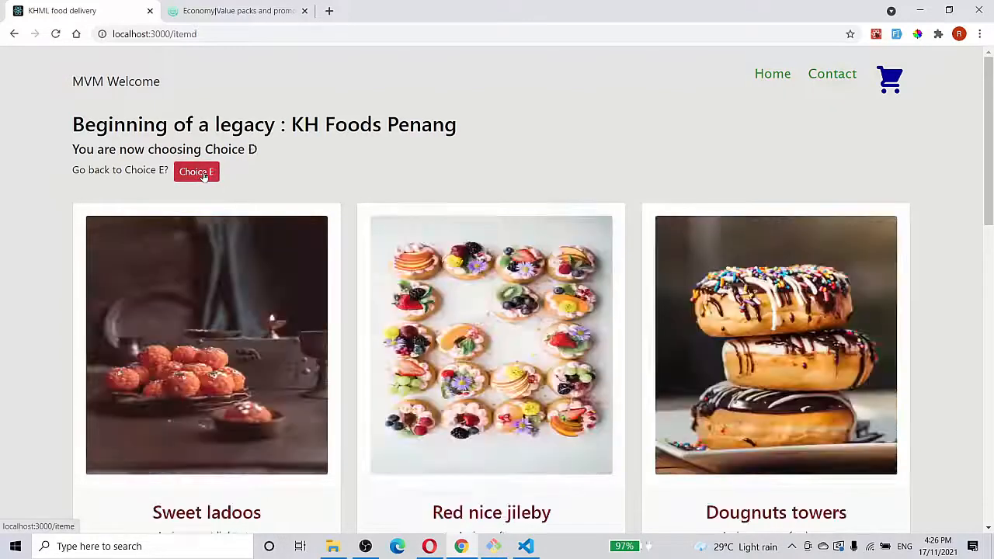
# Flip between Choice E and Choice D desserts and review the Strawberry jam, lime juice, Sweet ladoos meal
pyautogui.click(196, 171)
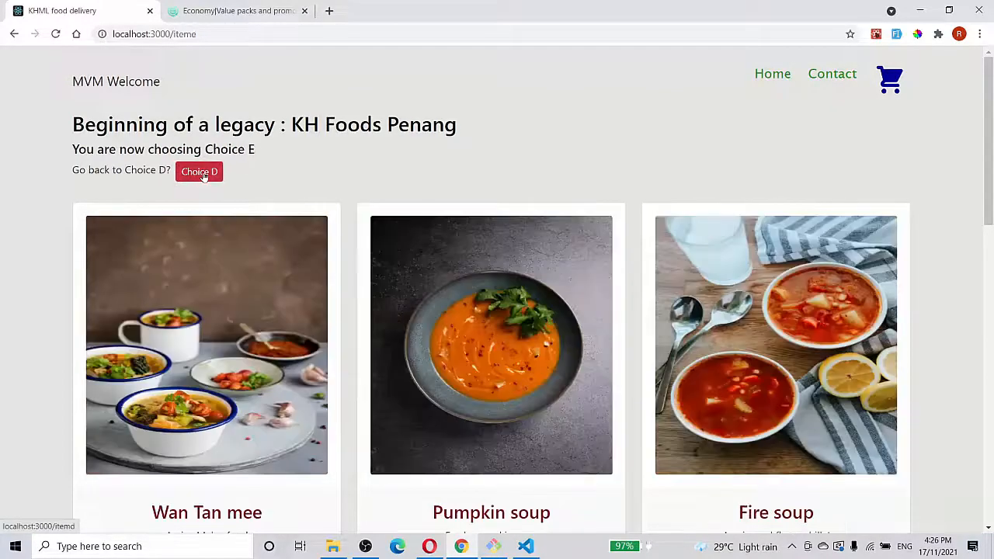
pyautogui.click(199, 171)
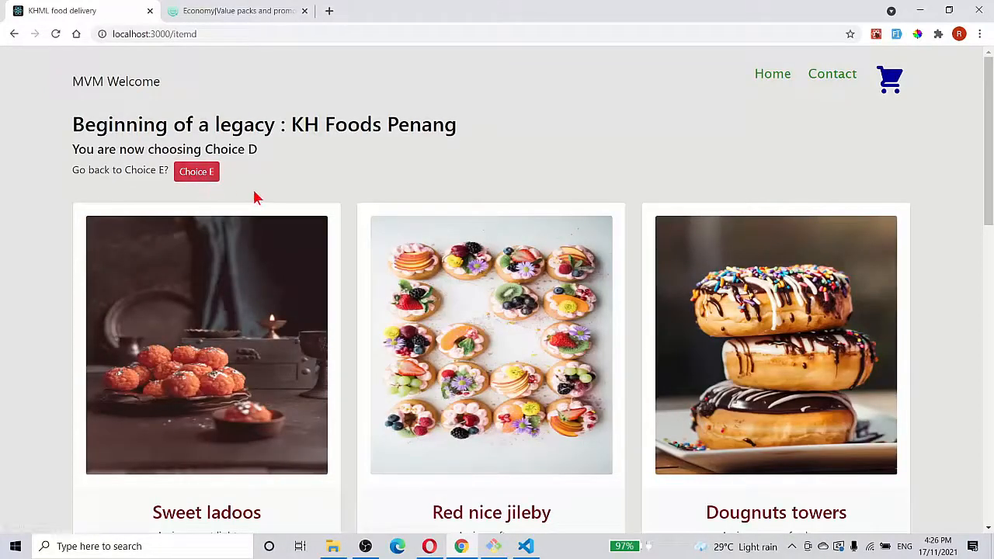
pyautogui.moveTo(408, 226)
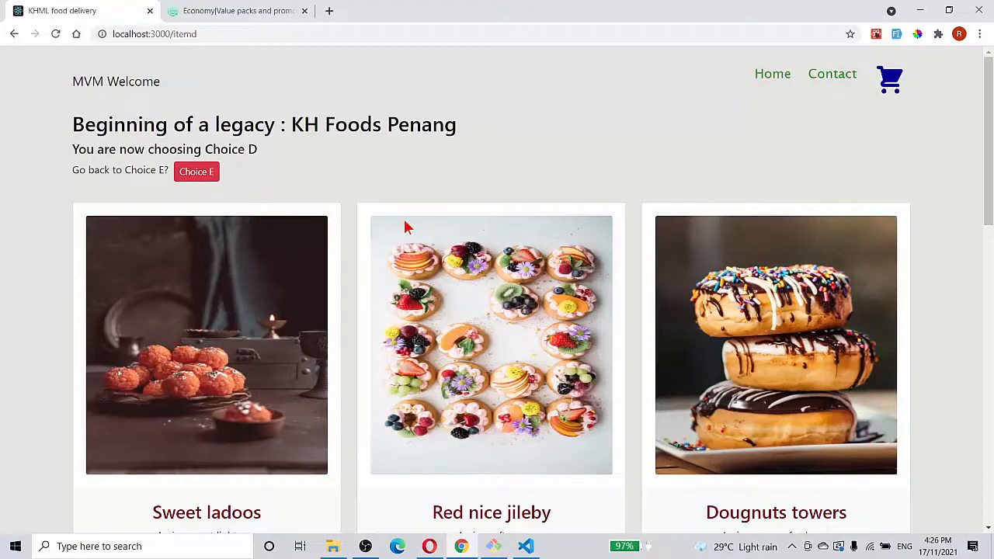
pyautogui.scroll(-3)
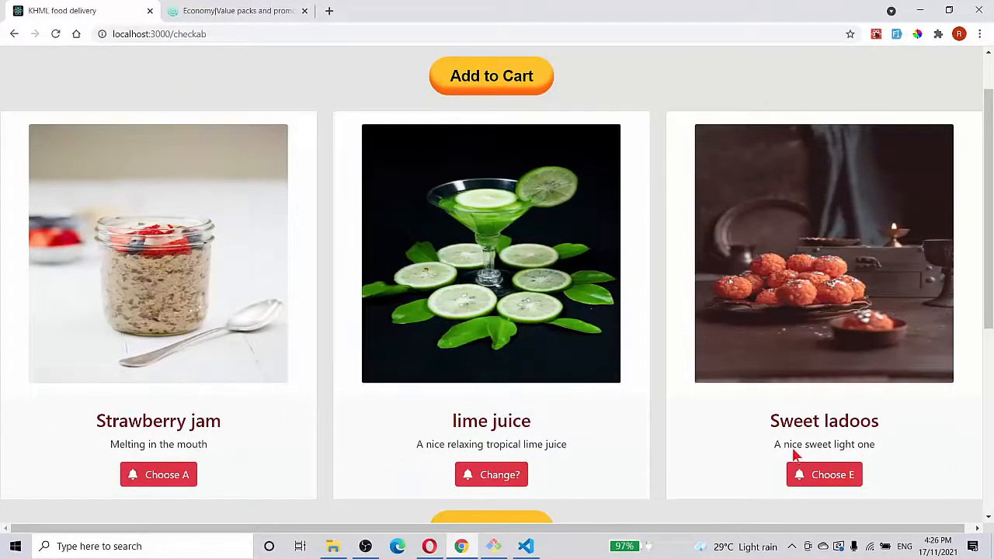
# Add the three-item meal to the cart as 1 item at RM 6.90
pyautogui.scroll(3)
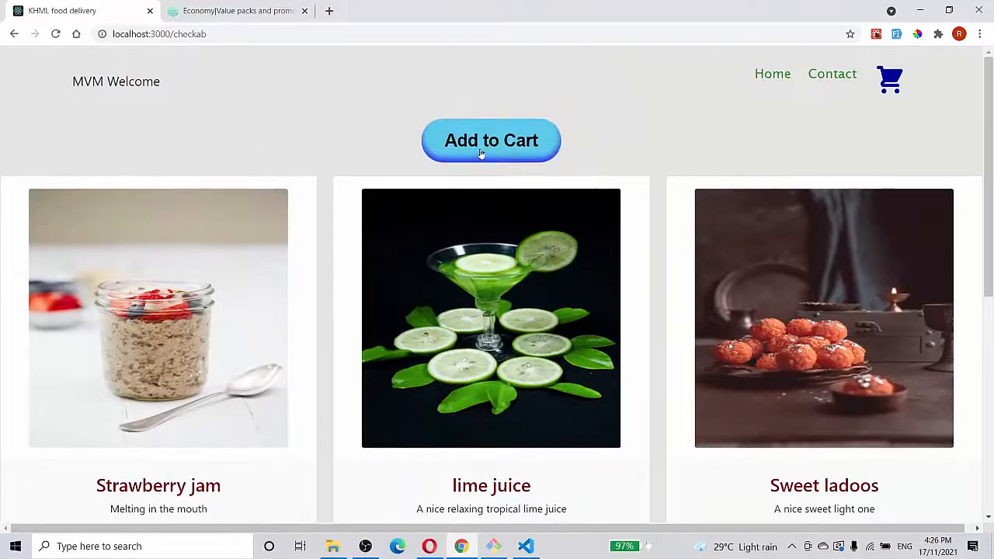
pyautogui.click(491, 141)
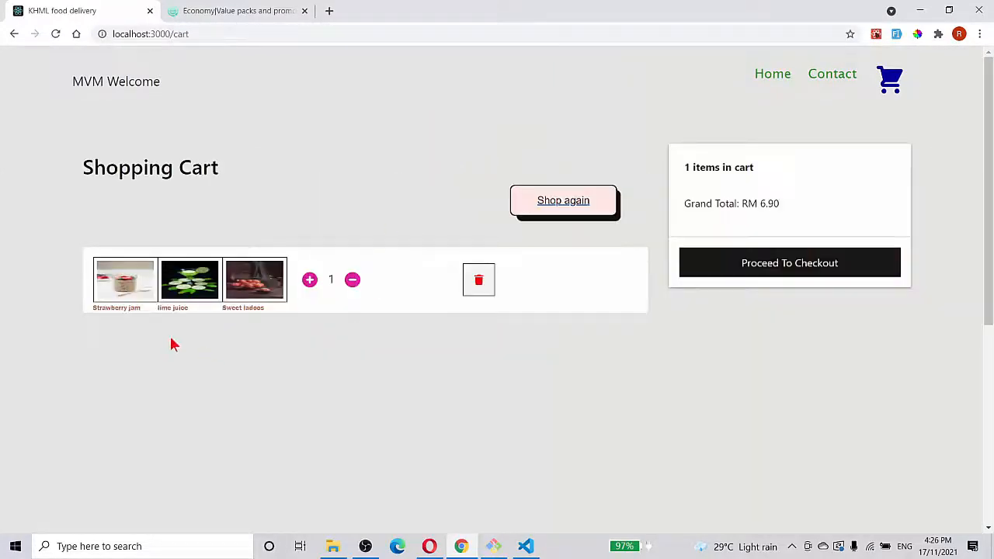
pyautogui.moveTo(272, 424)
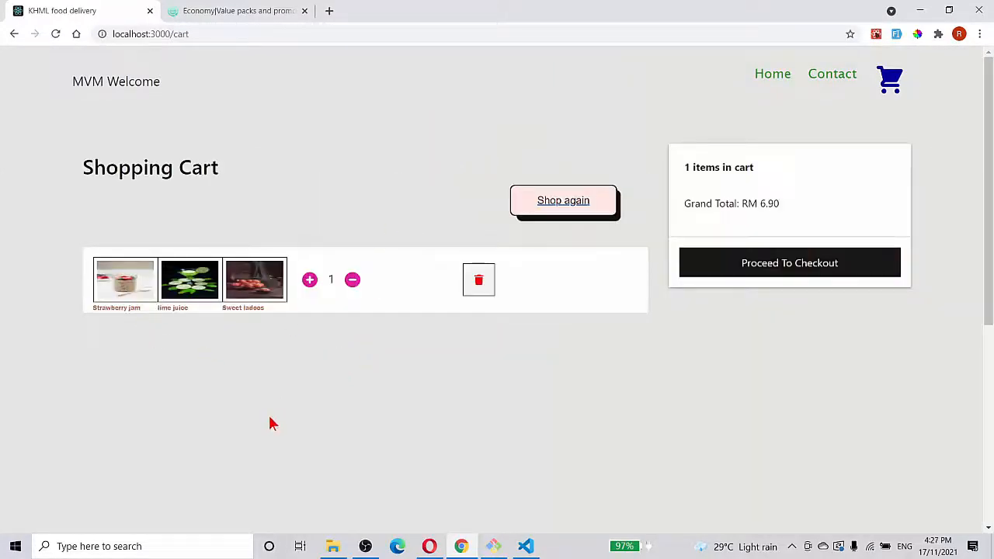
pyautogui.moveTo(511, 412)
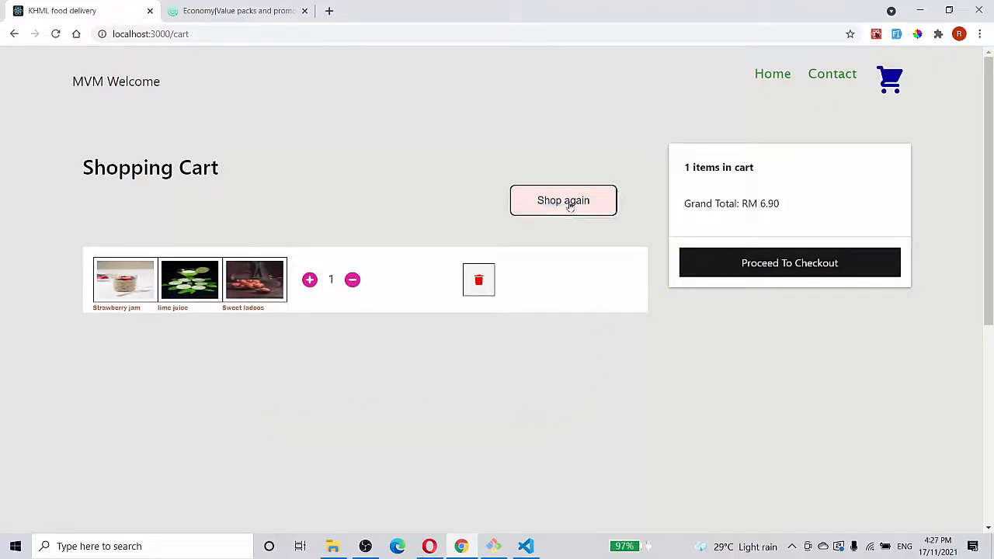
# Add Plum juice from Breakfast, bringing the cart to 2 items at RM 13.80
pyautogui.click(563, 201)
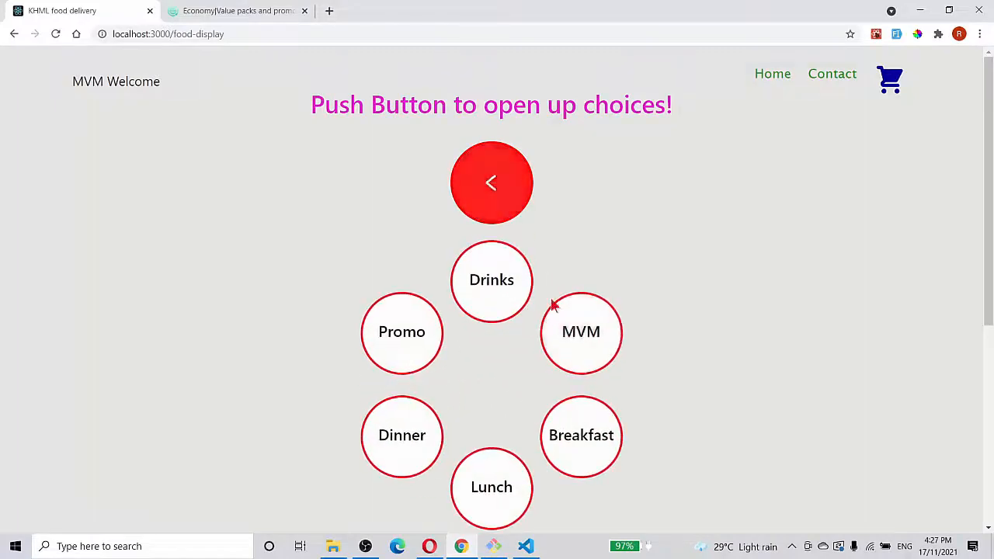
pyautogui.click(581, 435)
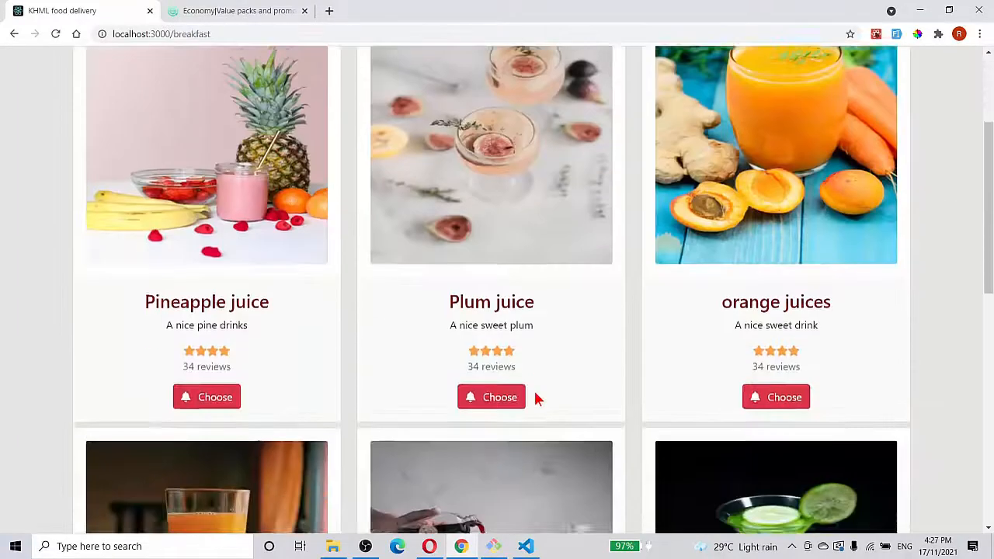
pyautogui.click(491, 397)
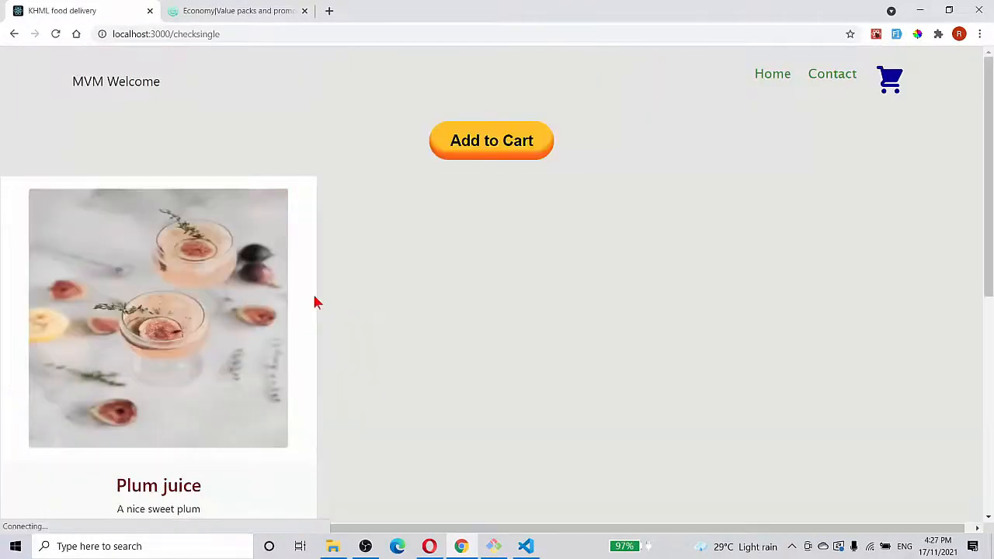
pyautogui.click(491, 140)
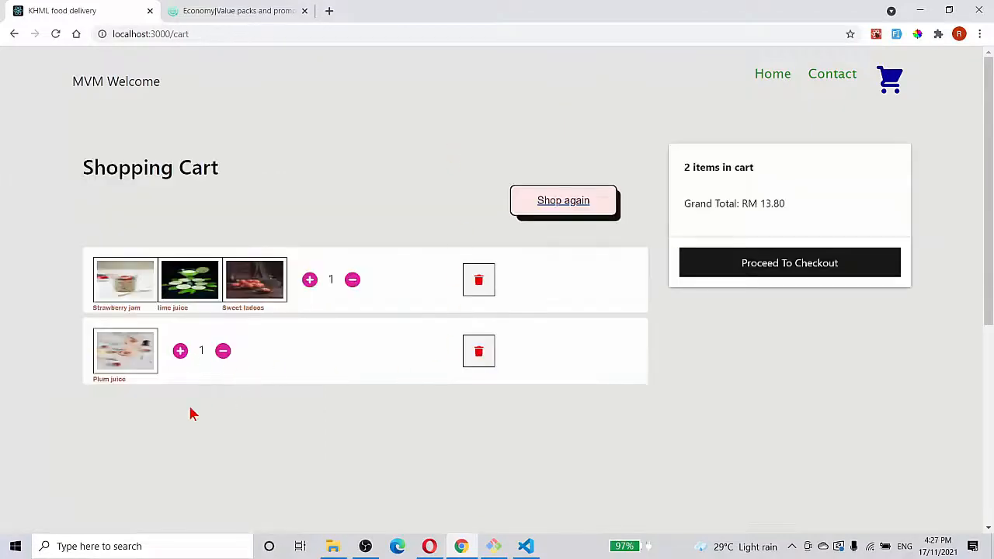
pyautogui.moveTo(288, 303)
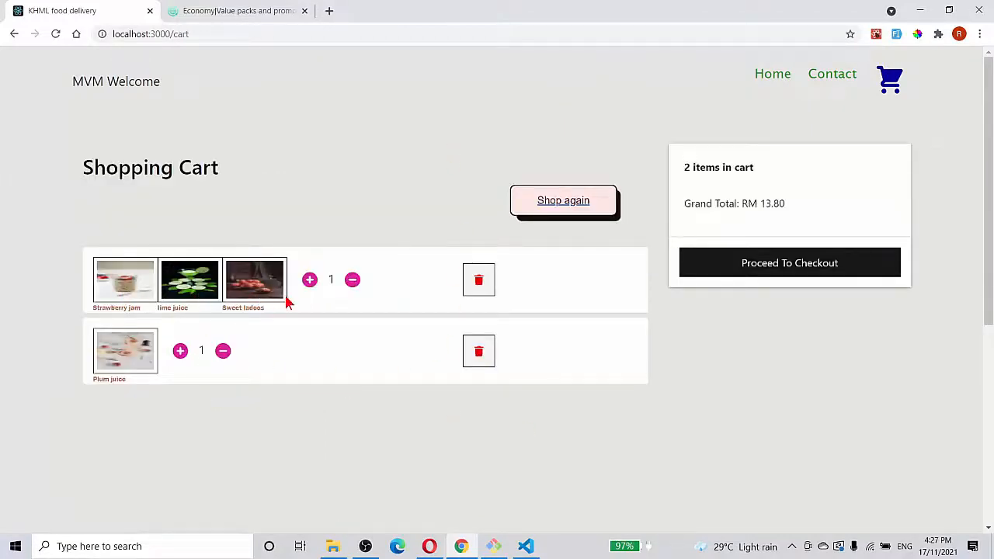
pyautogui.moveTo(85, 83)
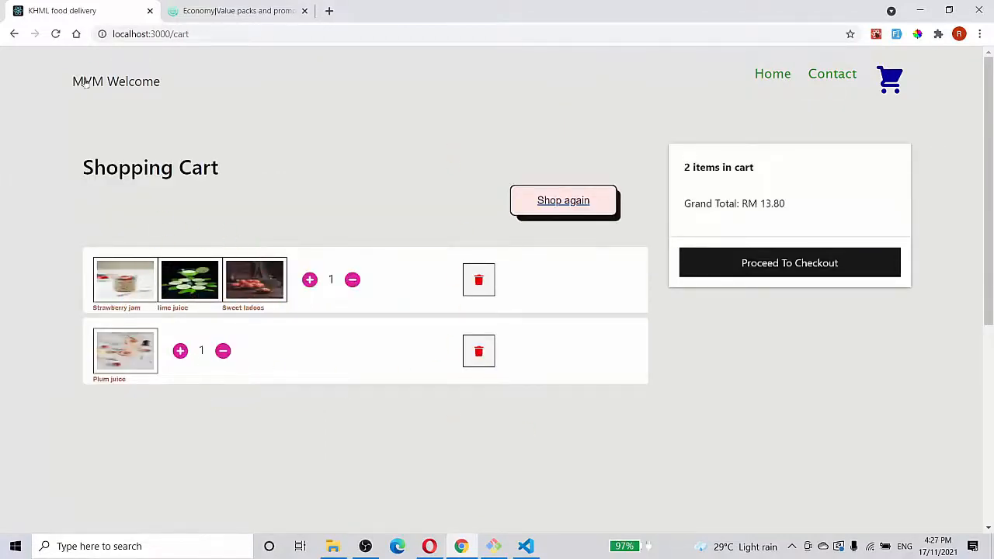
pyautogui.moveTo(112, 323)
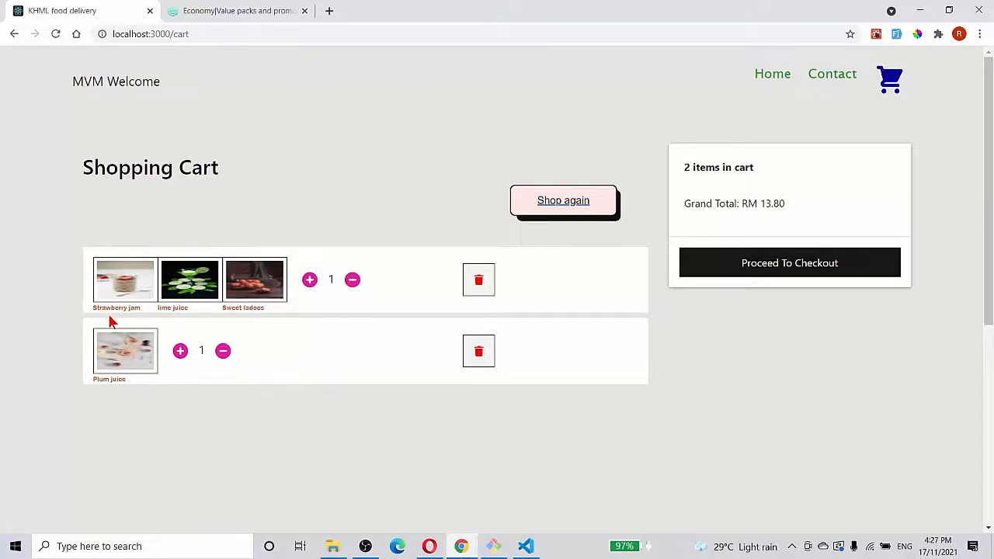
pyautogui.moveTo(256, 319)
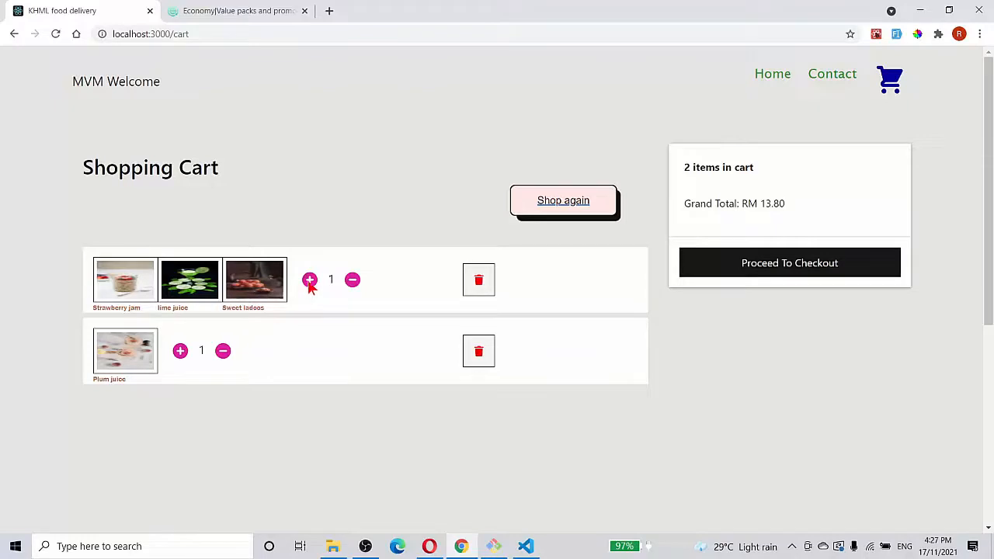
pyautogui.click(309, 280)
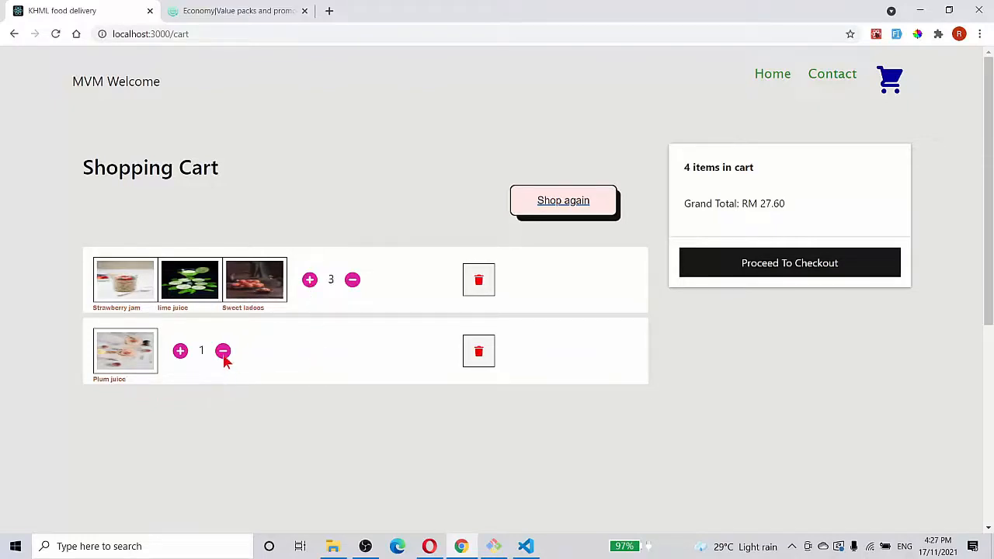
pyautogui.click(180, 351)
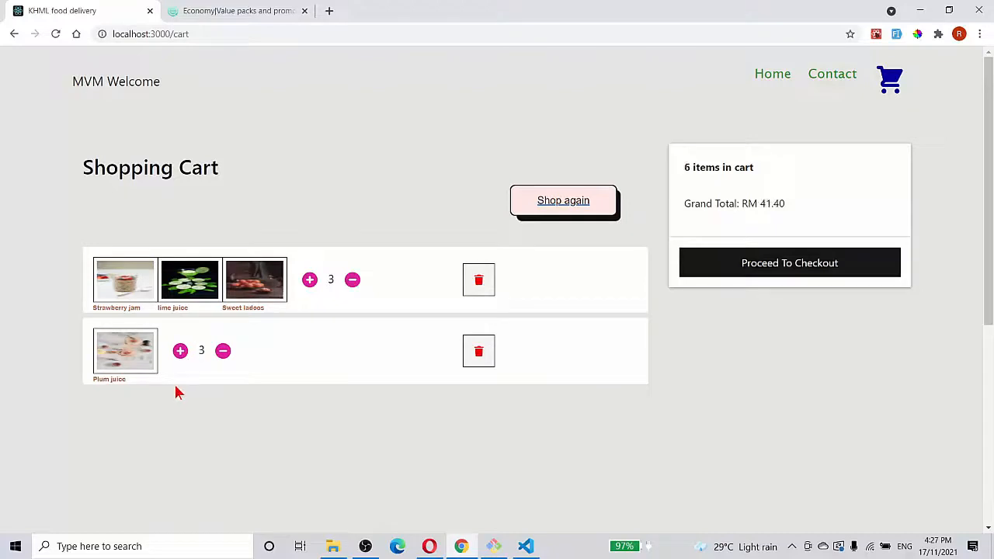
pyautogui.moveTo(117, 342)
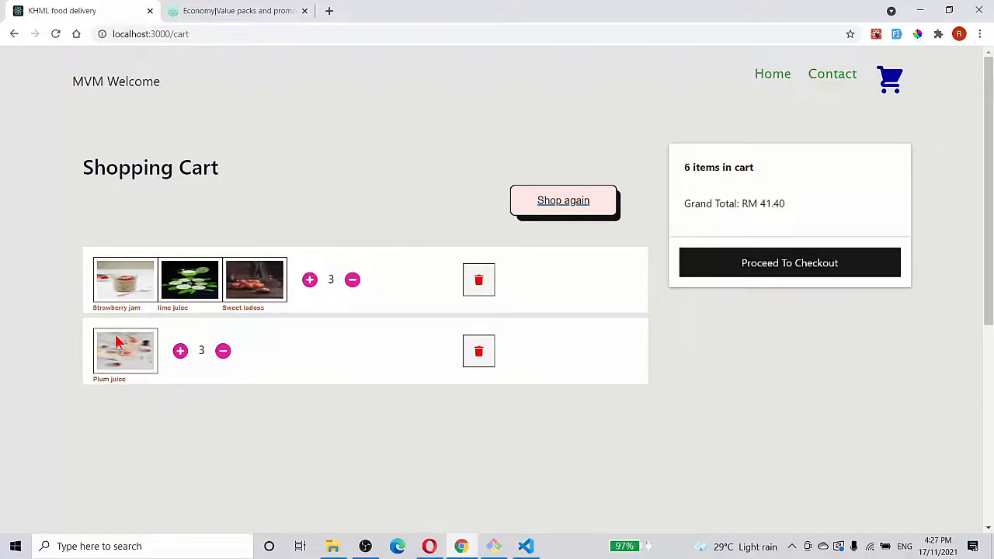
pyautogui.moveTo(326, 375)
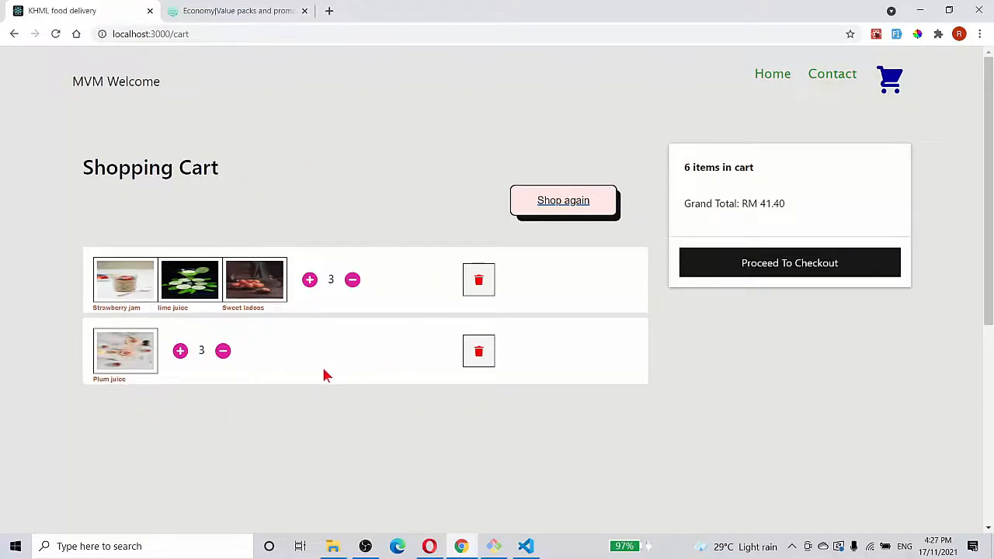
pyautogui.moveTo(738, 449)
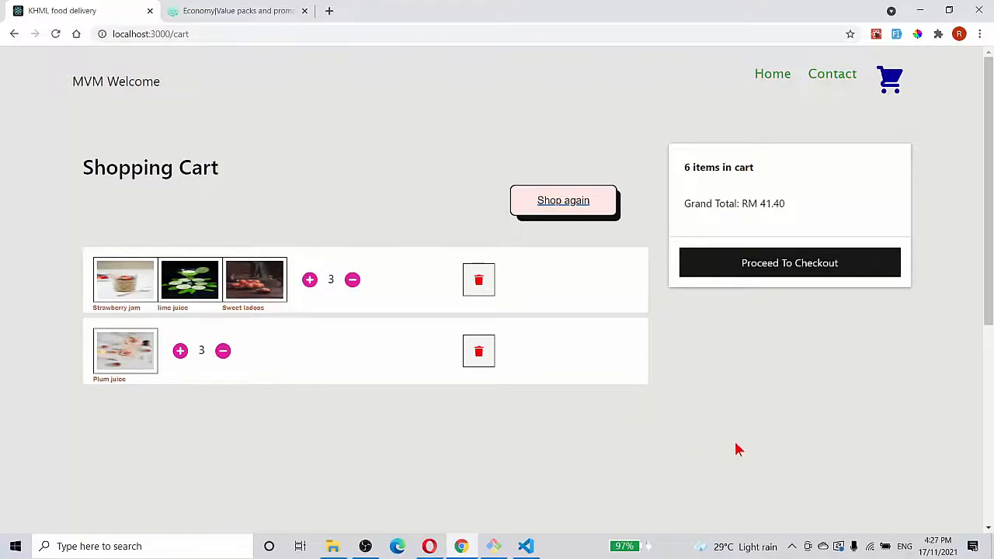
pyautogui.moveTo(326, 443)
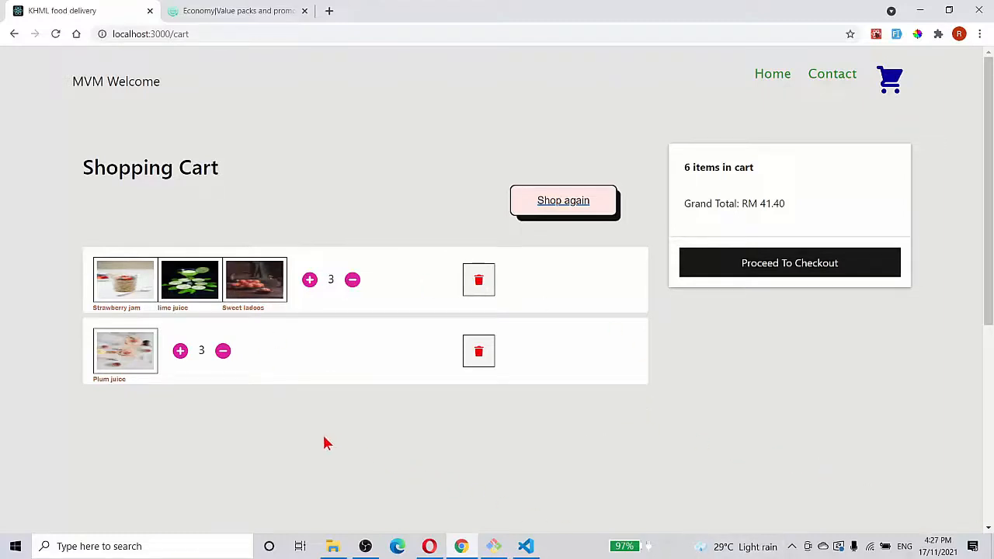
pyautogui.moveTo(350, 445)
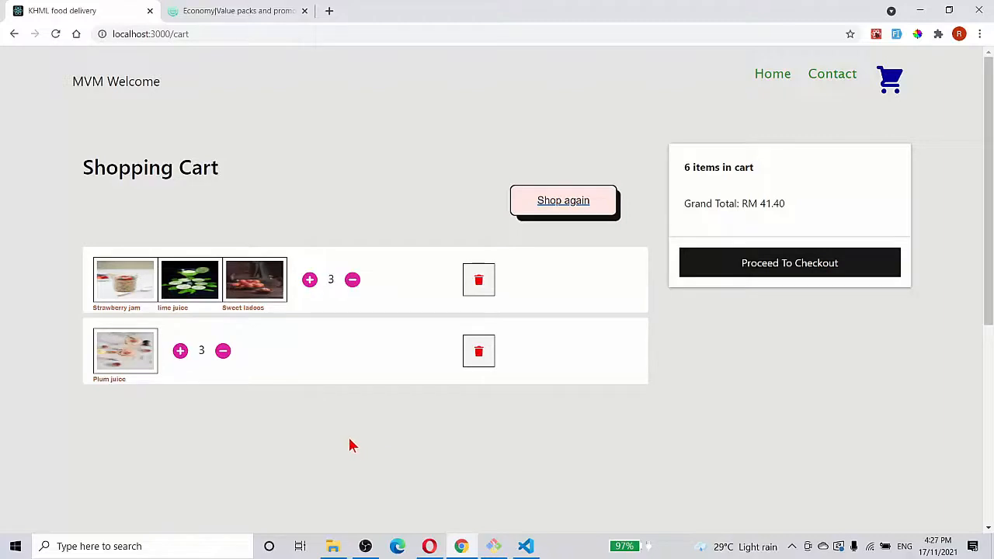
pyautogui.moveTo(773, 462)
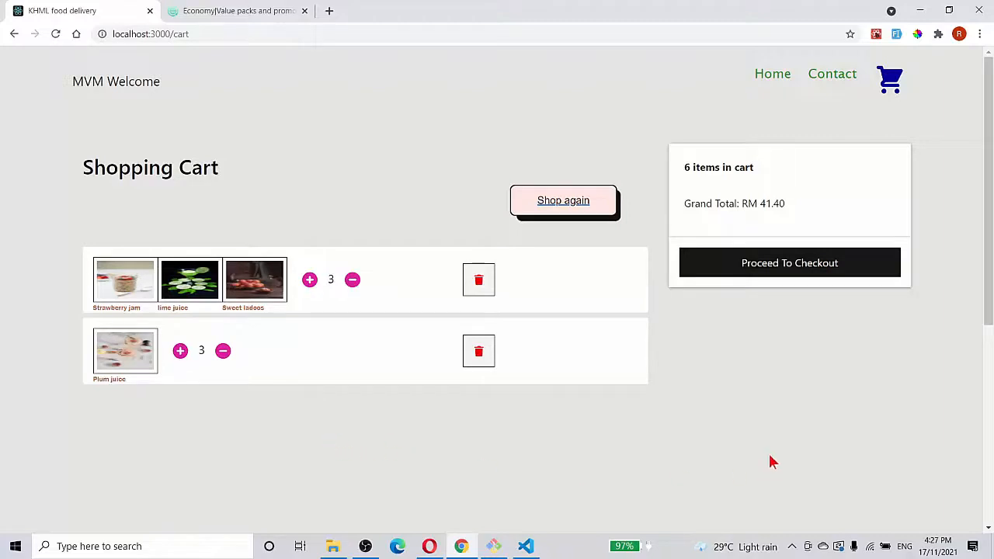
pyautogui.moveTo(316, 388)
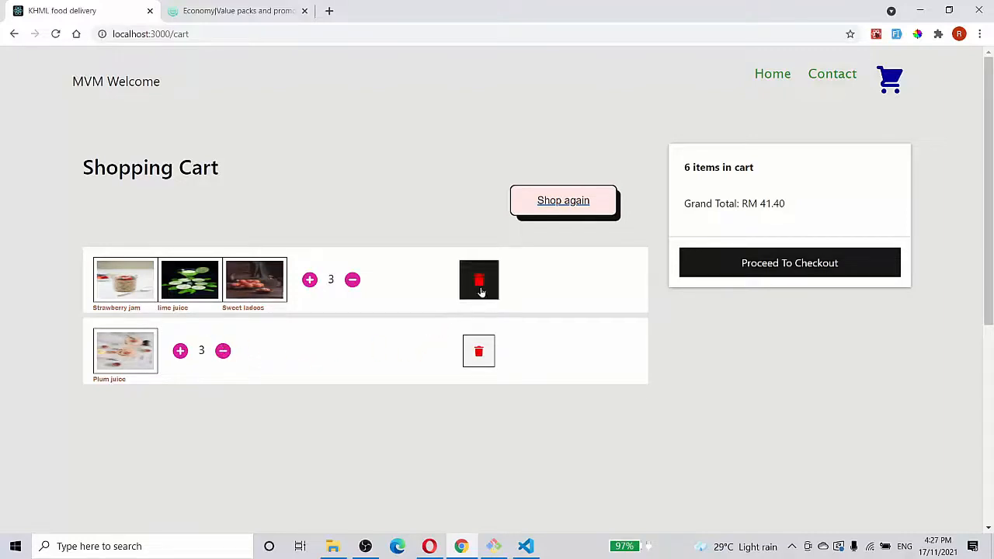
# Remove the strawberry jam set and browse the MVM selection for a replacement meal
pyautogui.click(563, 200)
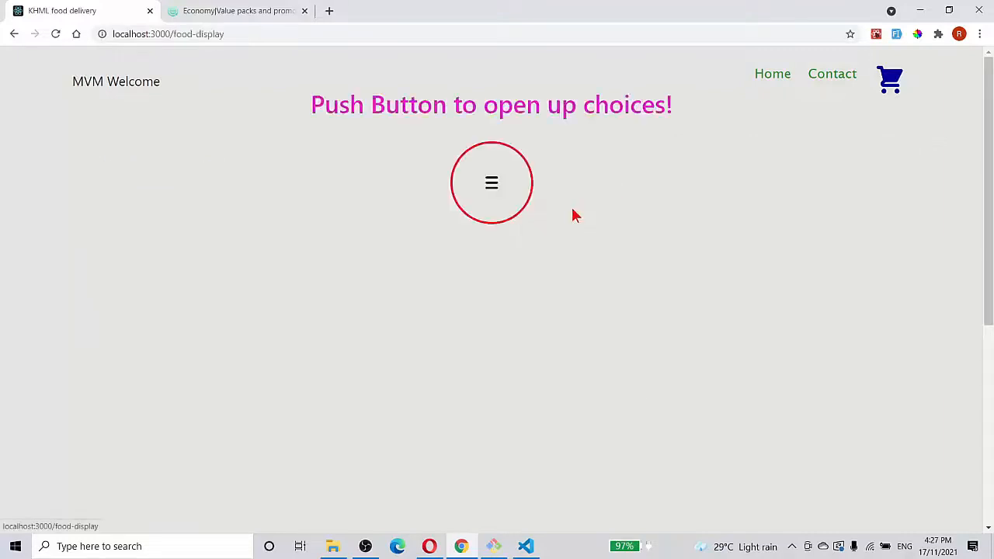
pyautogui.click(492, 182)
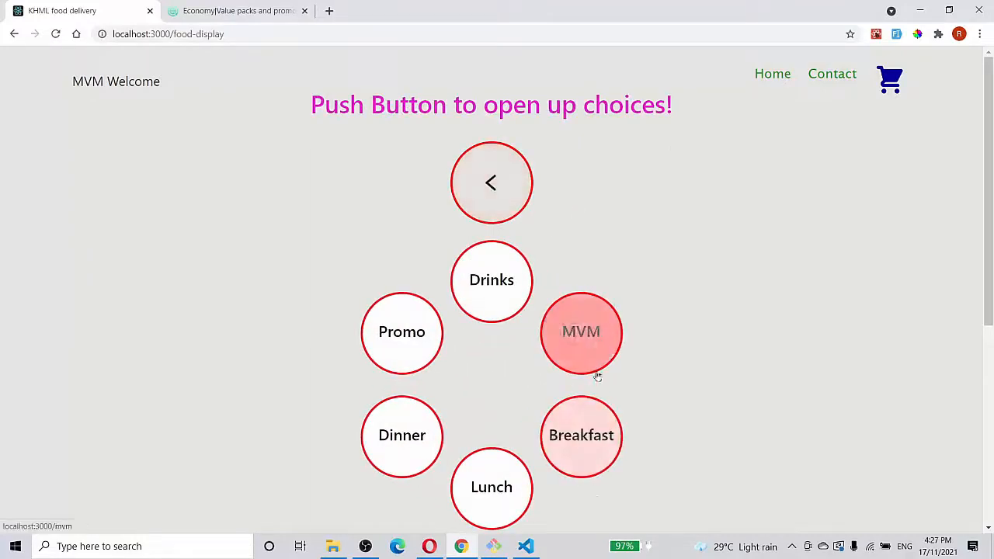
pyautogui.click(581, 332)
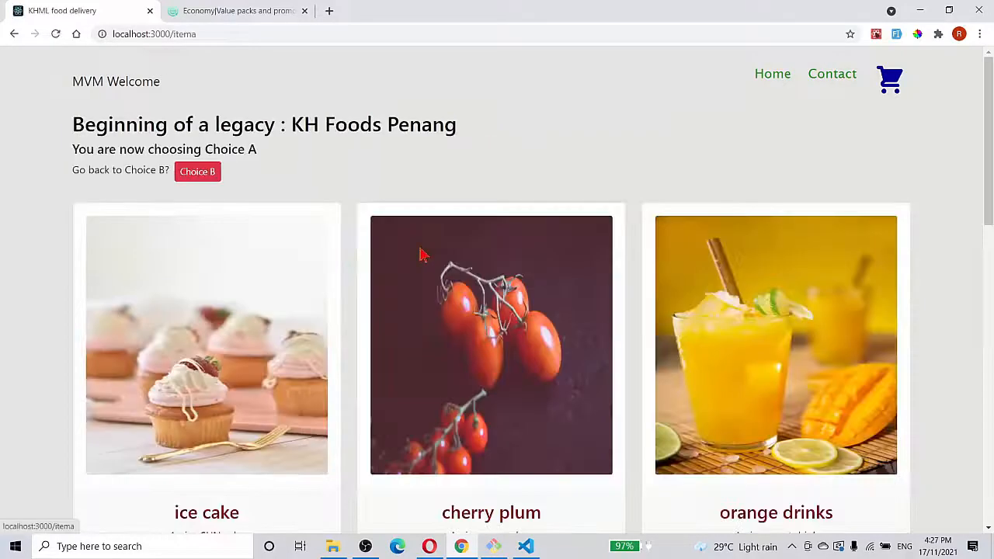
pyautogui.scroll(-3)
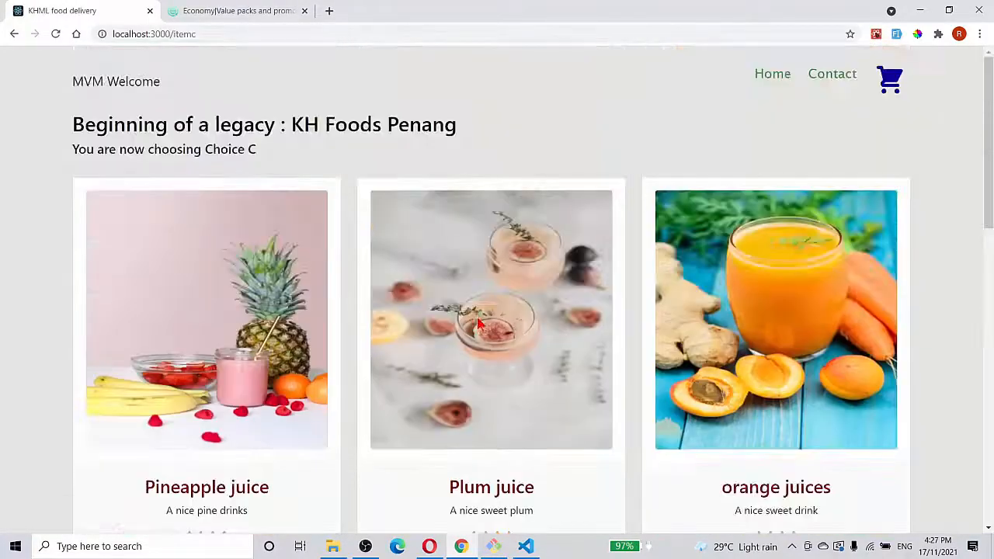
pyautogui.scroll(-3)
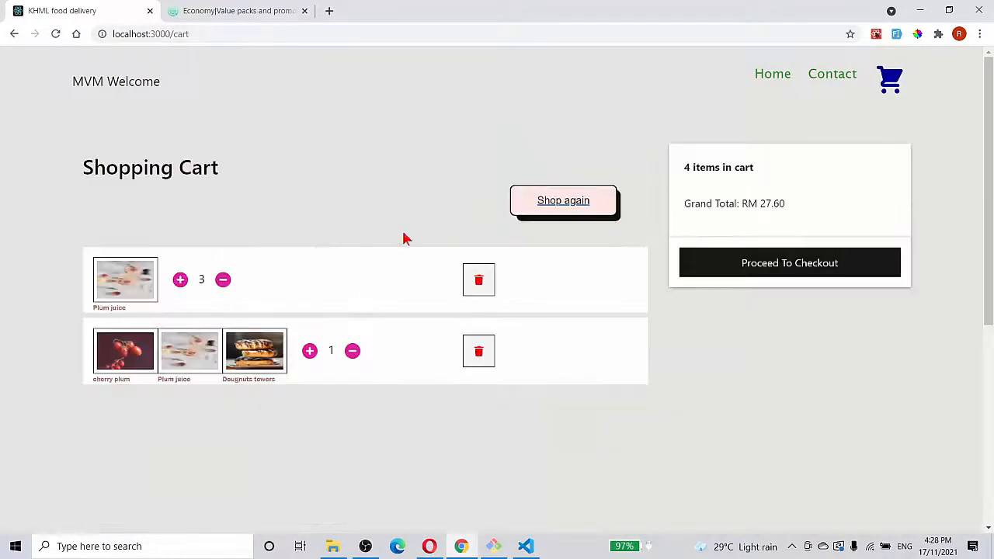
pyautogui.moveTo(369, 382)
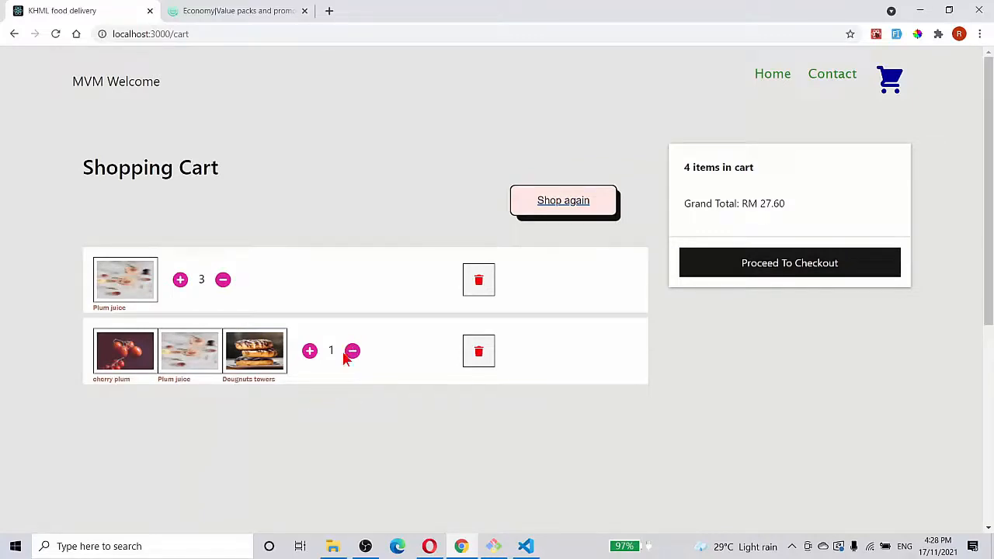
pyautogui.click(309, 351)
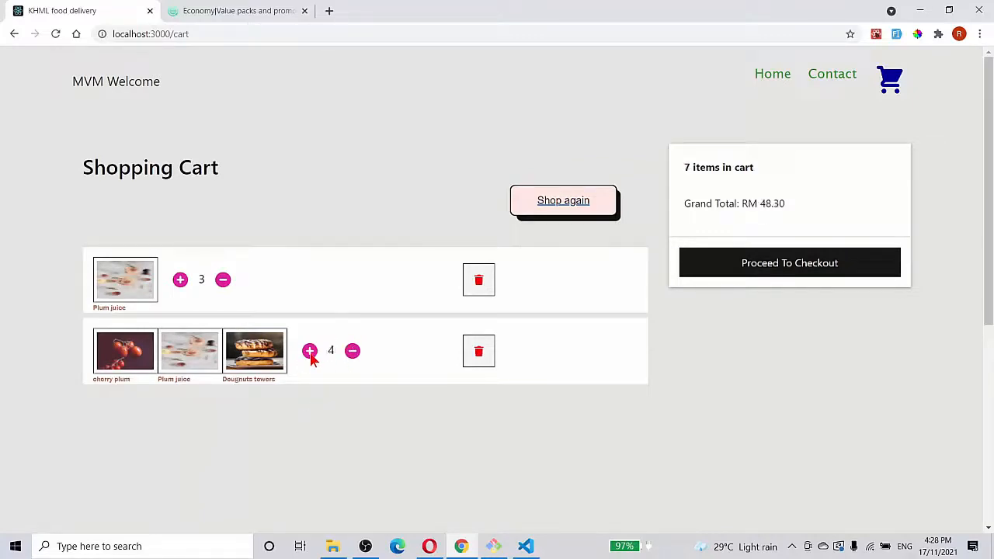
pyautogui.moveTo(724, 242)
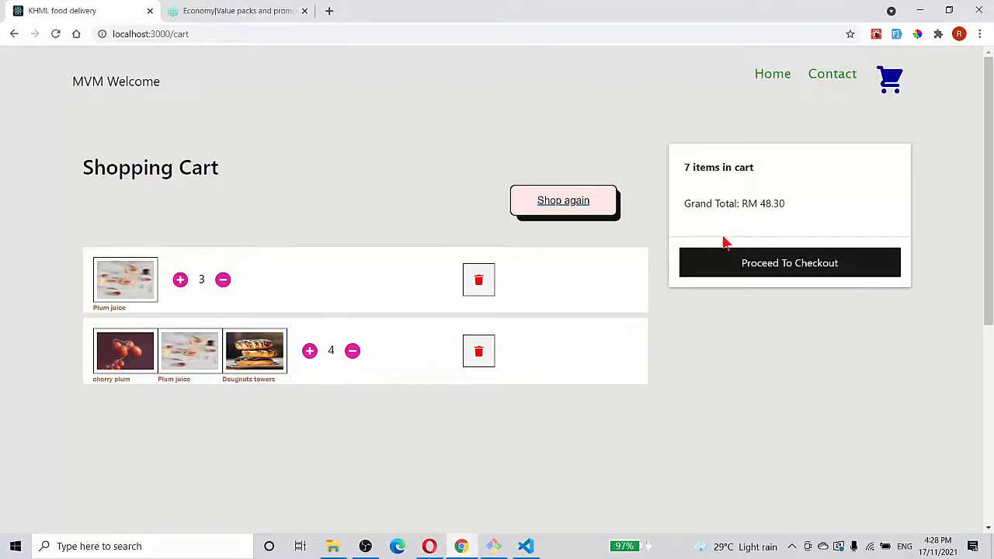
pyautogui.moveTo(728, 216)
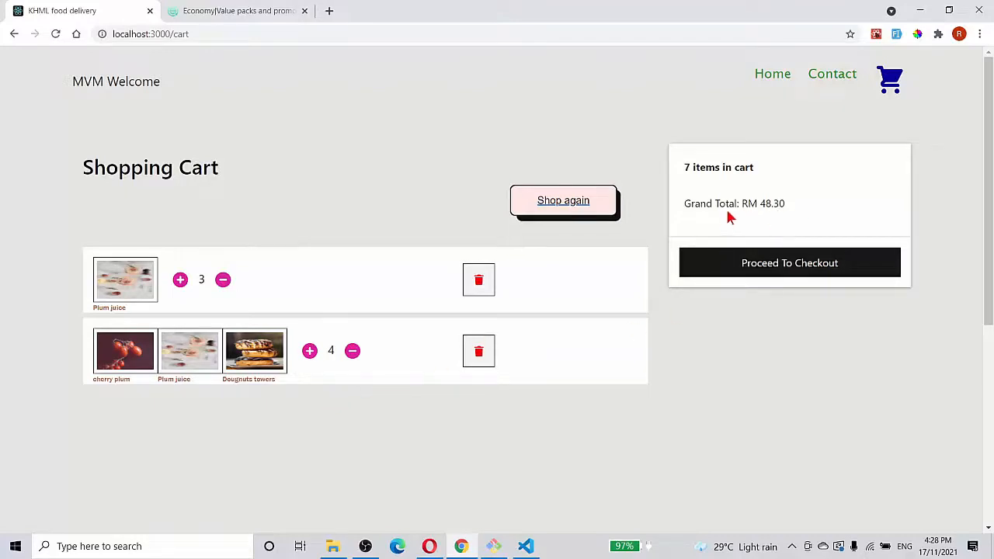
pyautogui.moveTo(695, 183)
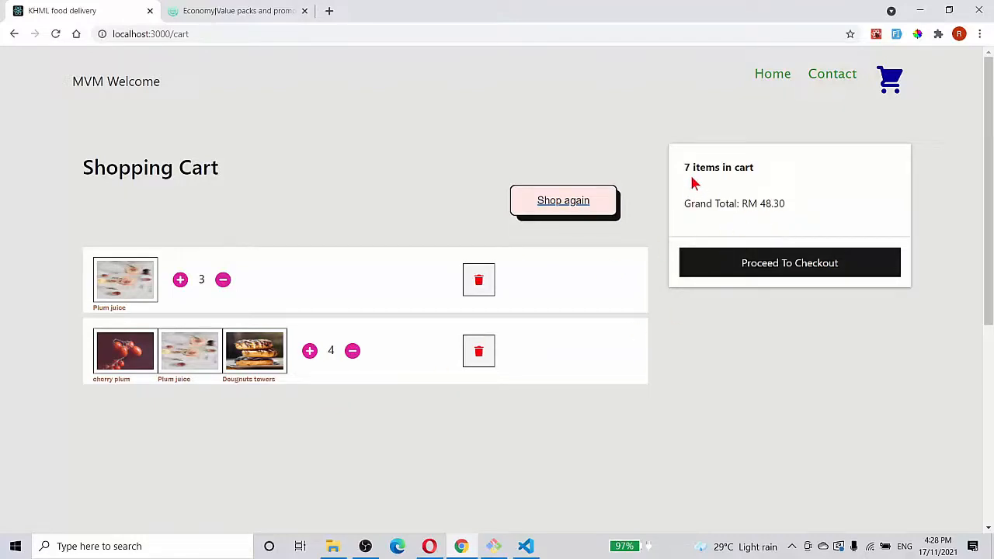
pyautogui.moveTo(316, 401)
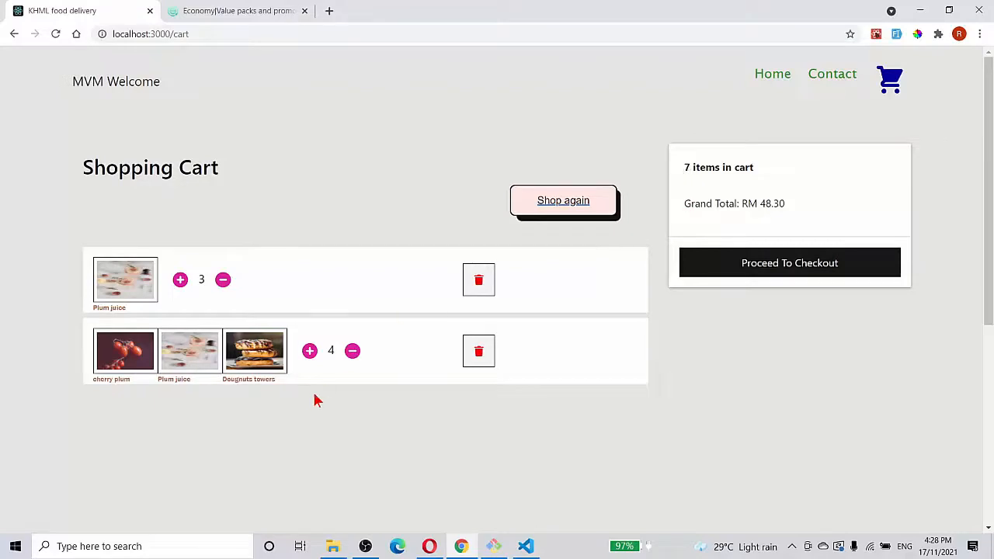
pyautogui.moveTo(401, 390)
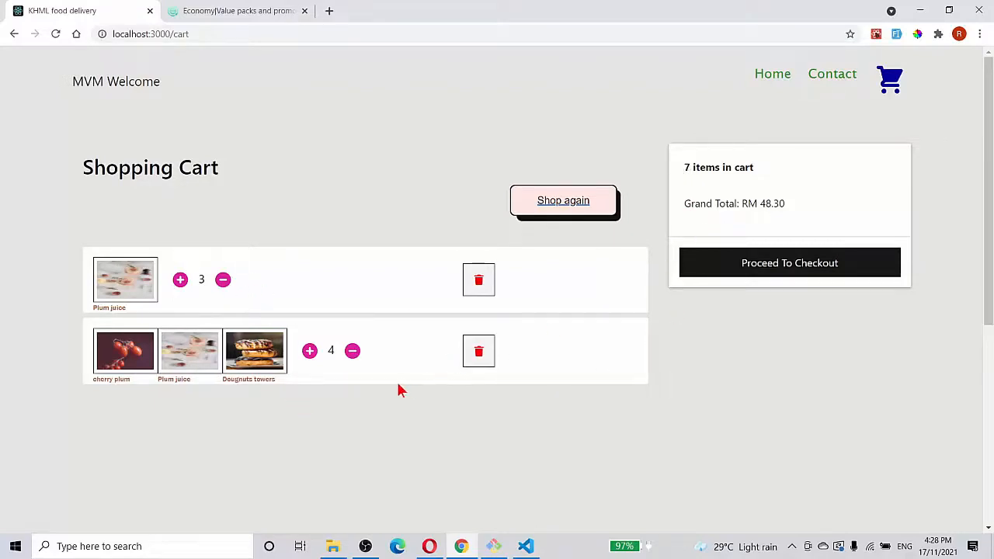
pyautogui.moveTo(353, 352)
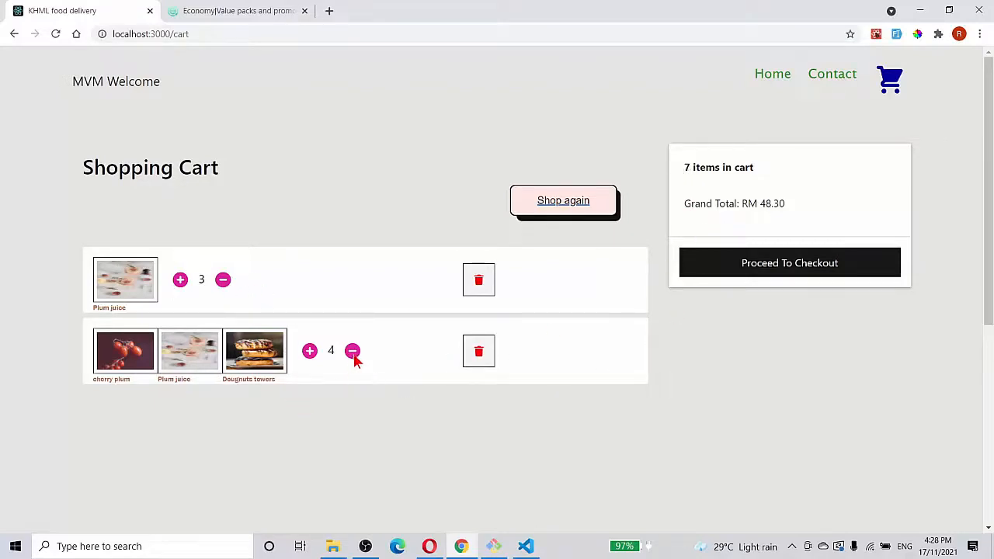
pyautogui.click(353, 351)
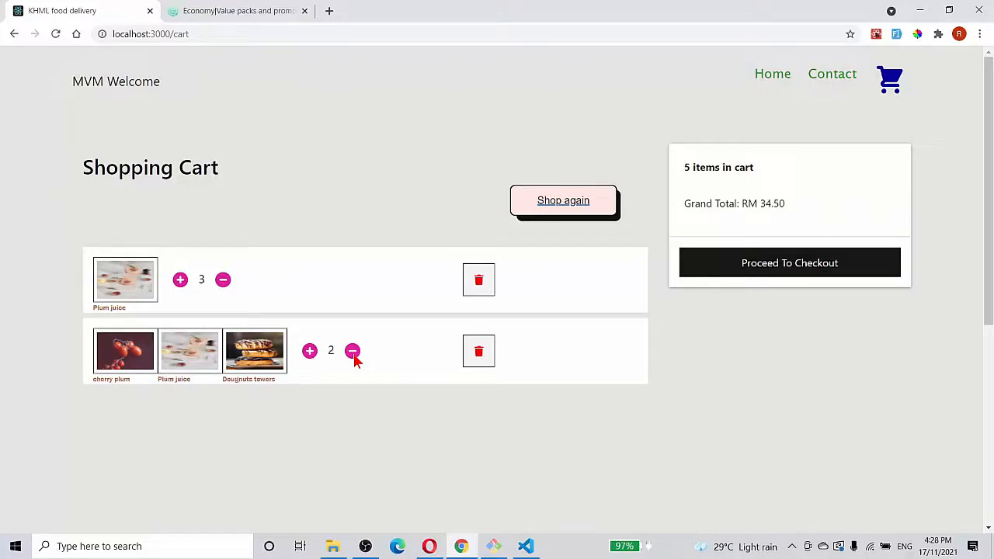
pyautogui.click(353, 350)
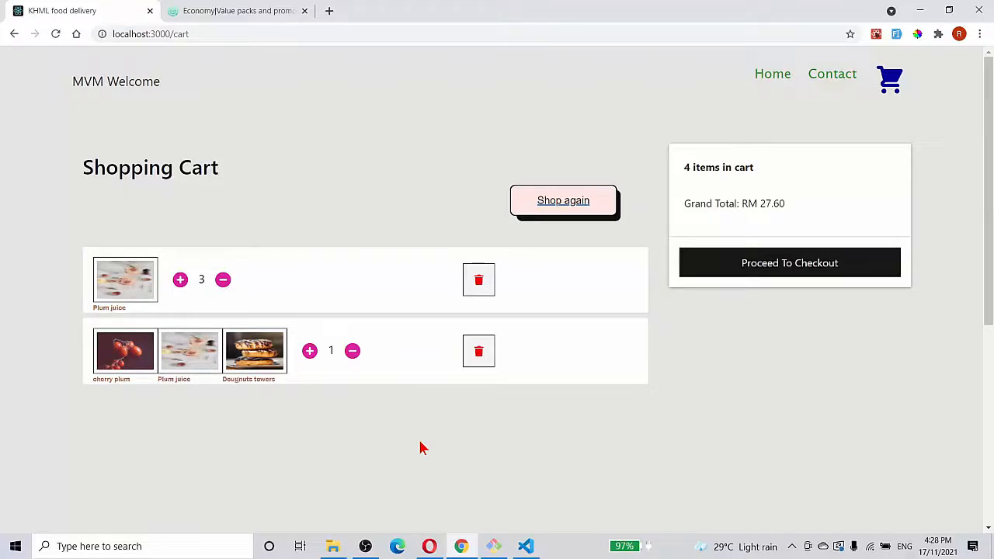
pyautogui.moveTo(402, 420)
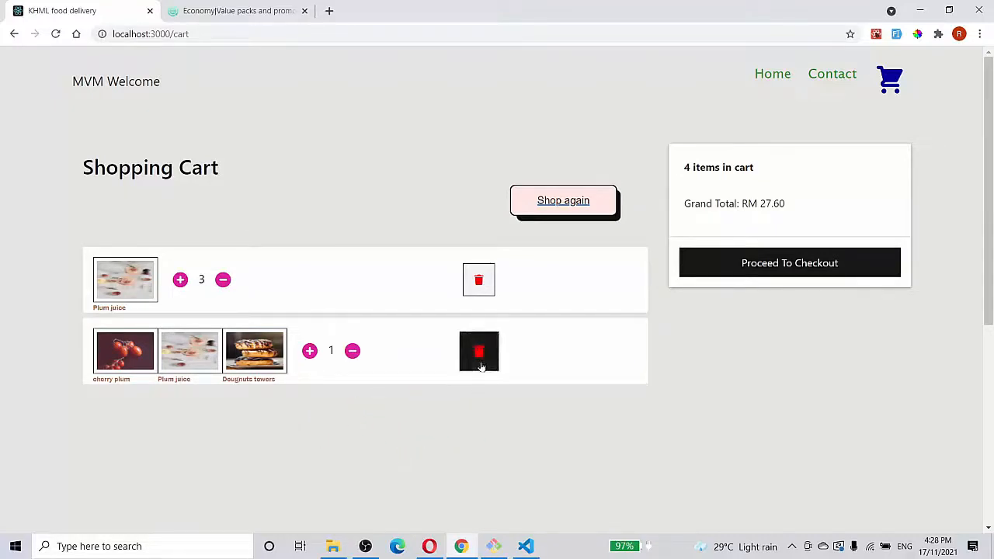
# Delete the cherry plum combo and Plum juice rows, leaving the cart at 0 items, RM 0.00
pyautogui.click(479, 351)
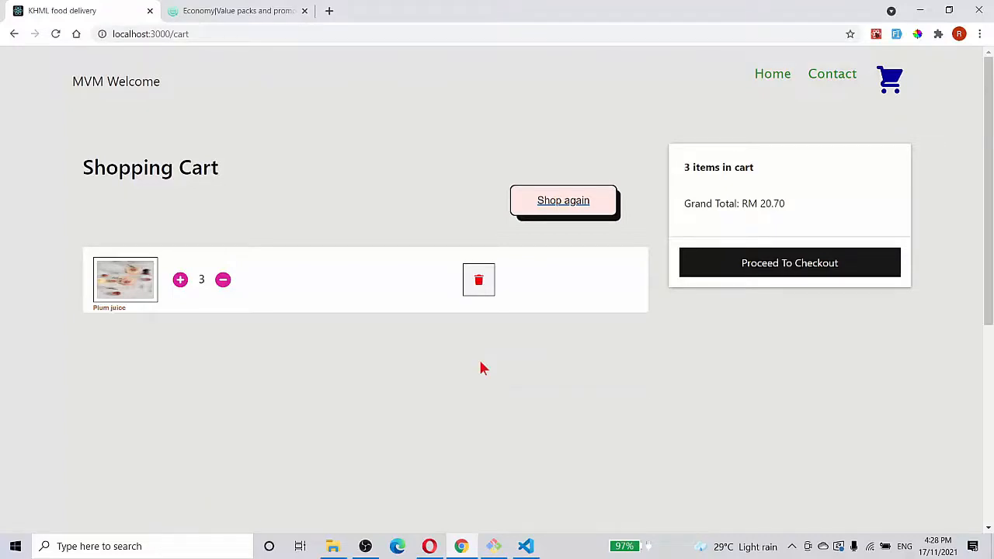
pyautogui.moveTo(411, 311)
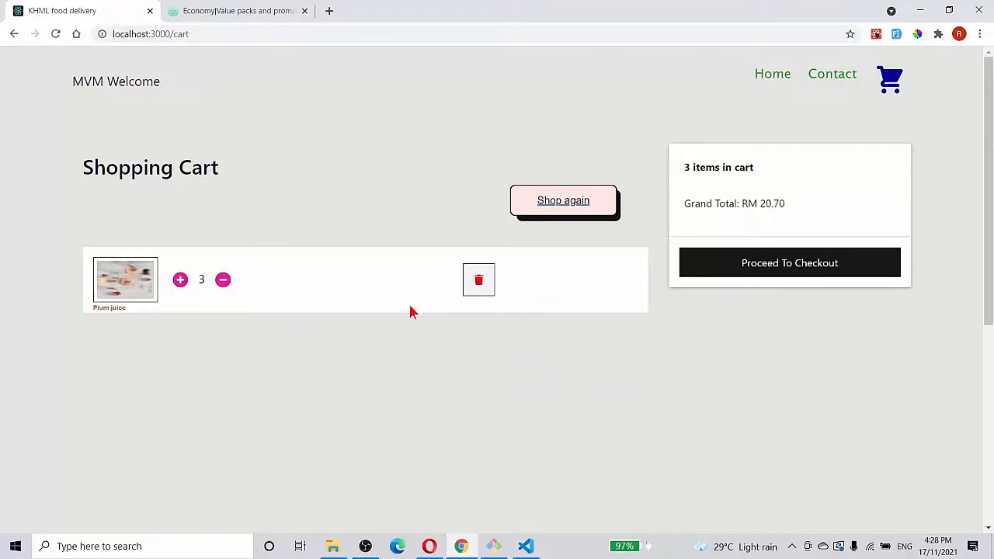
pyautogui.click(479, 280)
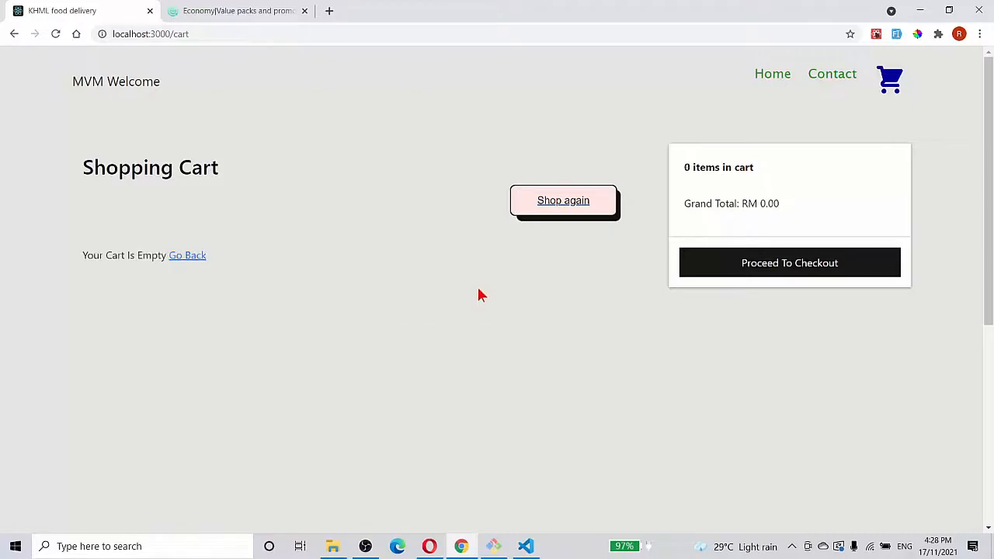
pyautogui.moveTo(744, 239)
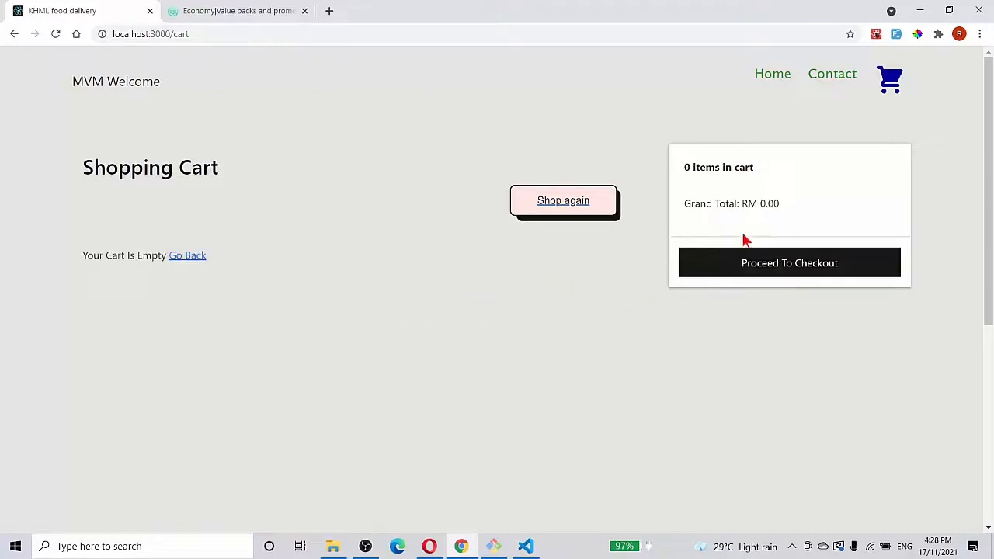
pyautogui.moveTo(859, 194)
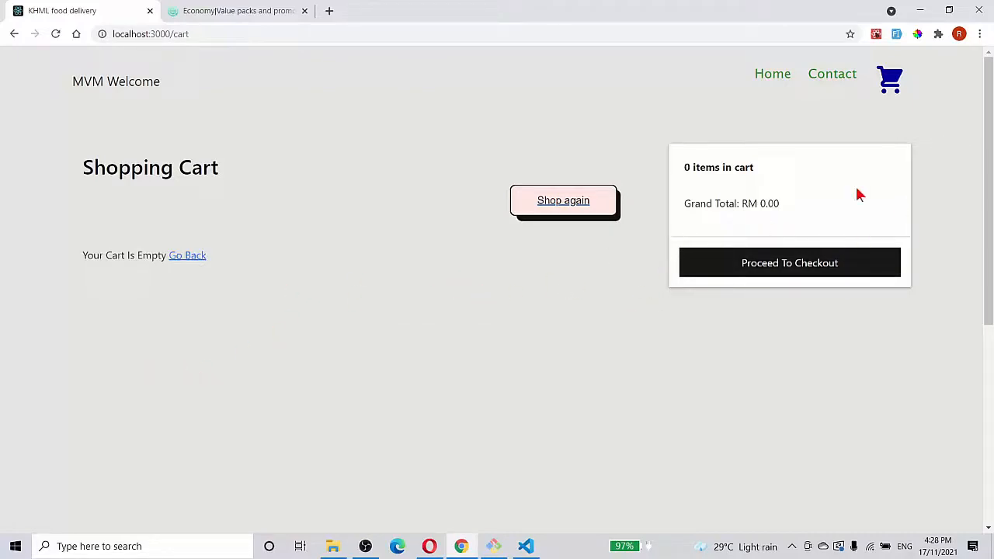
pyautogui.moveTo(736, 107)
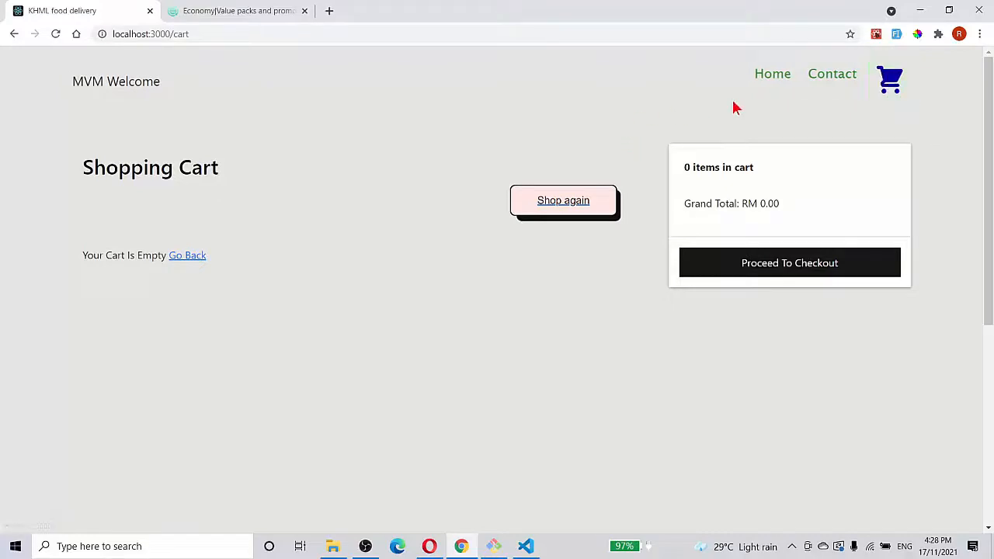
# Navigate from the header to the homepage and its Explore Our Best Menu section
pyautogui.click(772, 73)
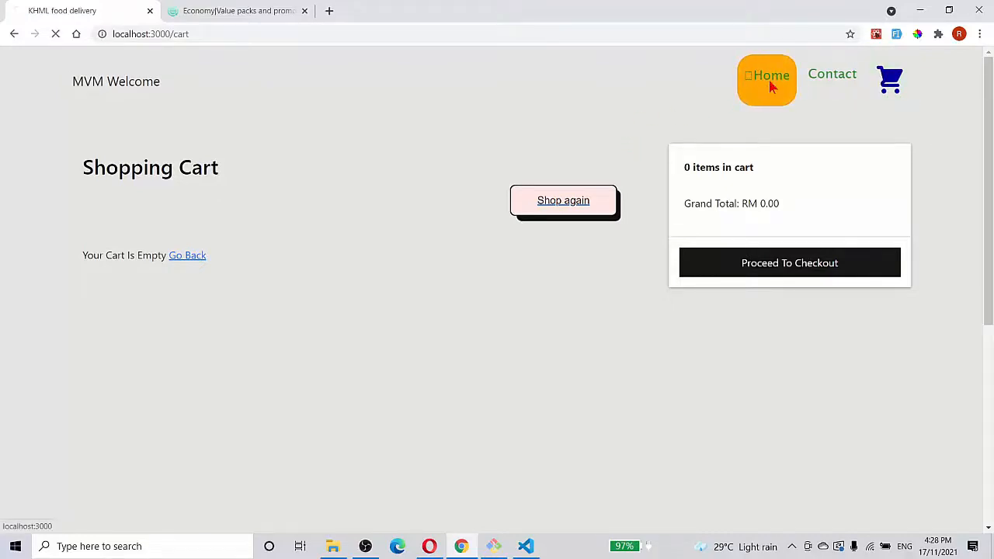
pyautogui.click(766, 74)
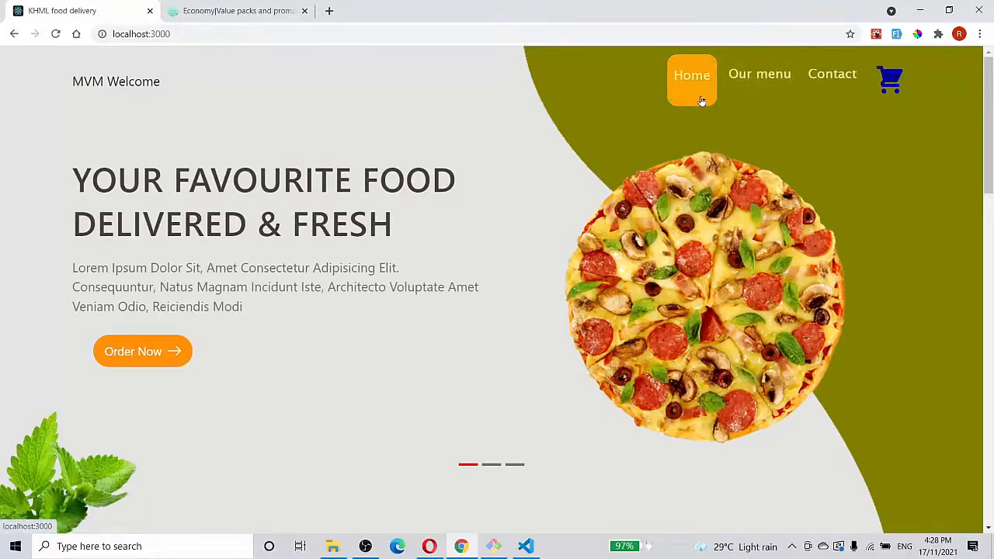
pyautogui.click(759, 73)
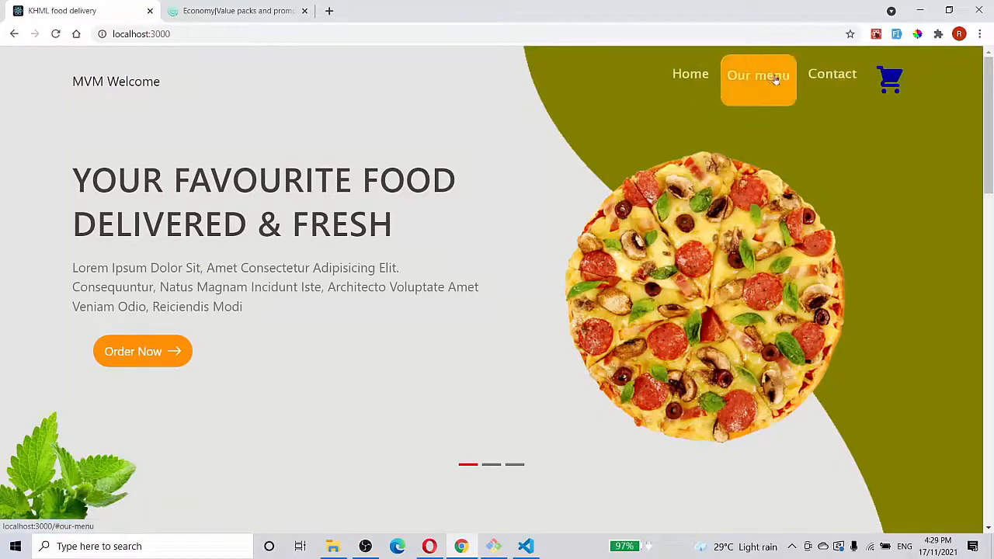
pyautogui.click(758, 74)
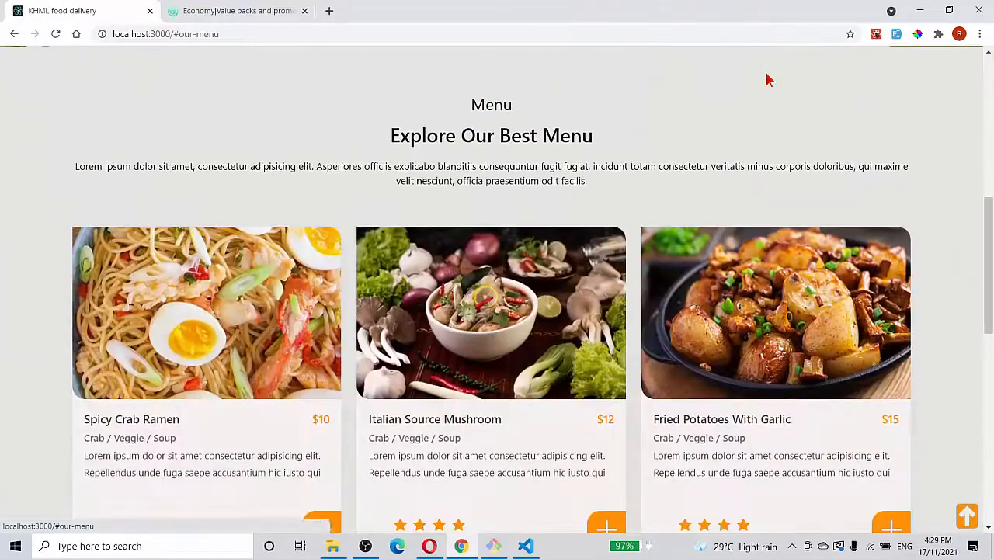
pyautogui.moveTo(549, 390)
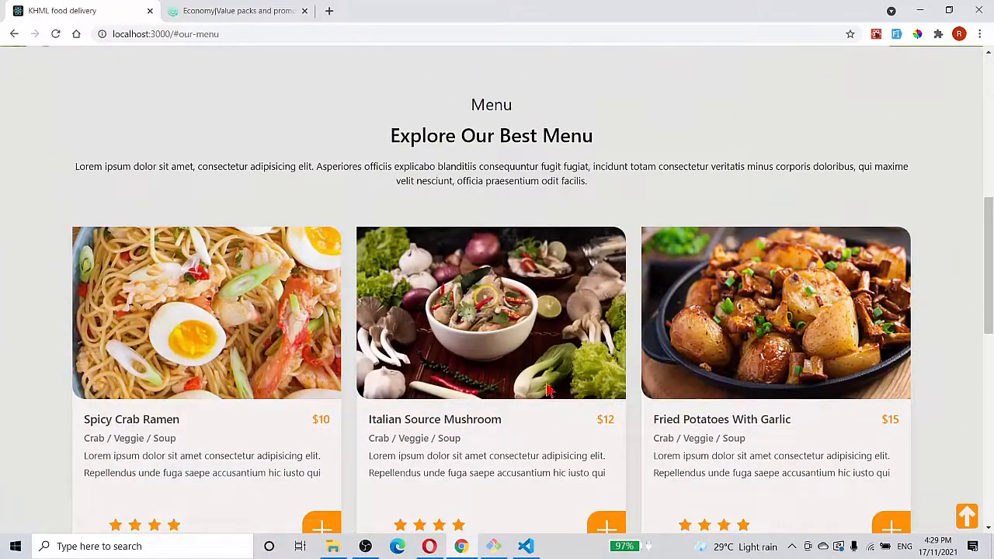
pyautogui.scroll(3)
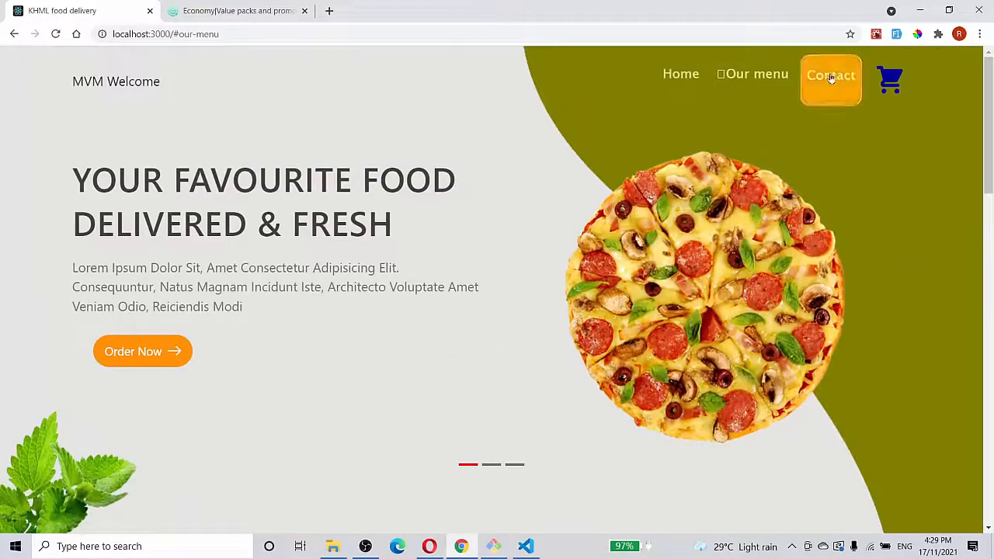
# Return to the empty shopping cart, visit the contact footer, and come back to the top
pyautogui.click(890, 79)
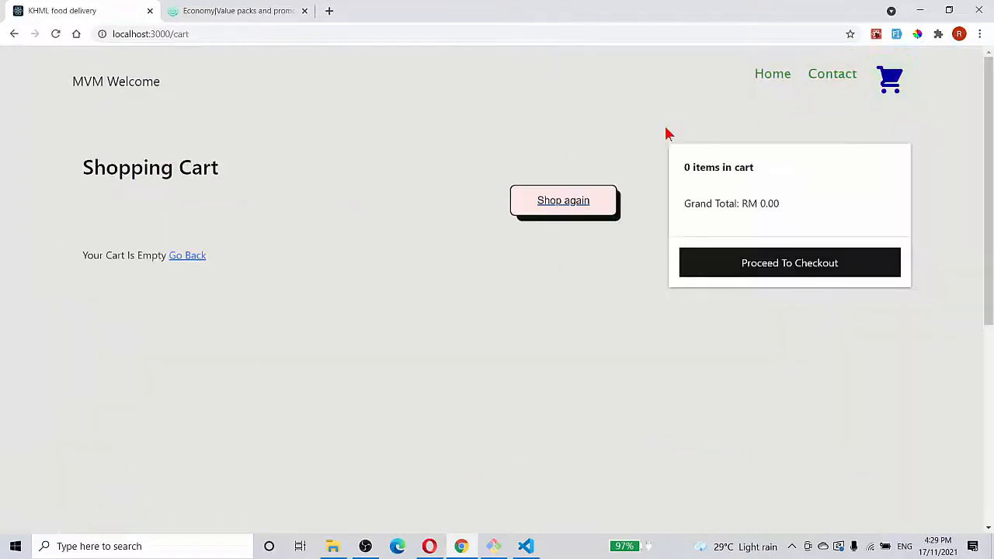
pyautogui.scroll(-3)
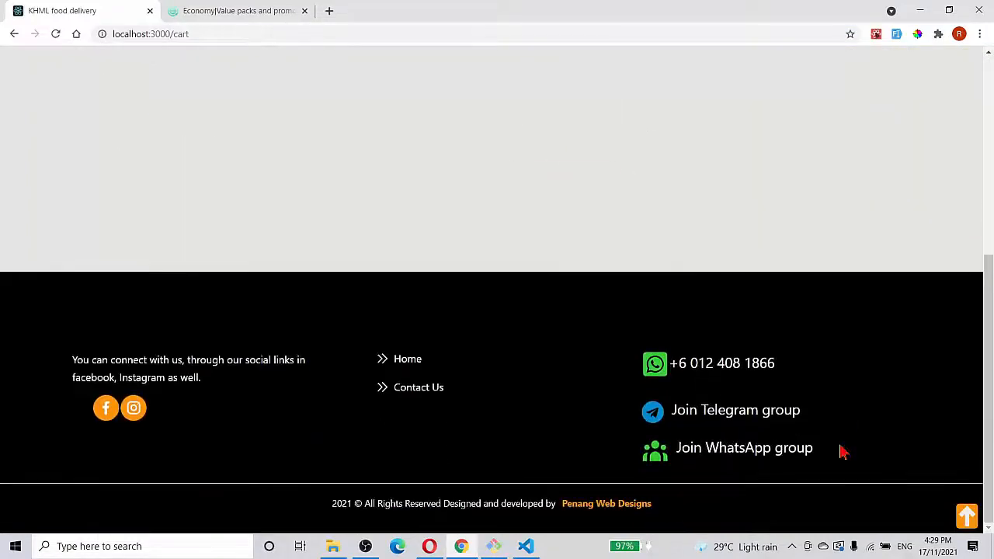
pyautogui.scroll(3)
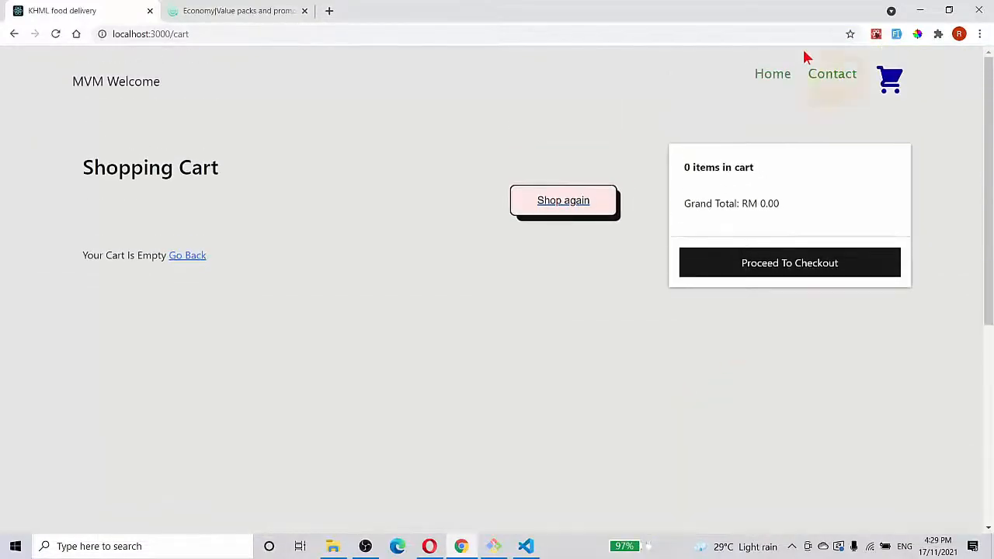
pyautogui.click(832, 73)
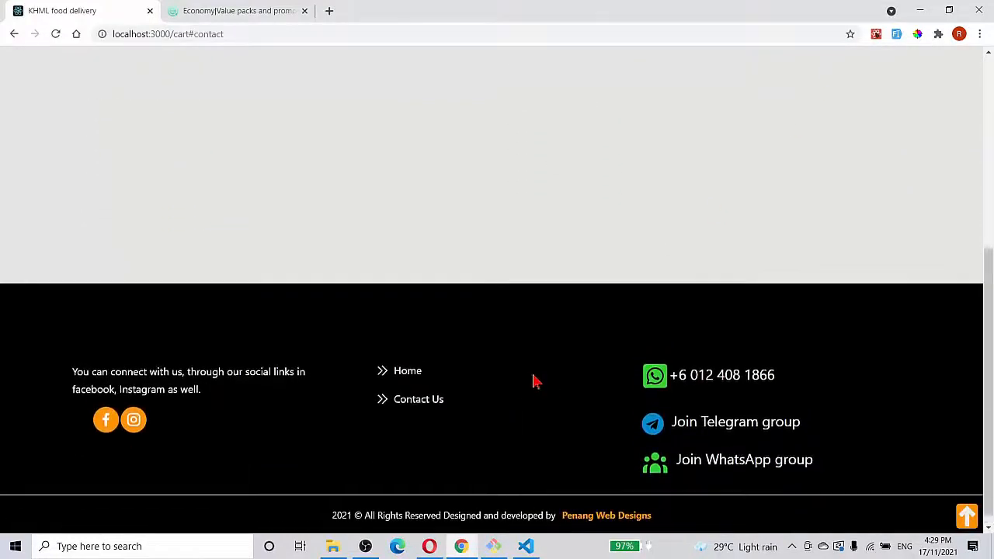
pyautogui.scroll(3)
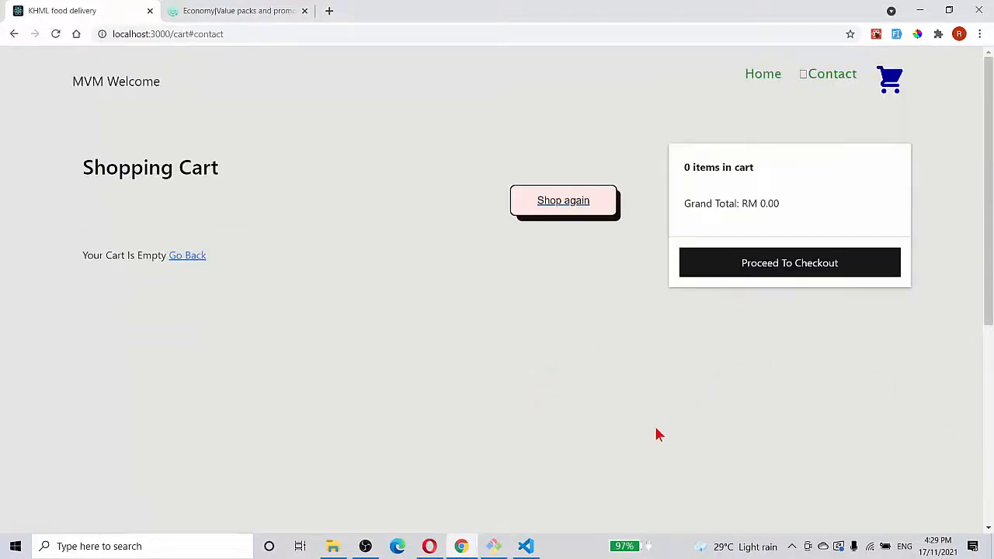
pyautogui.moveTo(643, 429)
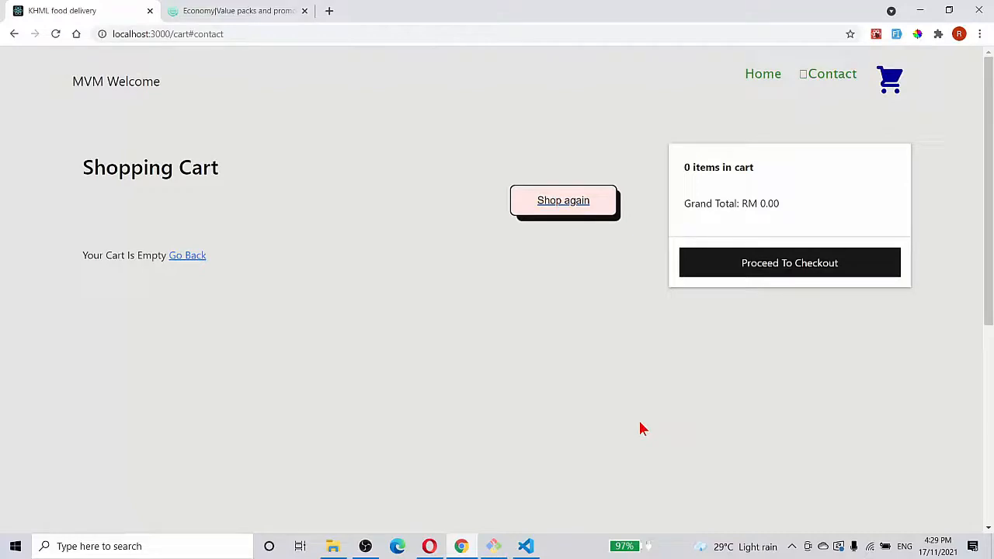
pyautogui.moveTo(737, 107)
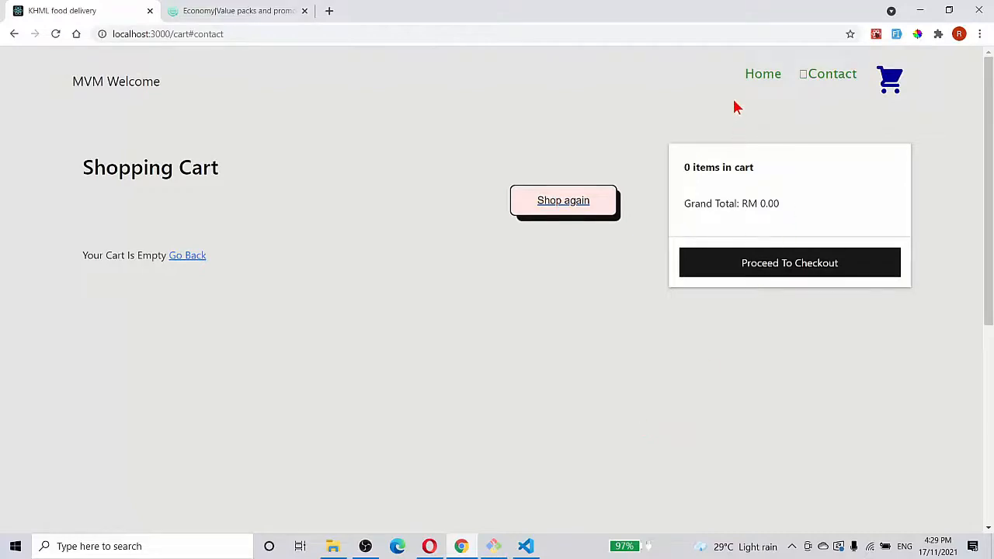
pyautogui.moveTo(796, 137)
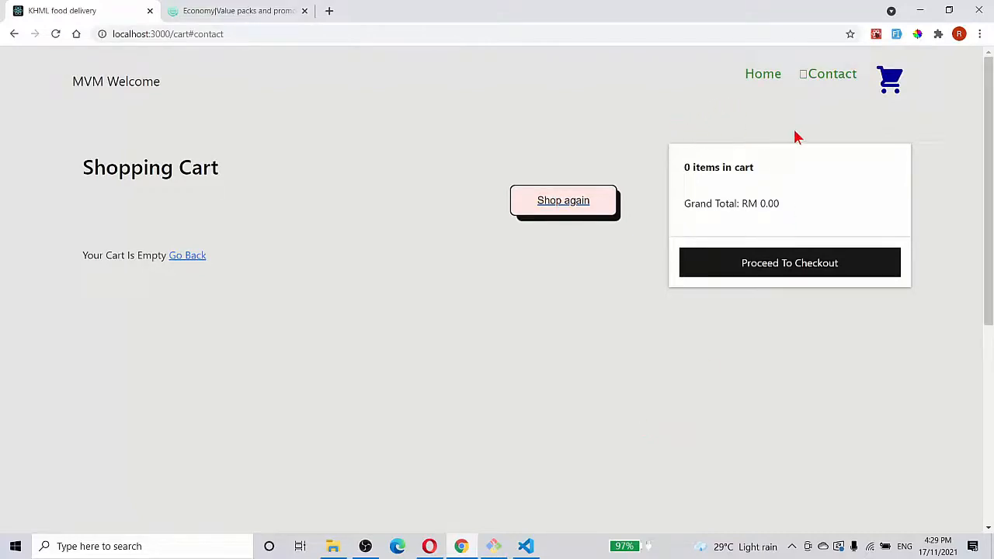
pyautogui.click(767, 73)
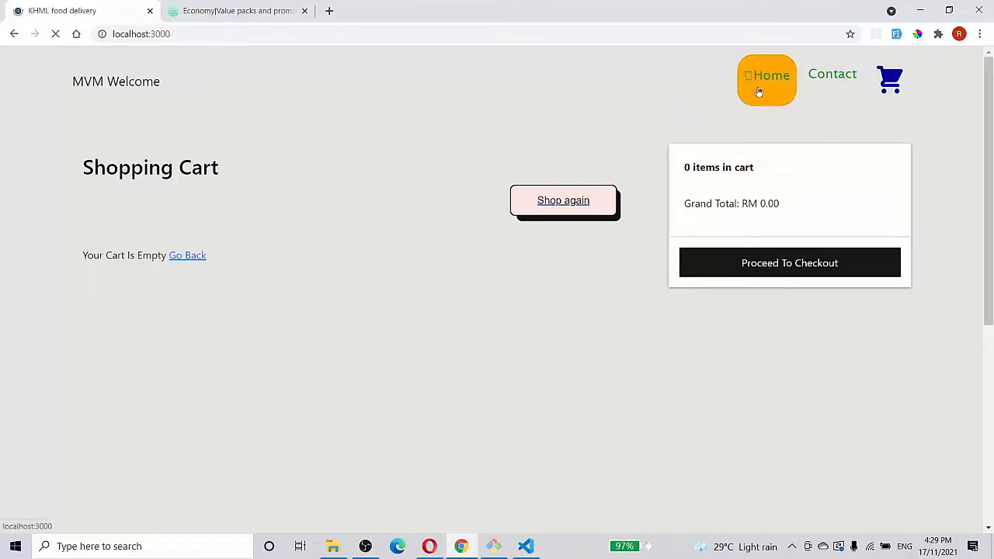
pyautogui.click(767, 75)
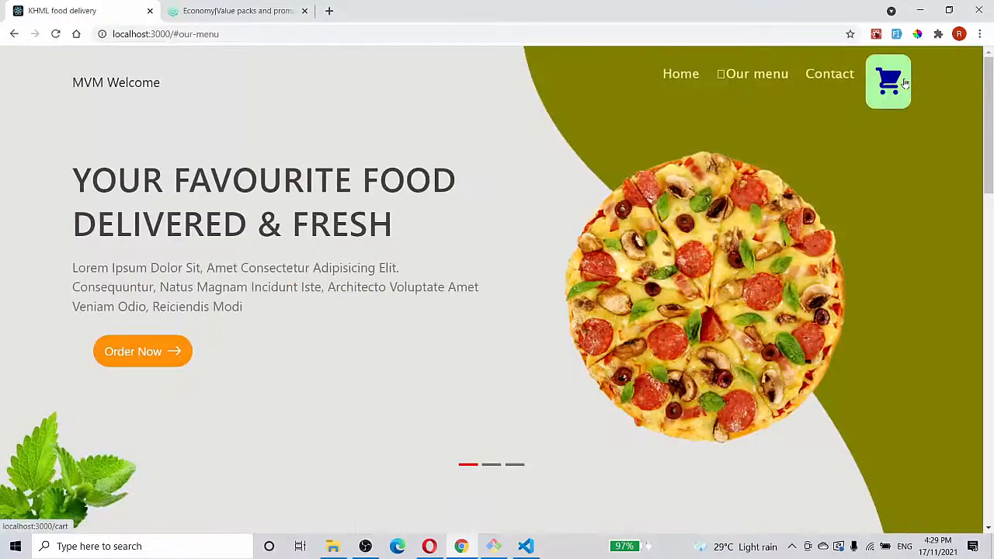
pyautogui.click(889, 80)
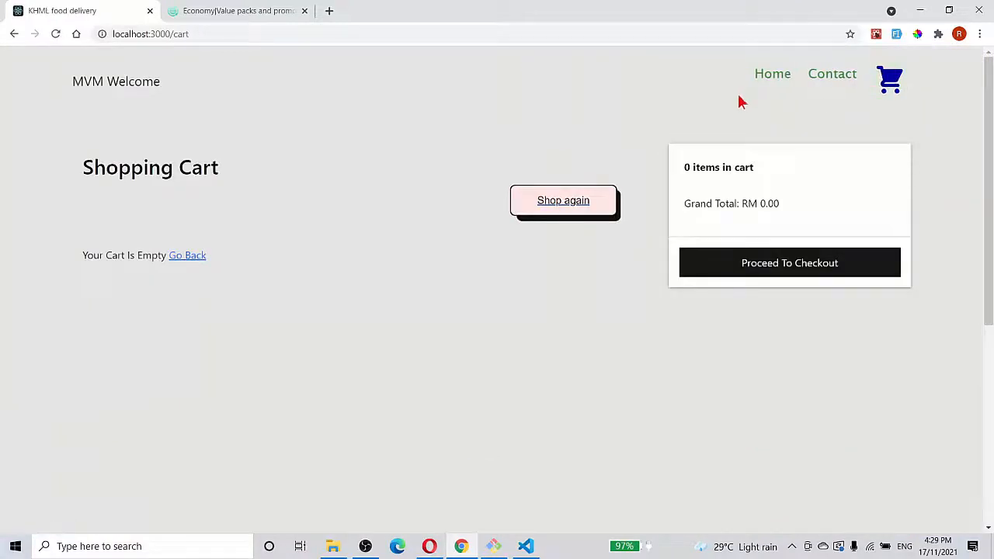
pyautogui.moveTo(345, 203)
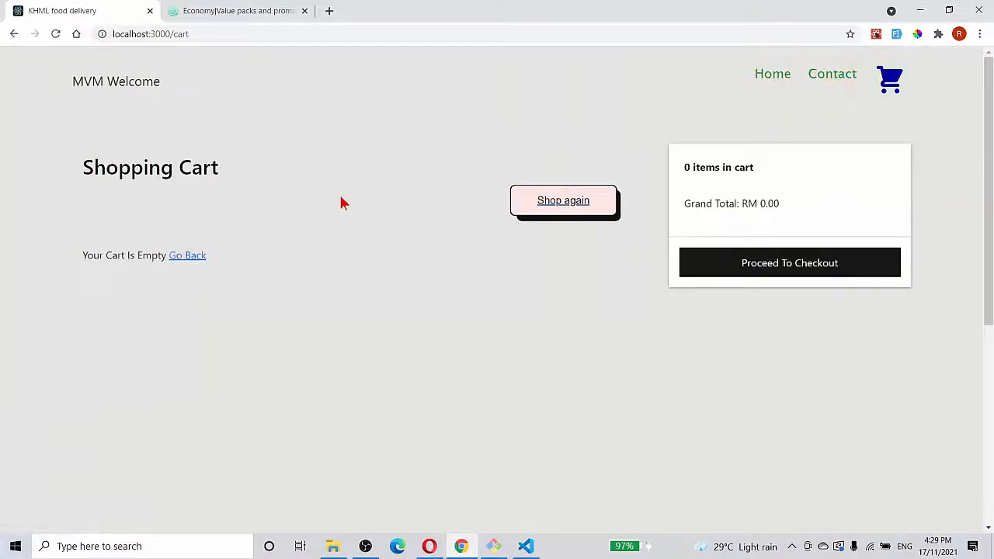
pyautogui.moveTo(412, 462)
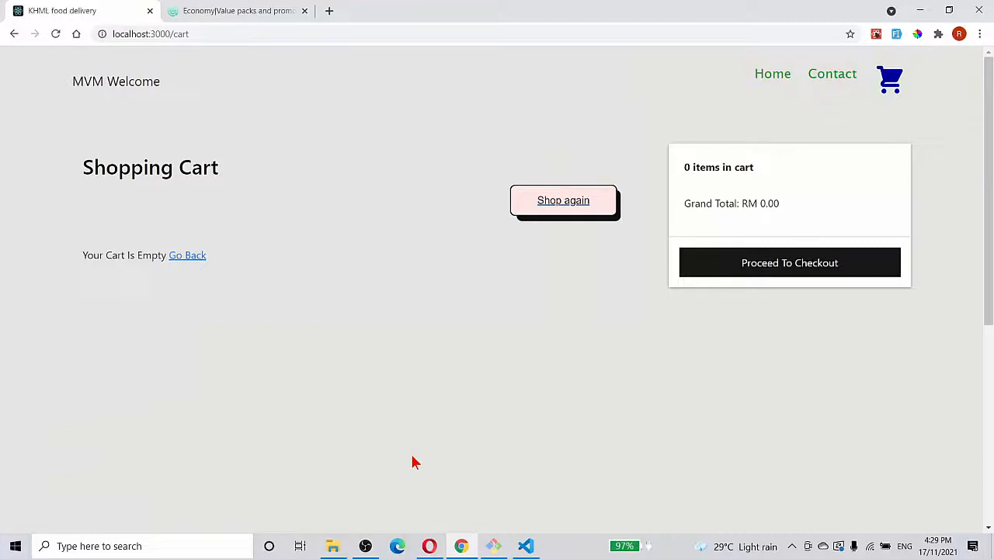
pyautogui.moveTo(513, 417)
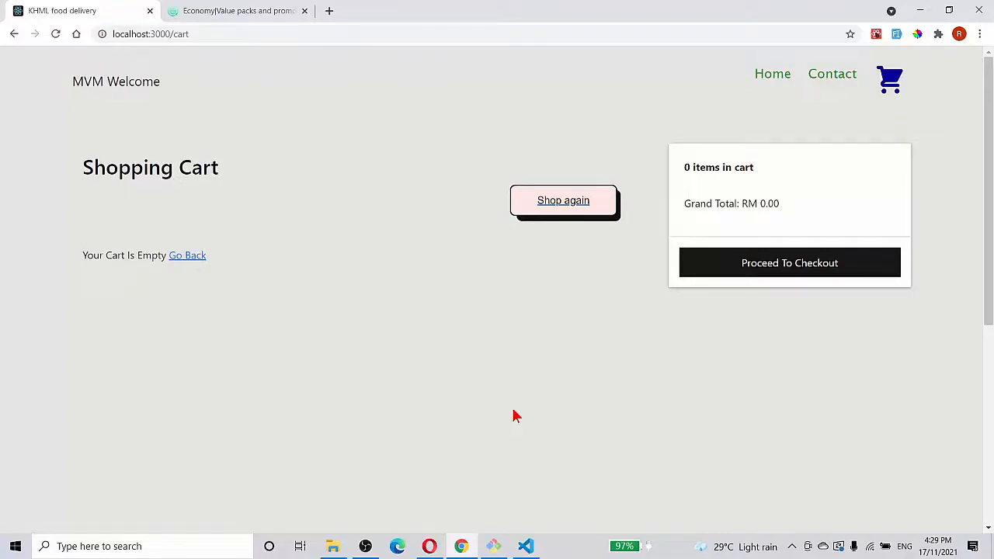
pyautogui.moveTo(694, 384)
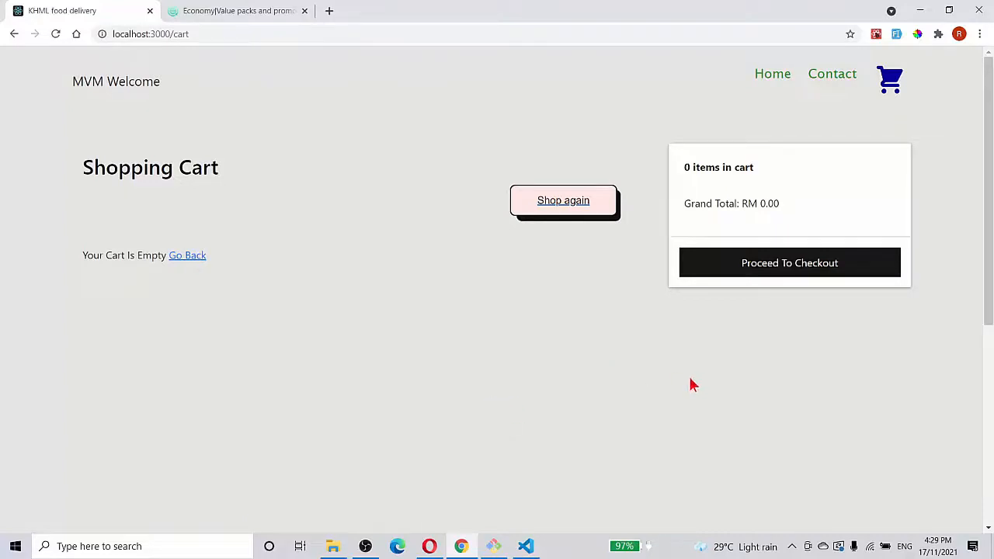
pyautogui.moveTo(652, 399)
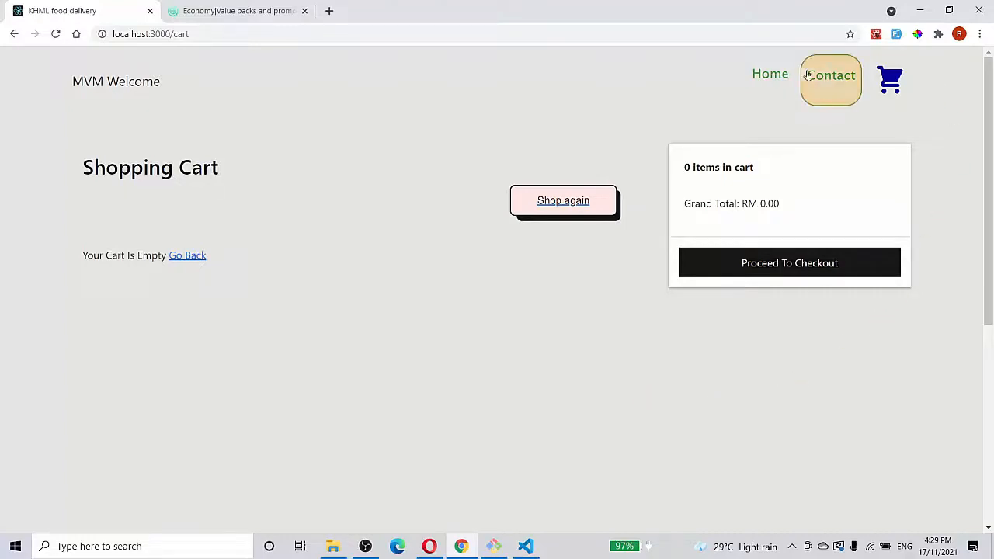
pyautogui.moveTo(338, 408)
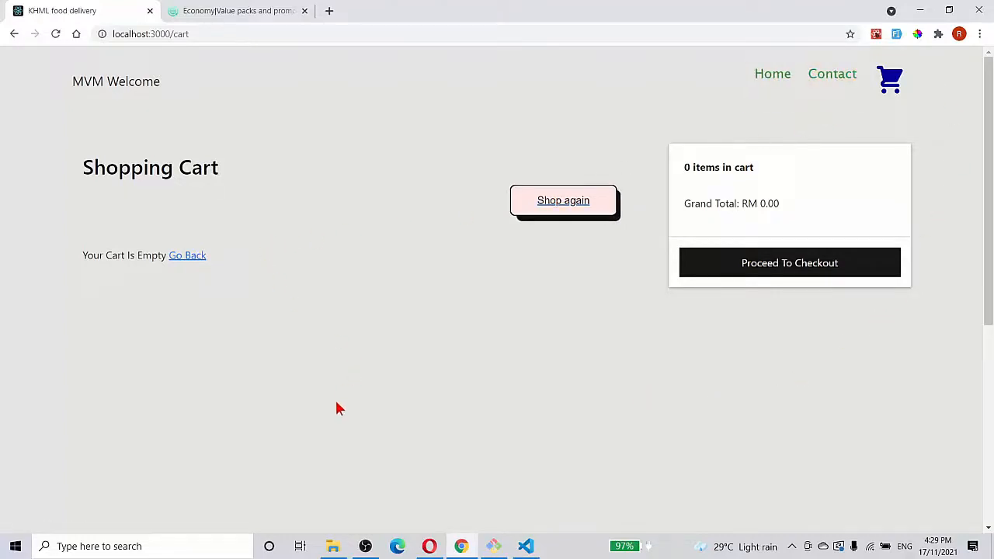
pyautogui.moveTo(758, 406)
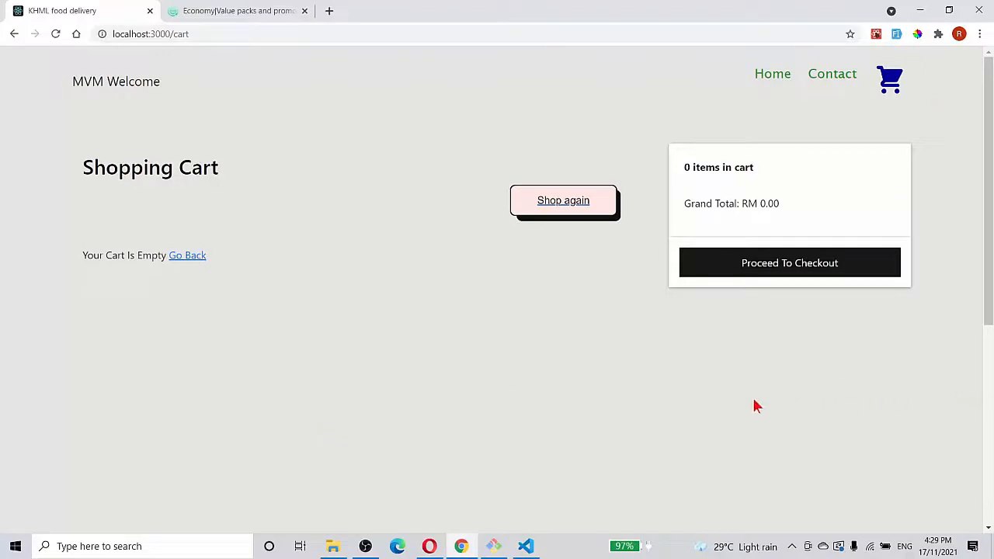
pyautogui.moveTo(961, 134)
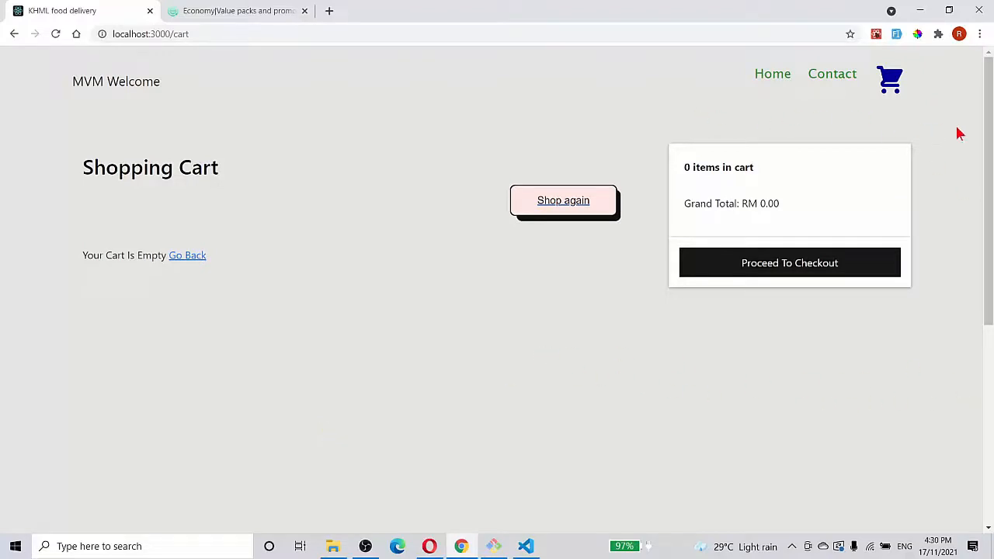
pyautogui.moveTo(897, 148)
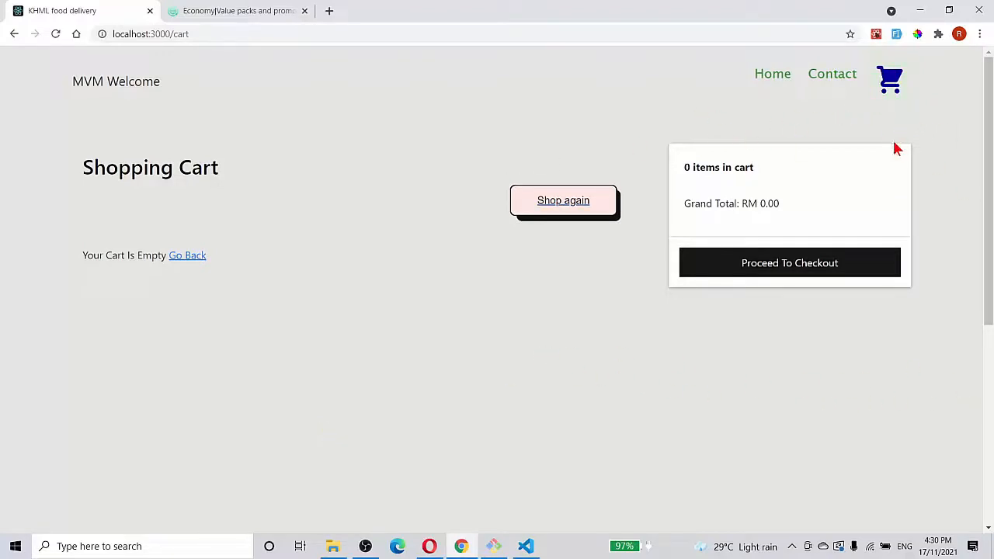
# Go to the food-display page with its round push-button menu prompt
pyautogui.click(563, 200)
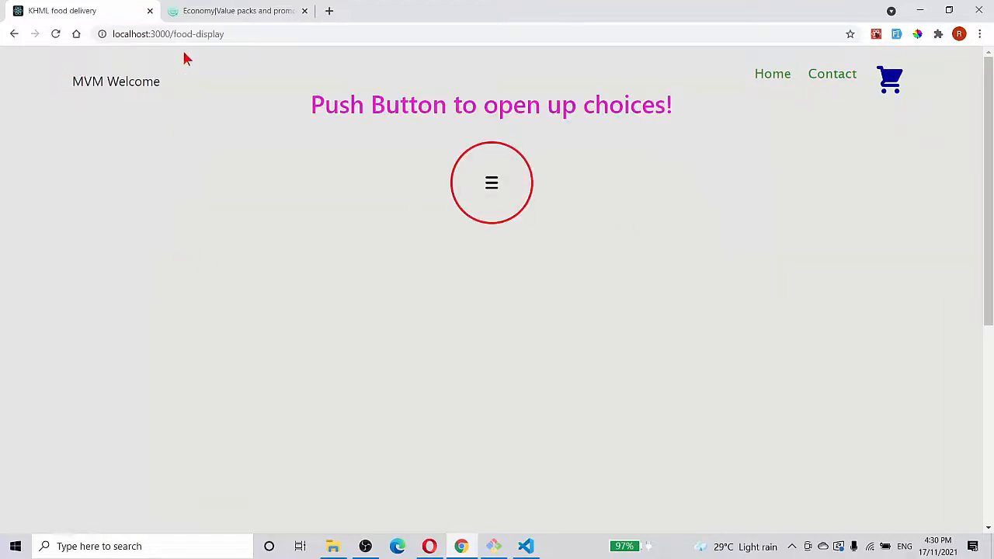
pyautogui.moveTo(792, 119)
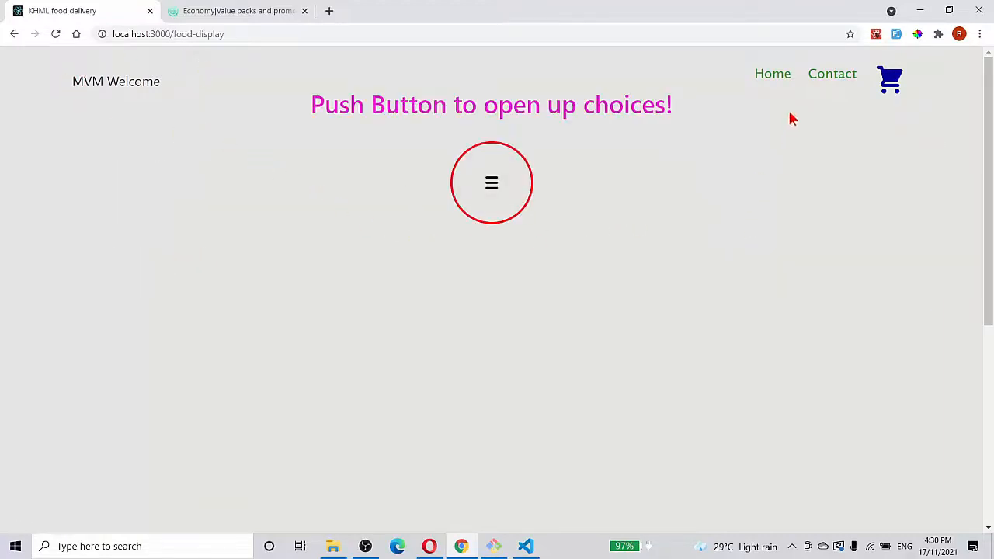
pyautogui.moveTo(844, 124)
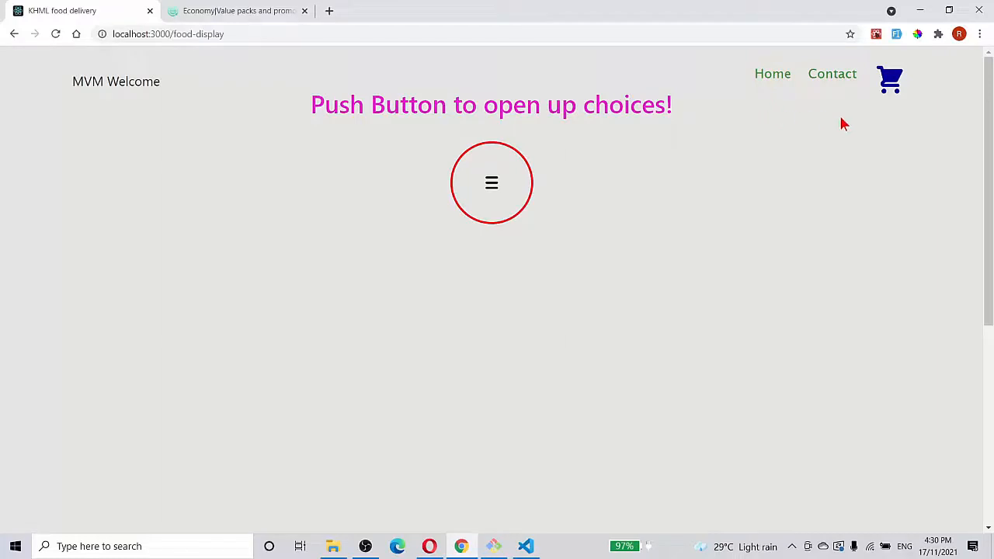
pyautogui.moveTo(312, 192)
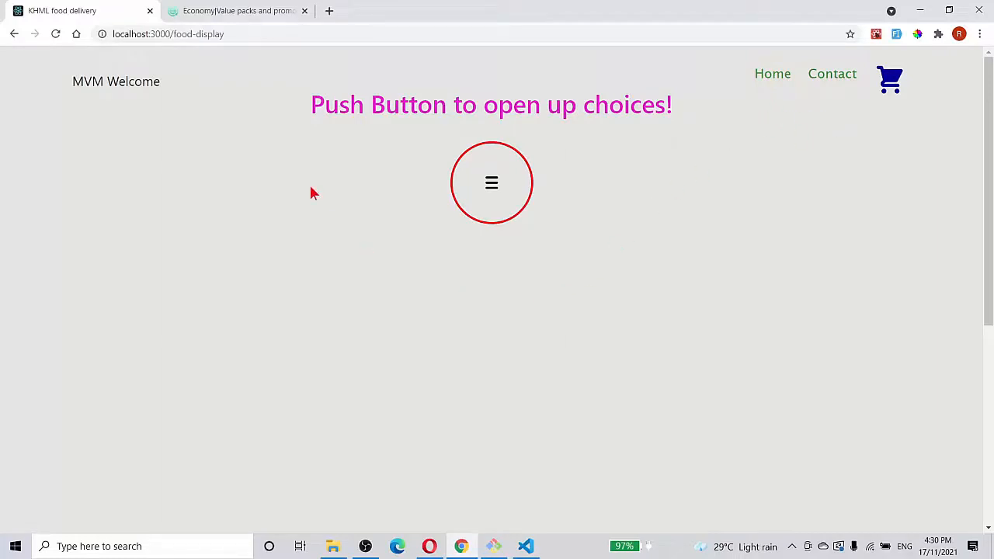
pyautogui.moveTo(694, 286)
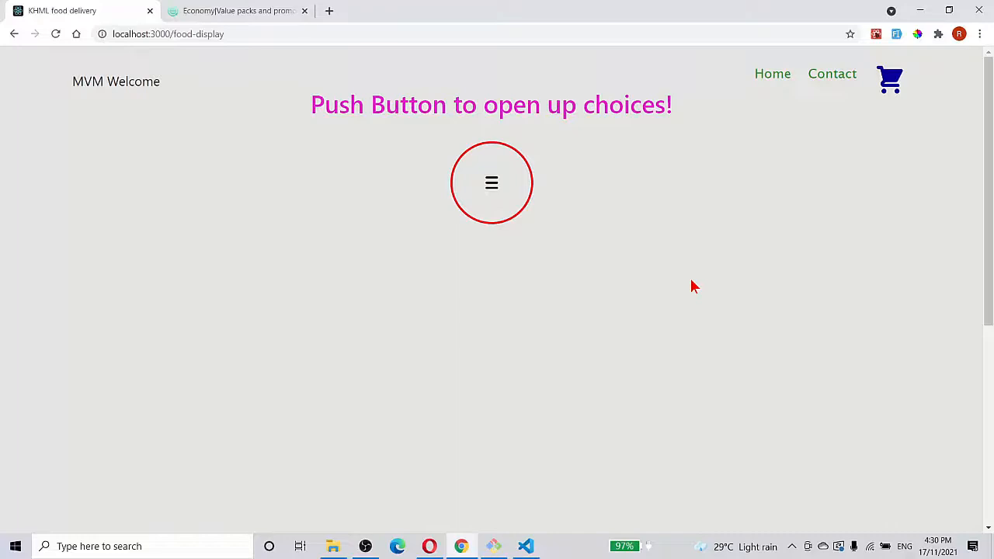
pyautogui.moveTo(845, 225)
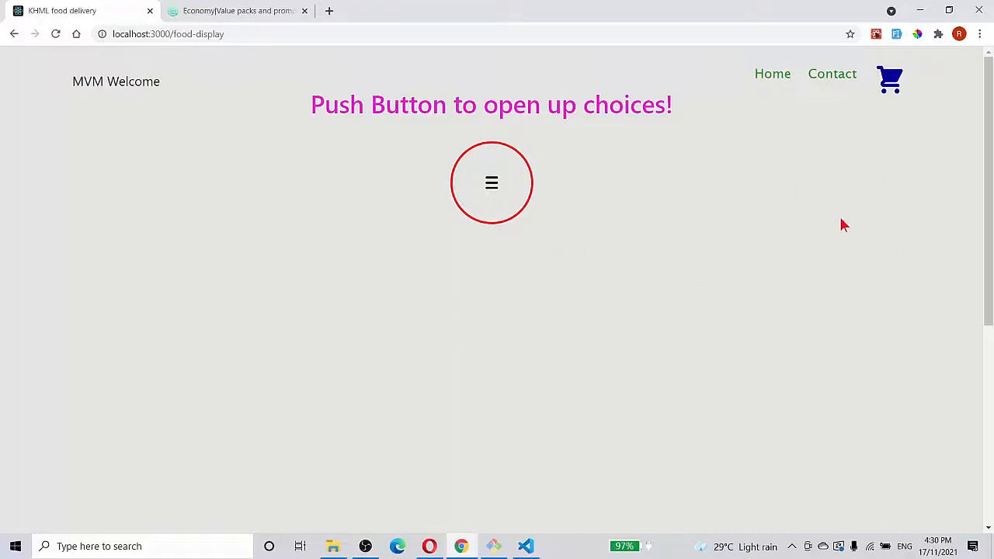
pyautogui.moveTo(668, 332)
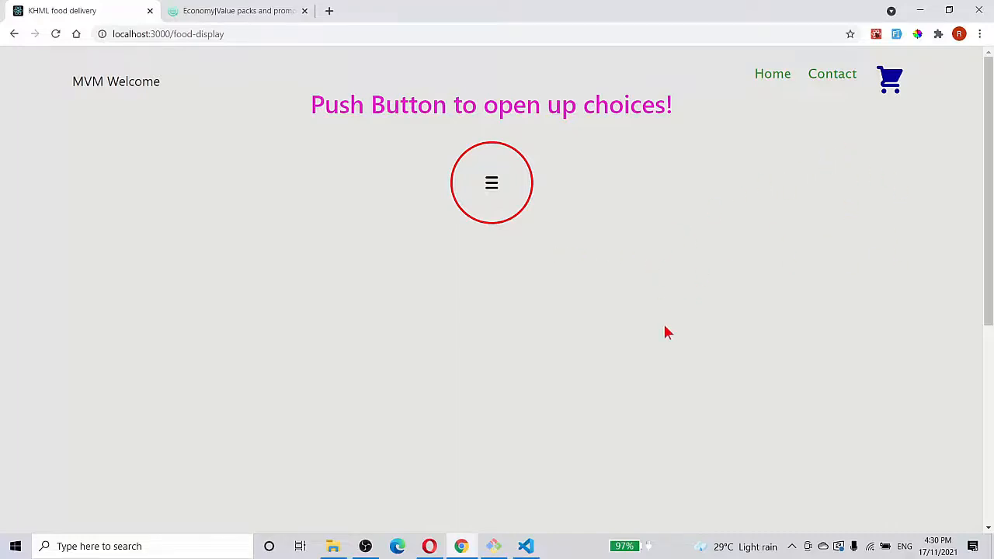
pyautogui.moveTo(279, 284)
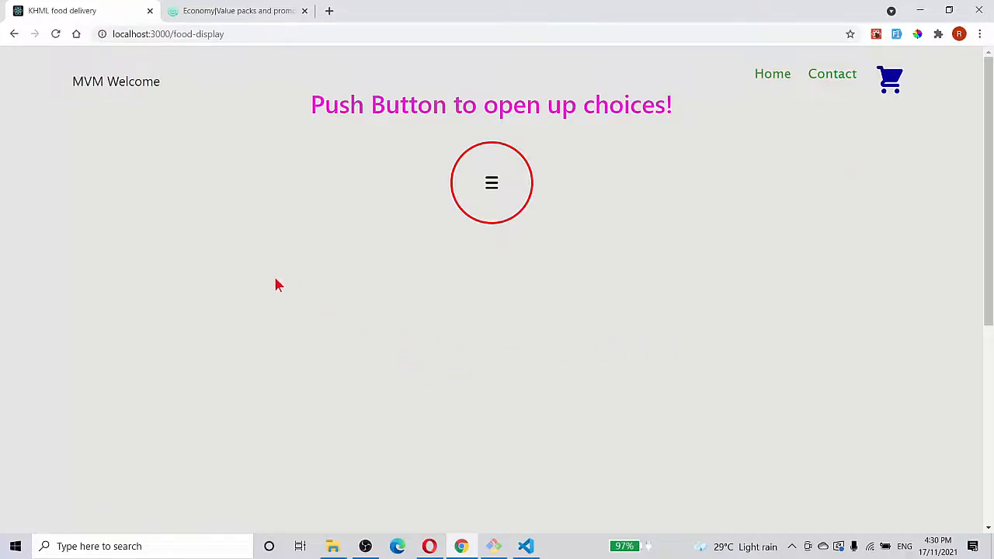
pyautogui.moveTo(757, 429)
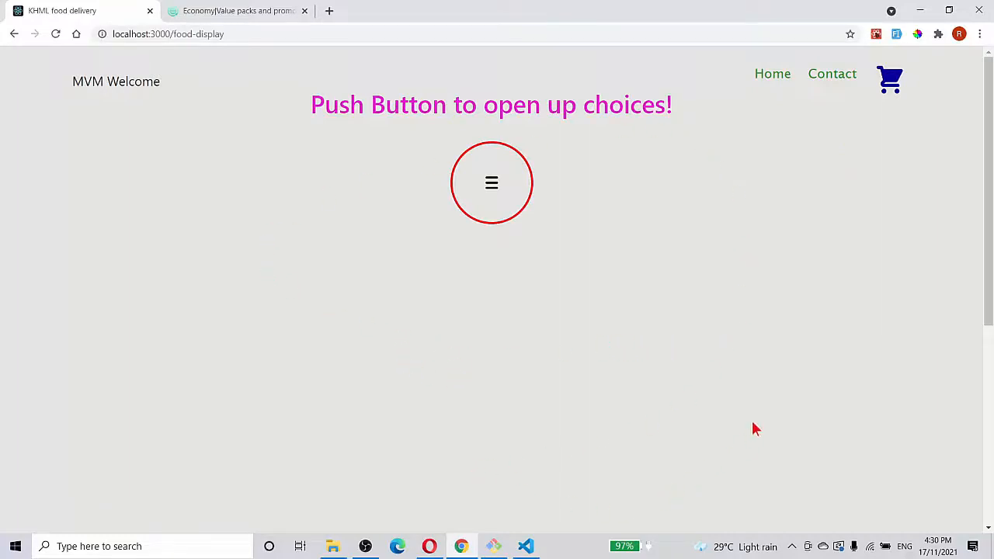
pyautogui.moveTo(779, 349)
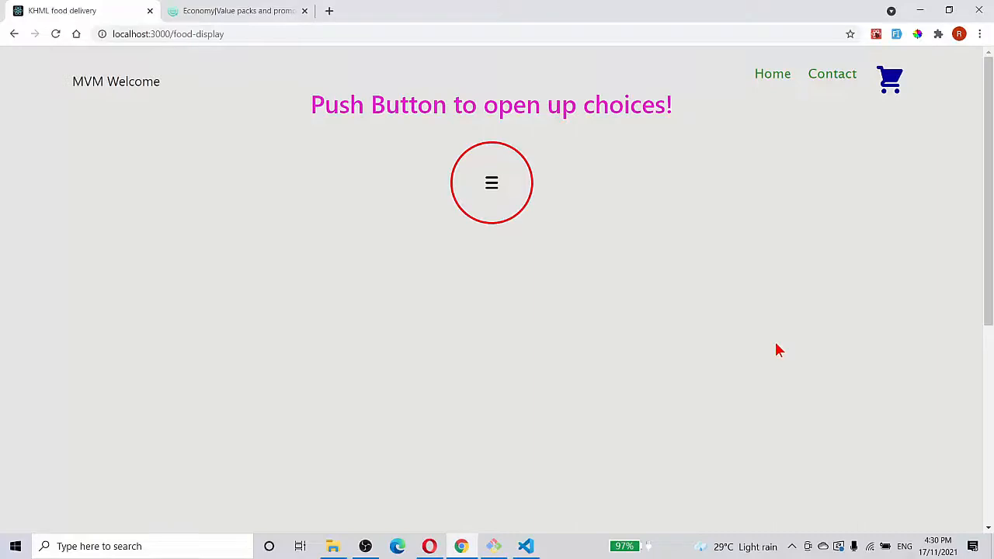
pyautogui.moveTo(847, 347)
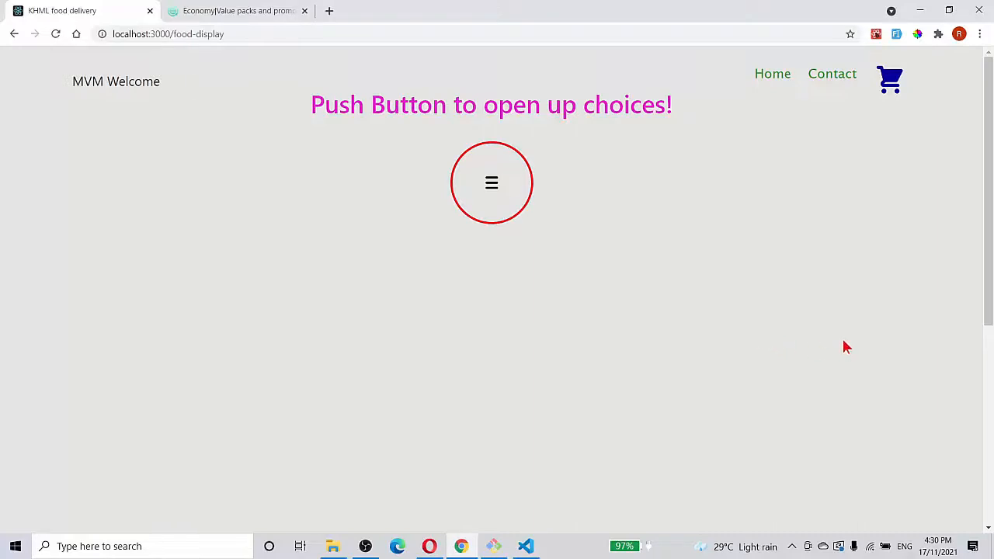
pyautogui.moveTo(814, 339)
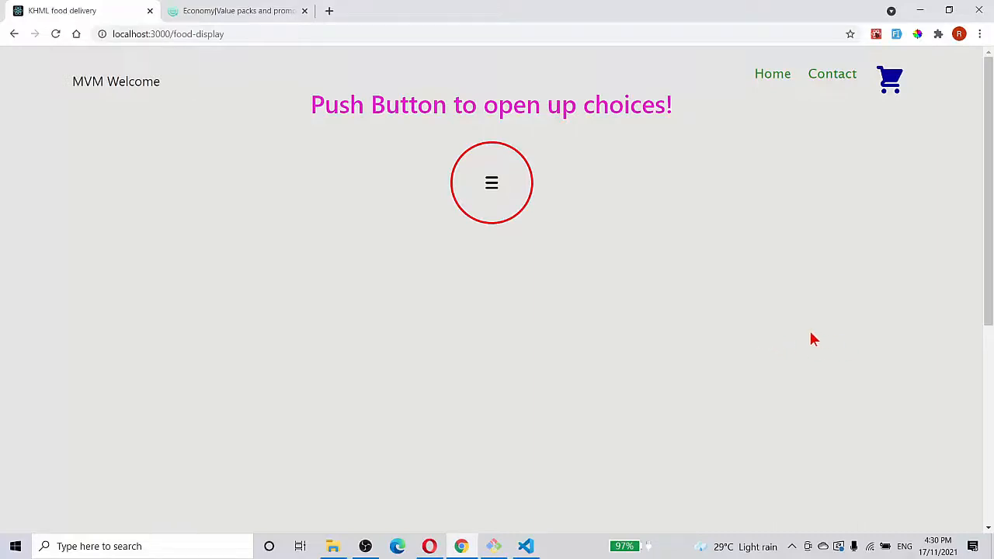
pyautogui.moveTo(754, 327)
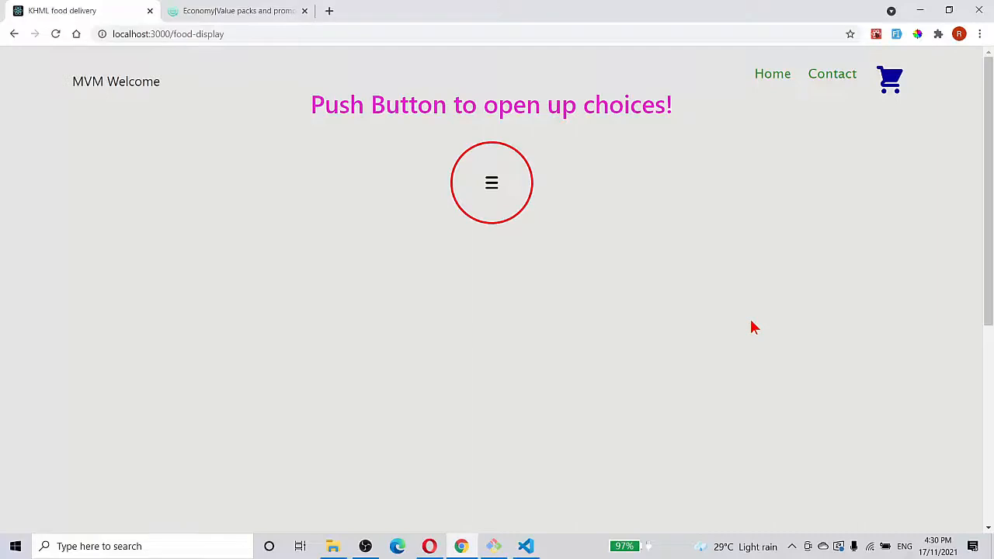
pyautogui.moveTo(763, 215)
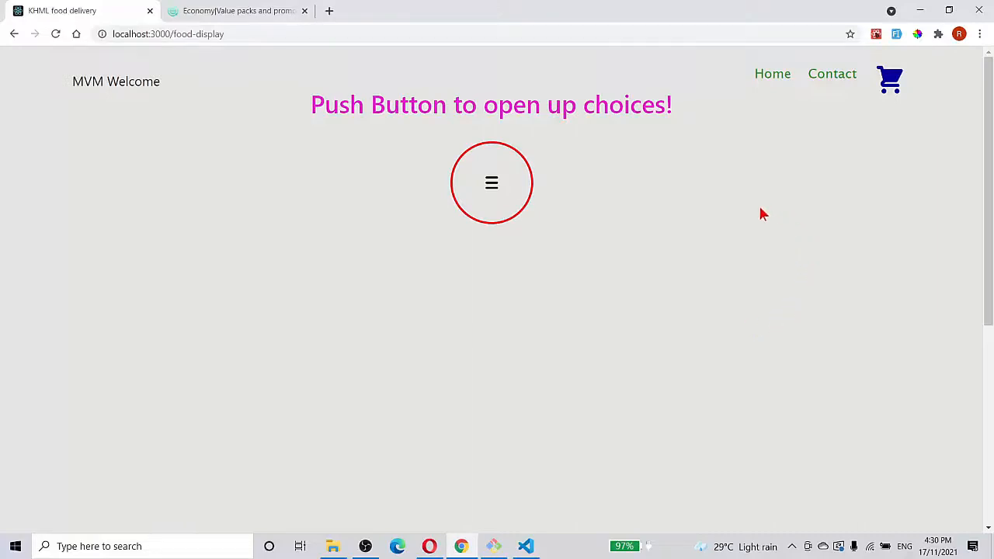
pyautogui.moveTo(754, 207)
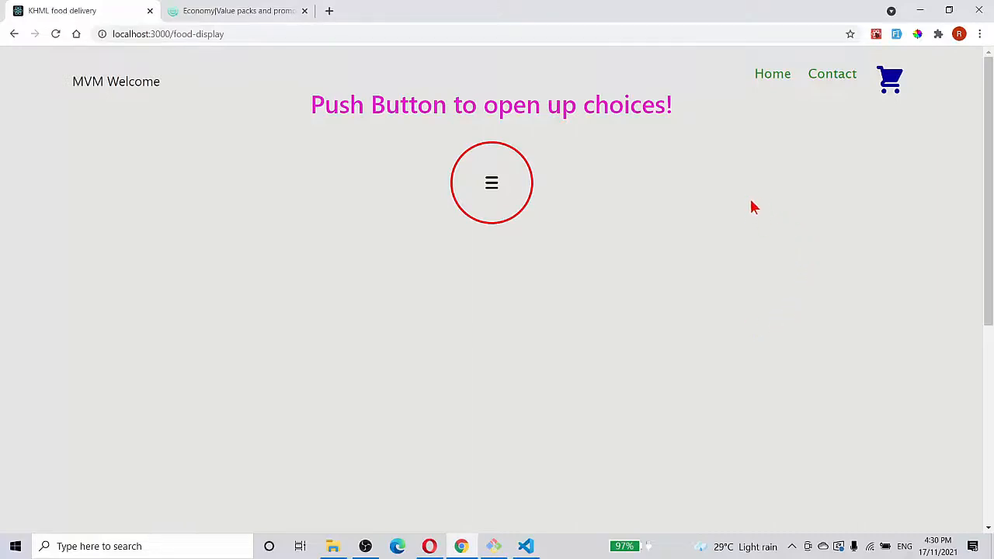
pyautogui.moveTo(728, 201)
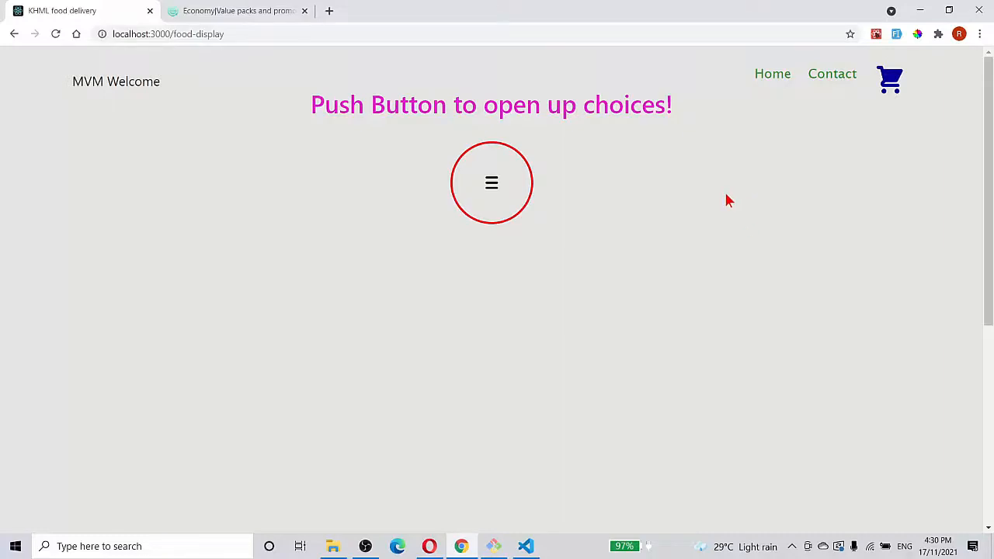
pyautogui.moveTo(772, 74)
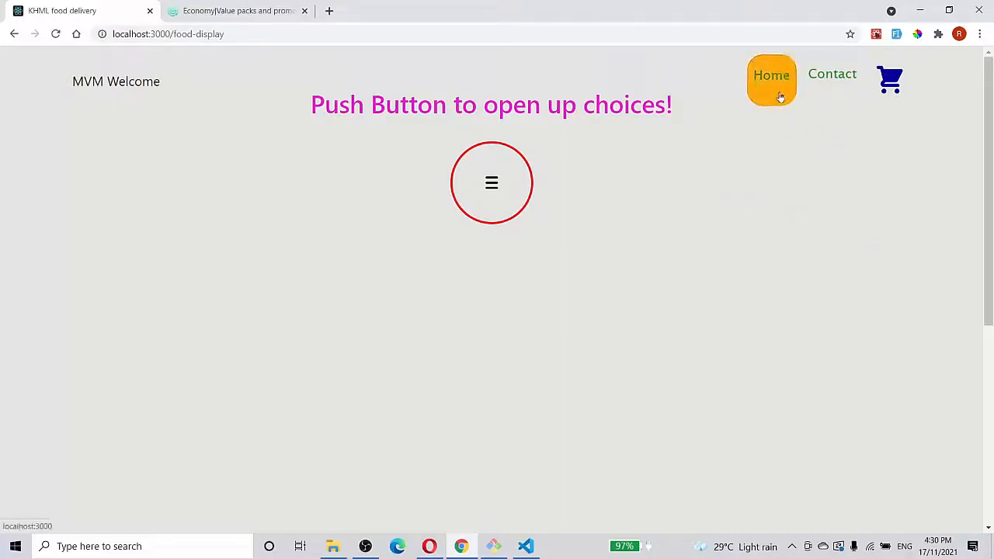
# Return to the homepage hero and watch the slider move from pizza to burger
pyautogui.click(771, 73)
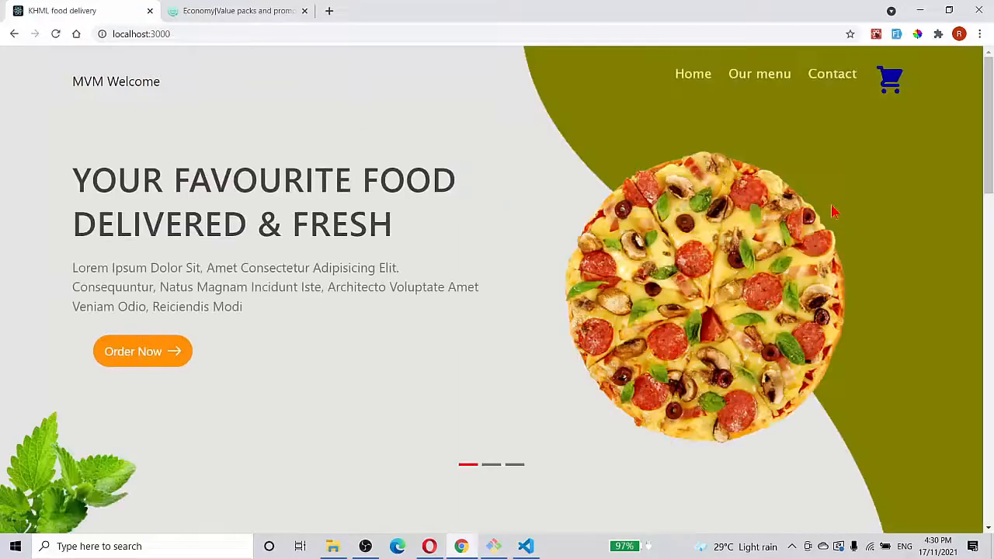
pyautogui.moveTo(888, 214)
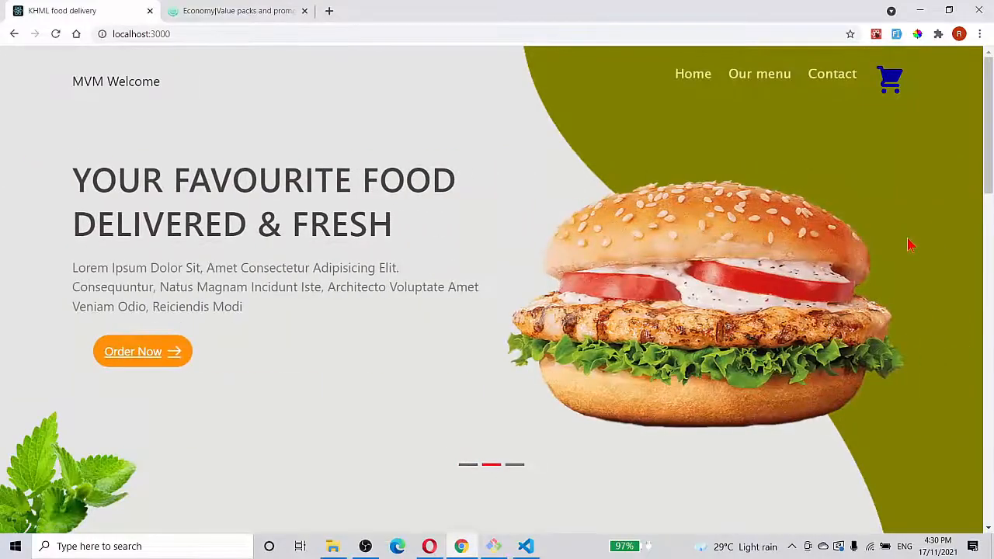
pyautogui.scroll(-3)
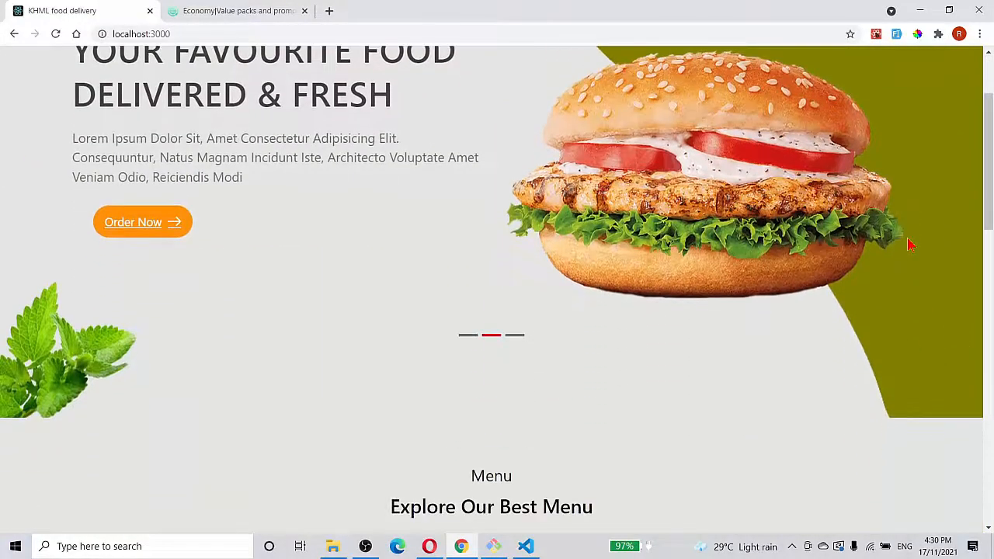
pyautogui.scroll(3)
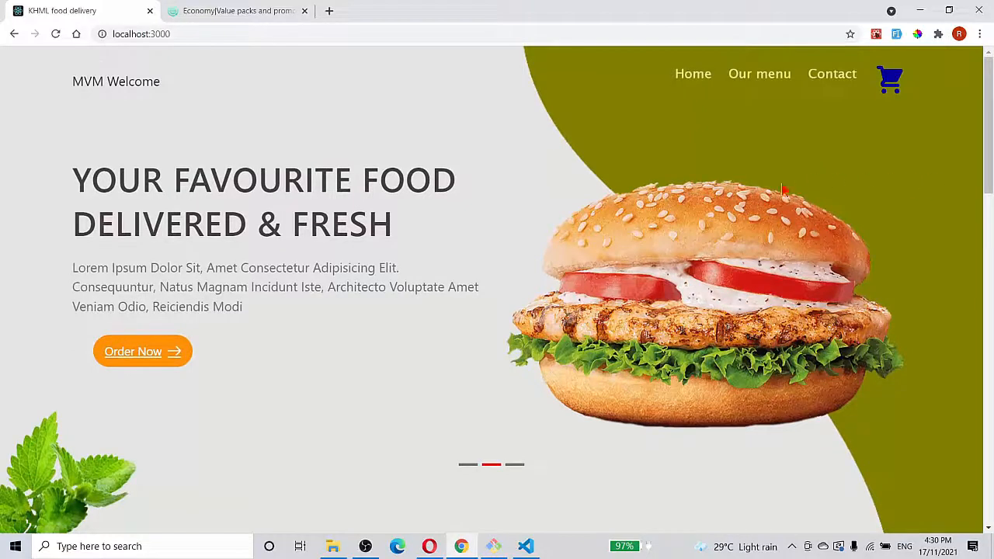
pyautogui.moveTo(906, 221)
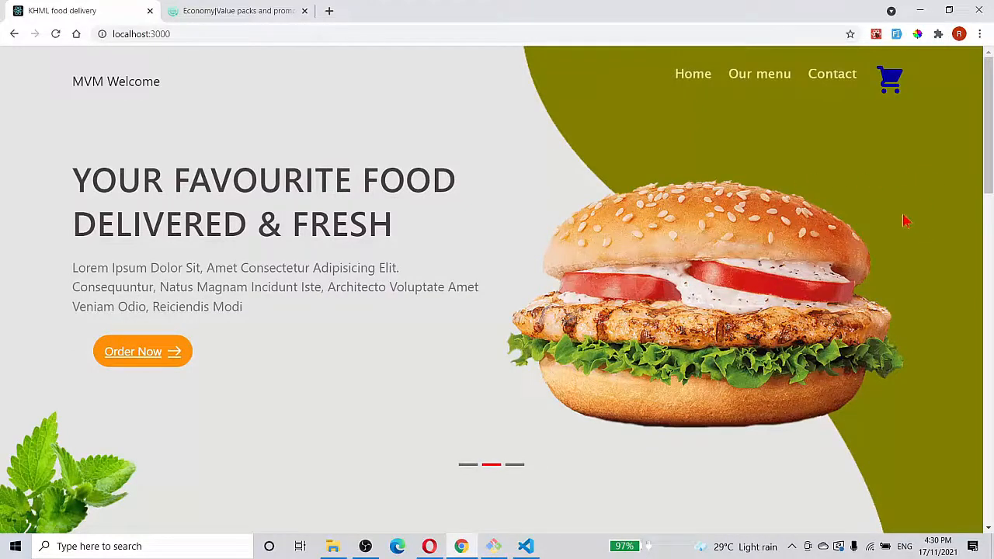
pyautogui.moveTo(903, 256)
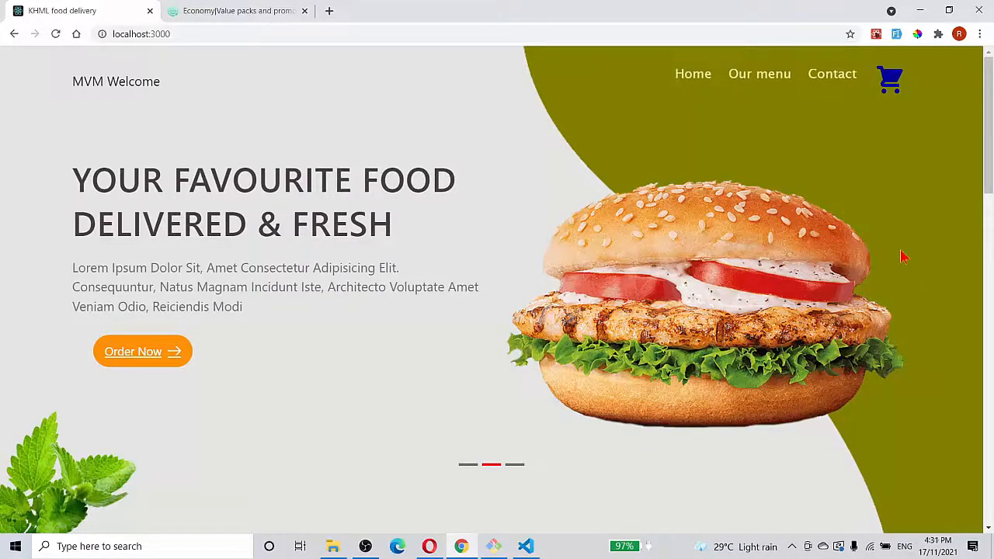
pyautogui.scroll(-3)
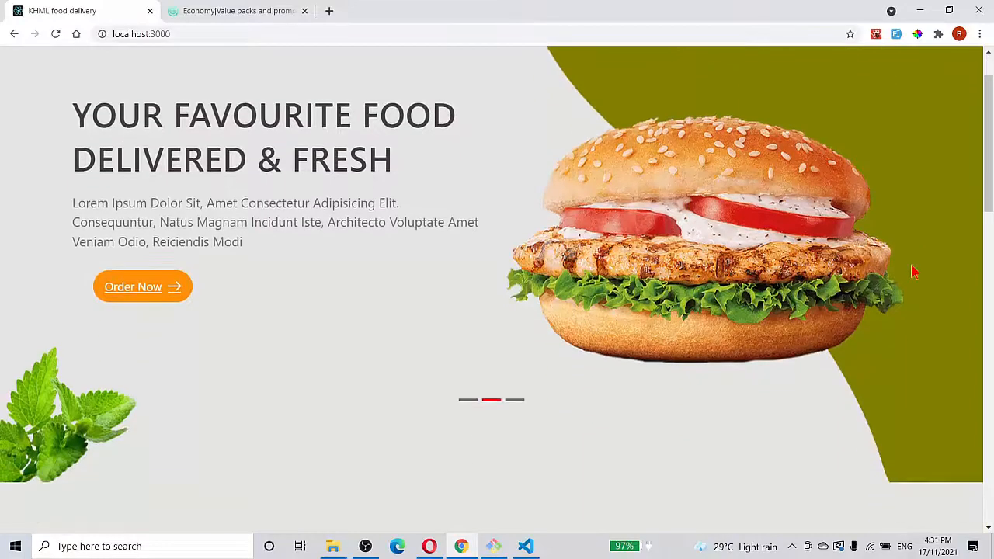
pyautogui.scroll(3)
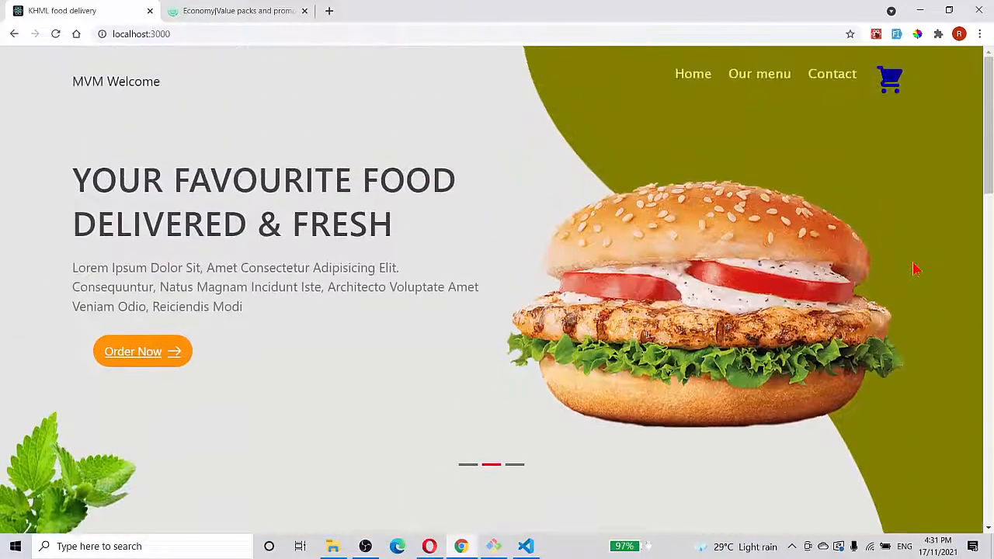
pyautogui.moveTo(882, 230)
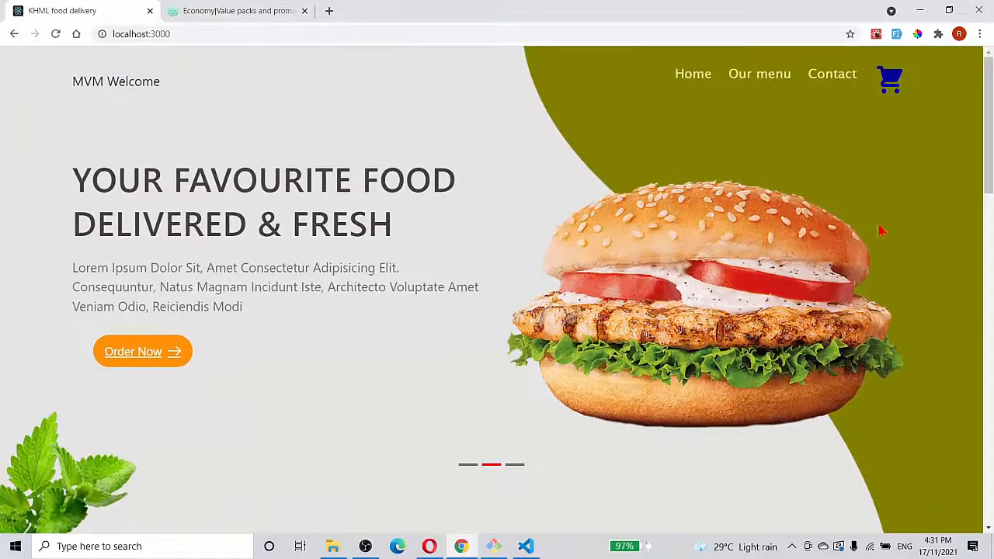
pyautogui.moveTo(966, 190)
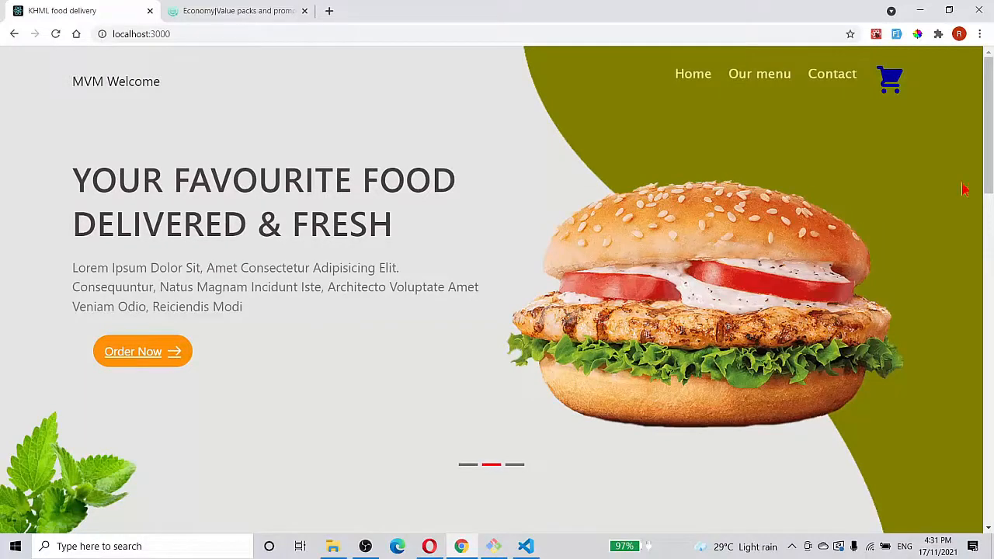
pyautogui.moveTo(839, 132)
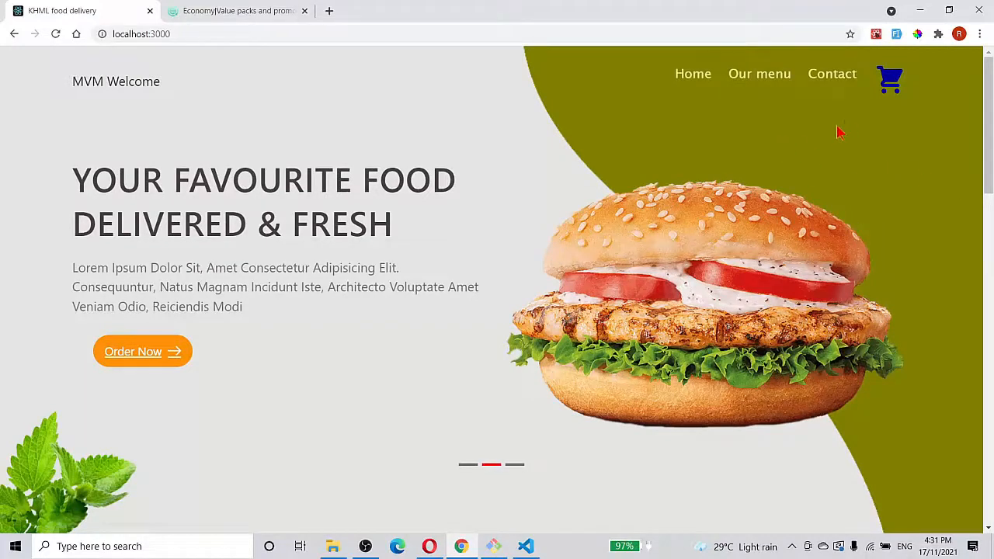
pyautogui.moveTo(837, 126)
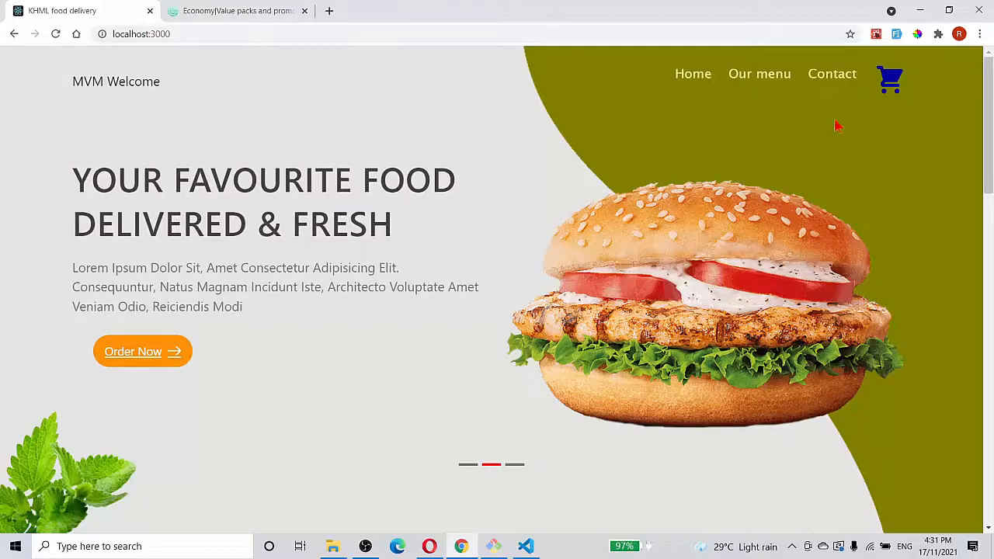
pyautogui.click(832, 73)
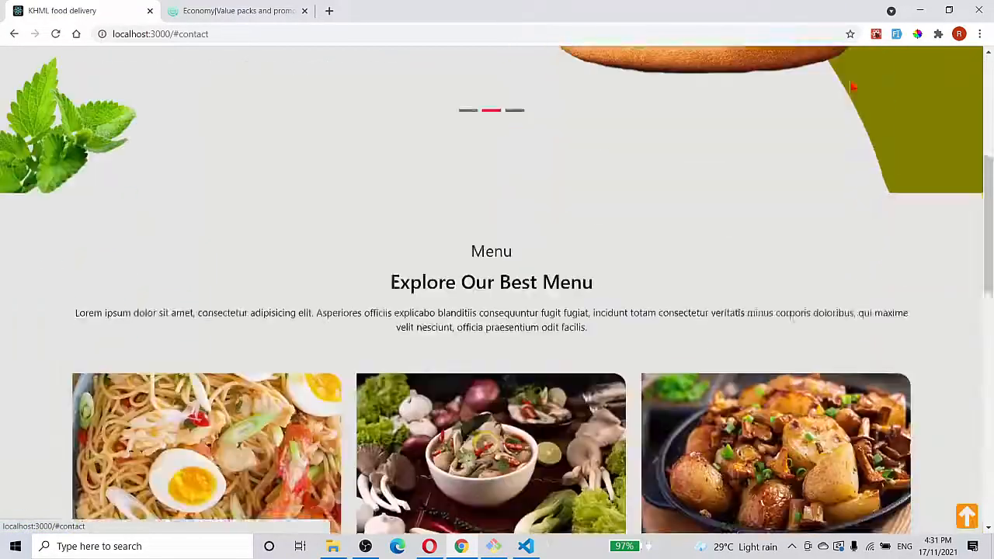
pyautogui.scroll(3)
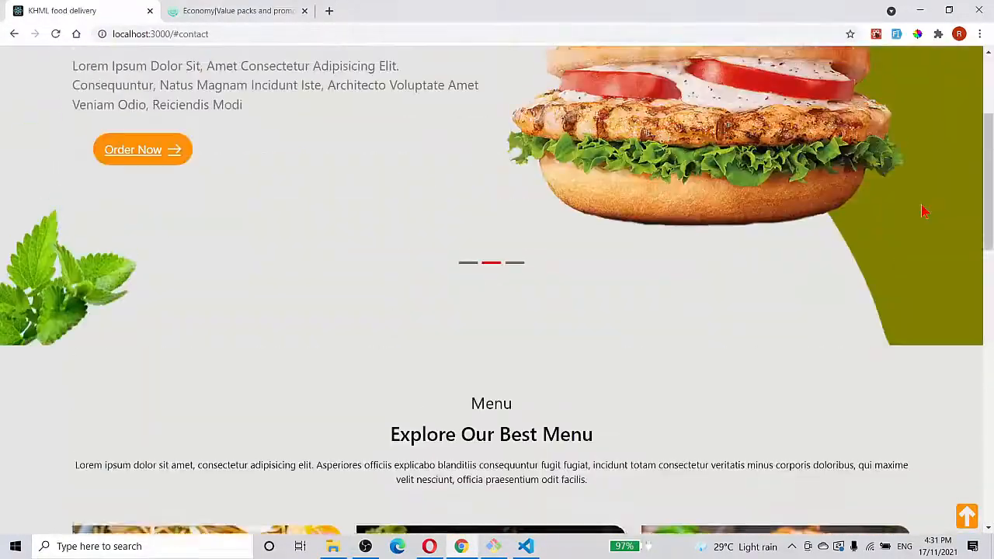
pyautogui.scroll(3)
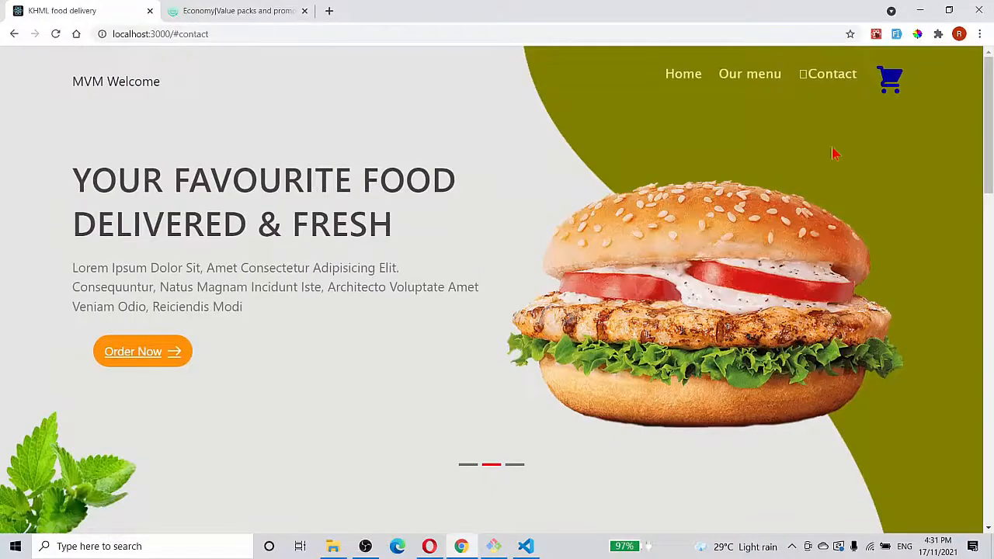
pyautogui.click(692, 73)
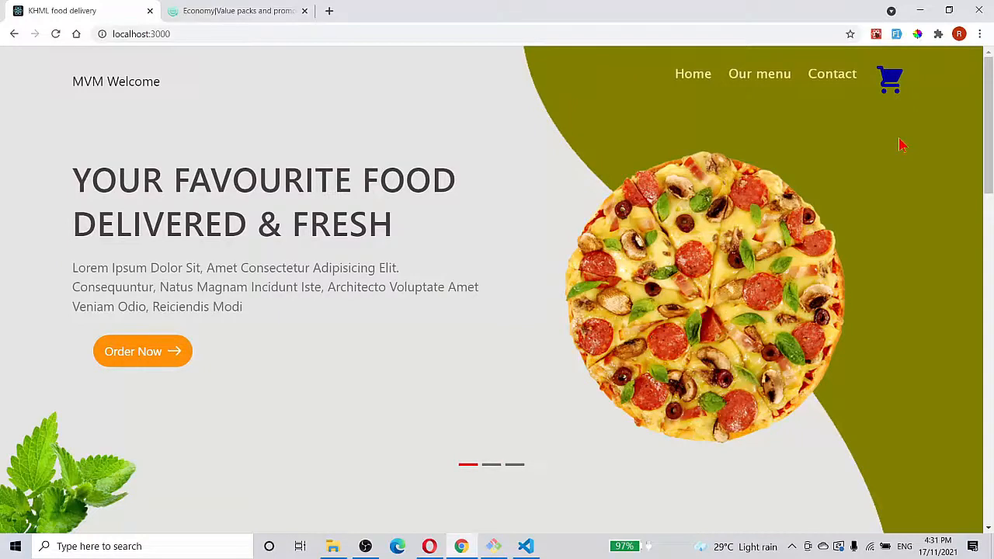
pyautogui.moveTo(521, 159)
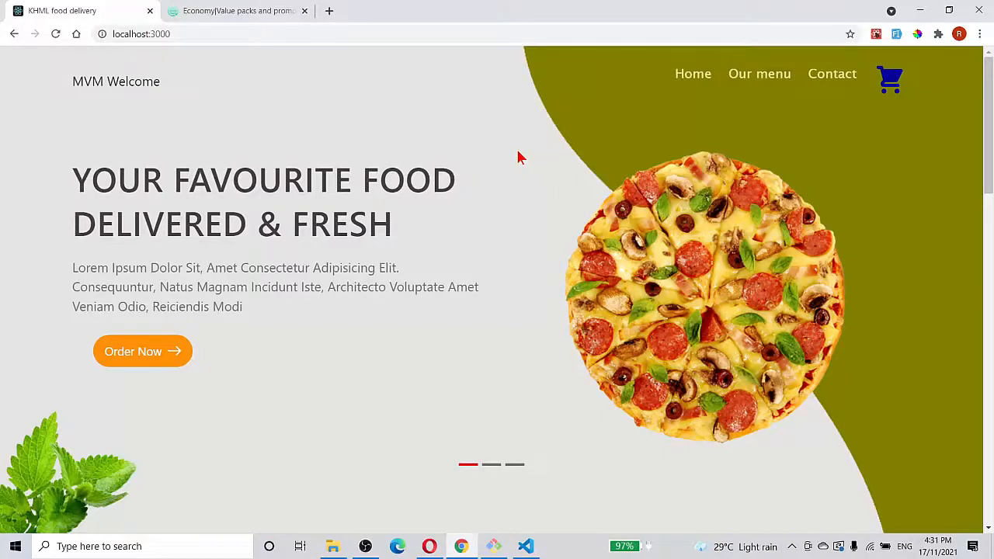
pyautogui.moveTo(954, 299)
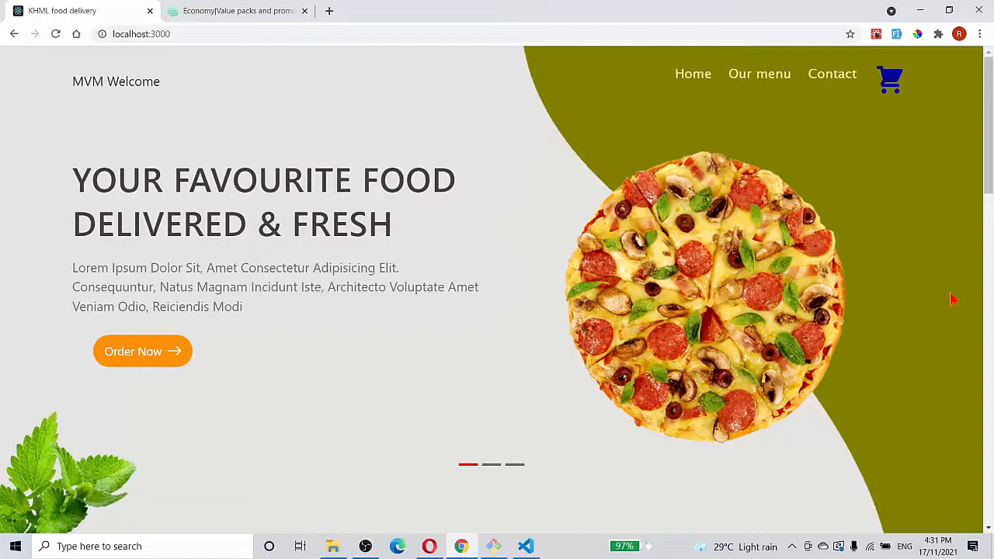
pyautogui.moveTo(889, 81)
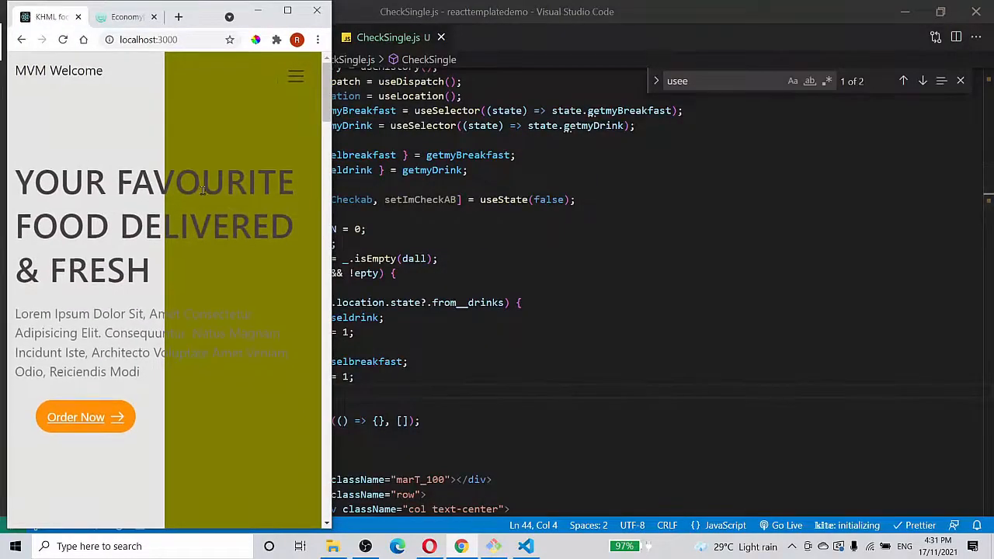
pyautogui.scroll(-3)
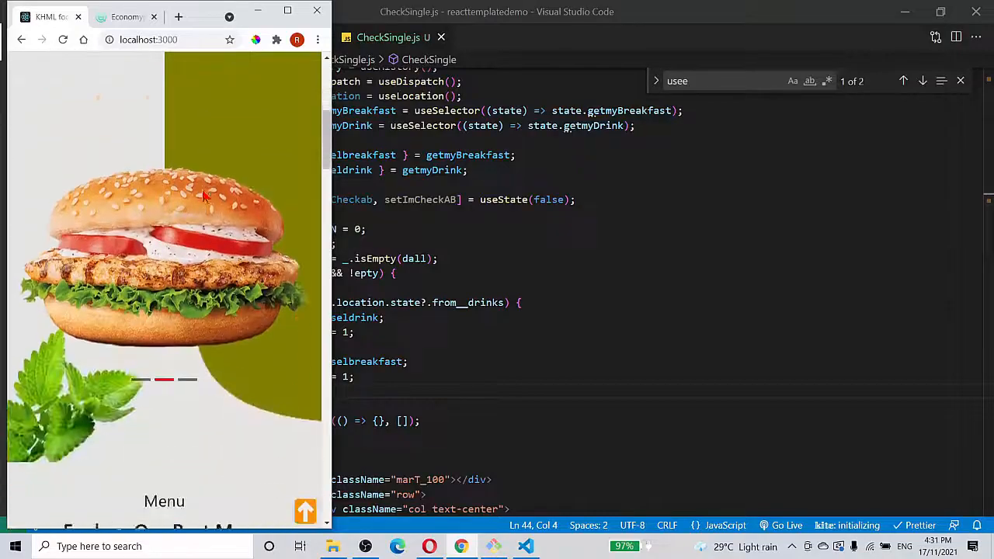
pyautogui.scroll(-3)
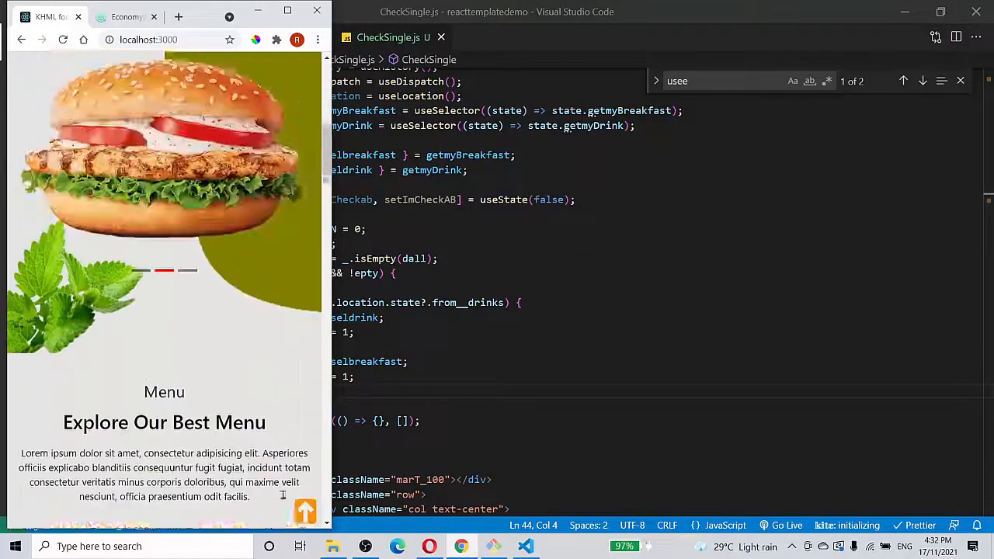
pyautogui.scroll(-3)
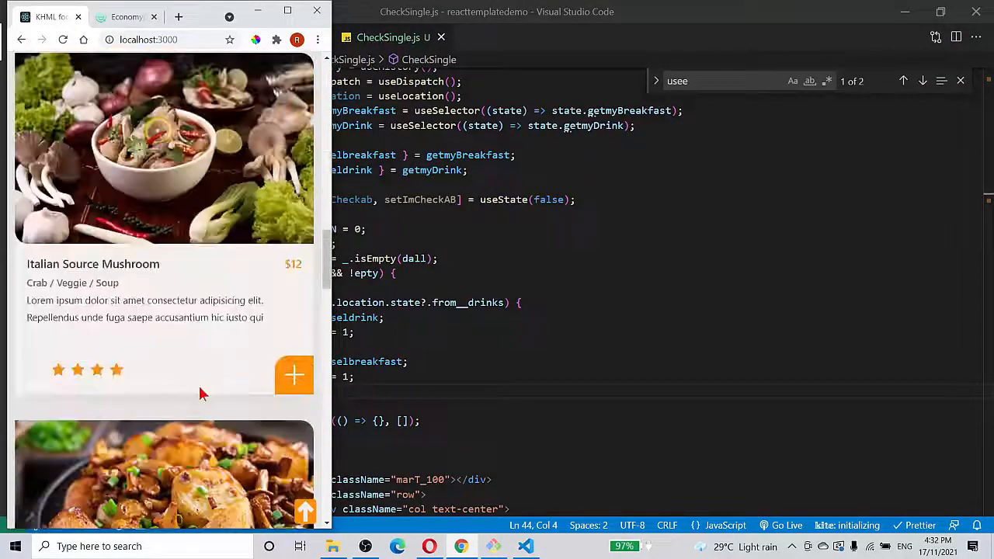
pyautogui.scroll(-3)
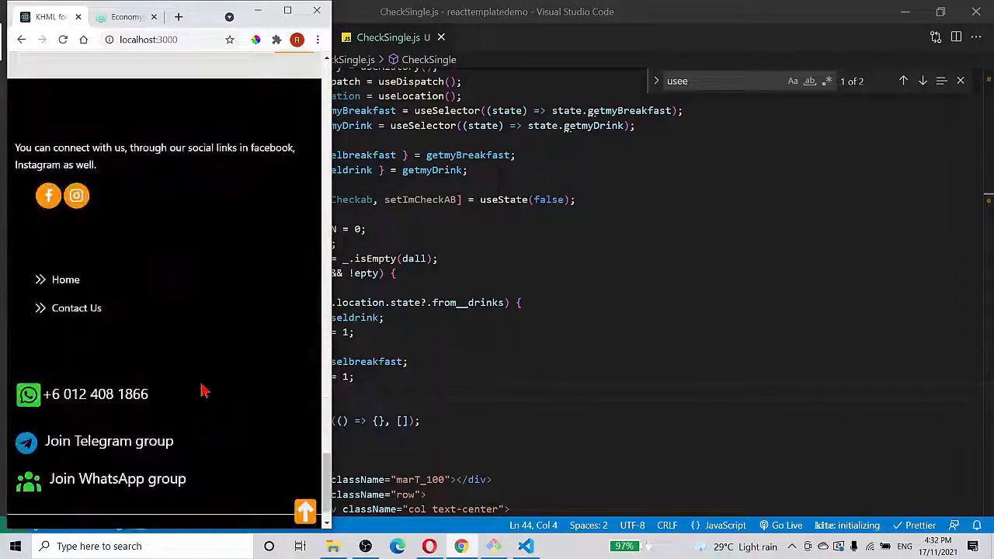
pyautogui.scroll(-3)
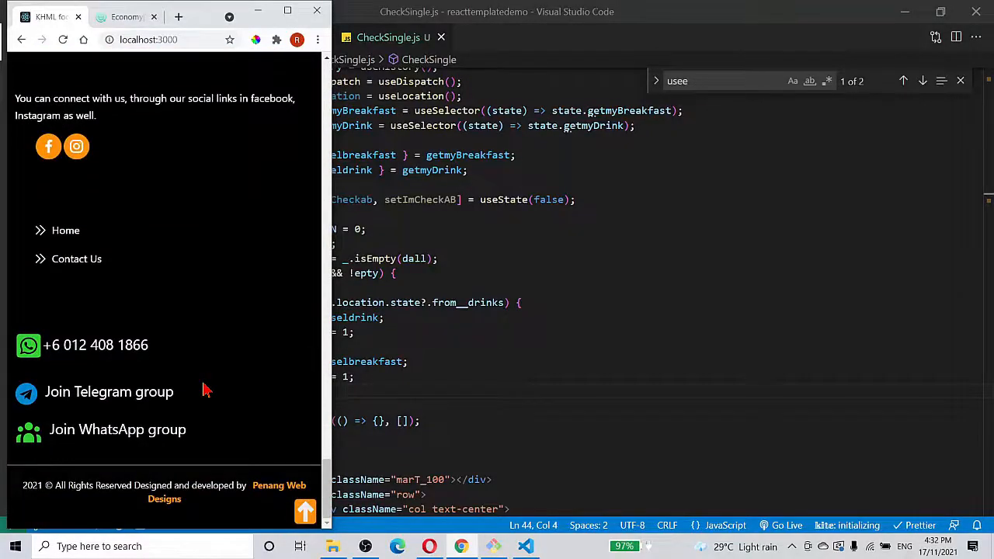
pyautogui.scroll(3)
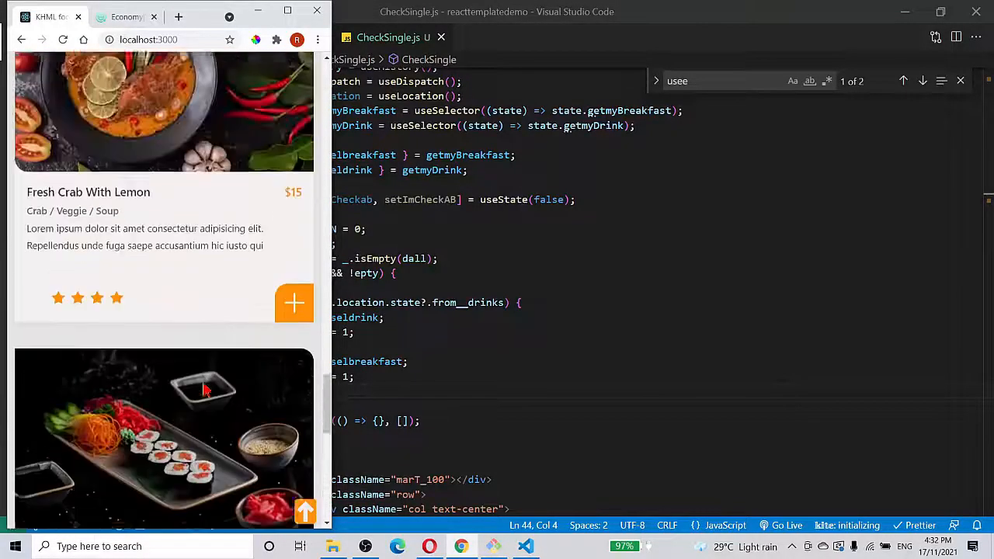
pyautogui.scroll(-3)
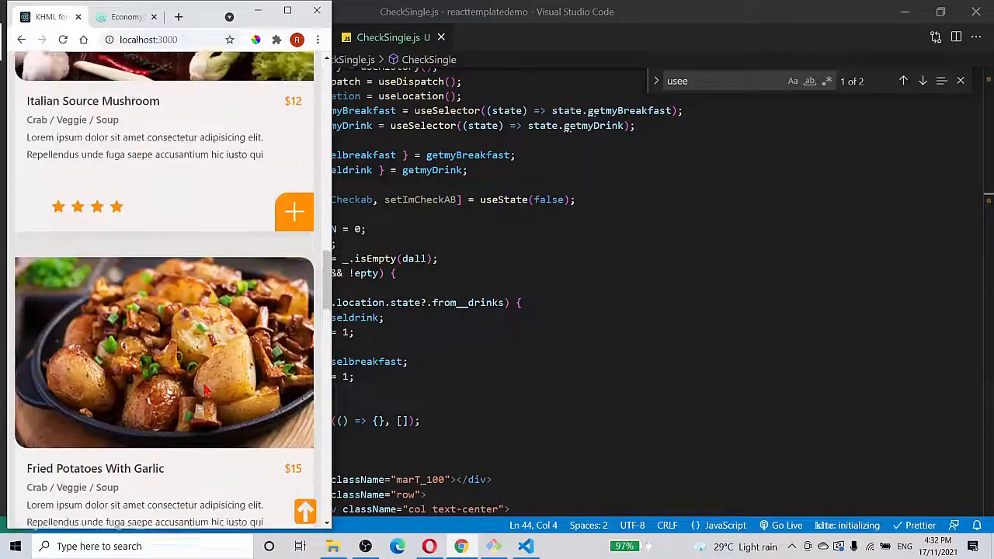
pyautogui.scroll(3)
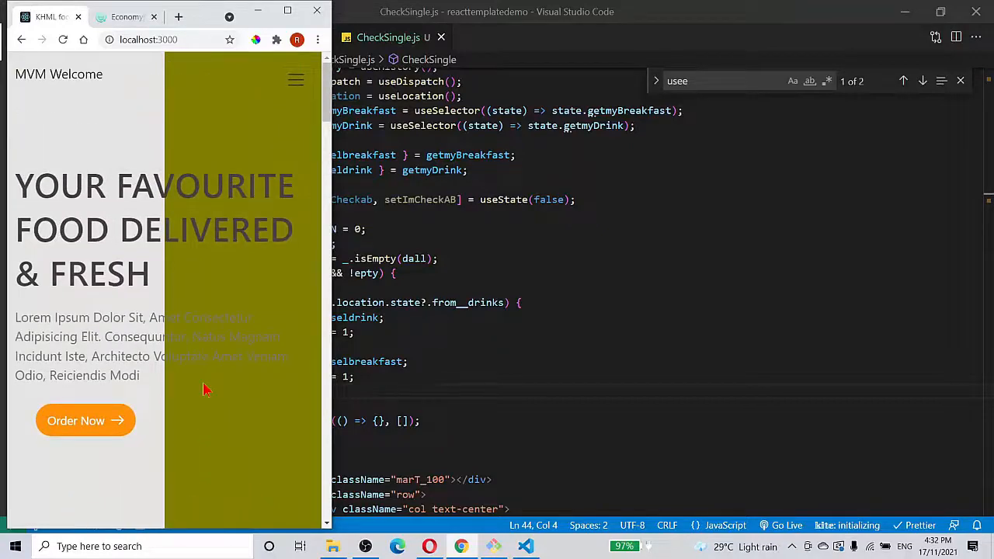
pyautogui.scroll(-3)
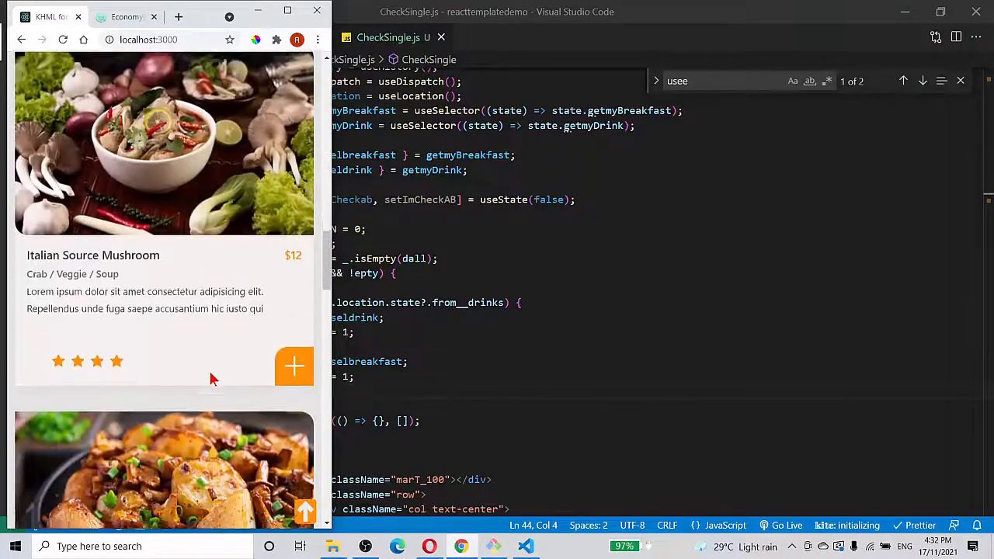
pyautogui.scroll(-3)
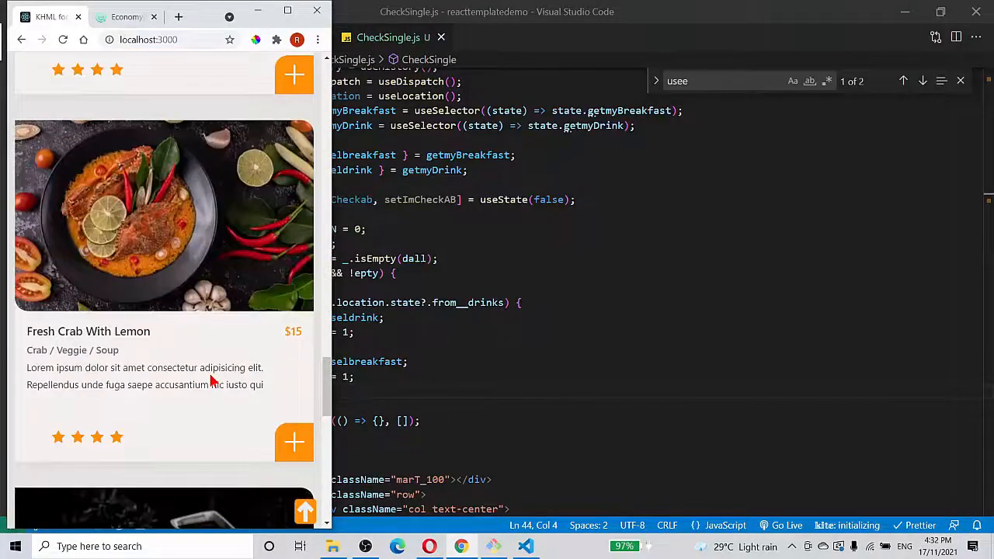
pyautogui.scroll(-3)
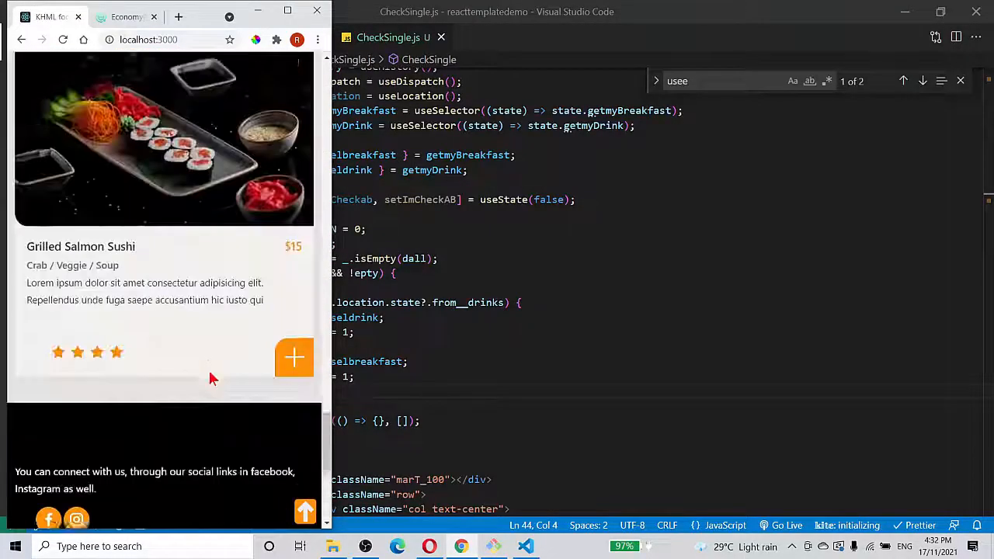
pyautogui.scroll(-3)
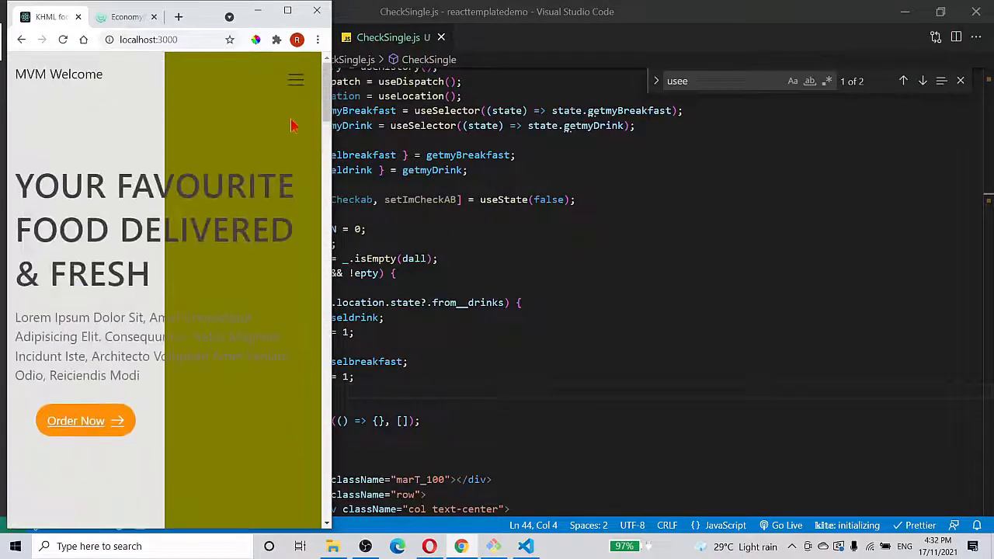
# Use the collapsed navigation to visit the contact footer, then reopen the menu at the top
pyautogui.click(295, 80)
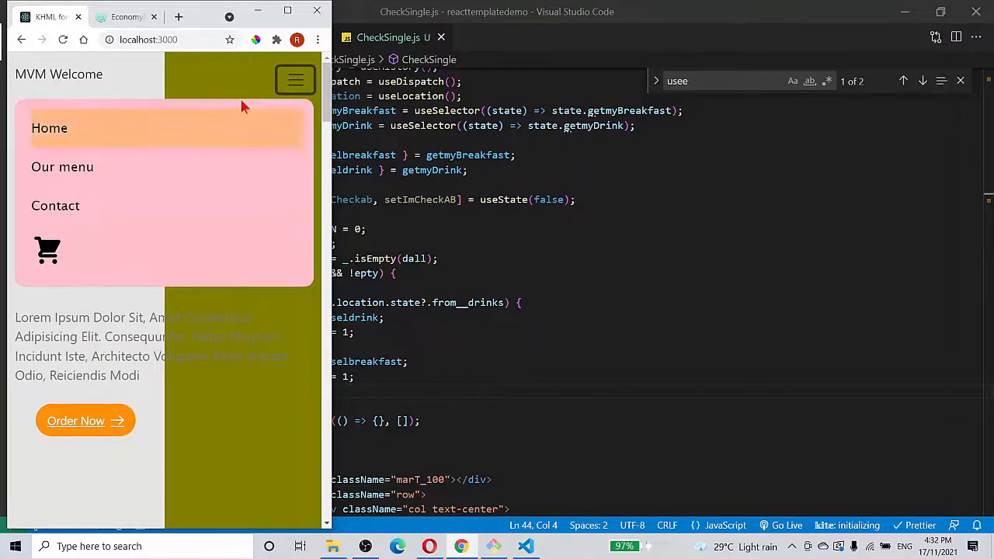
pyautogui.moveTo(278, 100)
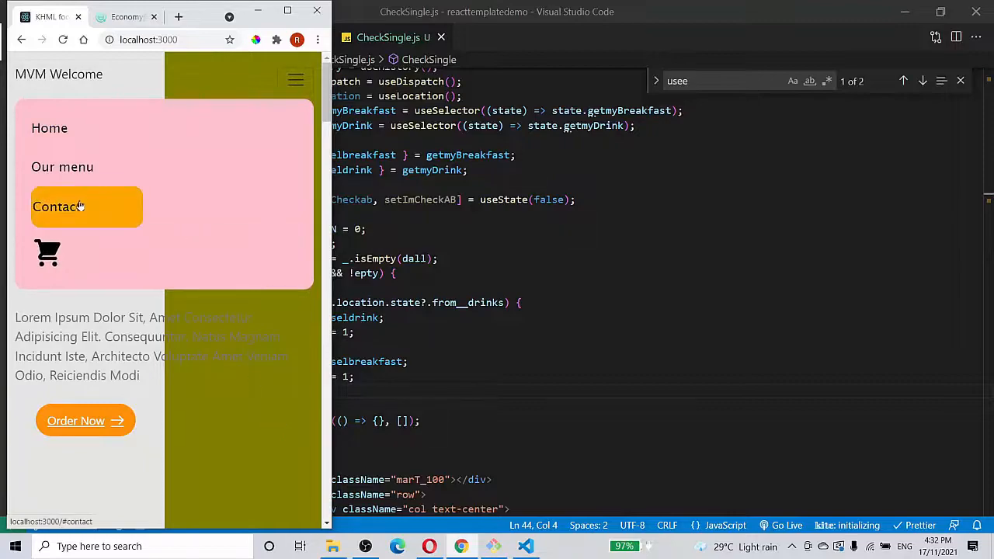
pyautogui.click(58, 206)
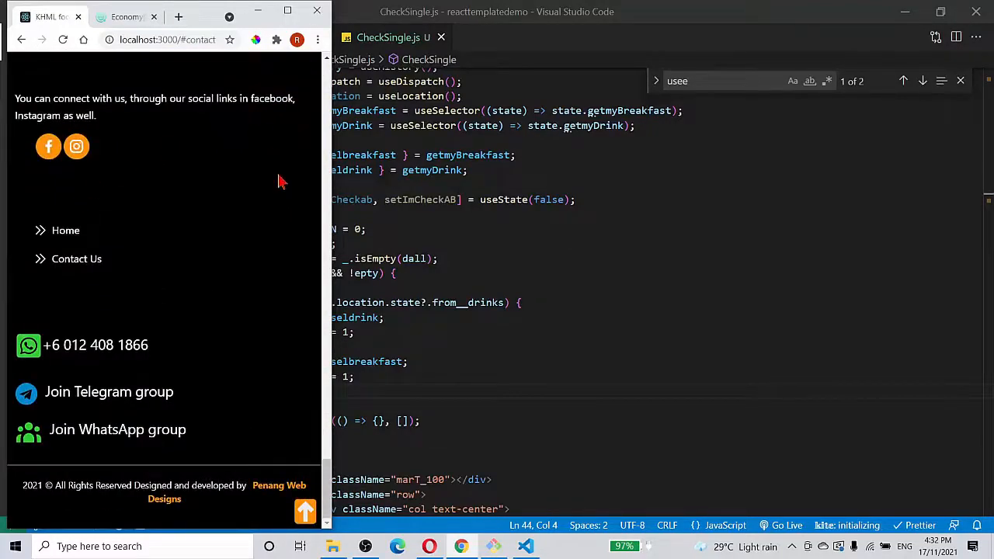
pyautogui.scroll(3)
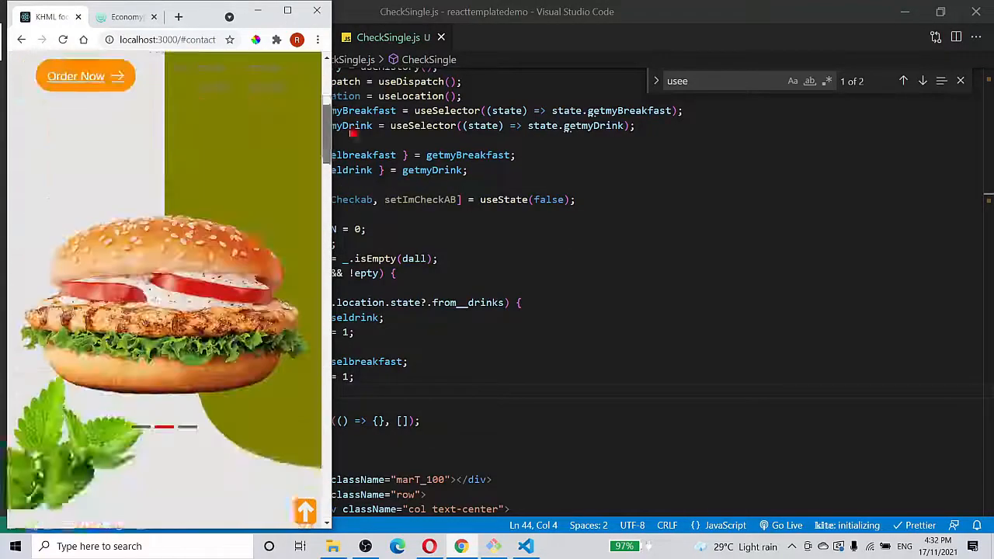
pyautogui.scroll(-3)
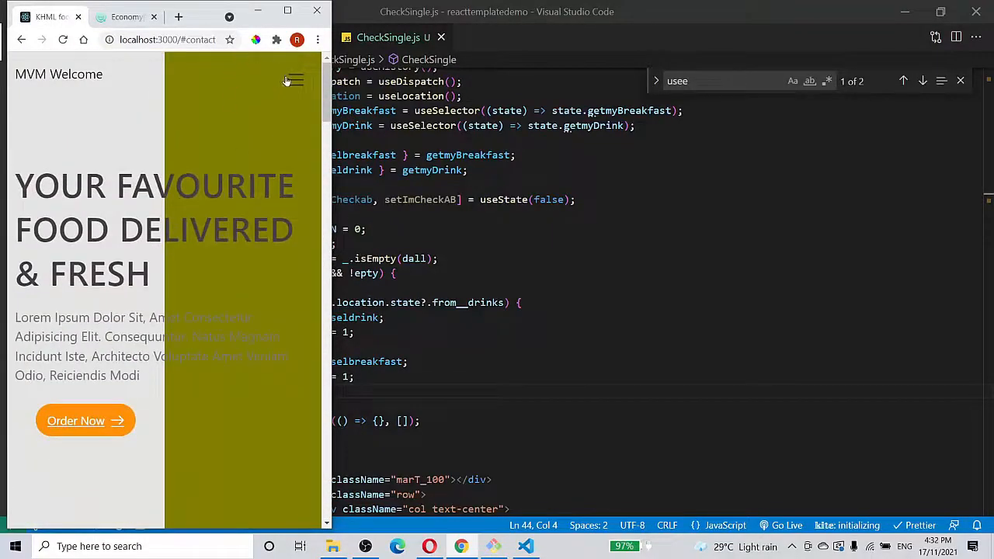
pyautogui.click(295, 80)
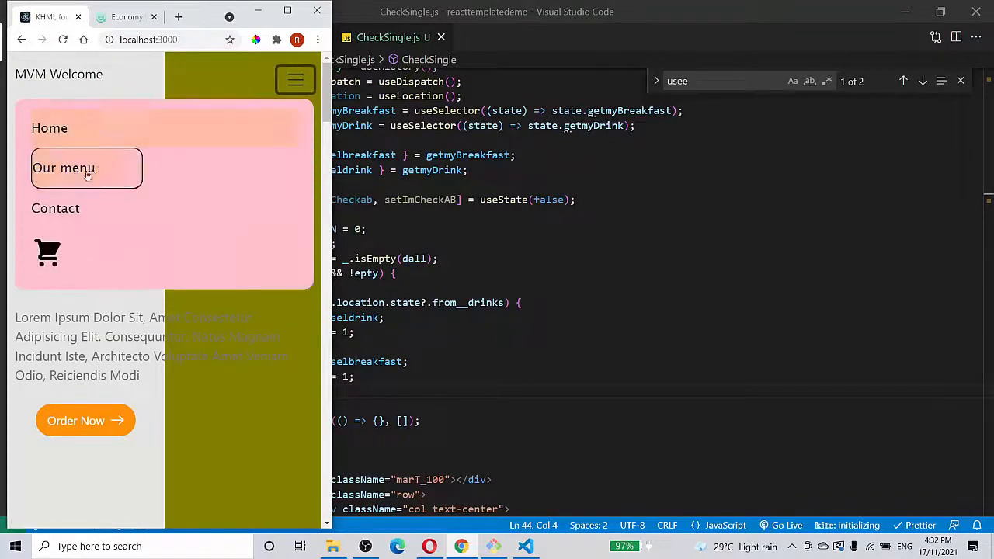
# Go to the empty Shopping Cart page in narrow view and check its footer
pyautogui.click(47, 252)
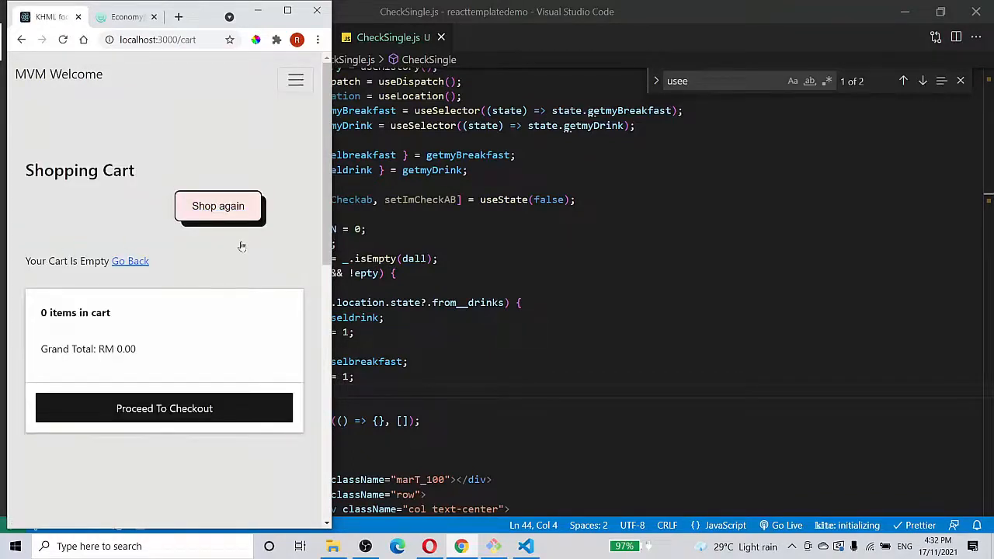
pyautogui.scroll(-3)
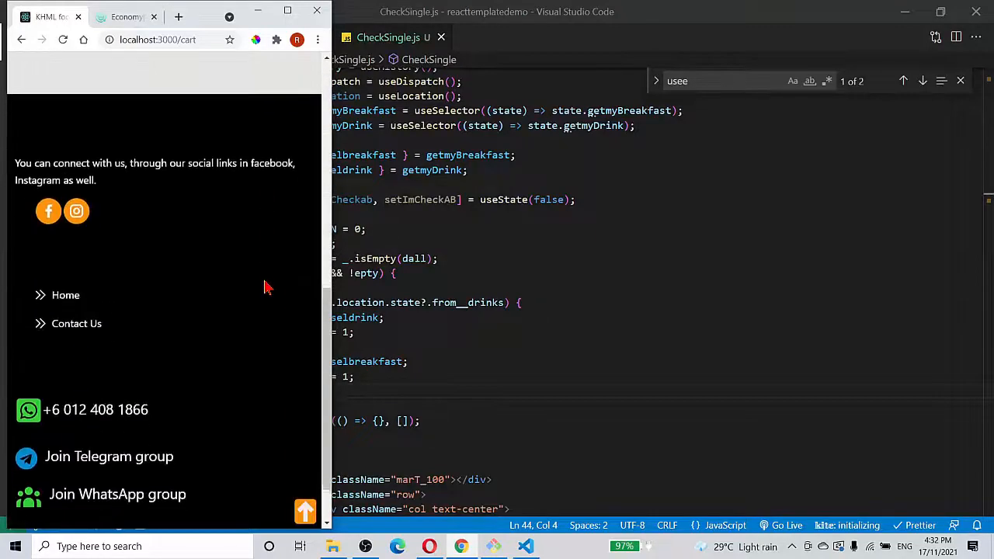
pyautogui.scroll(3)
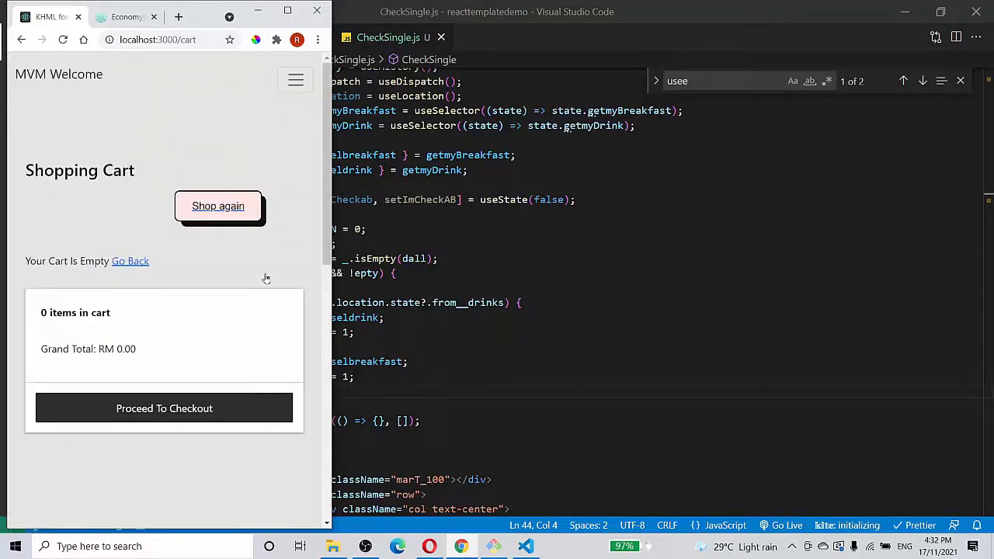
pyautogui.moveTo(248, 52)
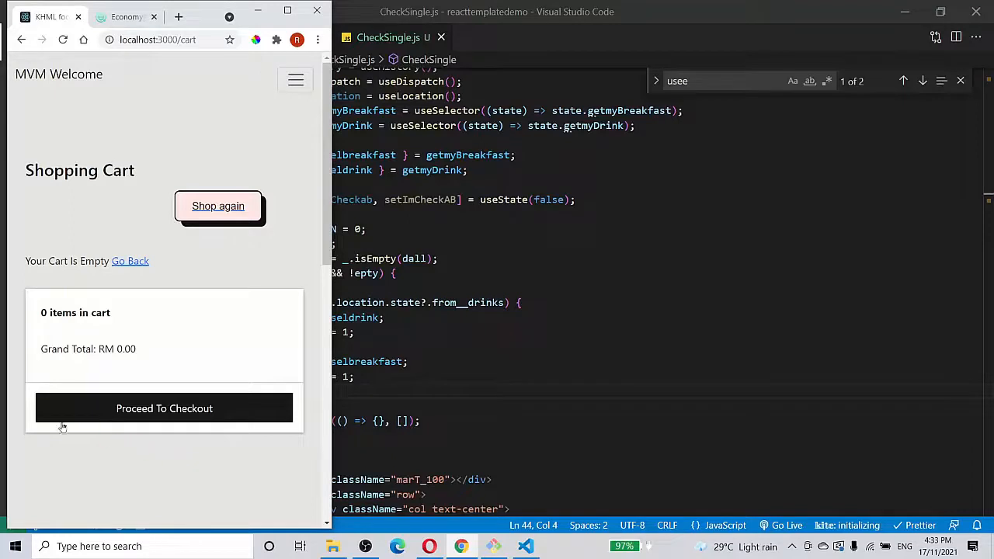
pyautogui.moveTo(6, 387)
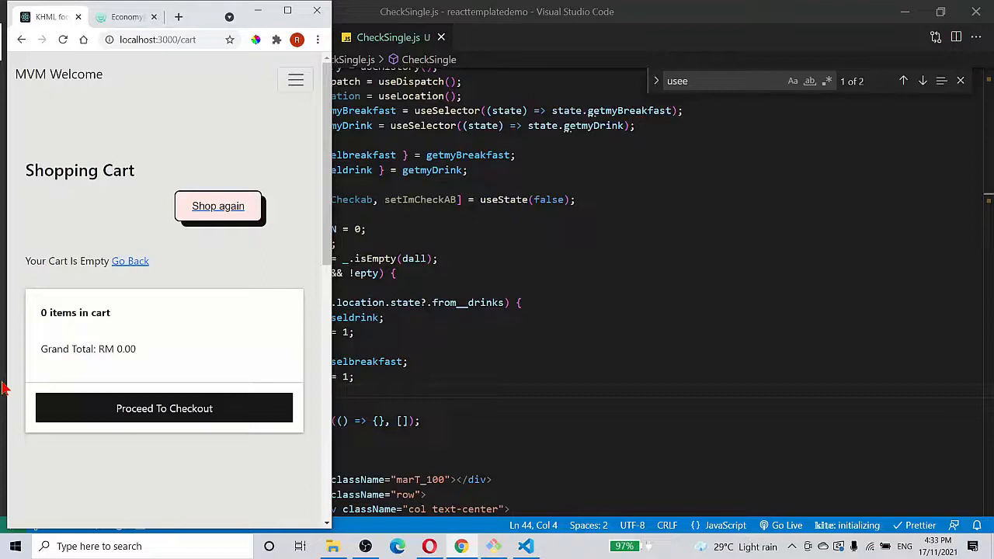
pyautogui.moveTo(99, 467)
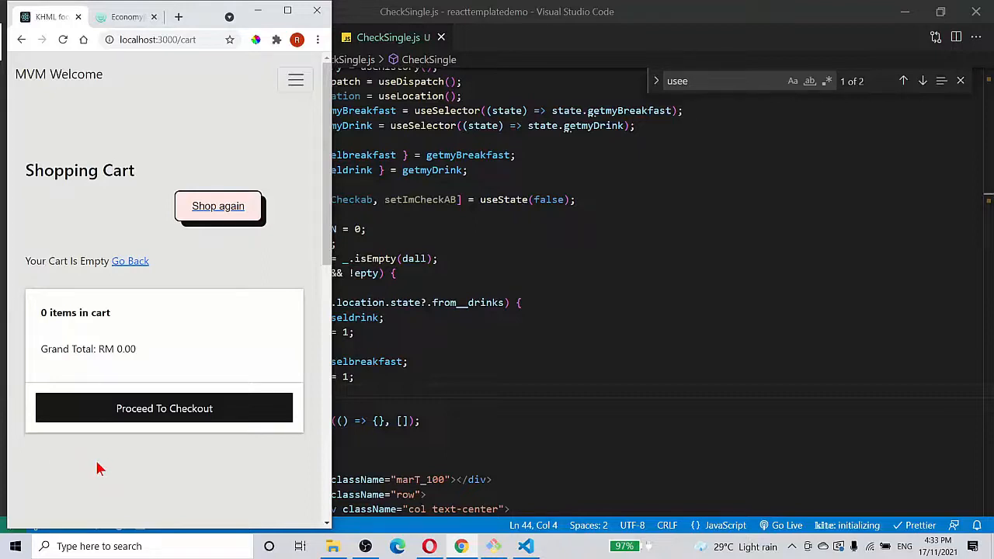
pyautogui.moveTo(104, 471)
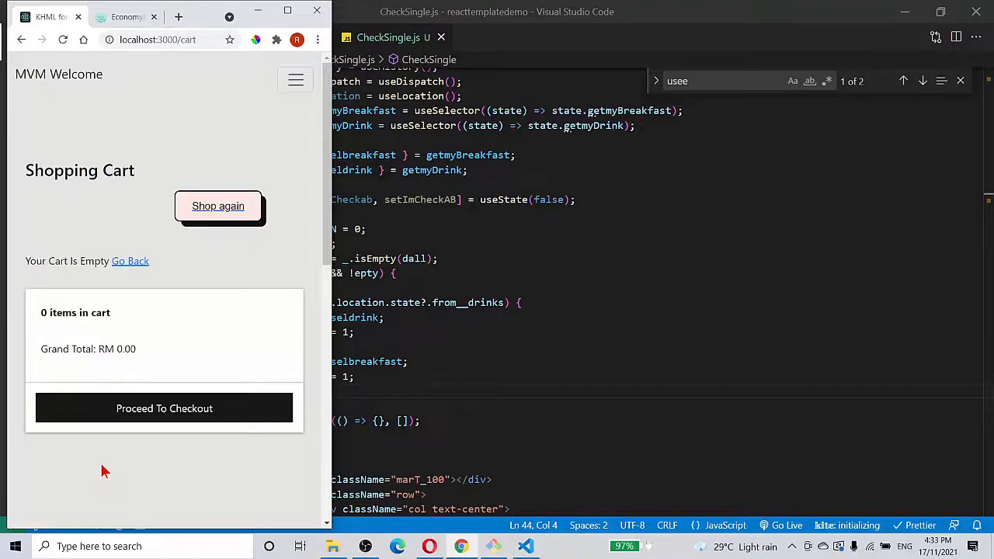
pyautogui.moveTo(318, 442)
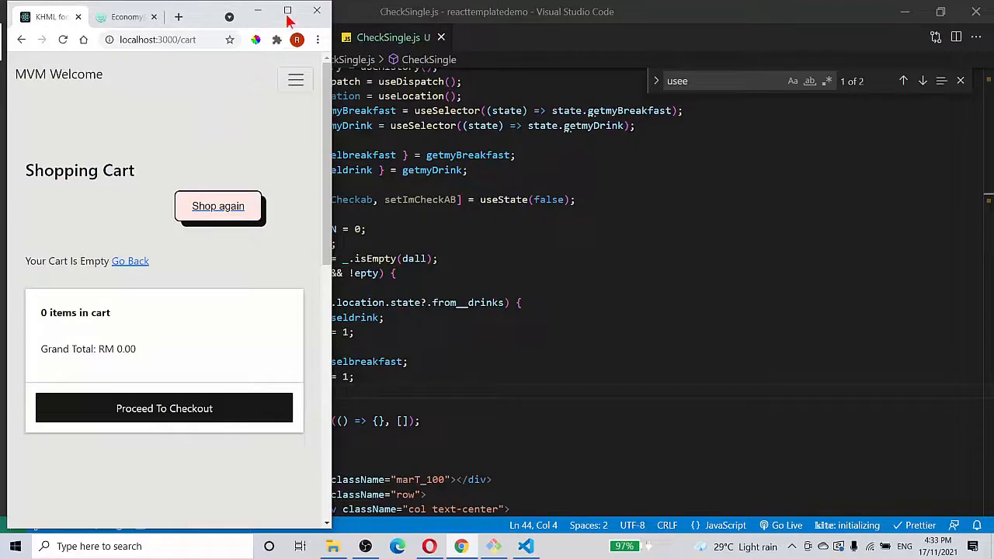
# Maximize the browser so the empty cart page shows its full desktop layout, footer included
pyautogui.click(287, 11)
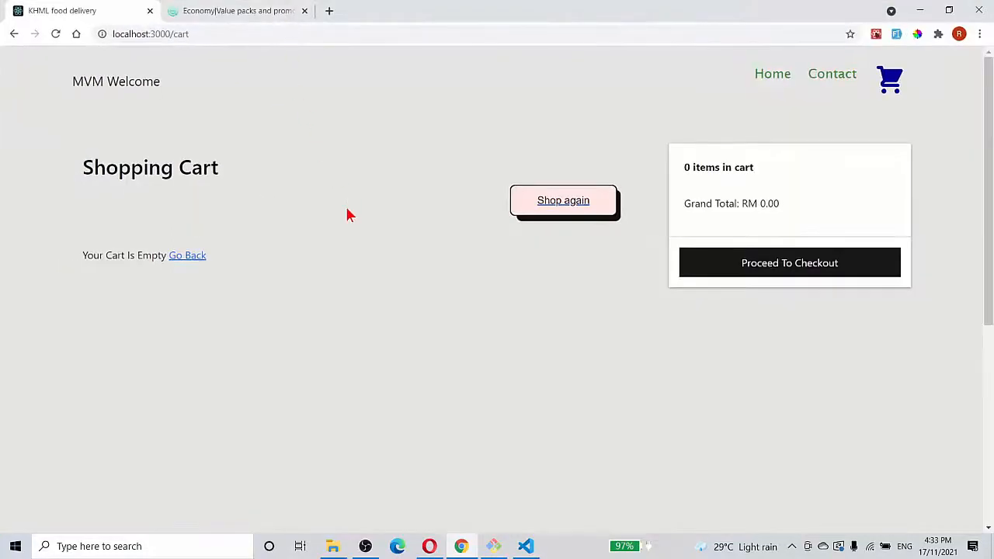
pyautogui.scroll(-3)
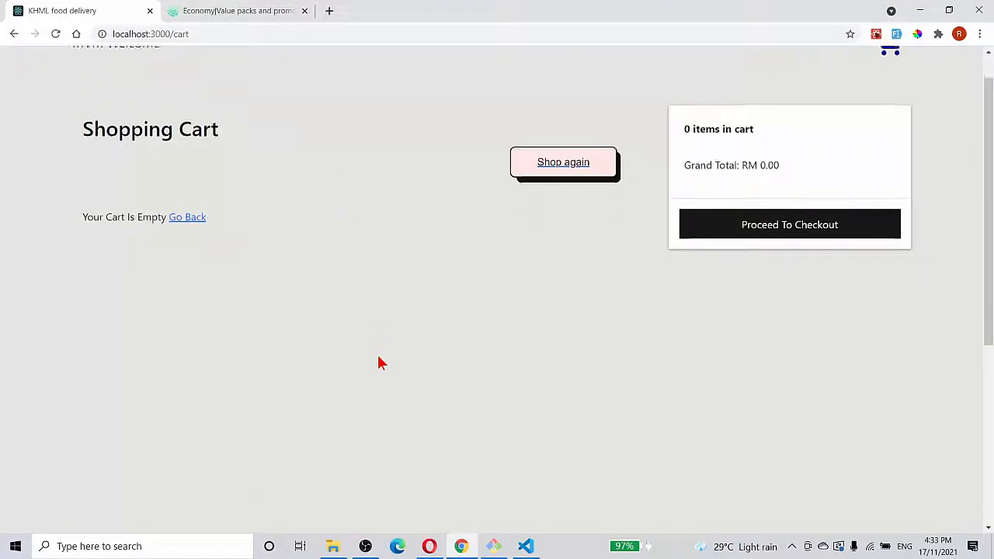
pyautogui.scroll(-3)
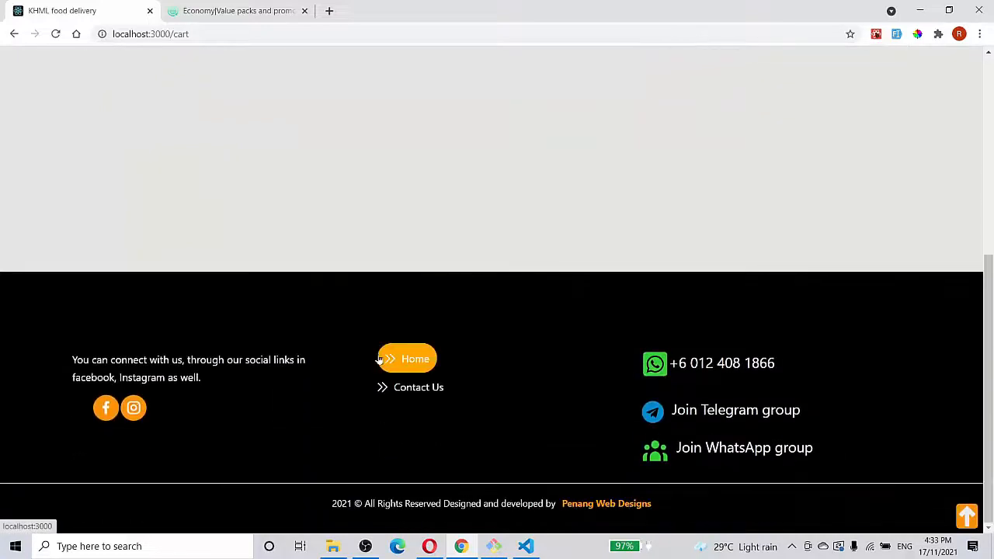
pyautogui.moveTo(867, 299)
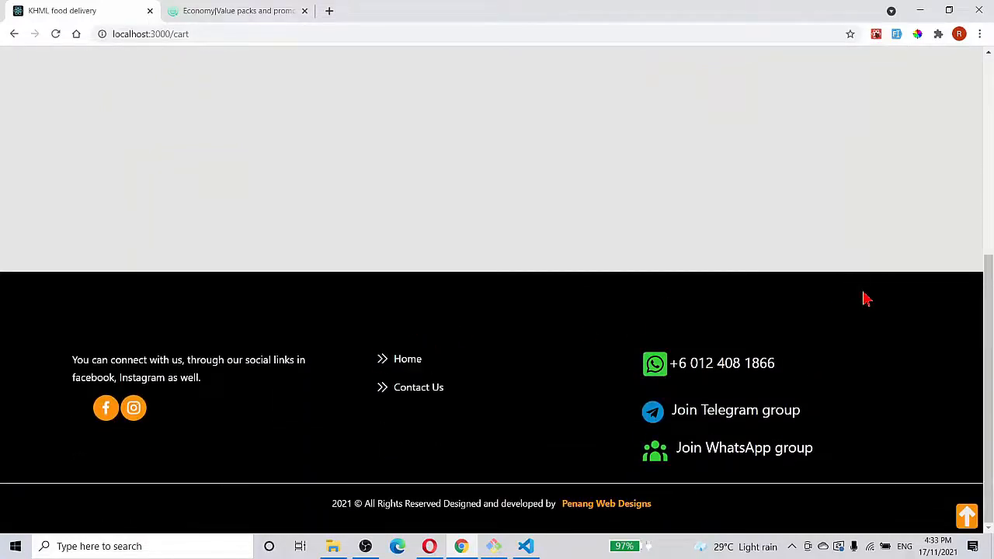
pyautogui.scroll(3)
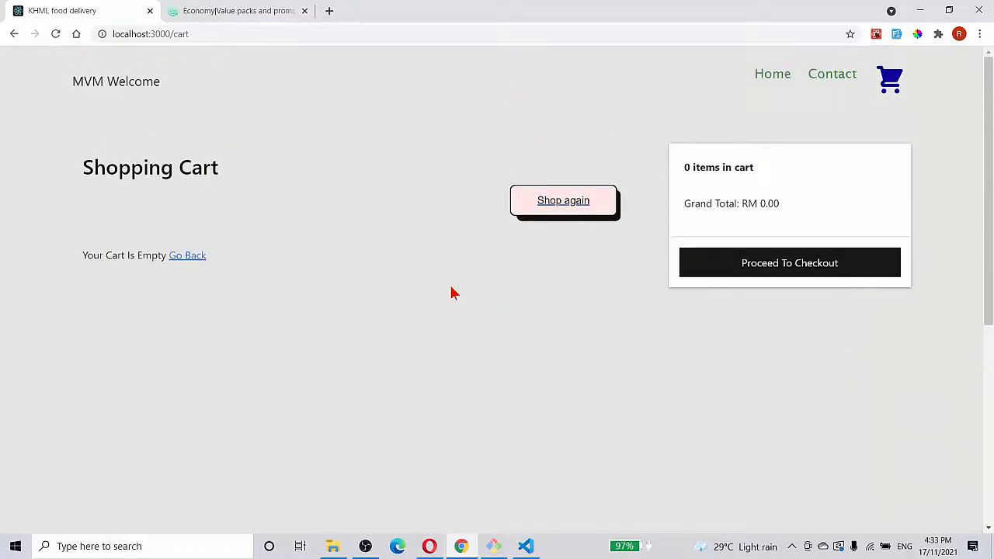
pyautogui.moveTo(466, 277)
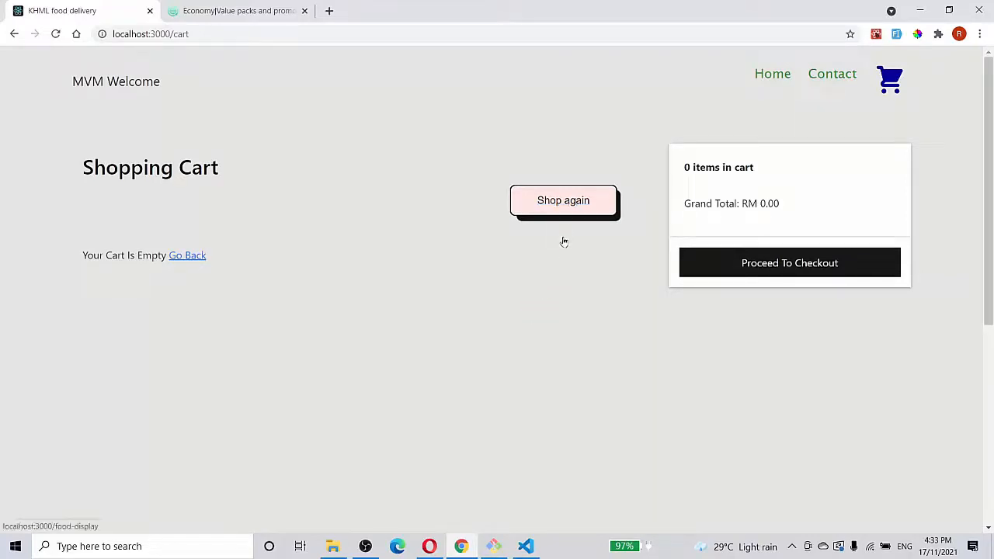
pyautogui.moveTo(365, 260)
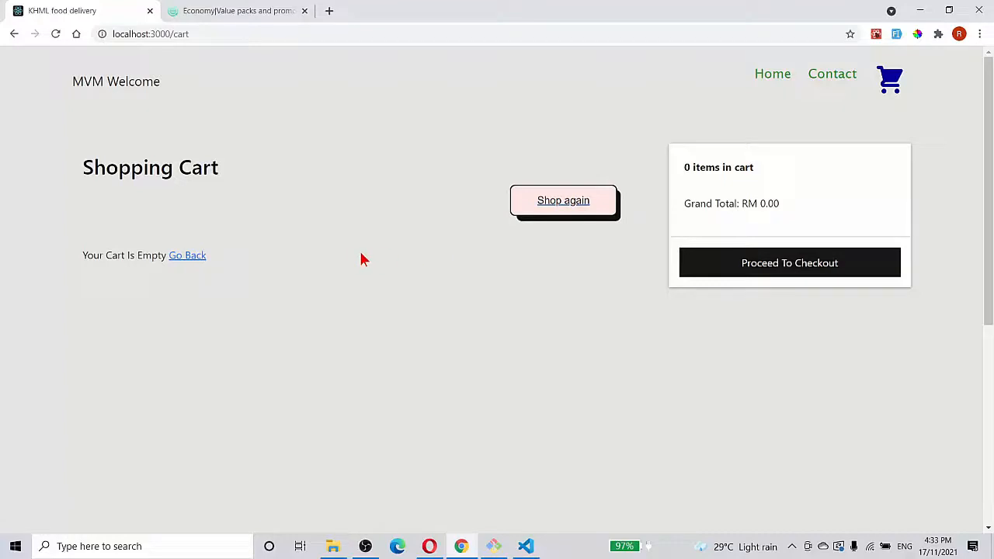
pyautogui.moveTo(676, 409)
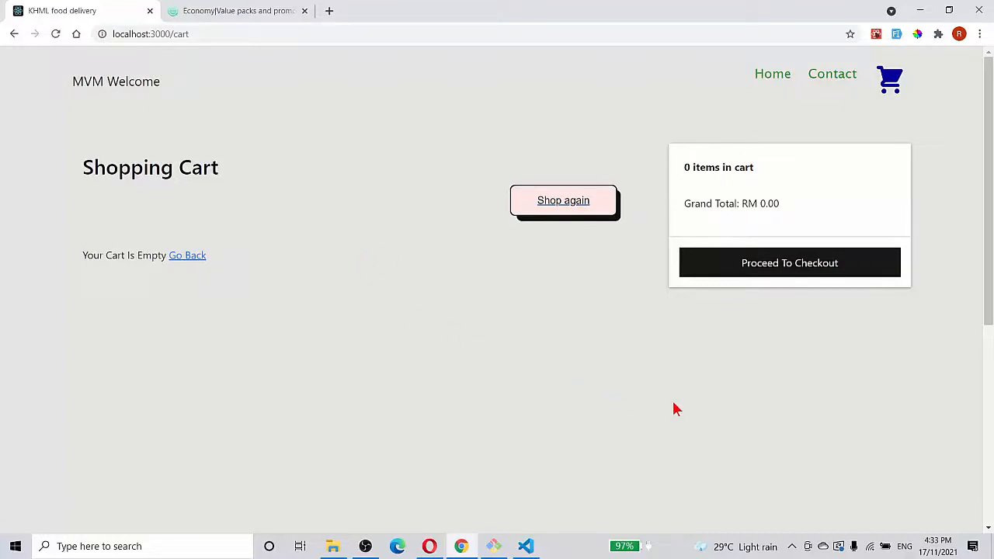
# Return to the homepage hero and advance the food slider to other images
pyautogui.click(771, 74)
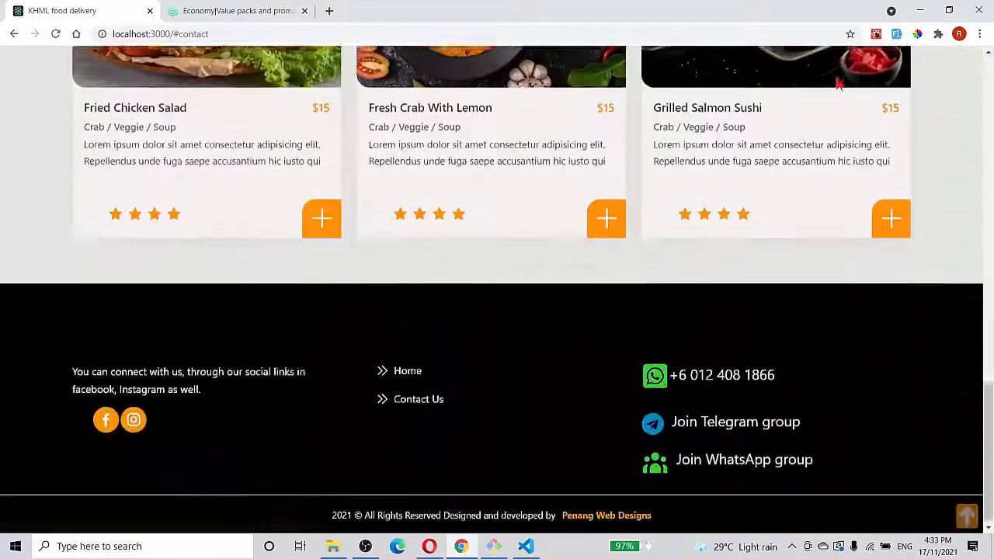
pyautogui.scroll(3)
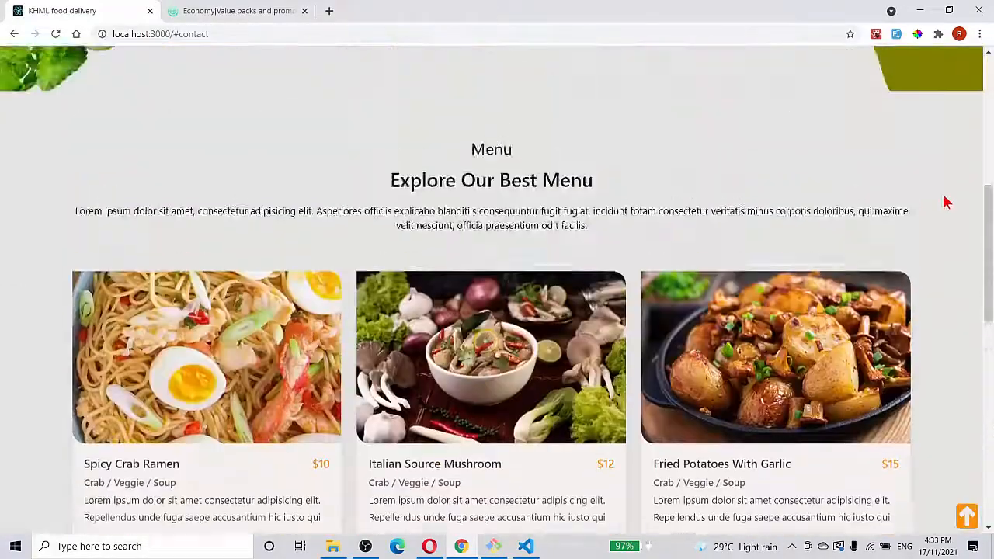
pyautogui.scroll(3)
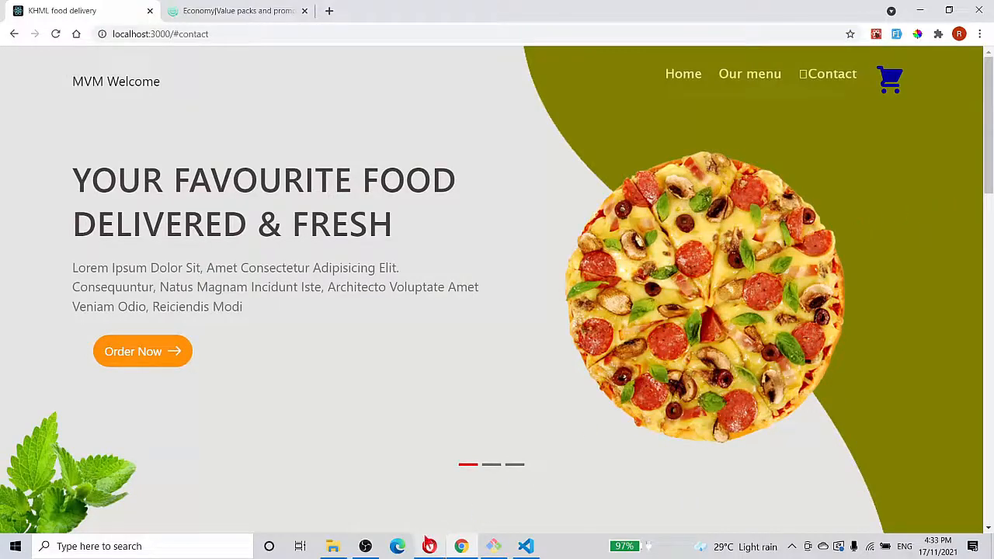
pyautogui.click(491, 465)
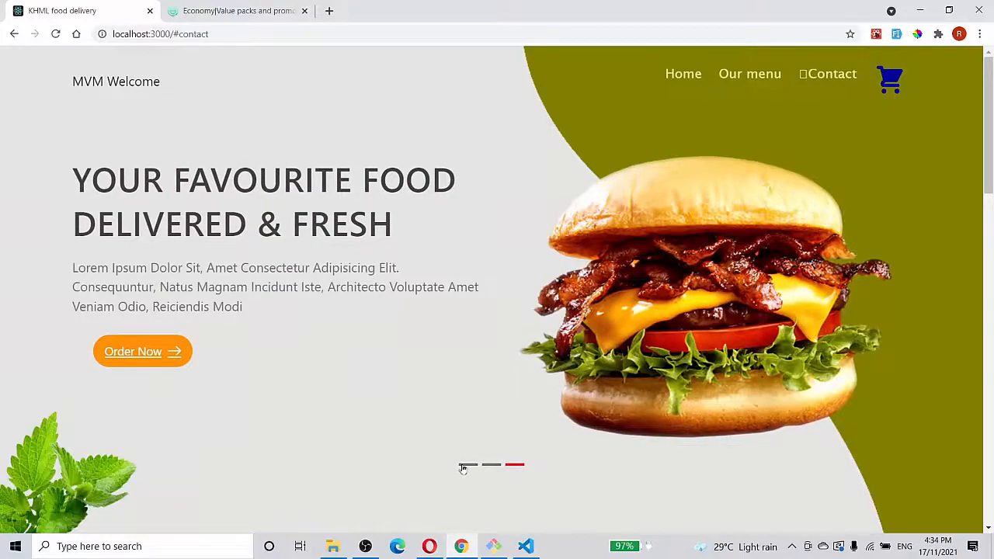
pyautogui.click(468, 465)
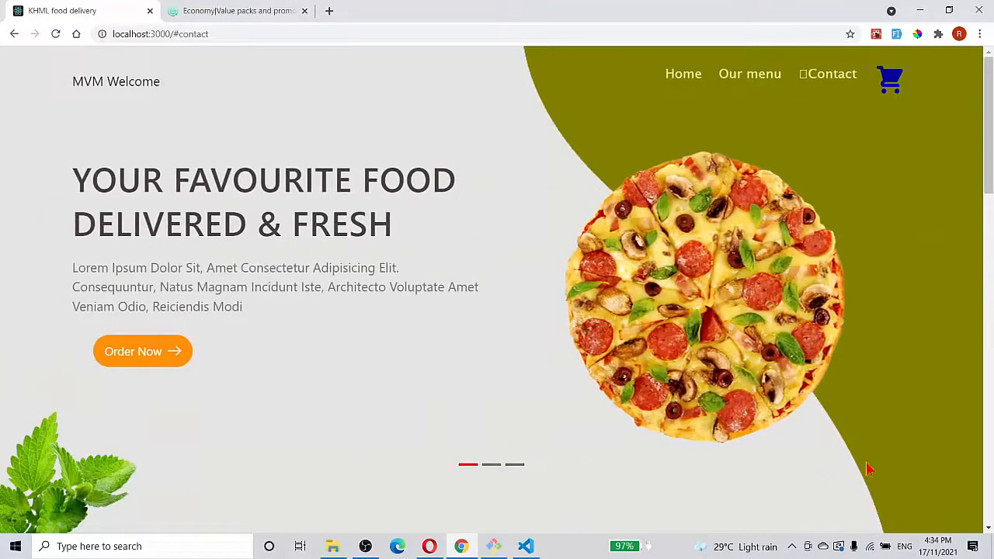
# Scroll down past the menu cards to the black contact footer
pyautogui.scroll(-3)
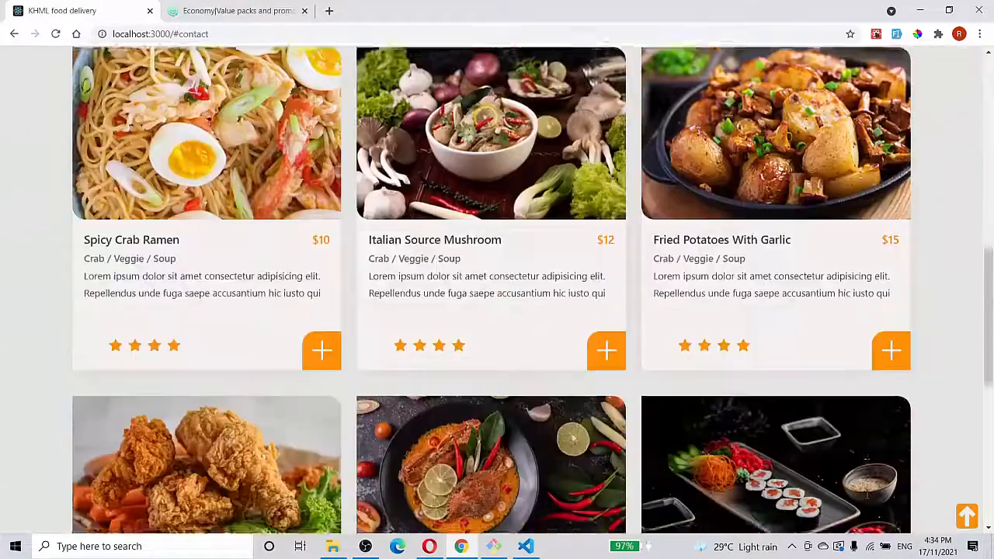
pyautogui.scroll(-3)
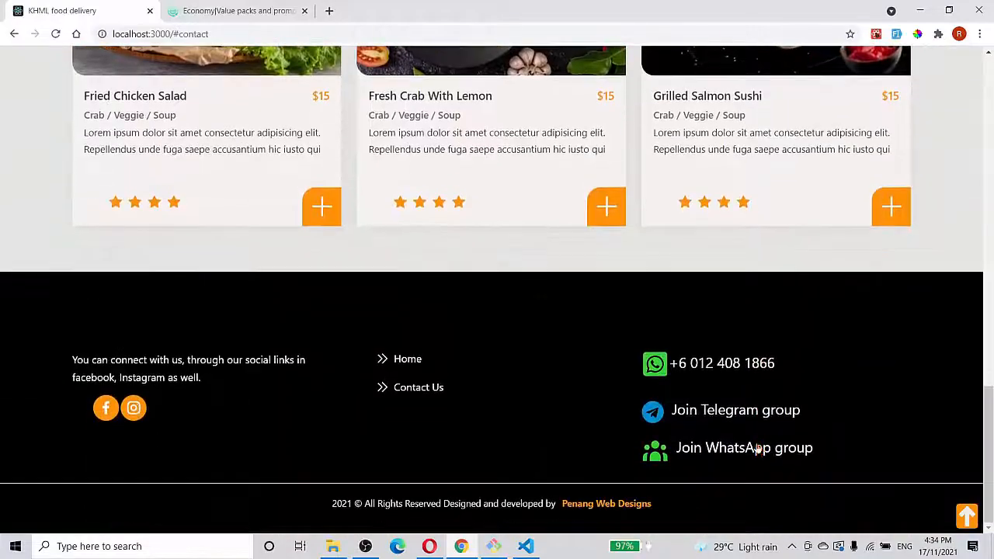
pyautogui.moveTo(547, 435)
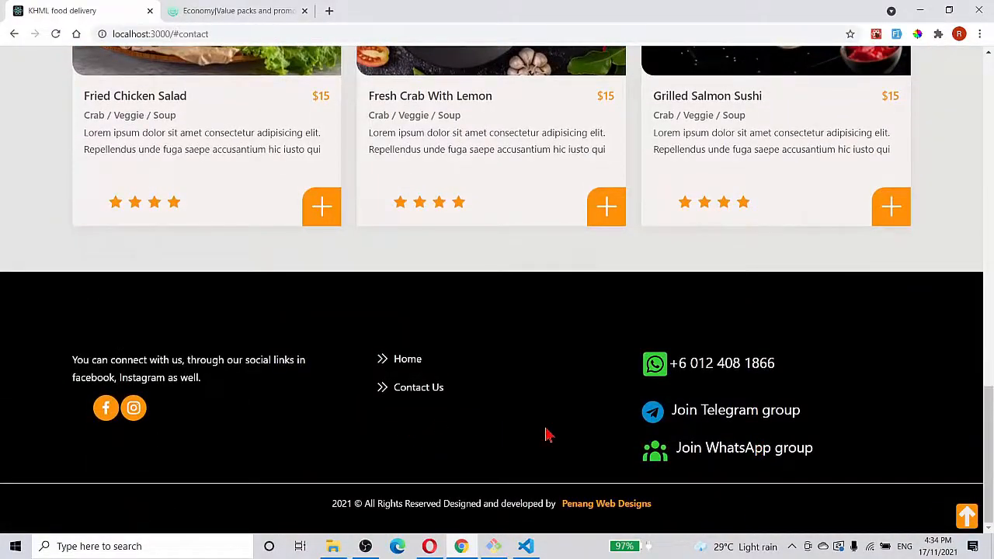
pyautogui.moveTo(530, 426)
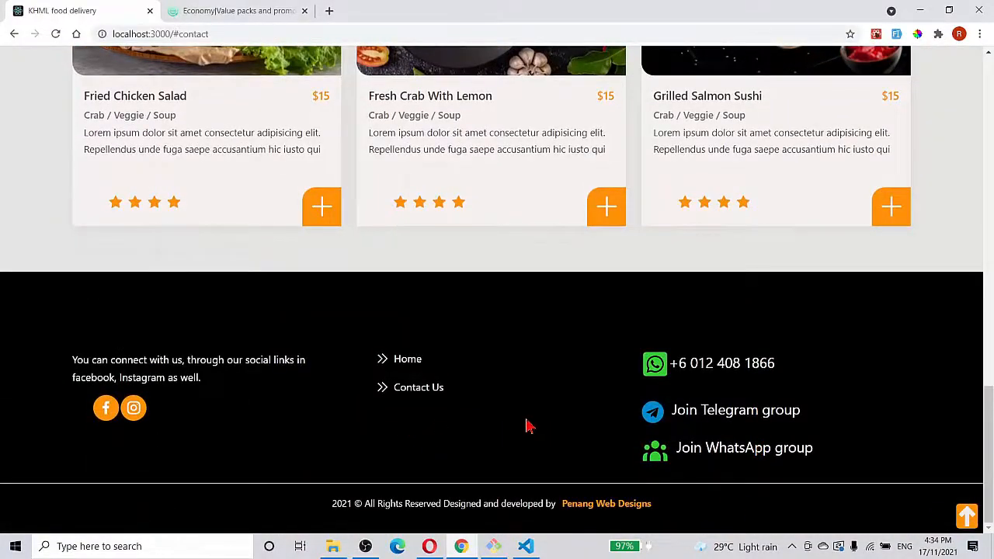
pyautogui.moveTo(511, 430)
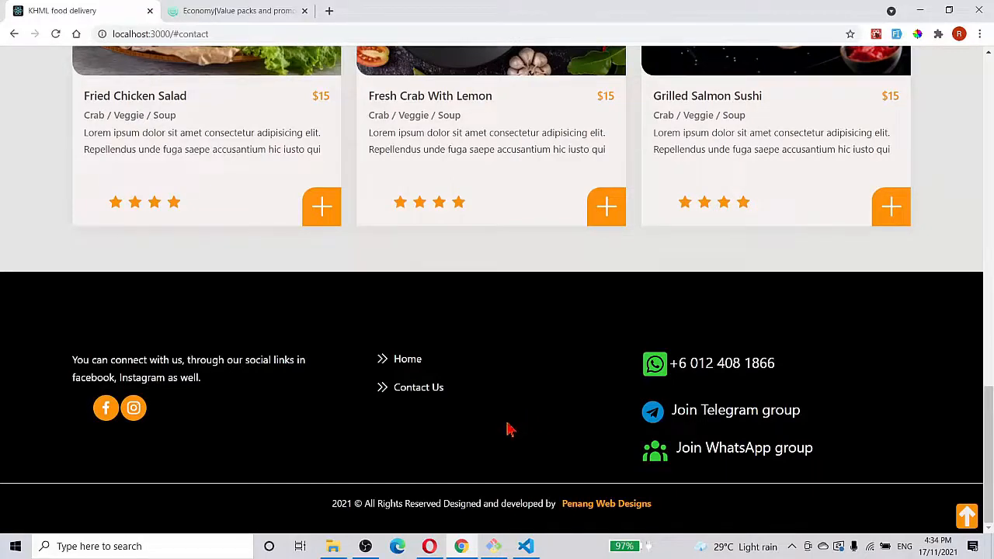
pyautogui.moveTo(495, 410)
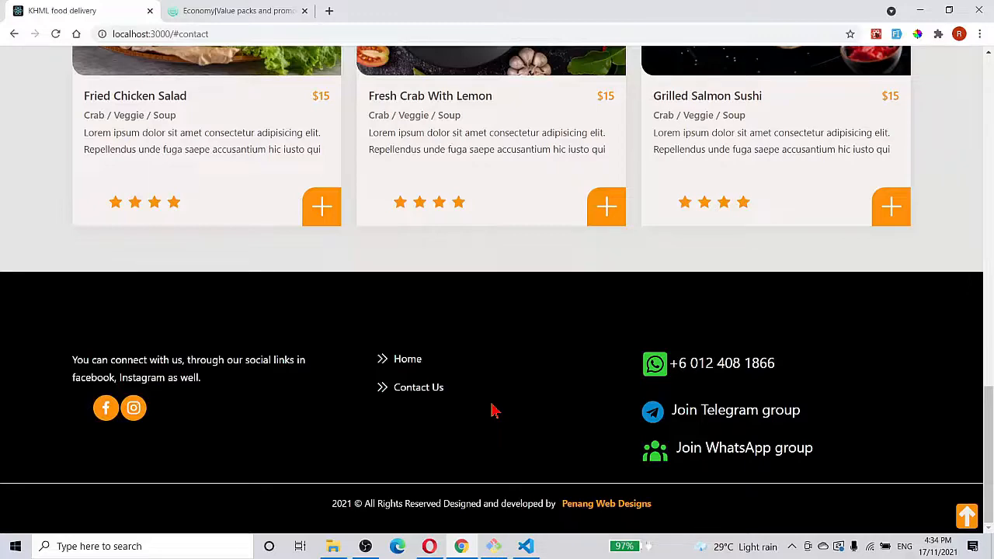
# Scroll back up through the menu cards to the bacon cheeseburger hero slide
pyautogui.scroll(3)
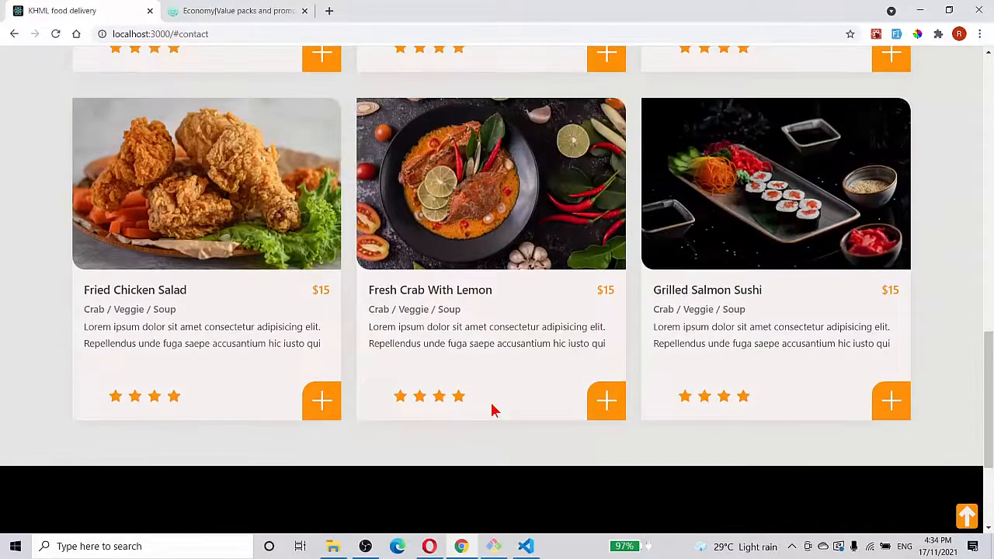
pyautogui.scroll(-3)
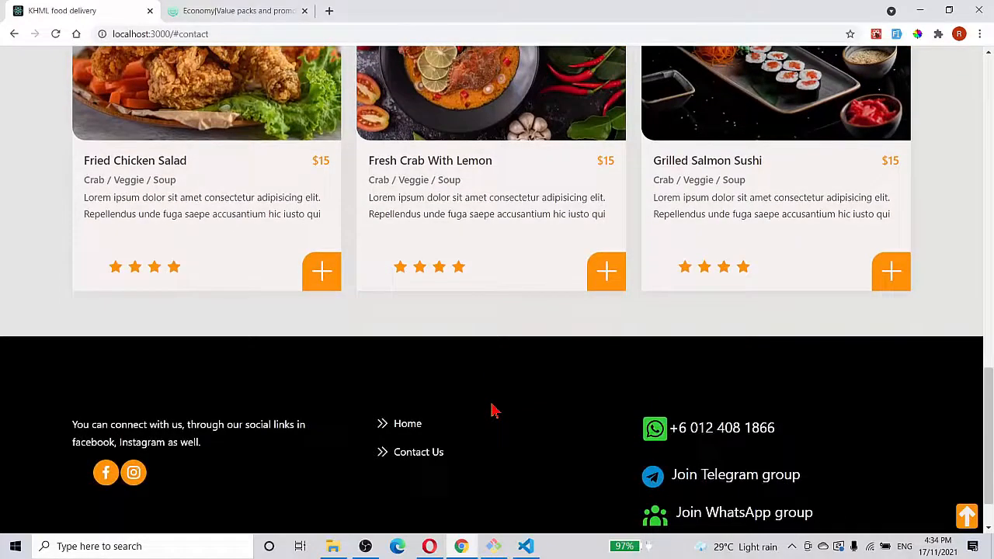
pyautogui.moveTo(478, 407)
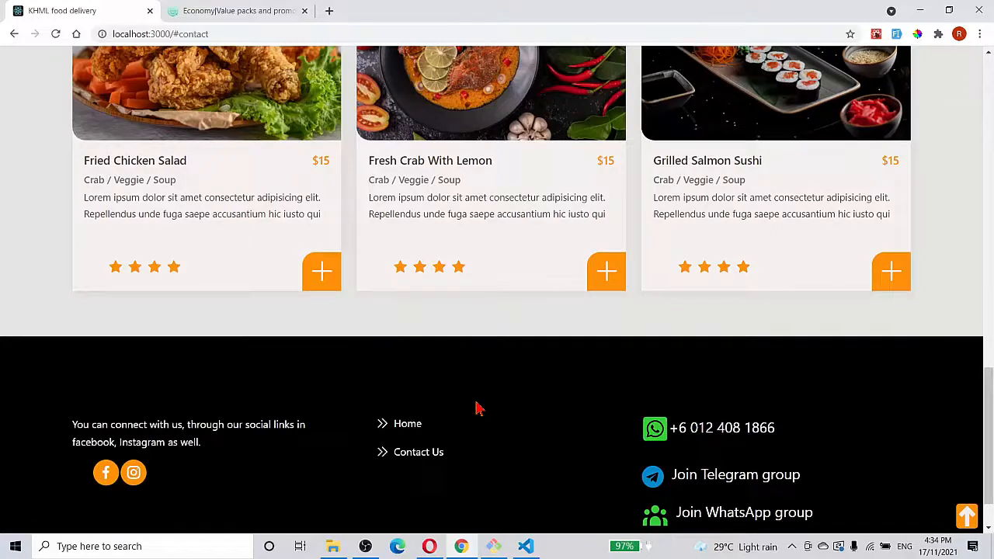
pyautogui.moveTo(474, 417)
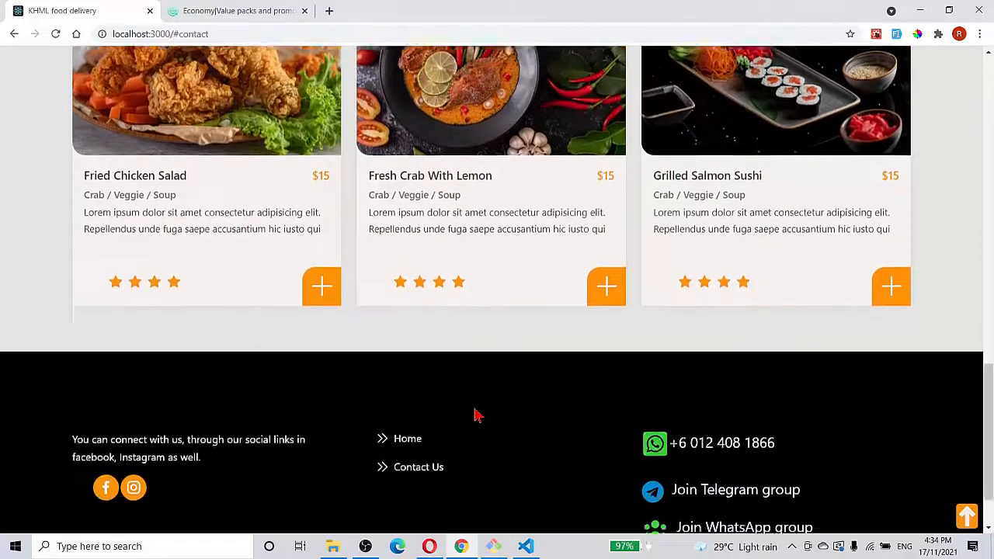
pyautogui.scroll(-3)
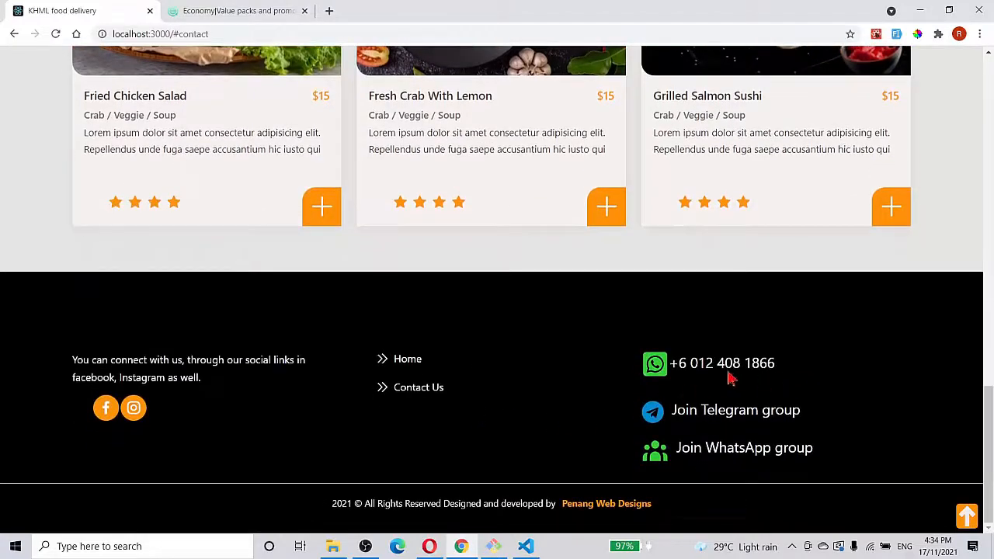
pyautogui.moveTo(798, 403)
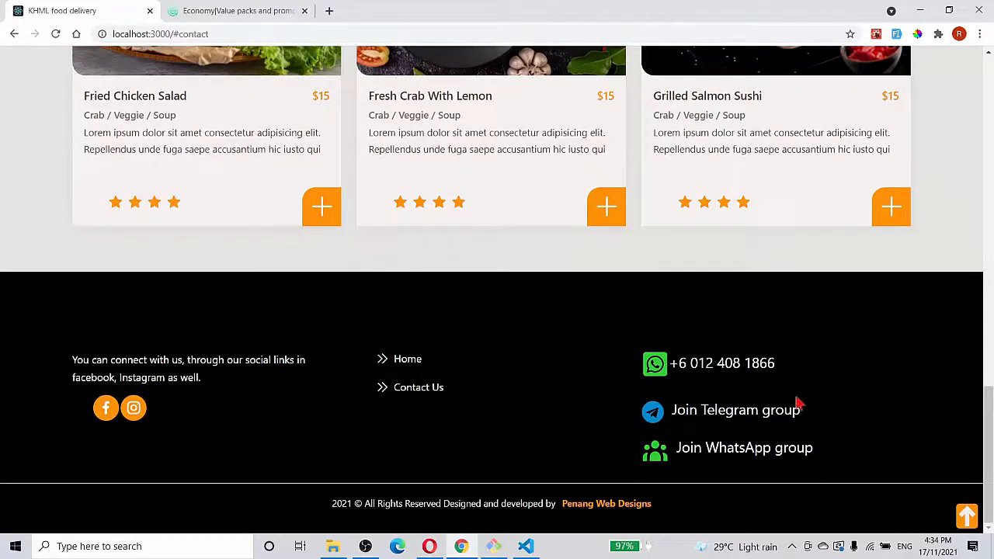
pyautogui.scroll(3)
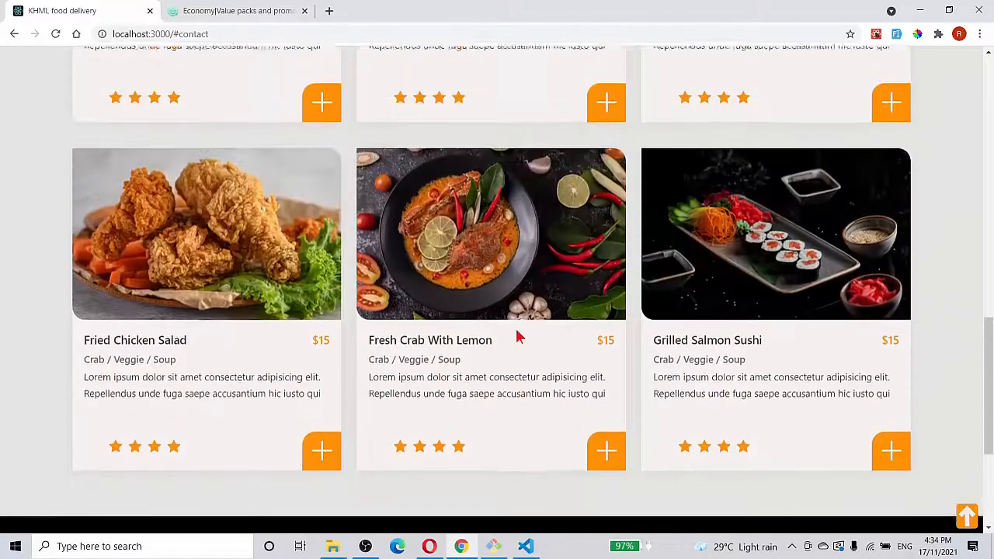
pyautogui.scroll(3)
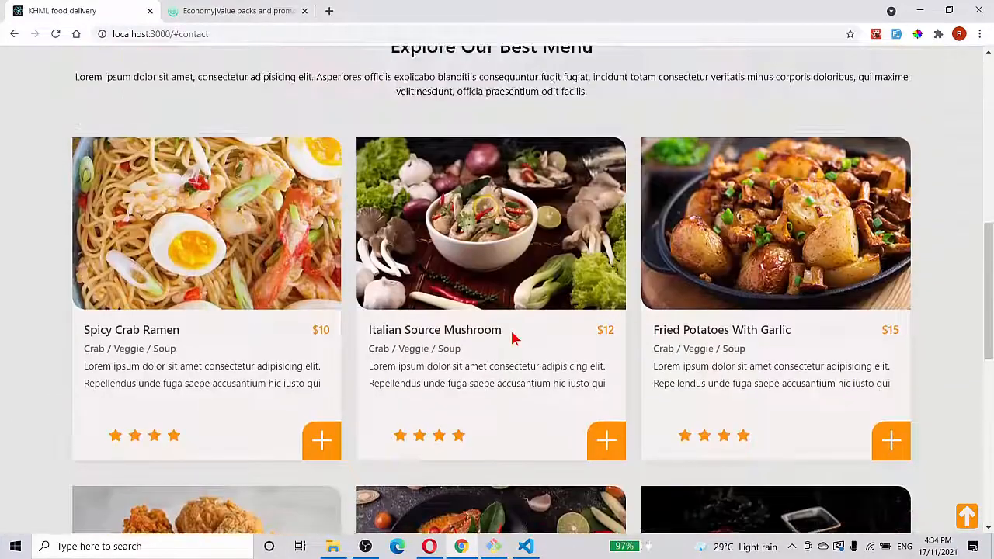
pyautogui.scroll(3)
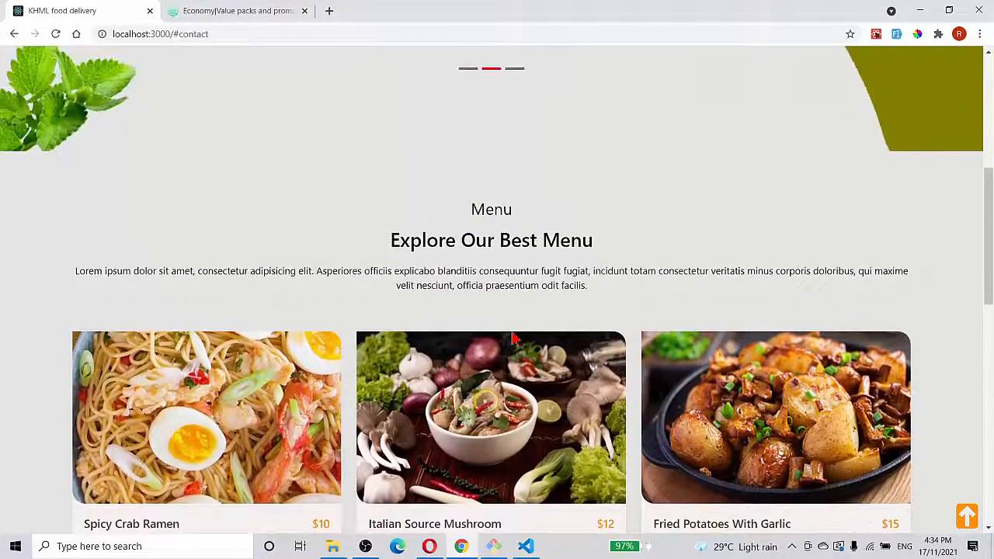
pyautogui.scroll(3)
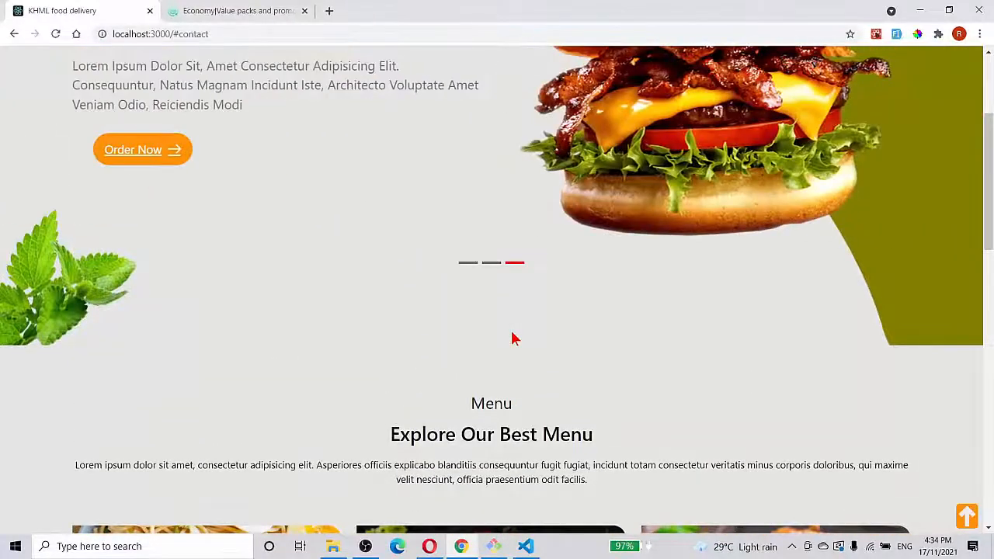
pyautogui.scroll(3)
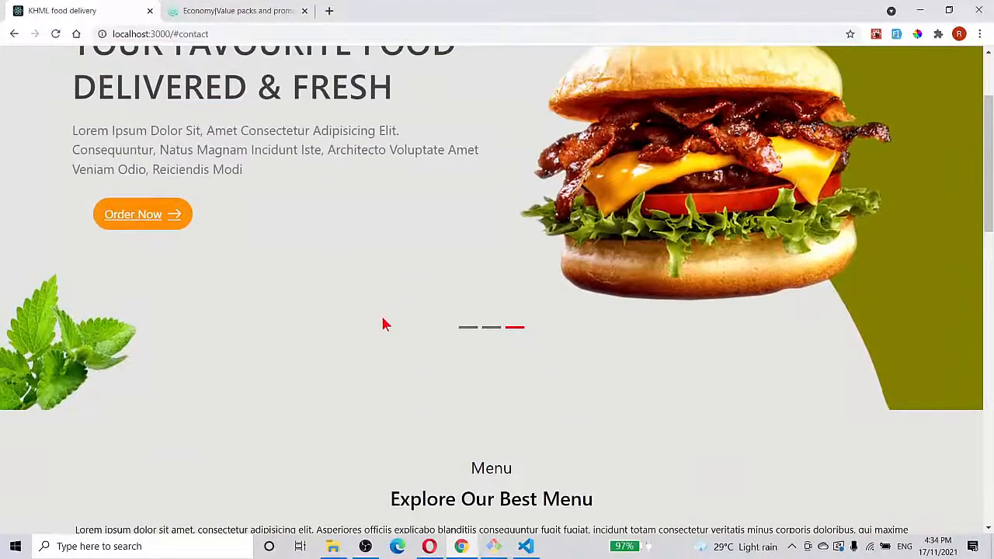
pyautogui.moveTo(664, 415)
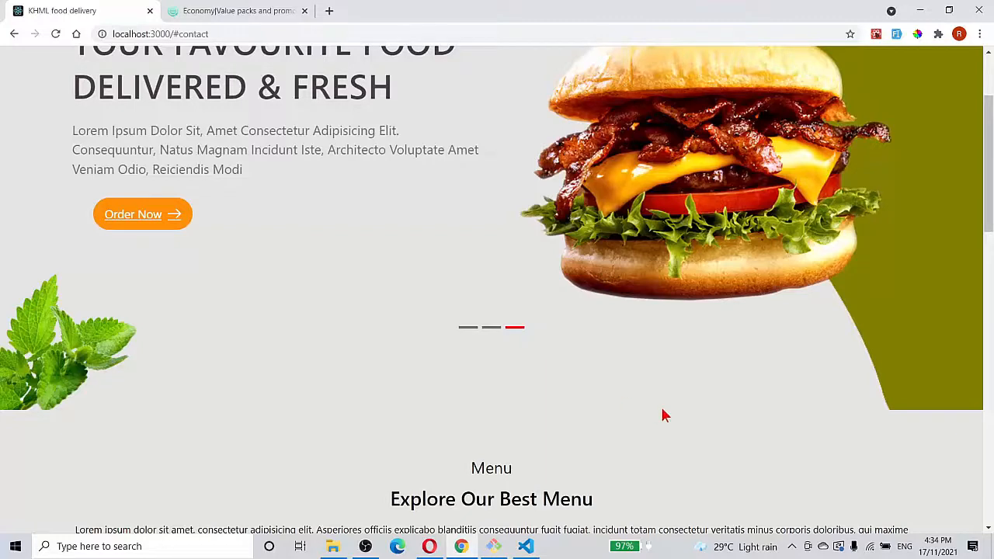
# Reach the very top of the page as the hero slider changes to the grilled chicken burger
pyautogui.click(468, 327)
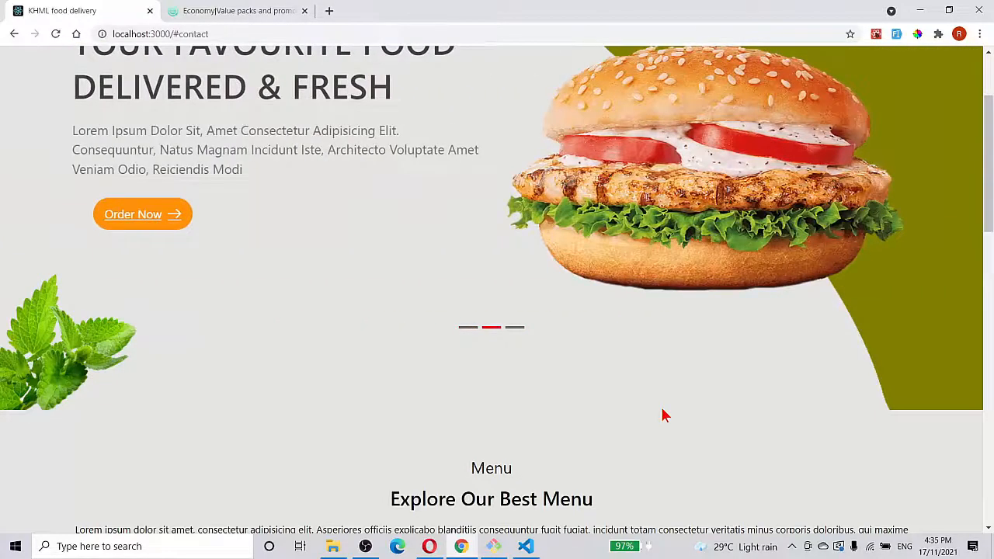
pyautogui.scroll(3)
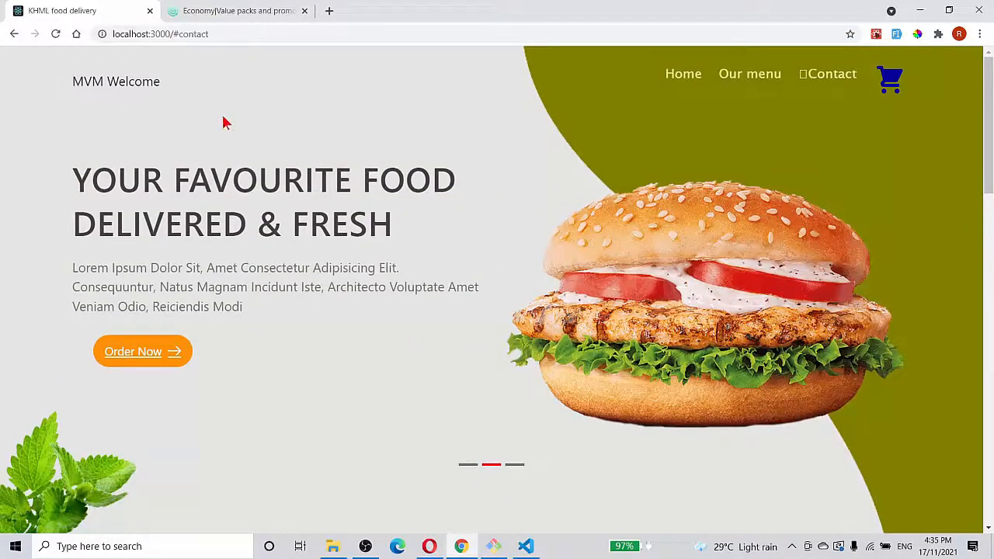
pyautogui.moveTo(913, 179)
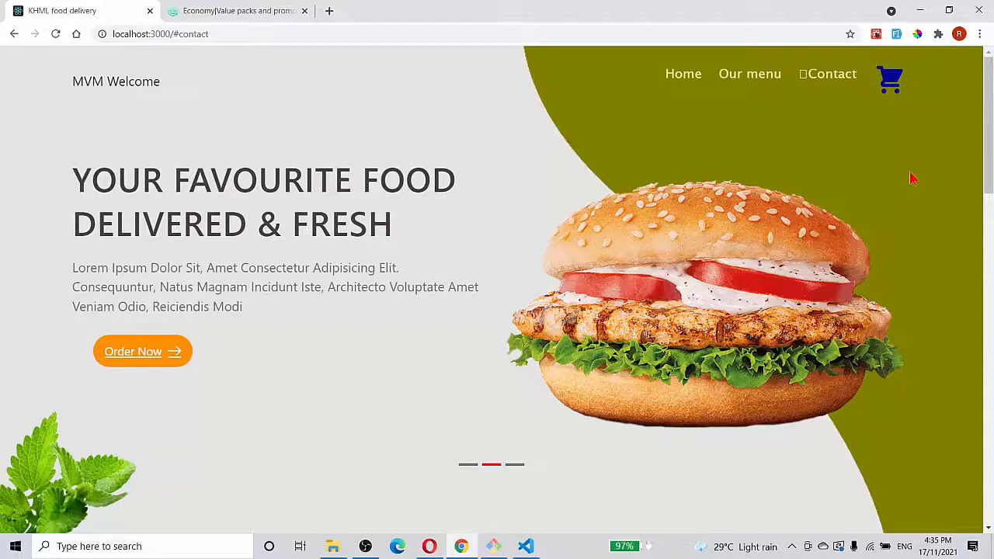
pyautogui.moveTo(447, 129)
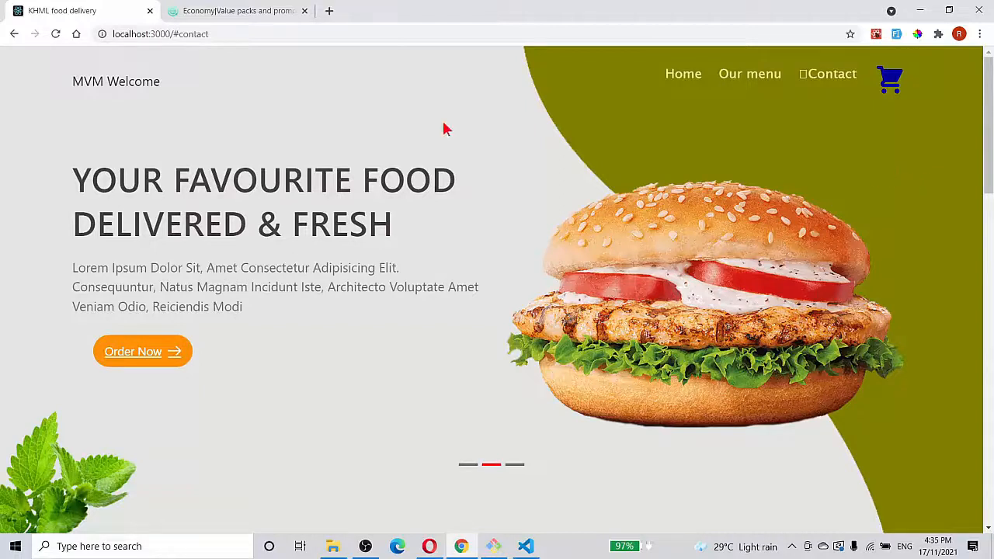
pyautogui.moveTo(303, 397)
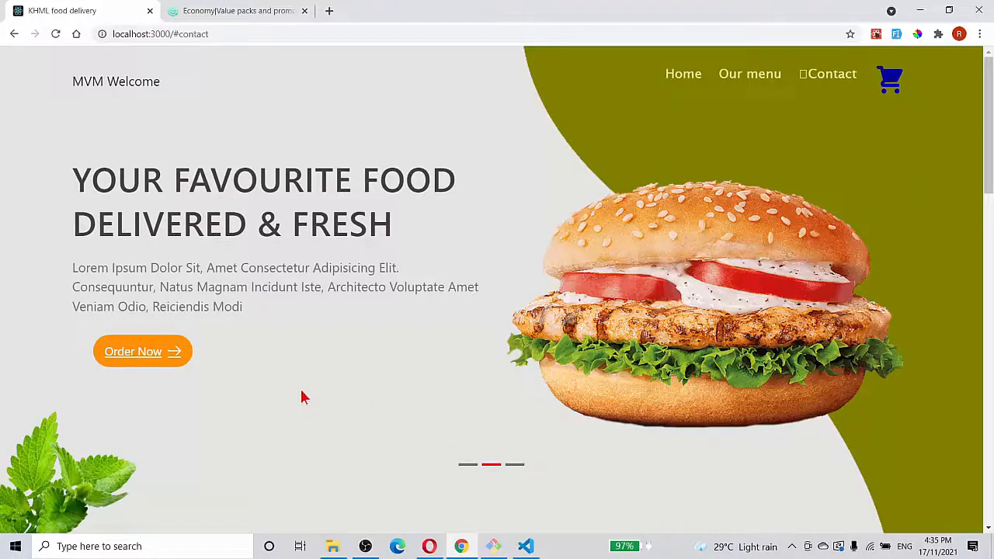
pyautogui.moveTo(367, 370)
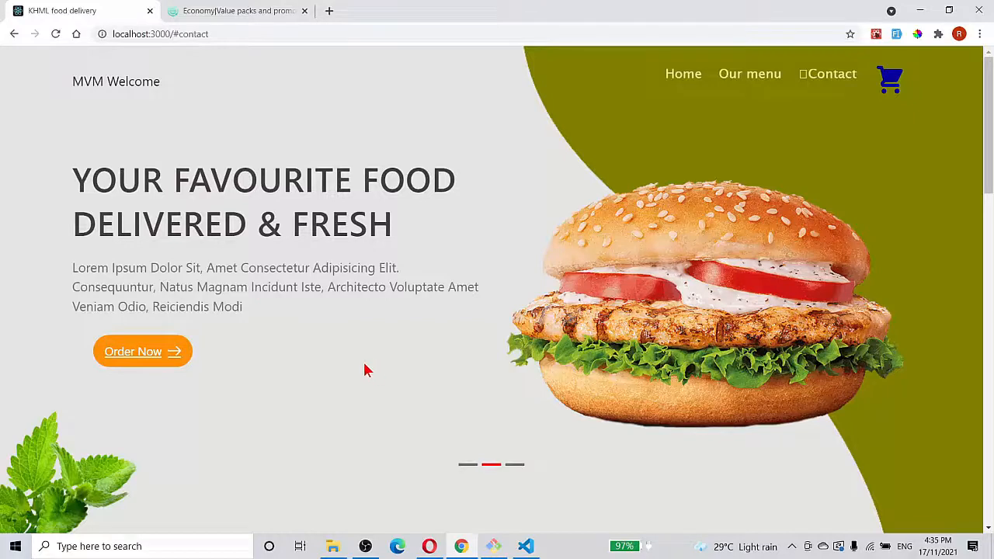
pyautogui.moveTo(360, 370)
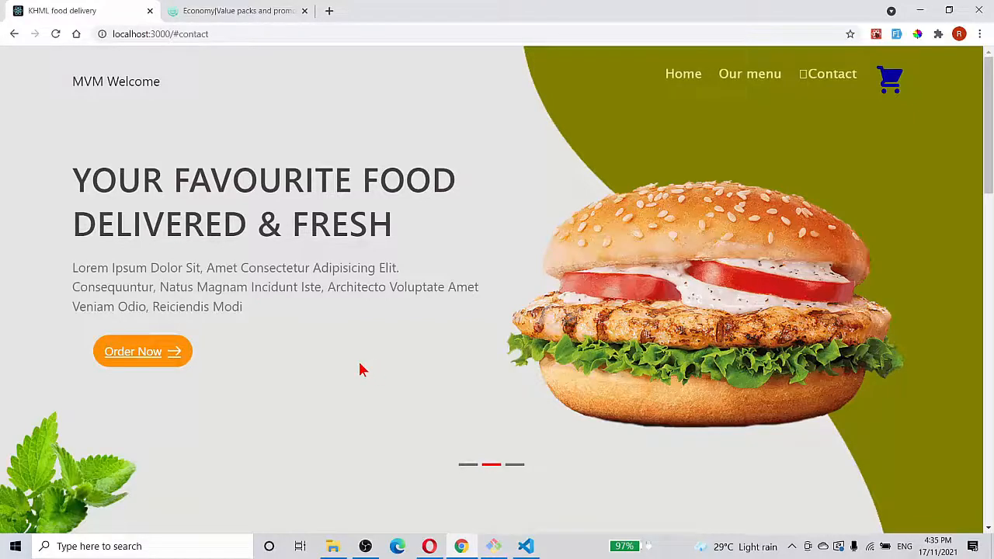